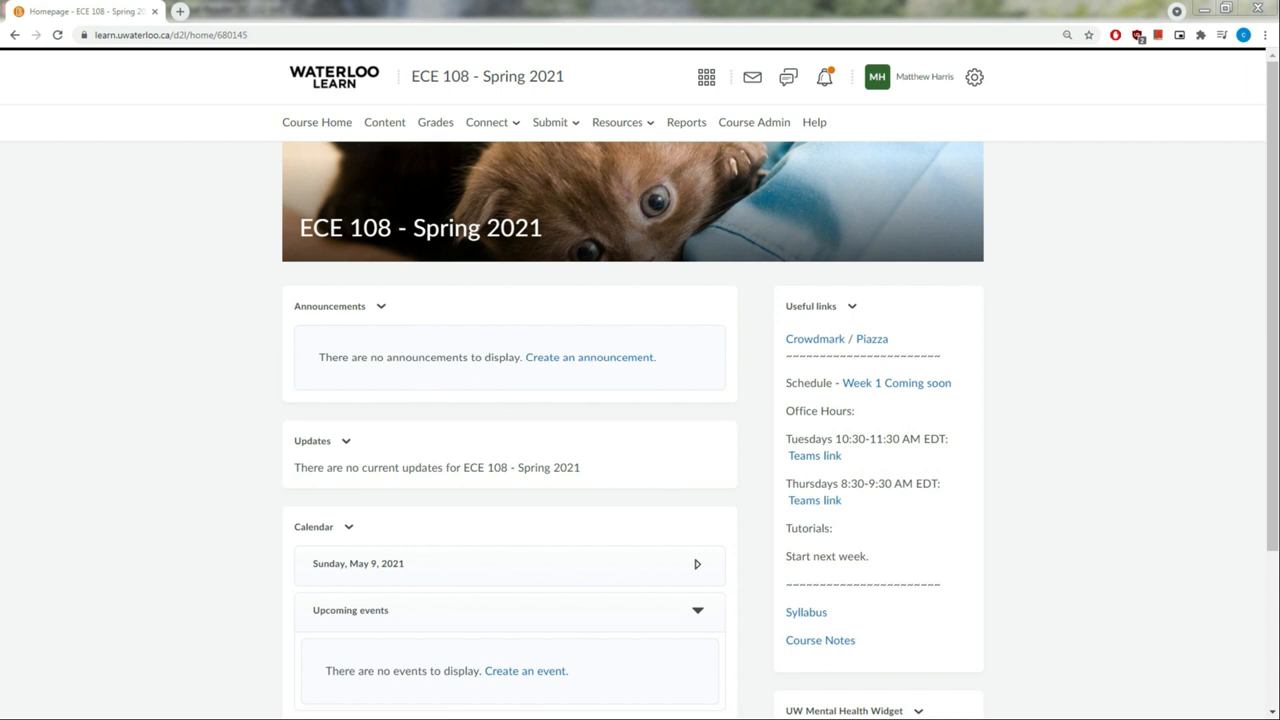
{"action": "mouse_move", "coordinate": [784, 358]}
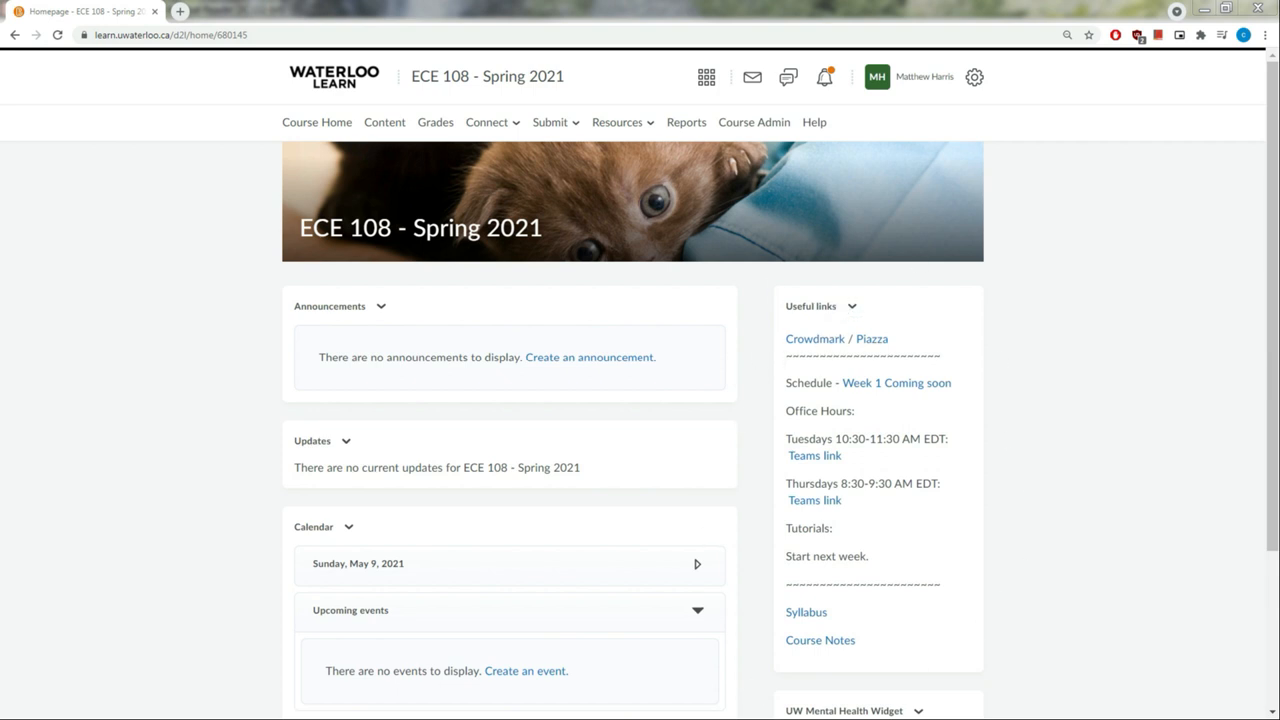
{"action": "mouse_move", "coordinate": [992, 436]}
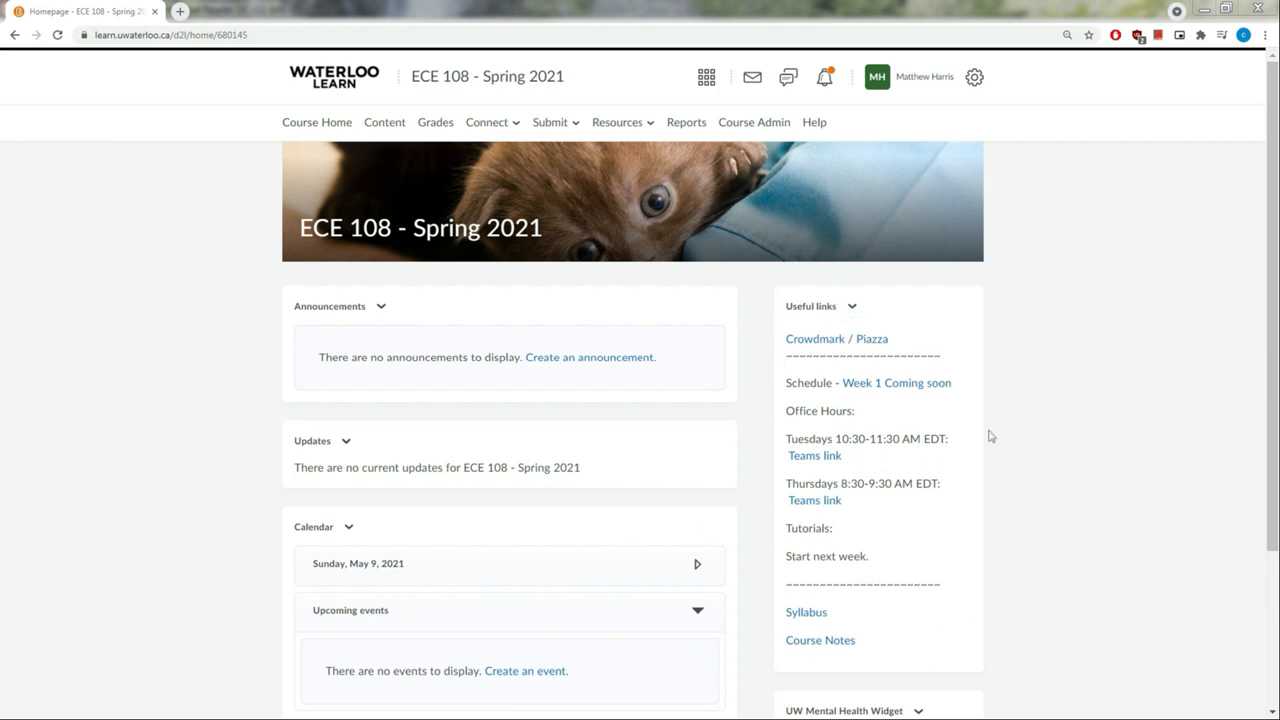
{"action": "mouse_move", "coordinate": [1052, 448]}
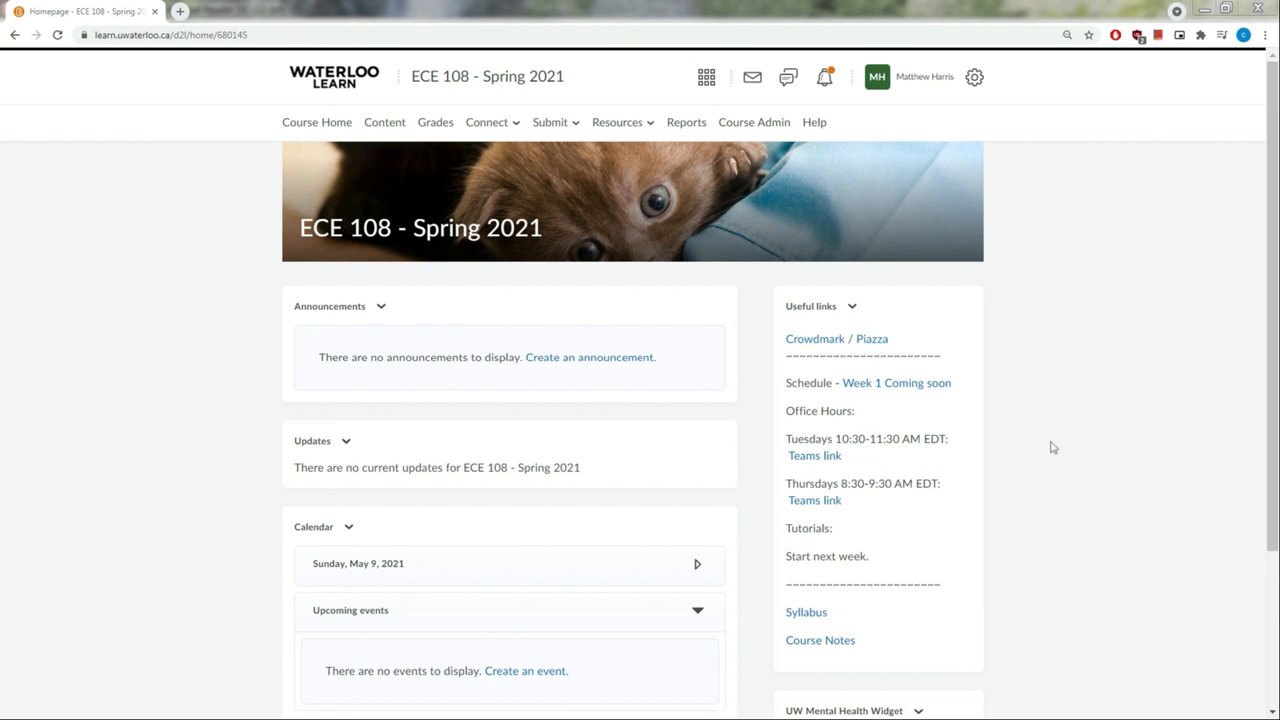
{"action": "mouse_move", "coordinate": [816, 340]}
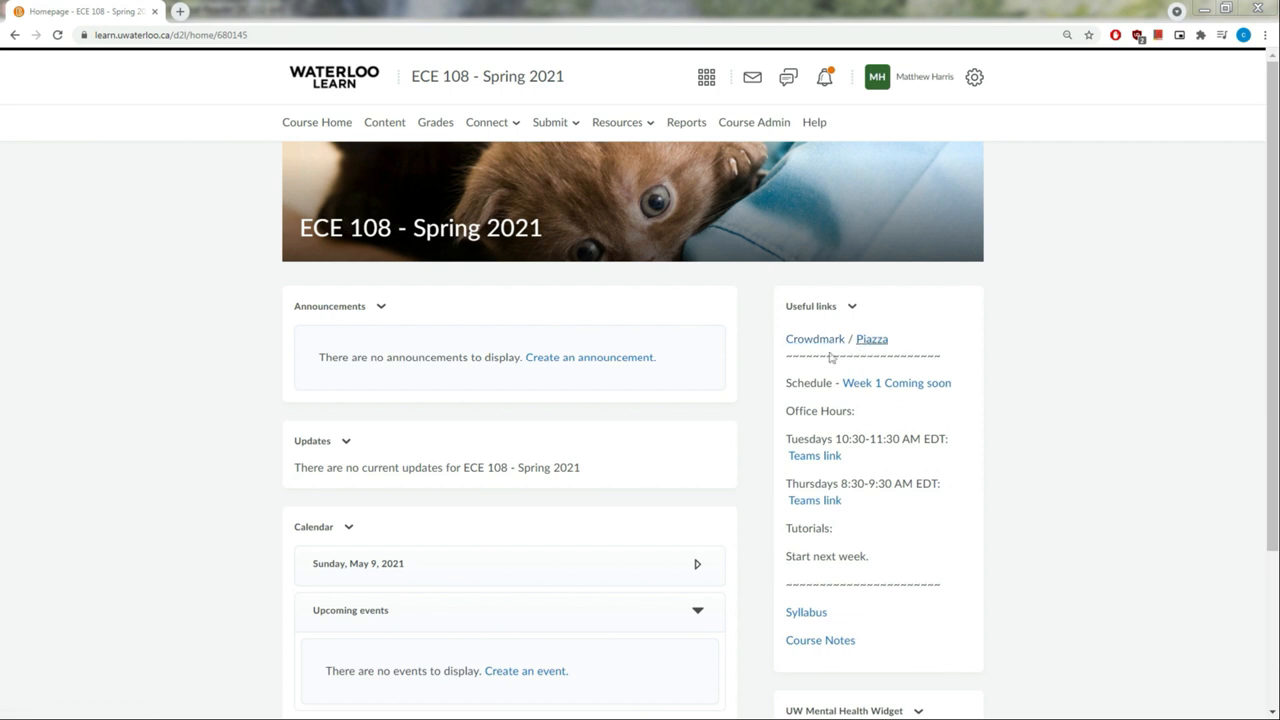
Open the Piazza discussion board and course syllabus links, then return to the Course Home tab
{"action": "left_click", "coordinate": [872, 338]}
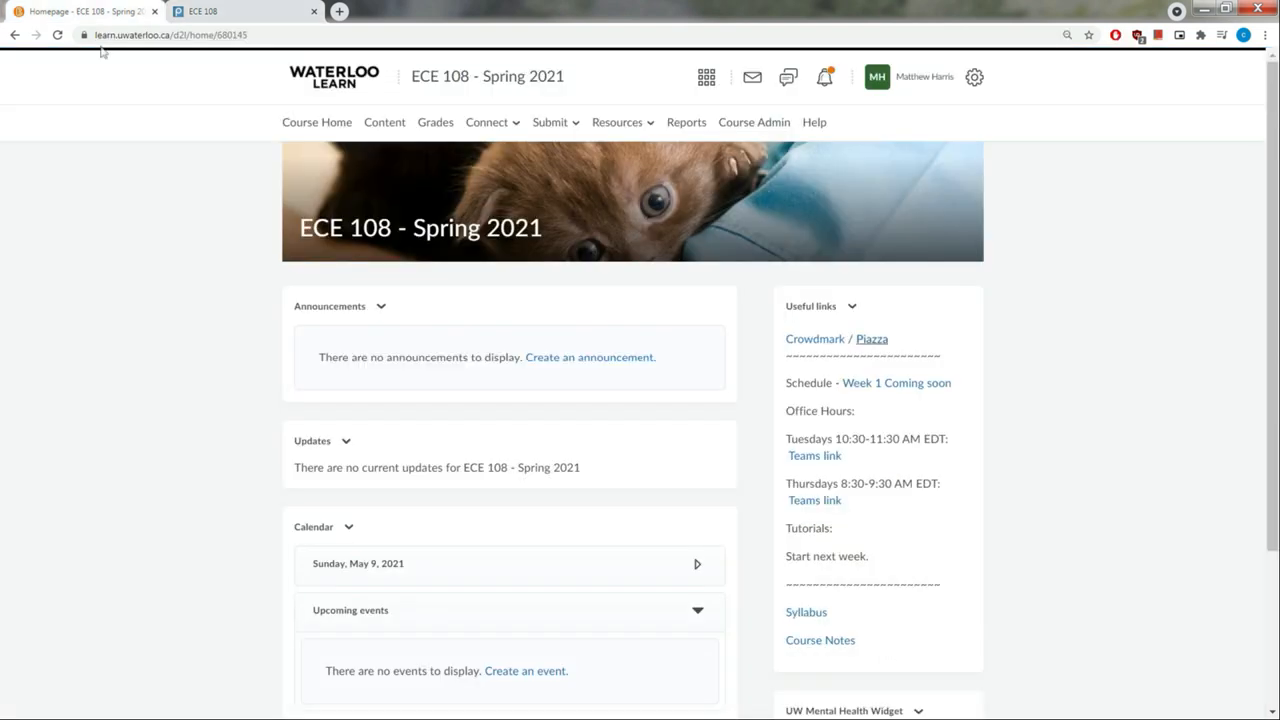
{"action": "mouse_move", "coordinate": [848, 390]}
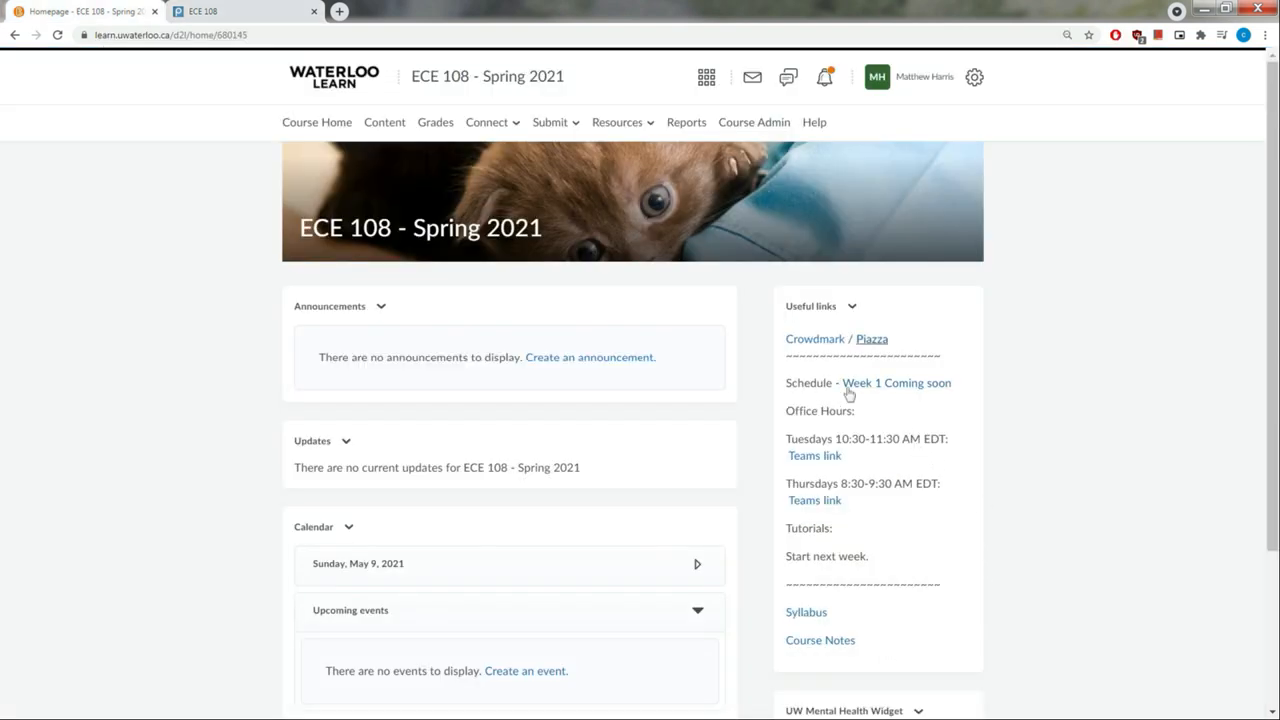
{"action": "mouse_move", "coordinate": [896, 390]}
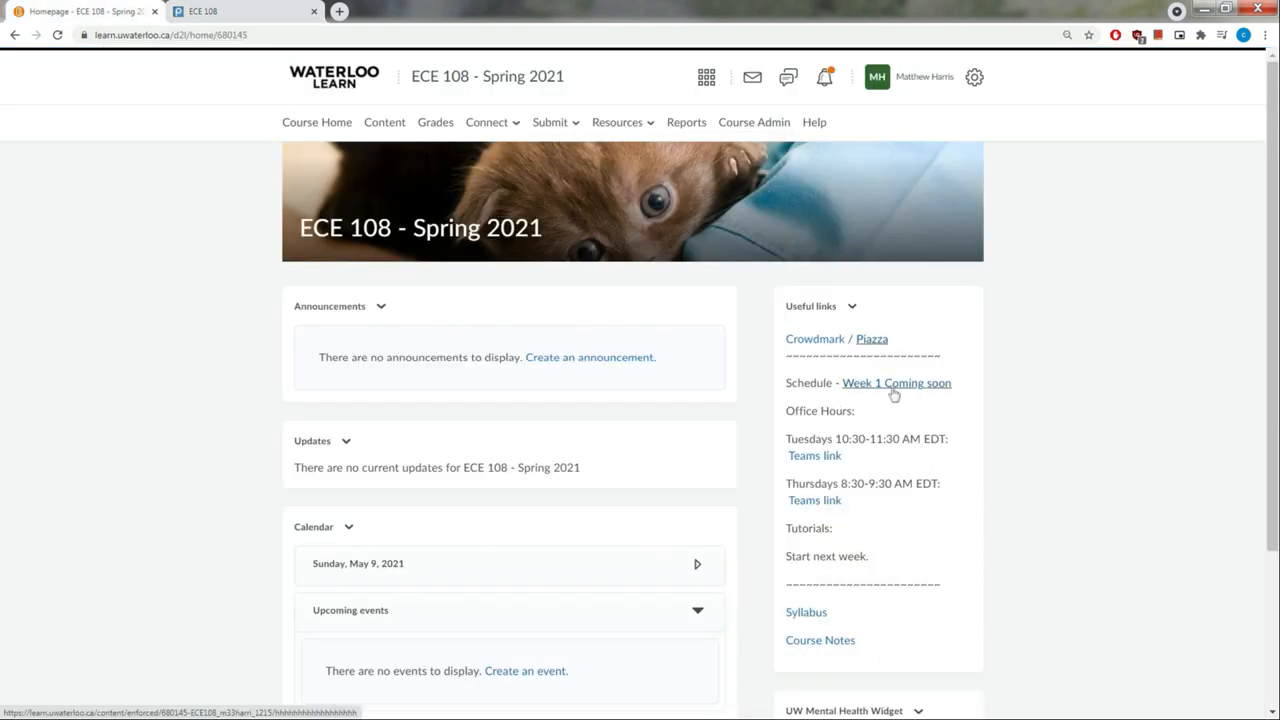
{"action": "mouse_move", "coordinate": [860, 420]}
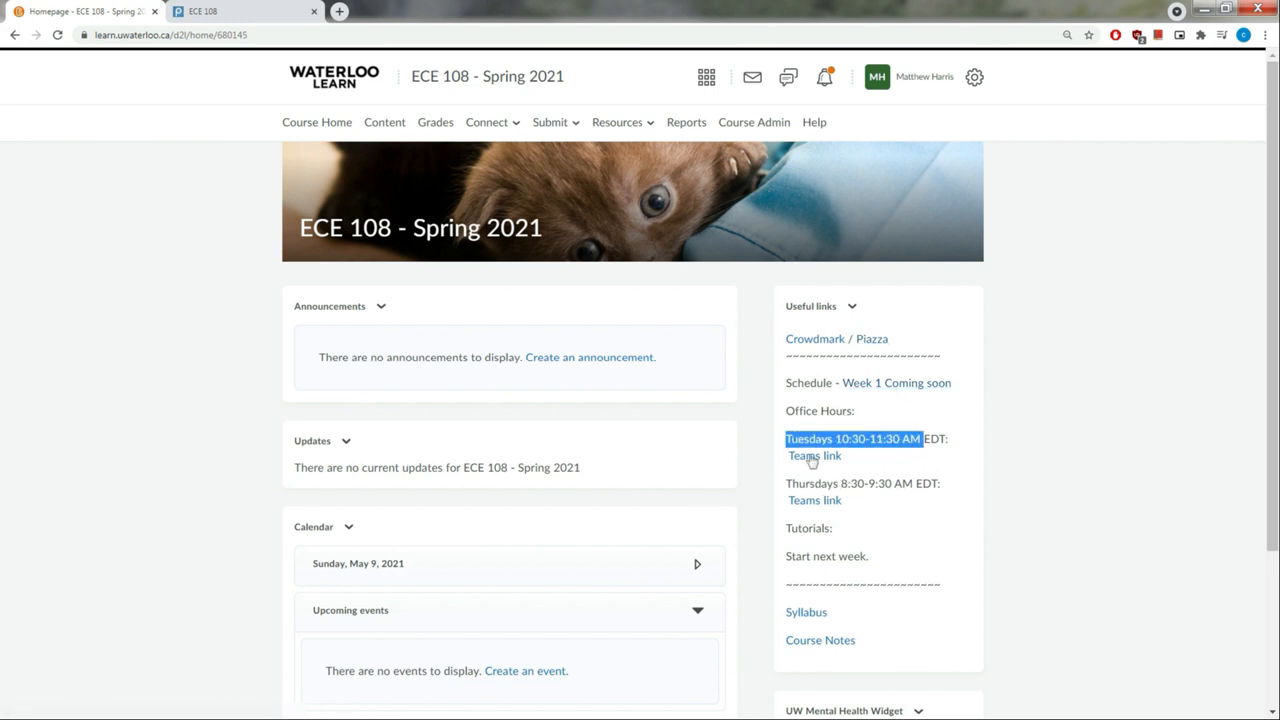
{"action": "left_click", "coordinate": [814, 456]}
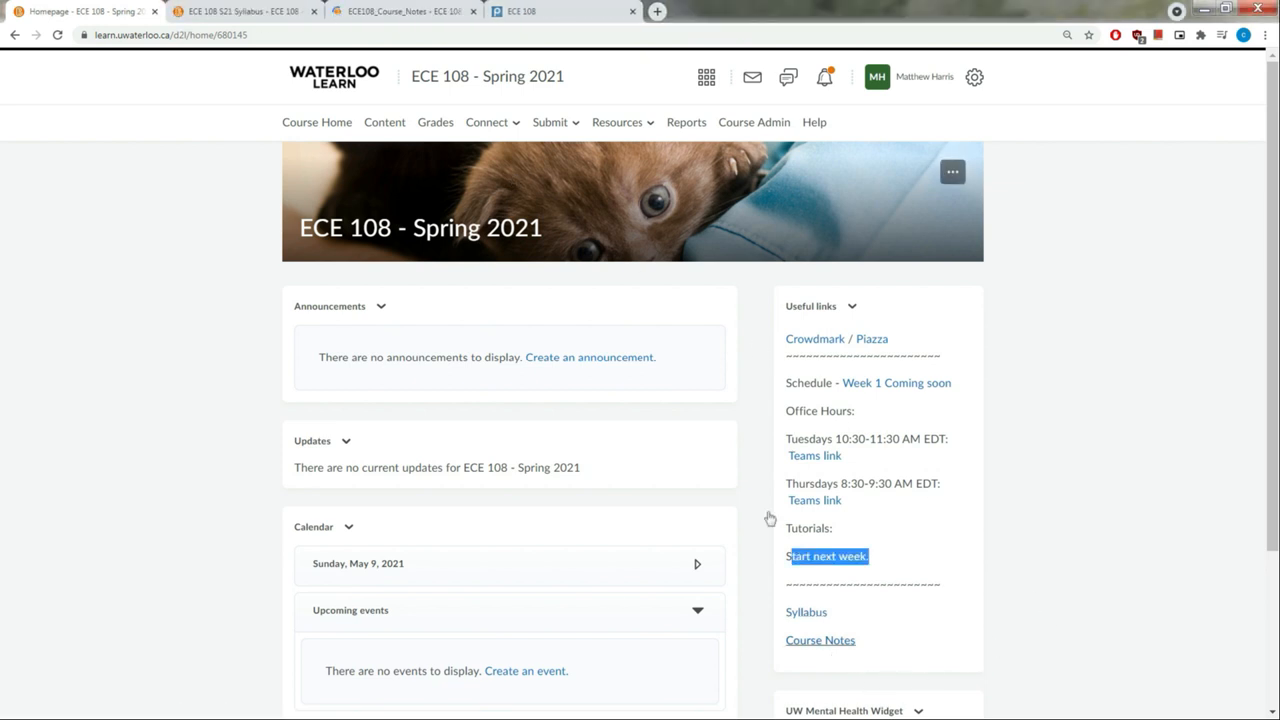
{"action": "mouse_move", "coordinate": [436, 144]}
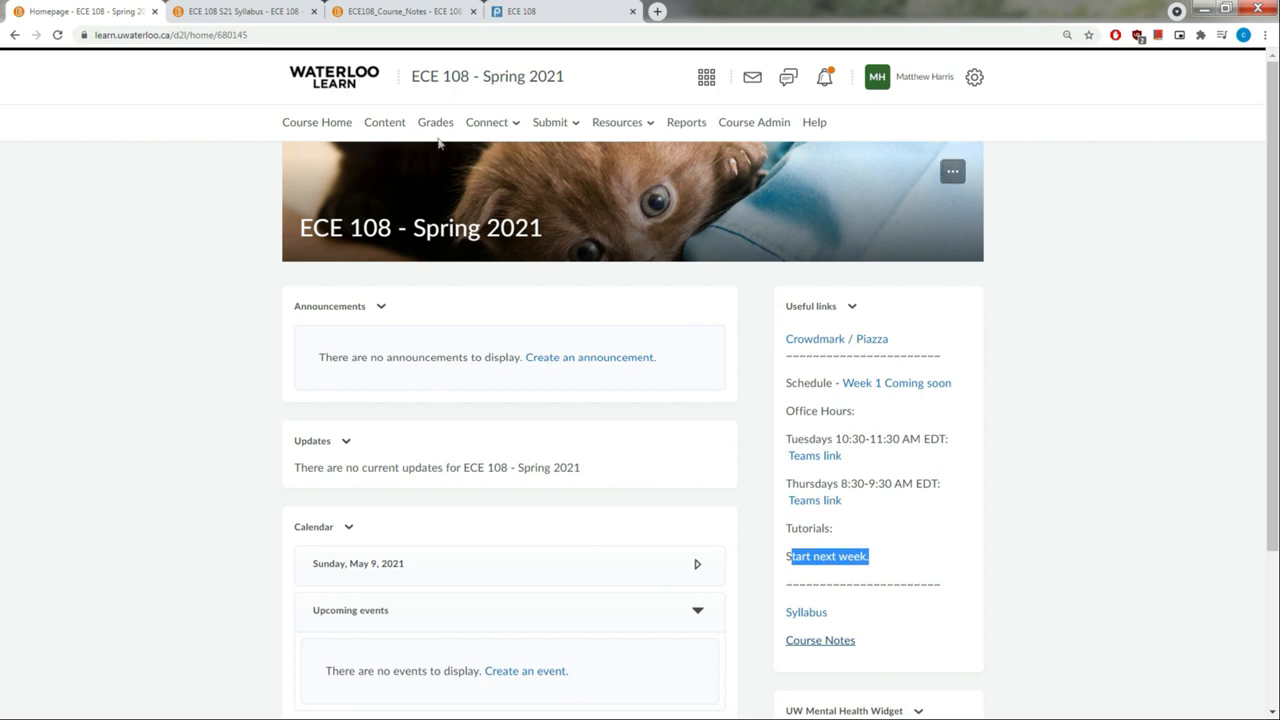
{"action": "left_click", "coordinate": [806, 612]}
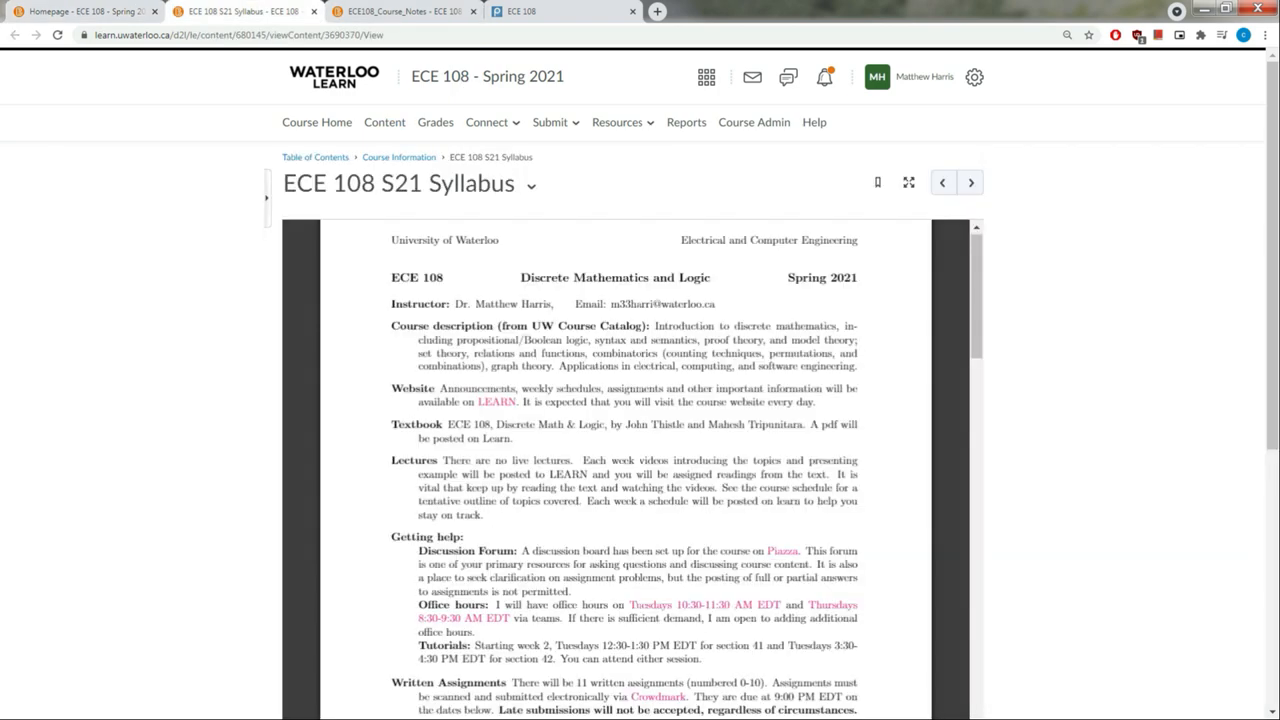
{"action": "left_click", "coordinate": [400, 12]}
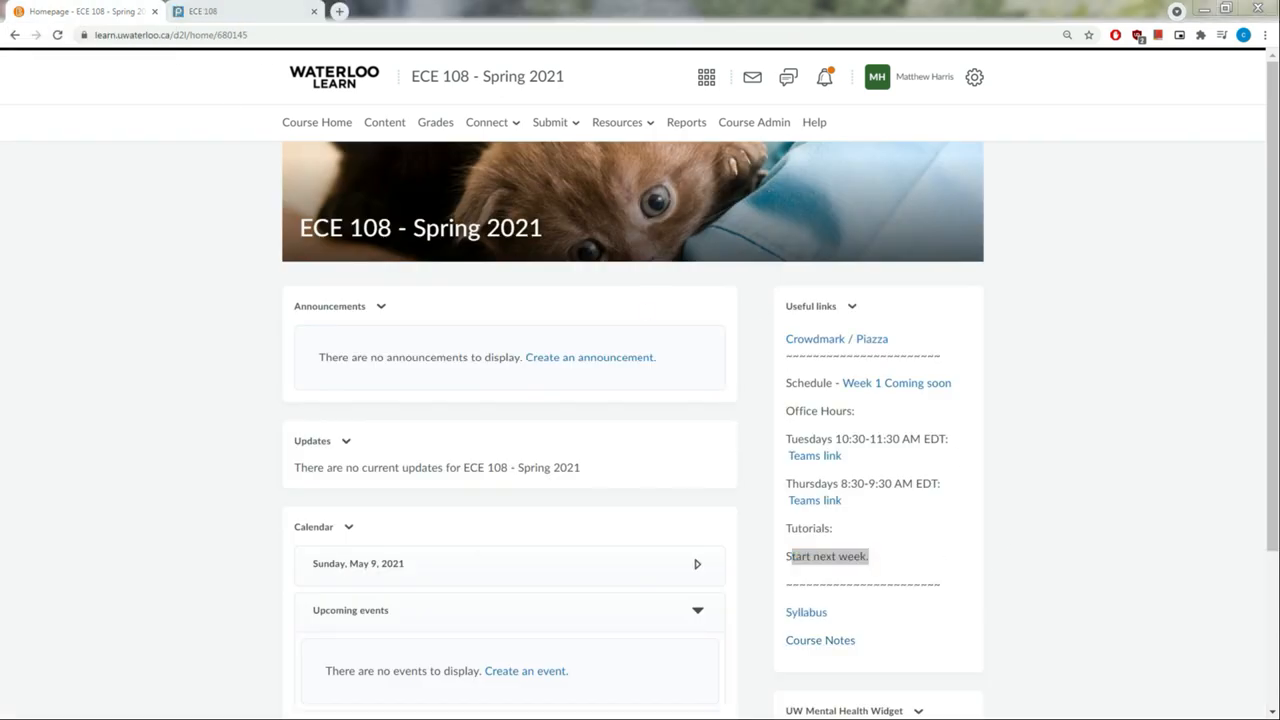
{"action": "left_click", "coordinate": [806, 612]}
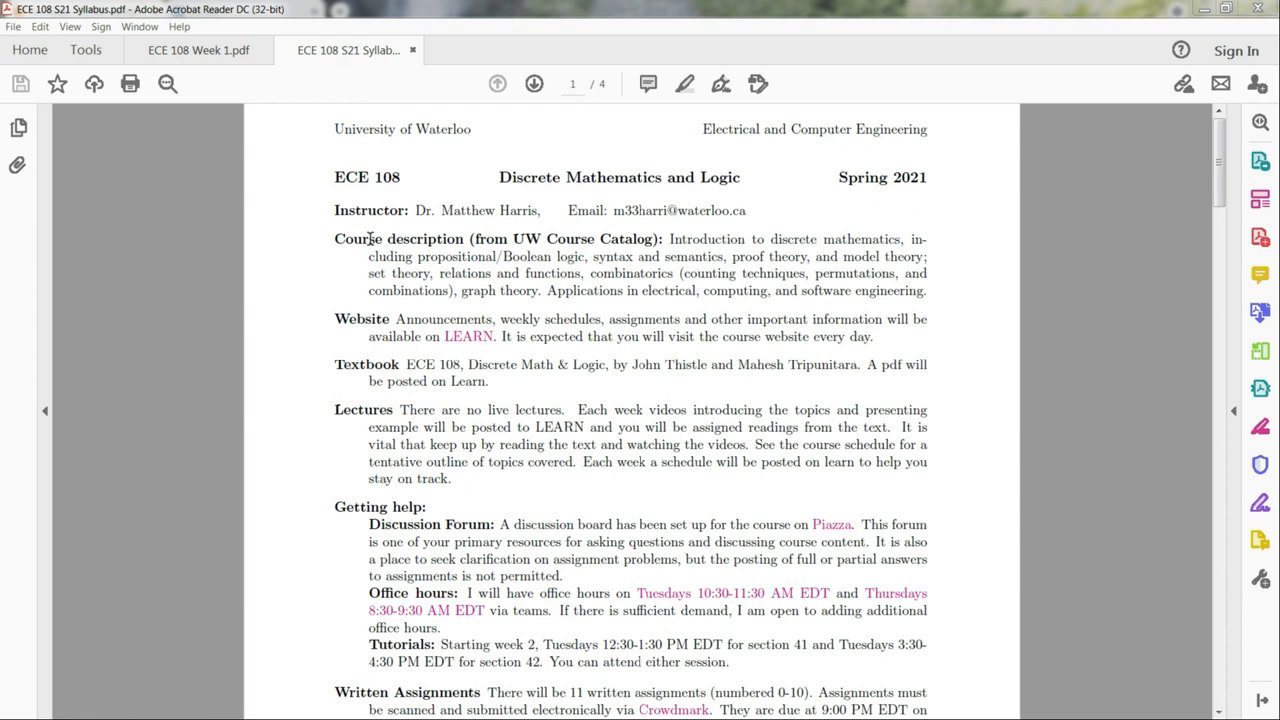
{"action": "left_click_drag", "start_coordinate": [336, 238], "coordinate": [736, 272]}
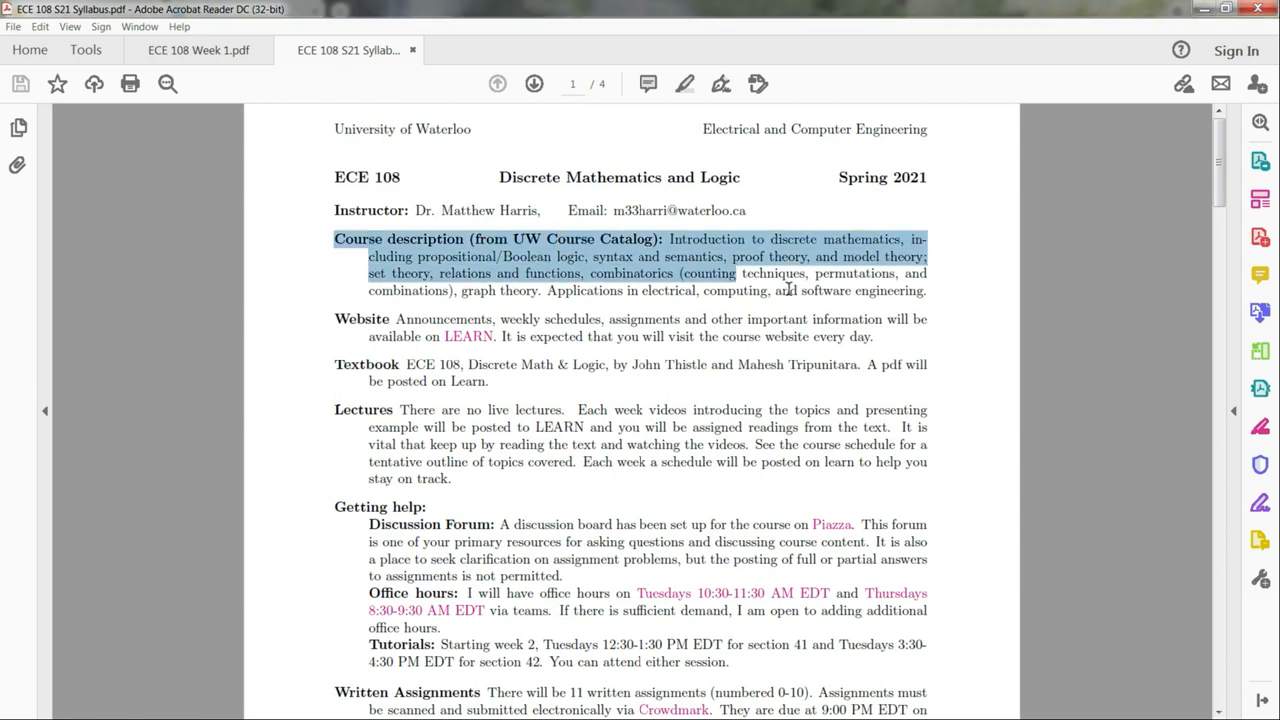
{"action": "left_click", "coordinate": [788, 290]}
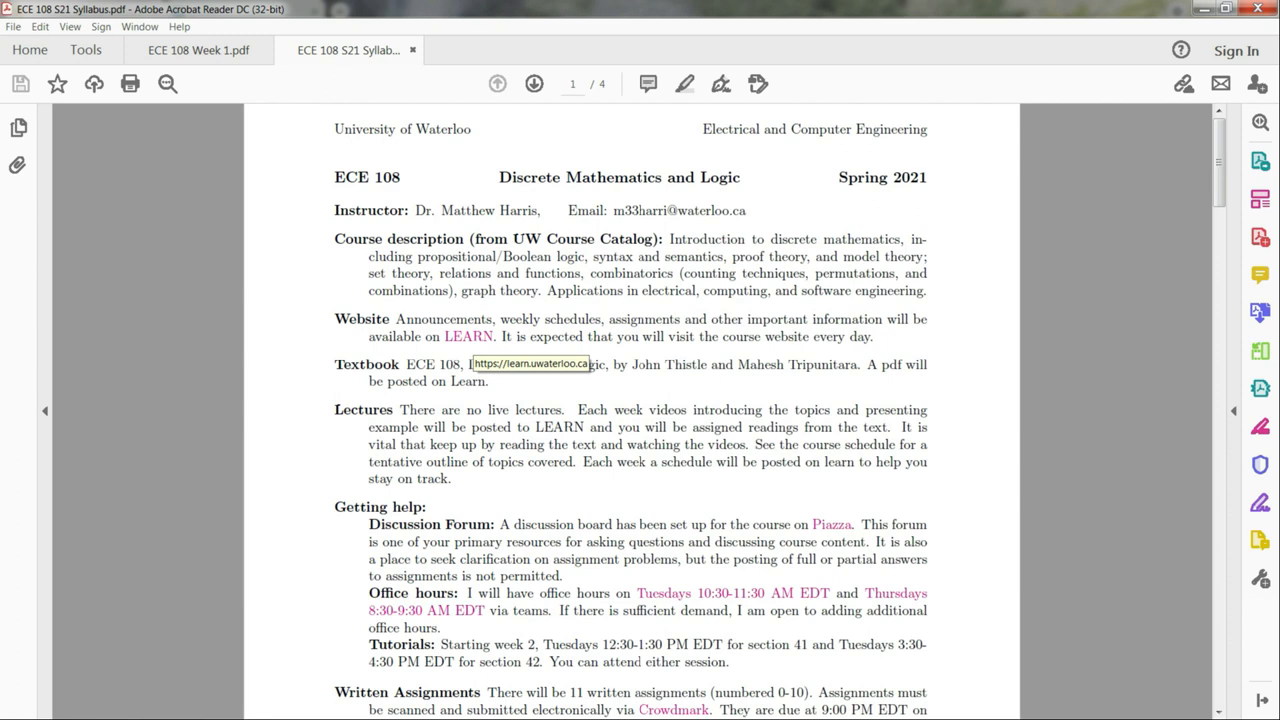
{"action": "mouse_move", "coordinate": [876, 292]}
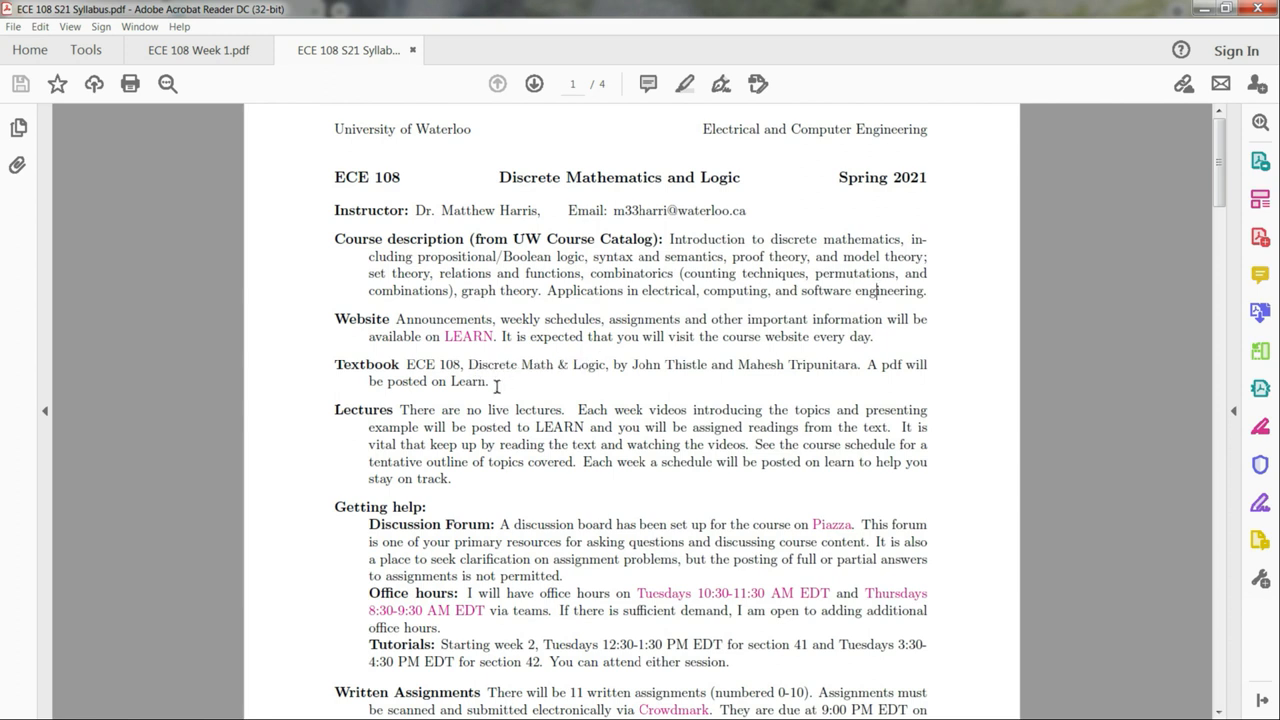
{"action": "mouse_move", "coordinate": [1260, 426]}
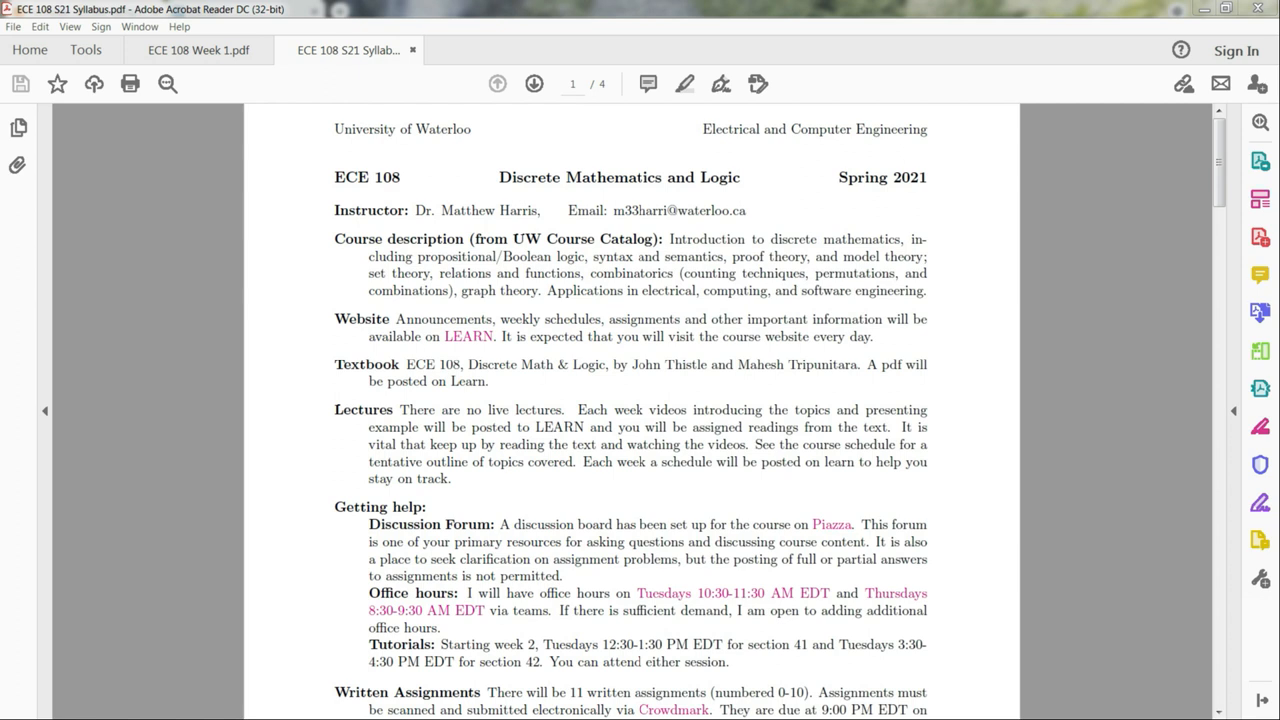
{"action": "mouse_move", "coordinate": [1068, 400]}
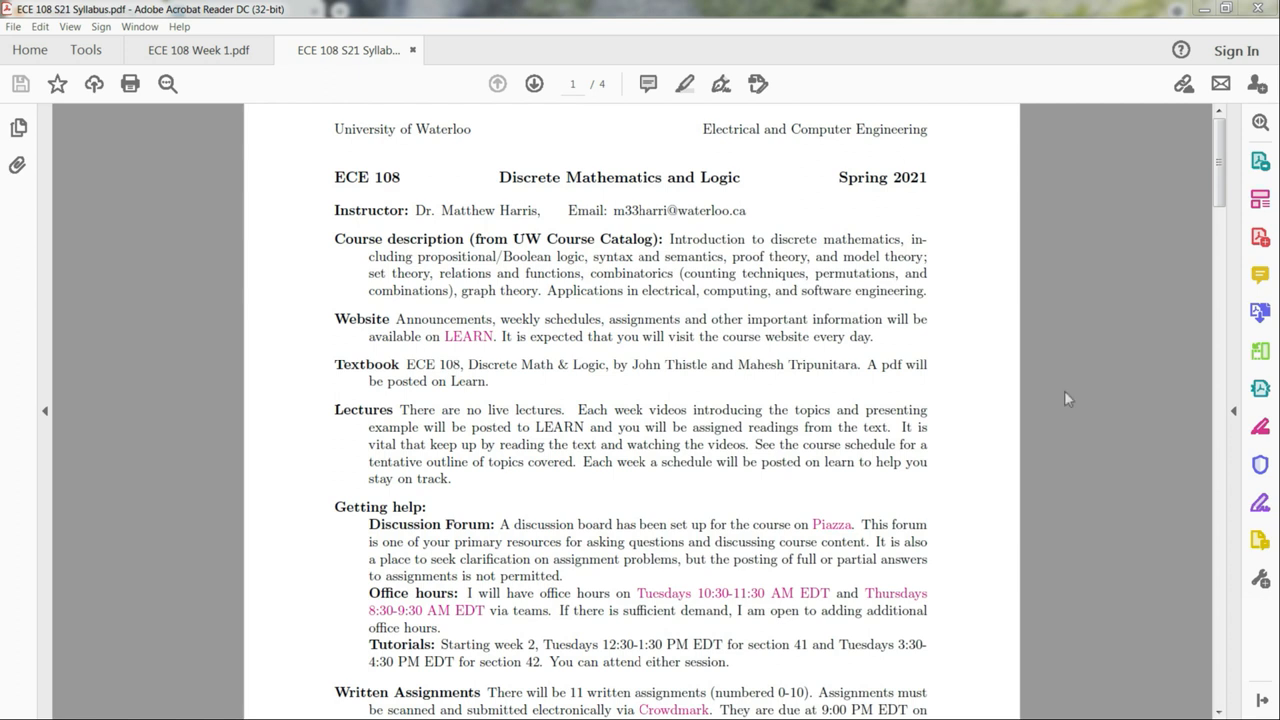
{"action": "mouse_move", "coordinate": [664, 410]}
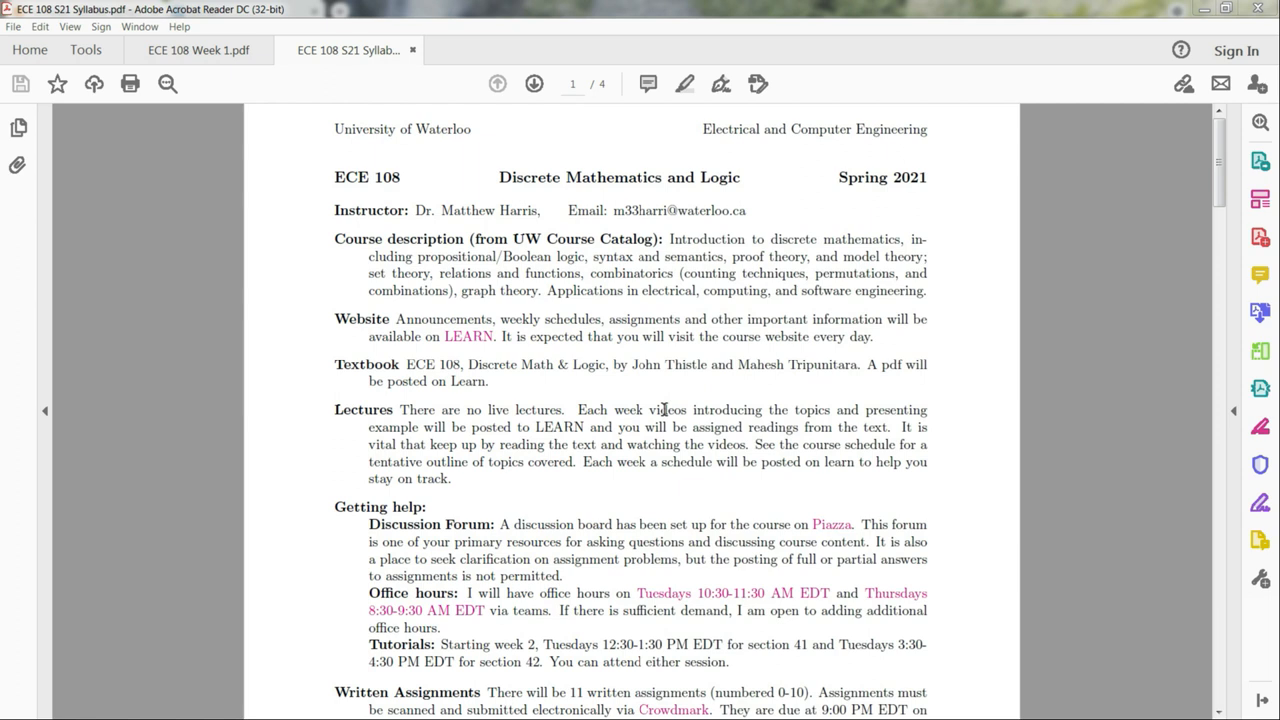
{"action": "mouse_move", "coordinate": [524, 416]}
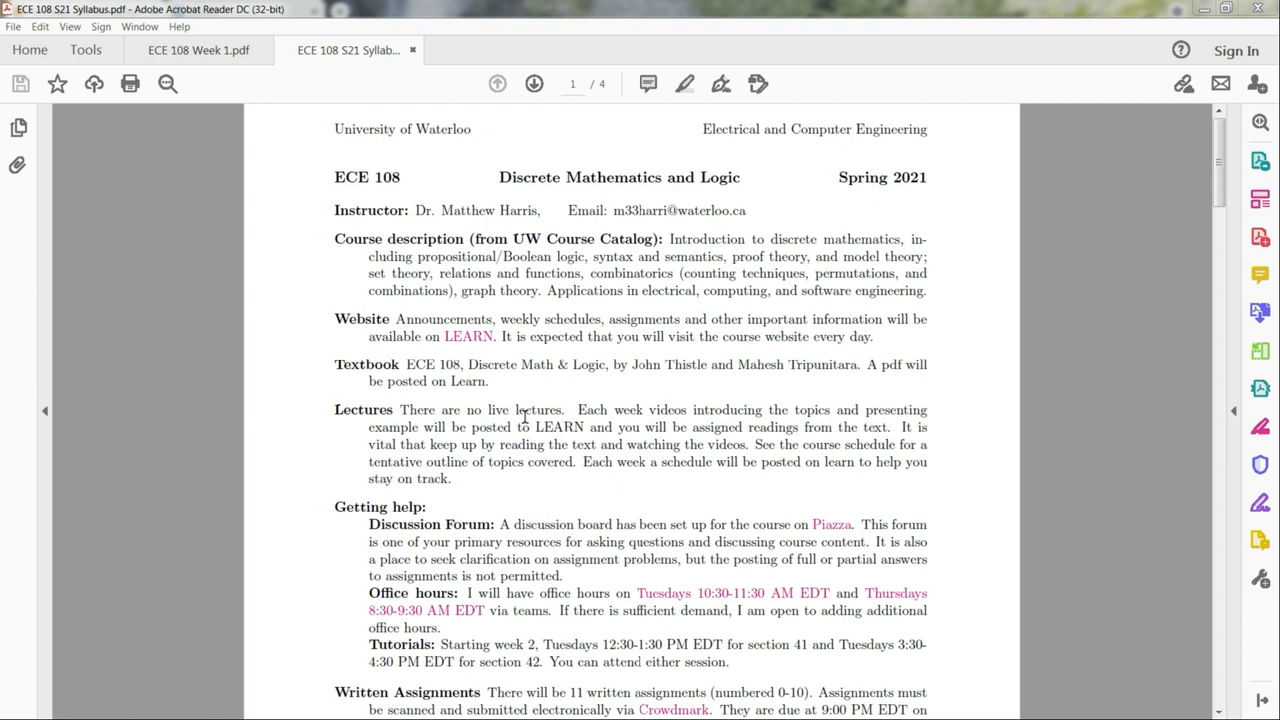
{"action": "mouse_move", "coordinate": [1260, 428]}
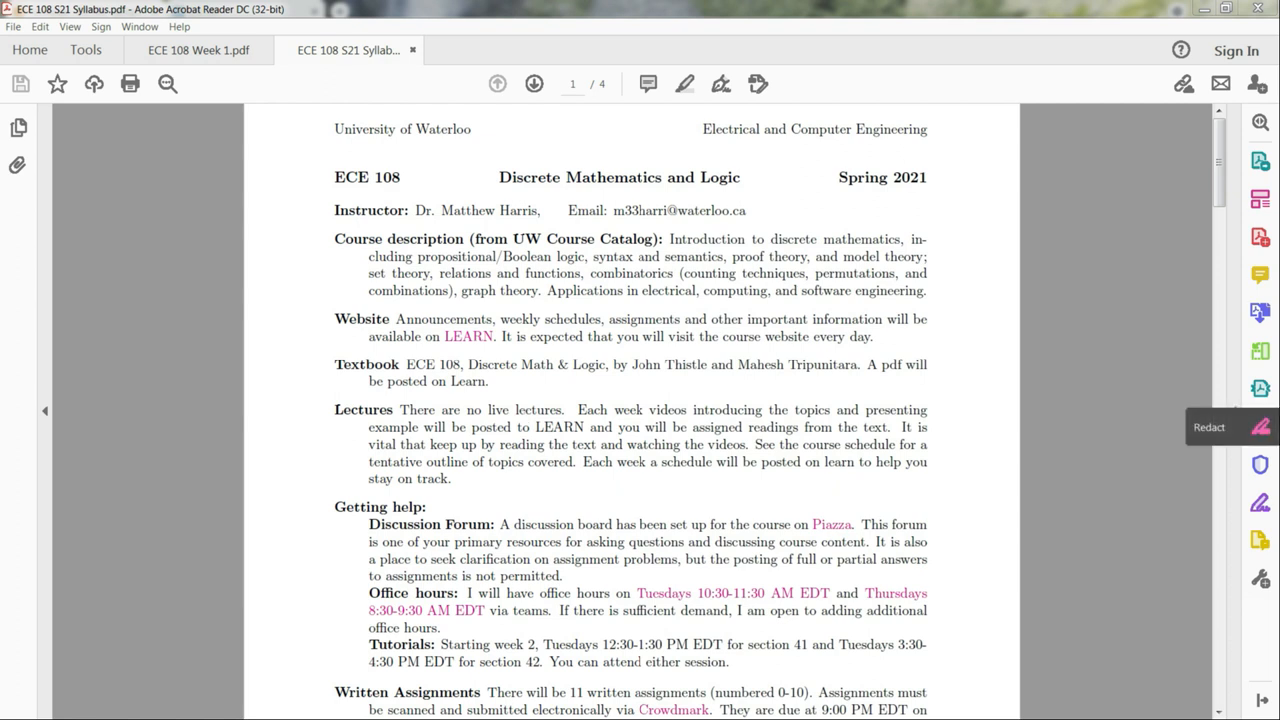
{"action": "double_click", "coordinate": [550, 428]}
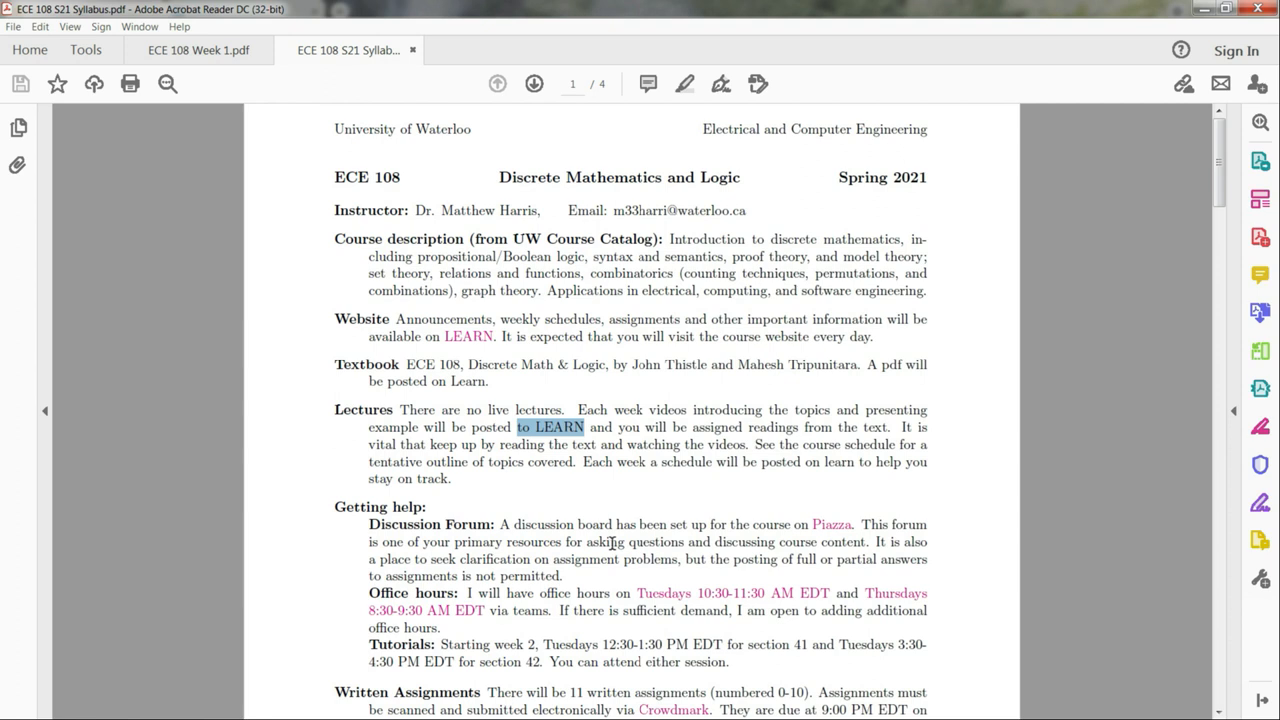
{"action": "mouse_move", "coordinate": [1260, 388]}
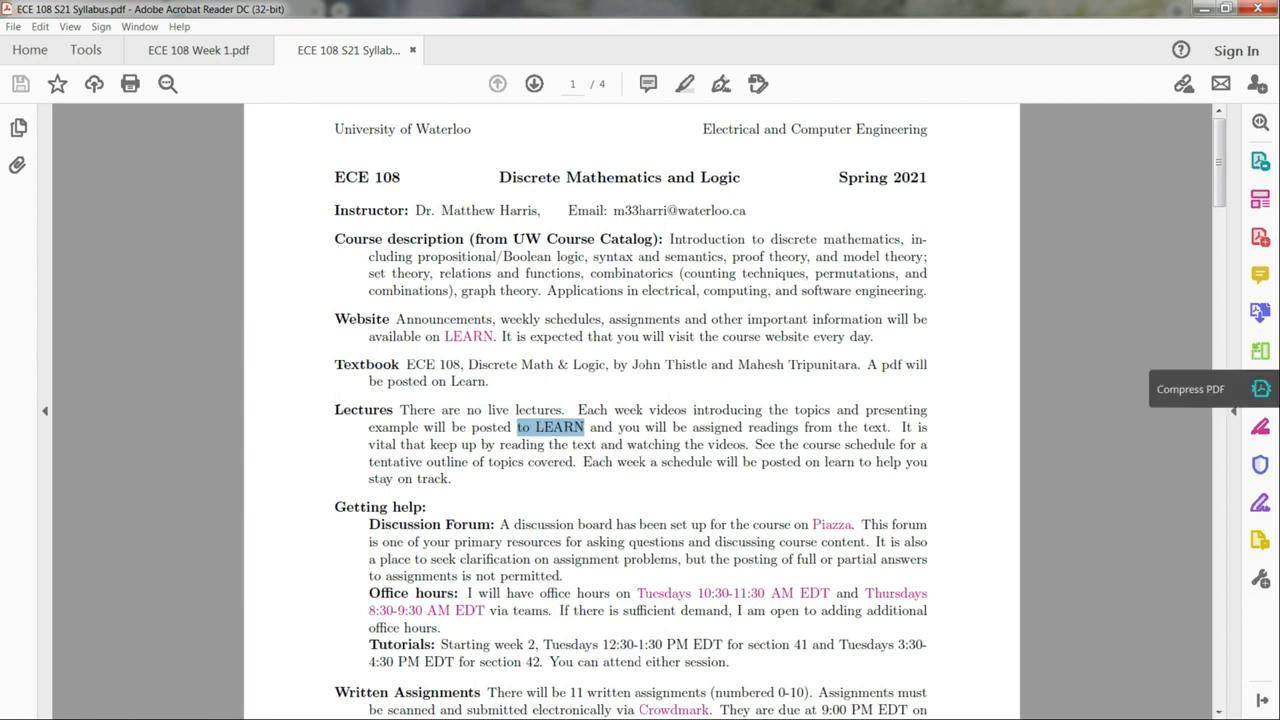
{"action": "mouse_move", "coordinate": [530, 430]}
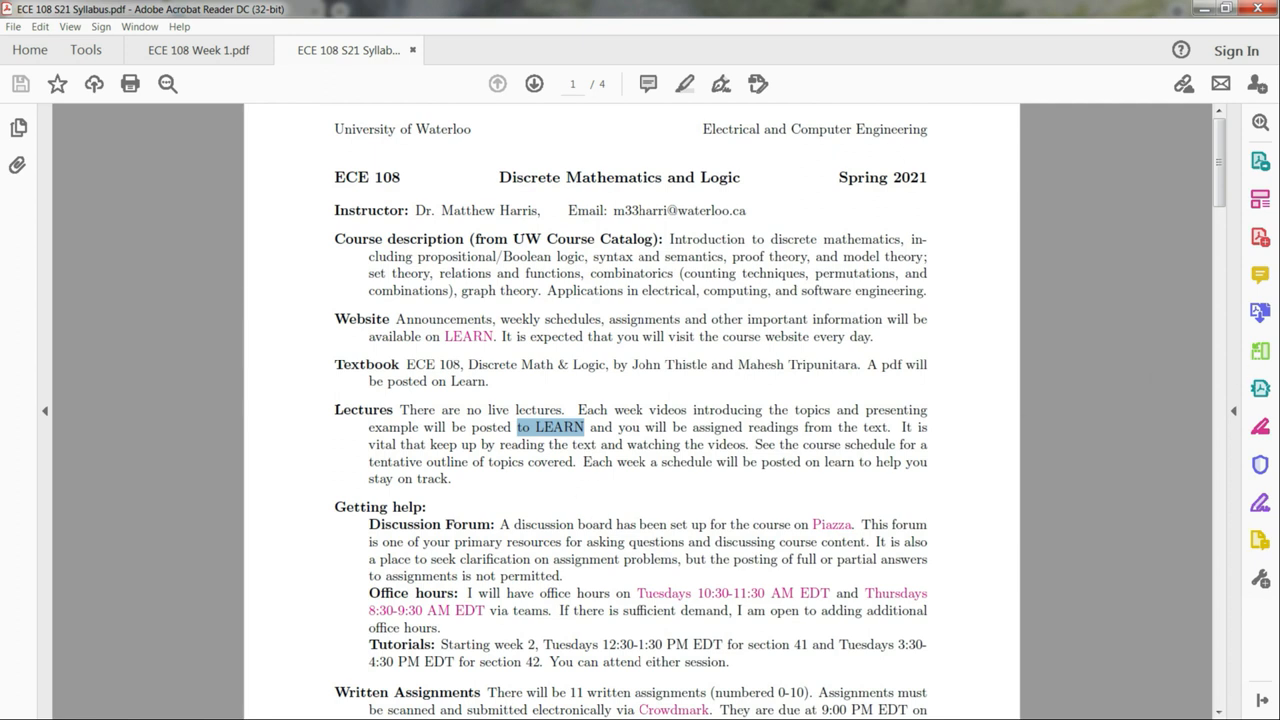
{"action": "mouse_move", "coordinate": [1260, 428]}
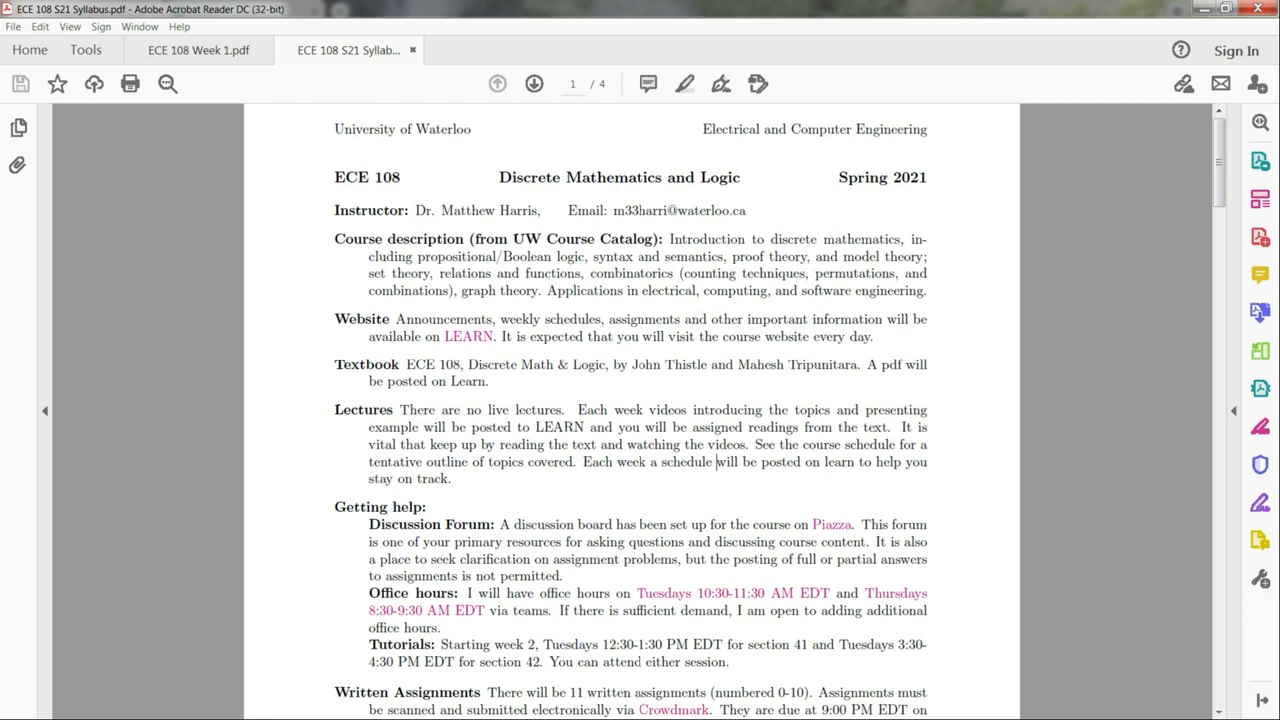
{"action": "mouse_move", "coordinate": [1260, 428]}
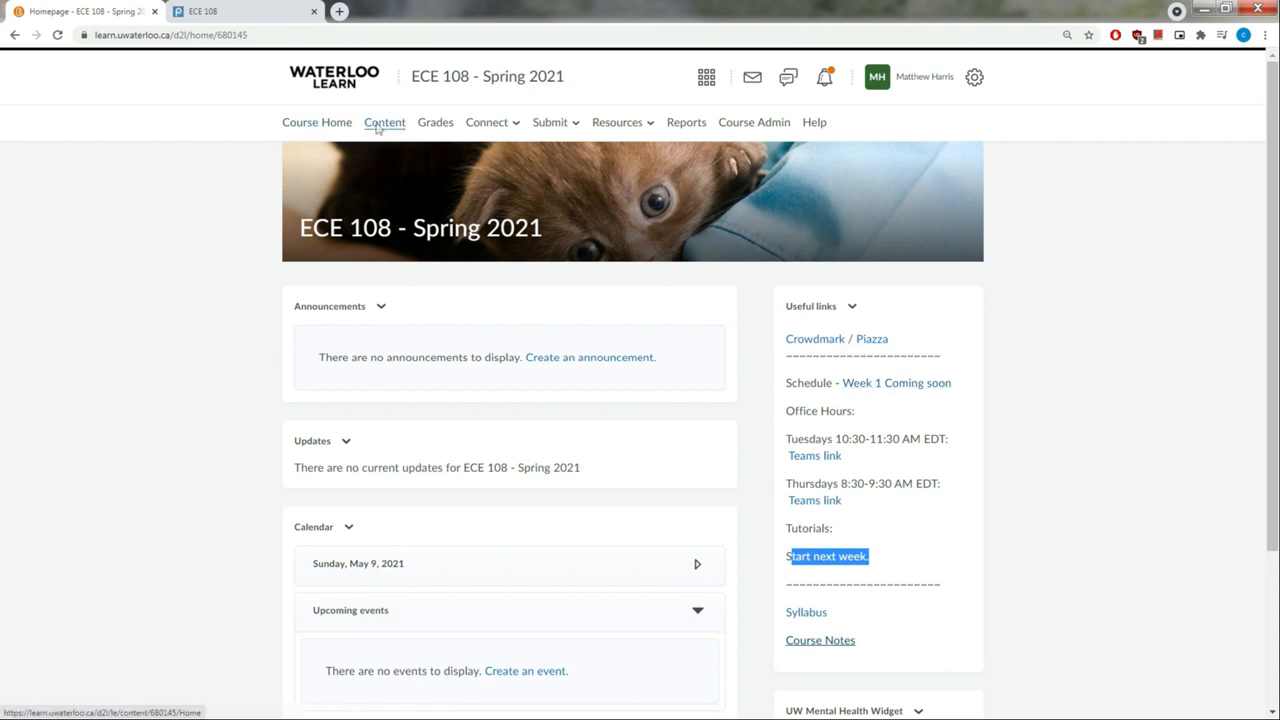
Switch back to the ECE 108 S21 Syllabus.pdf in Acrobat Reader
{"action": "left_click", "coordinate": [384, 122]}
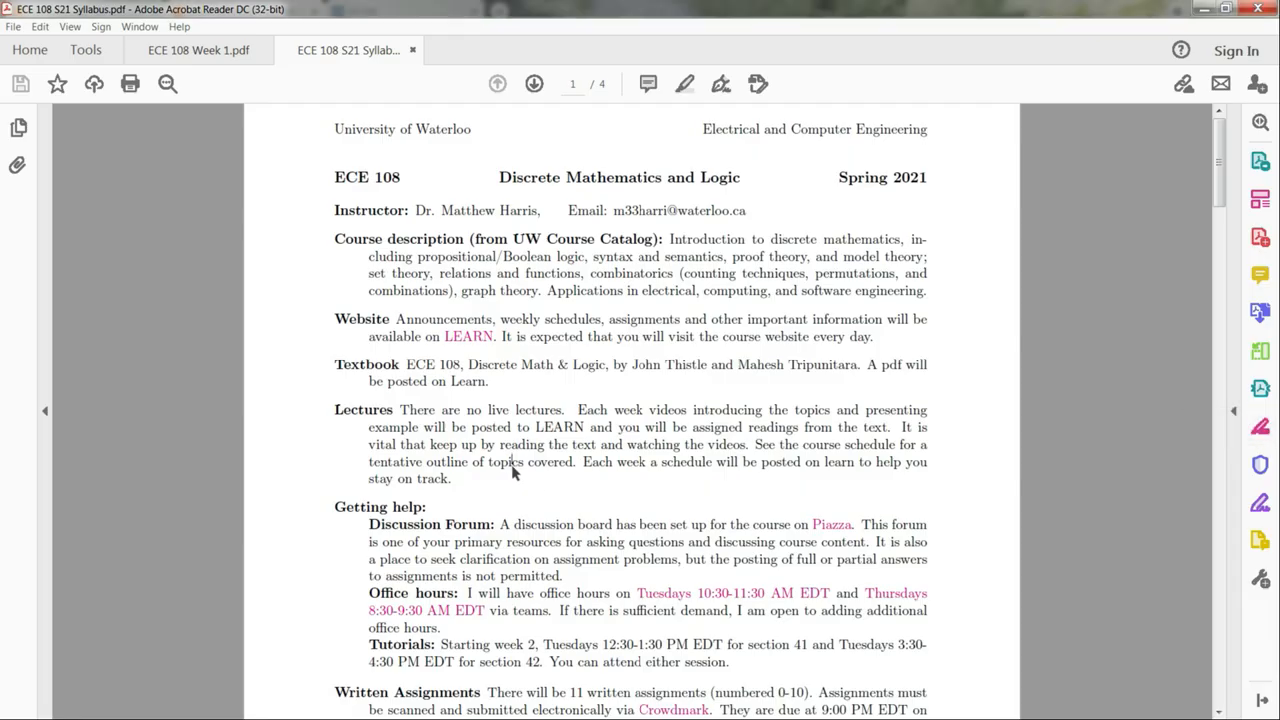
Scroll the syllabus first page down to reveal the written assignments section
{"action": "scroll", "scroll_direction": "down", "scroll_amount": 3}
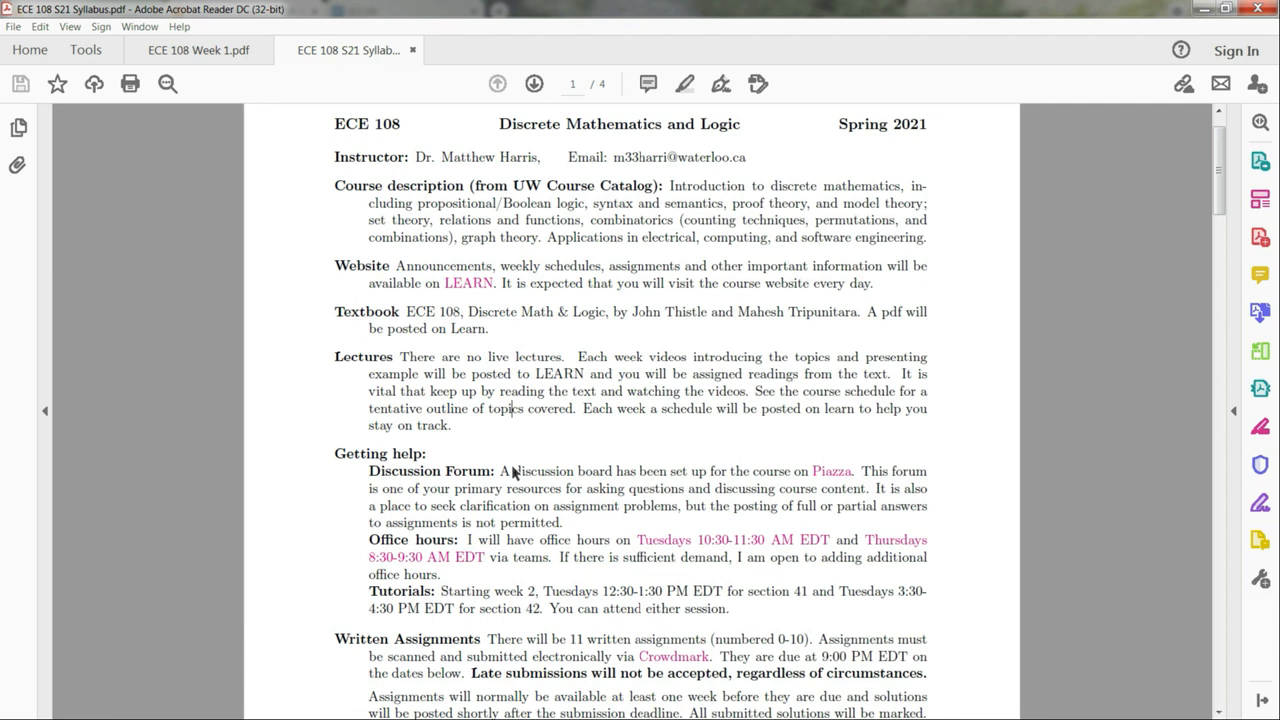
{"action": "mouse_move", "coordinate": [544, 464]}
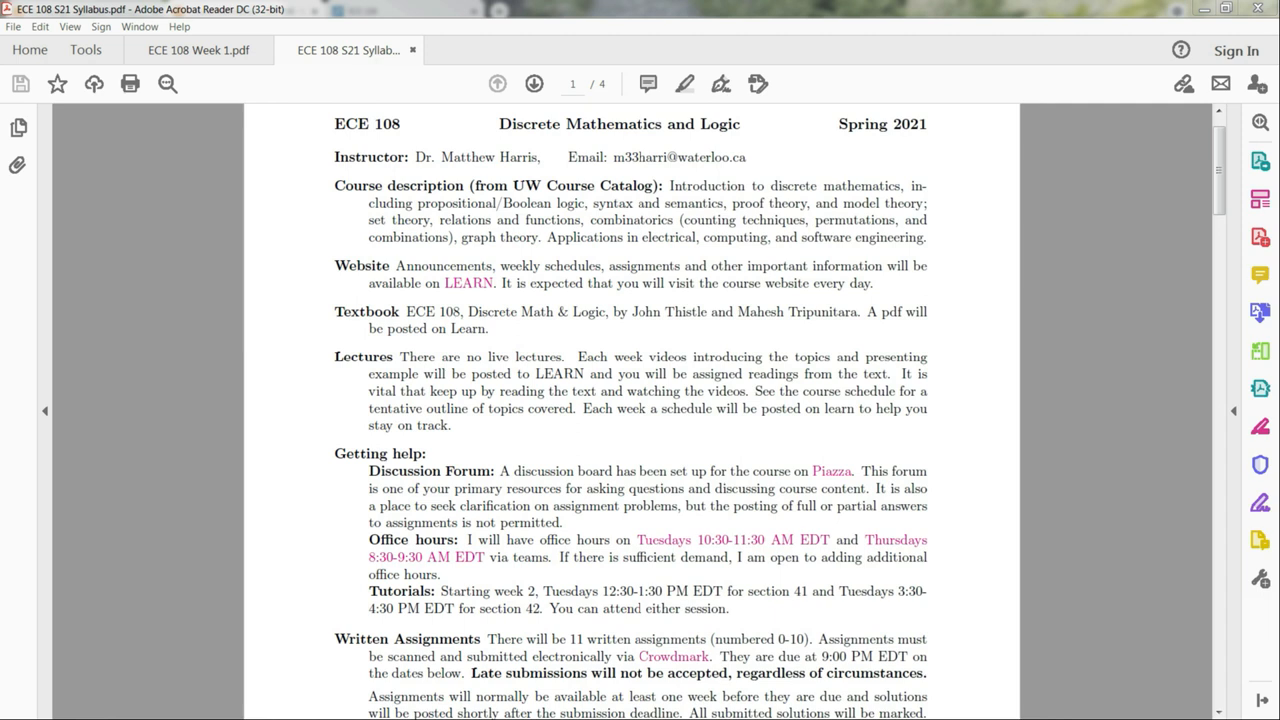
{"action": "mouse_move", "coordinate": [1260, 388]}
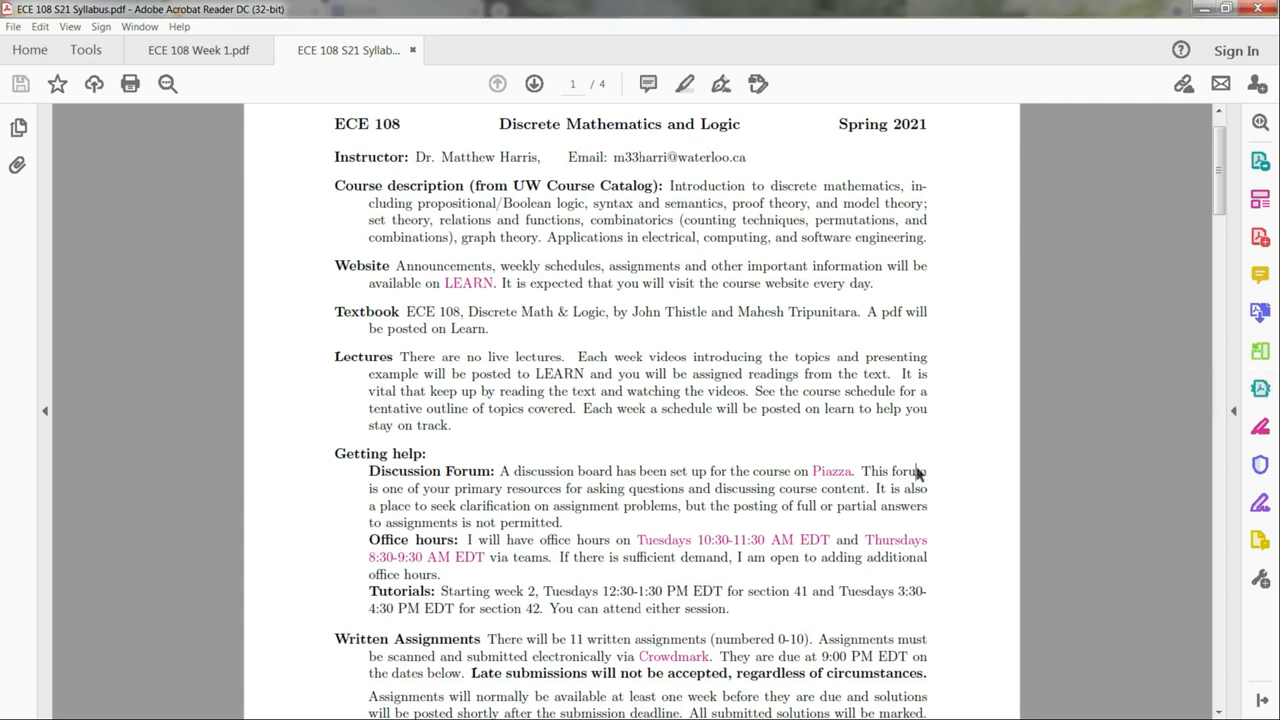
Scroll to the written assignments policy on late submissions and grading concerns
{"action": "scroll", "scroll_direction": "down", "scroll_amount": 3}
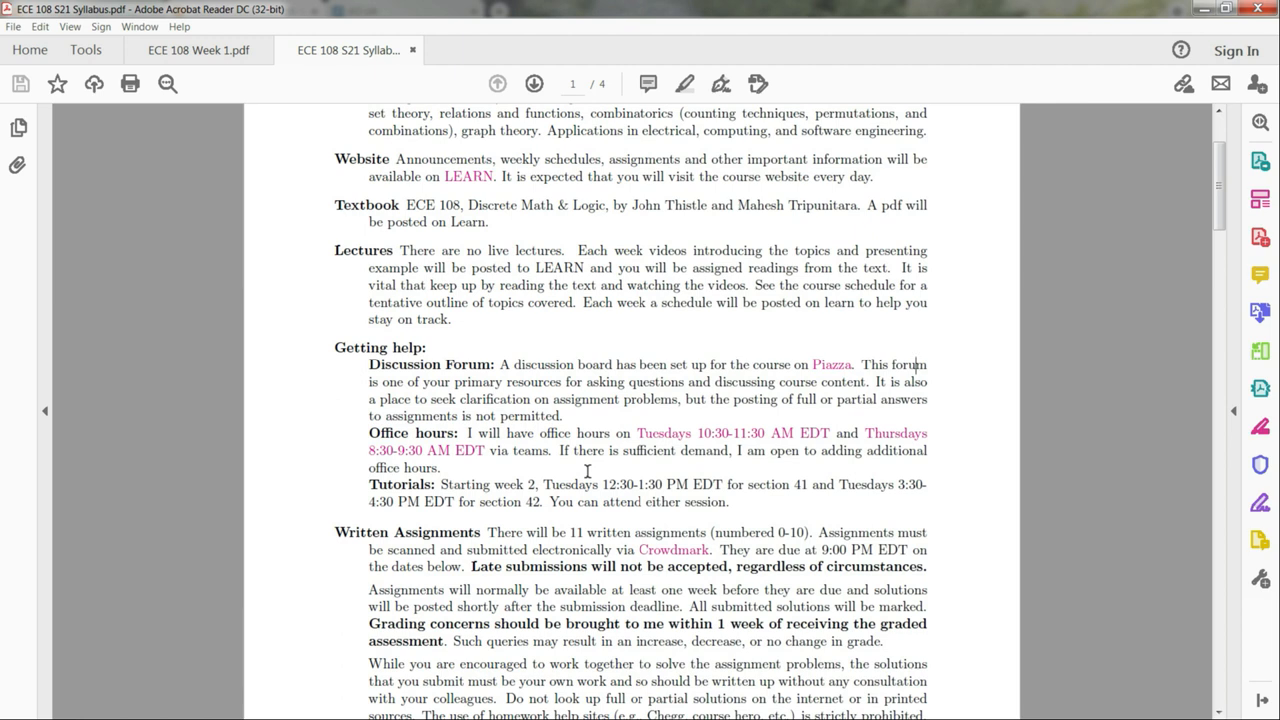
{"action": "mouse_move", "coordinate": [628, 458]}
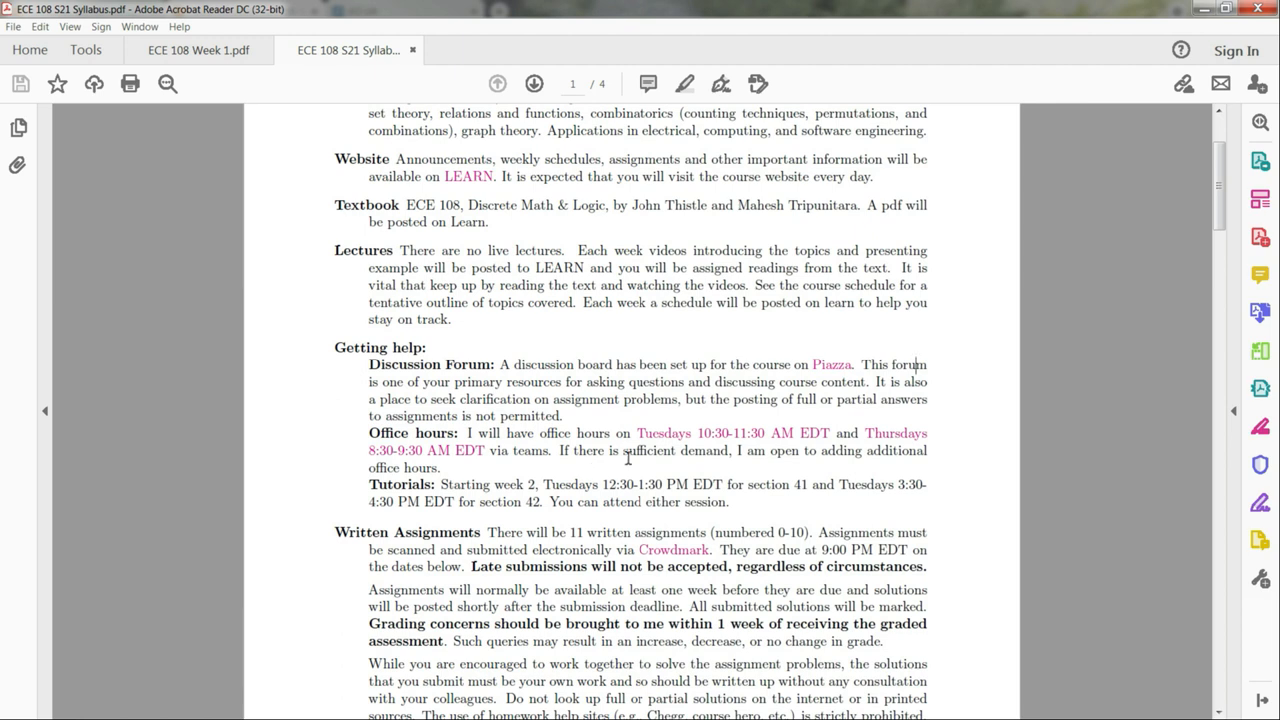
{"action": "mouse_move", "coordinate": [722, 456]}
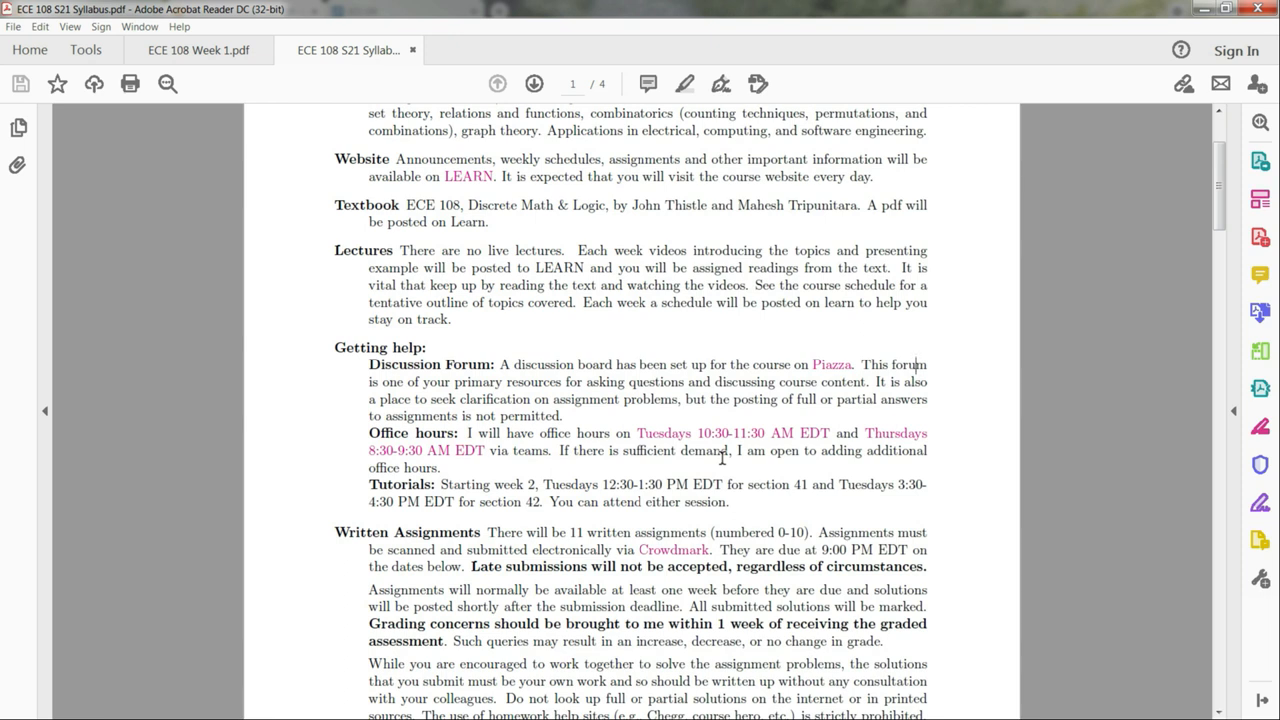
{"action": "mouse_move", "coordinate": [1260, 388]}
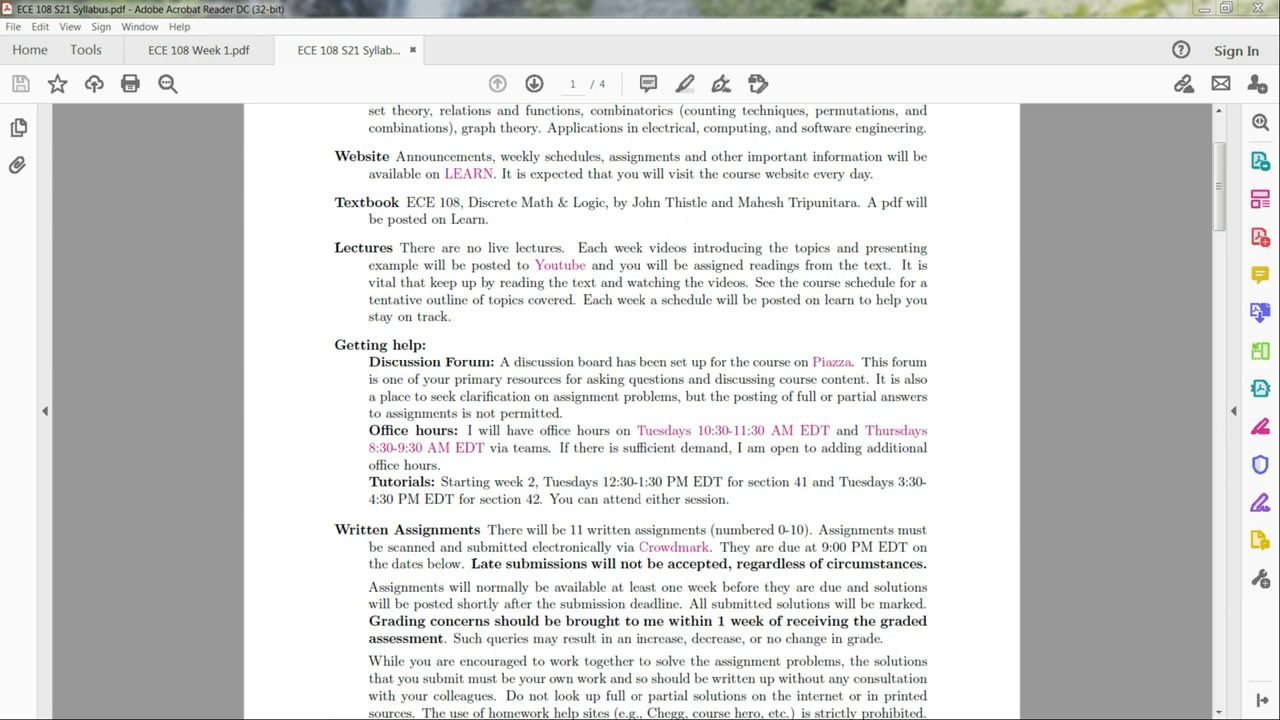
{"action": "mouse_move", "coordinate": [1260, 464]}
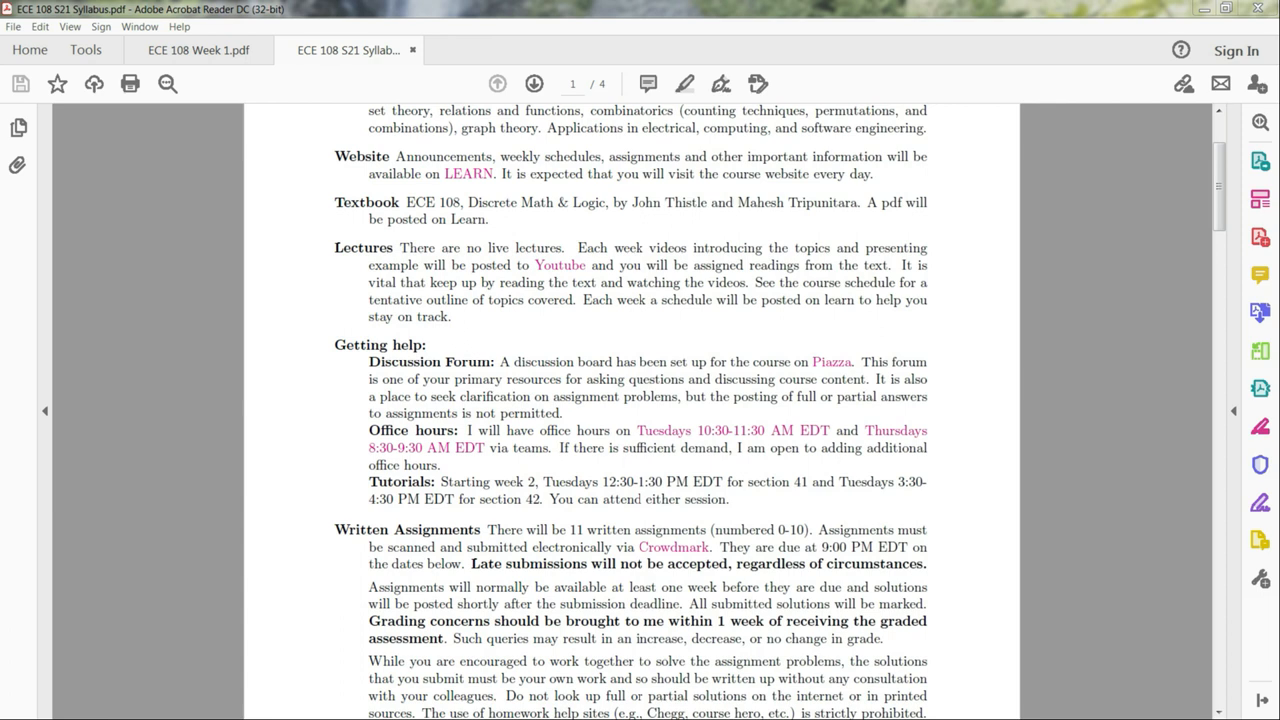
Mark the Assessment 6 due date (Wednesday, June 30) and the late-submissions sentence, reaching the due-date table
{"action": "scroll", "scroll_direction": "down", "scroll_amount": 3}
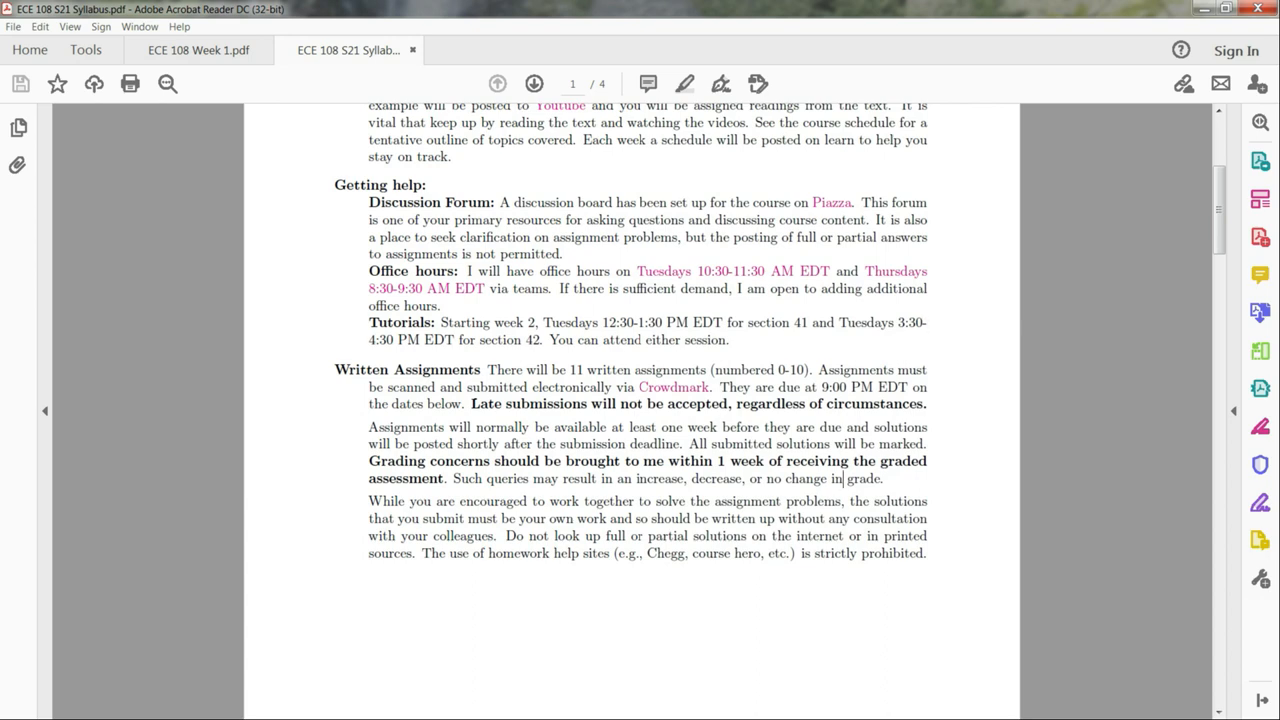
{"action": "scroll", "scroll_direction": "down", "scroll_amount": 3}
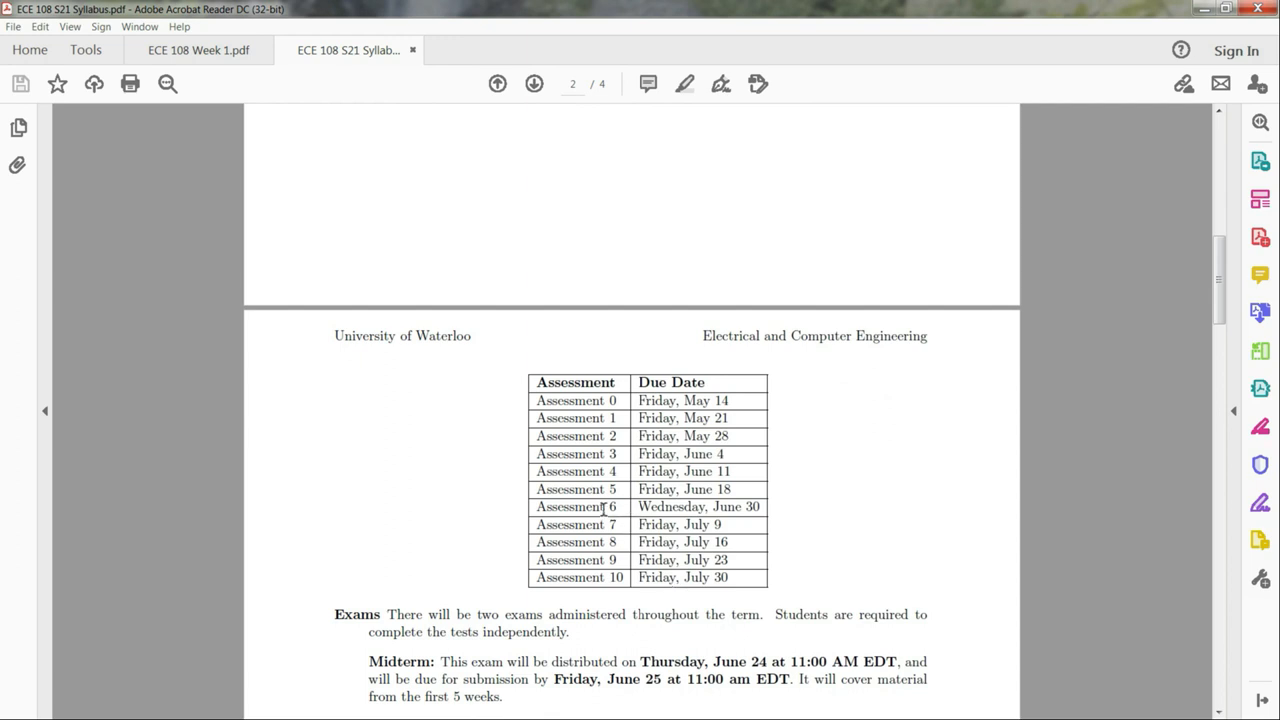
{"action": "double_click", "coordinate": [576, 508]}
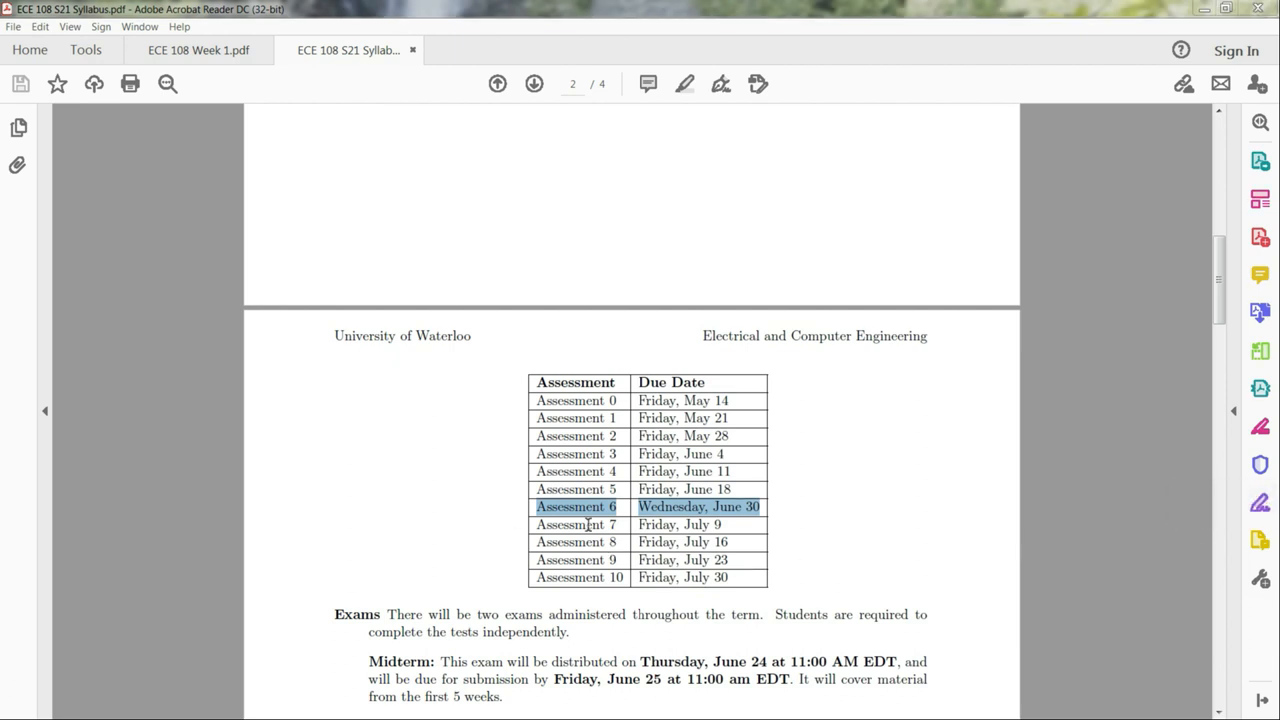
{"action": "mouse_move", "coordinate": [668, 552]}
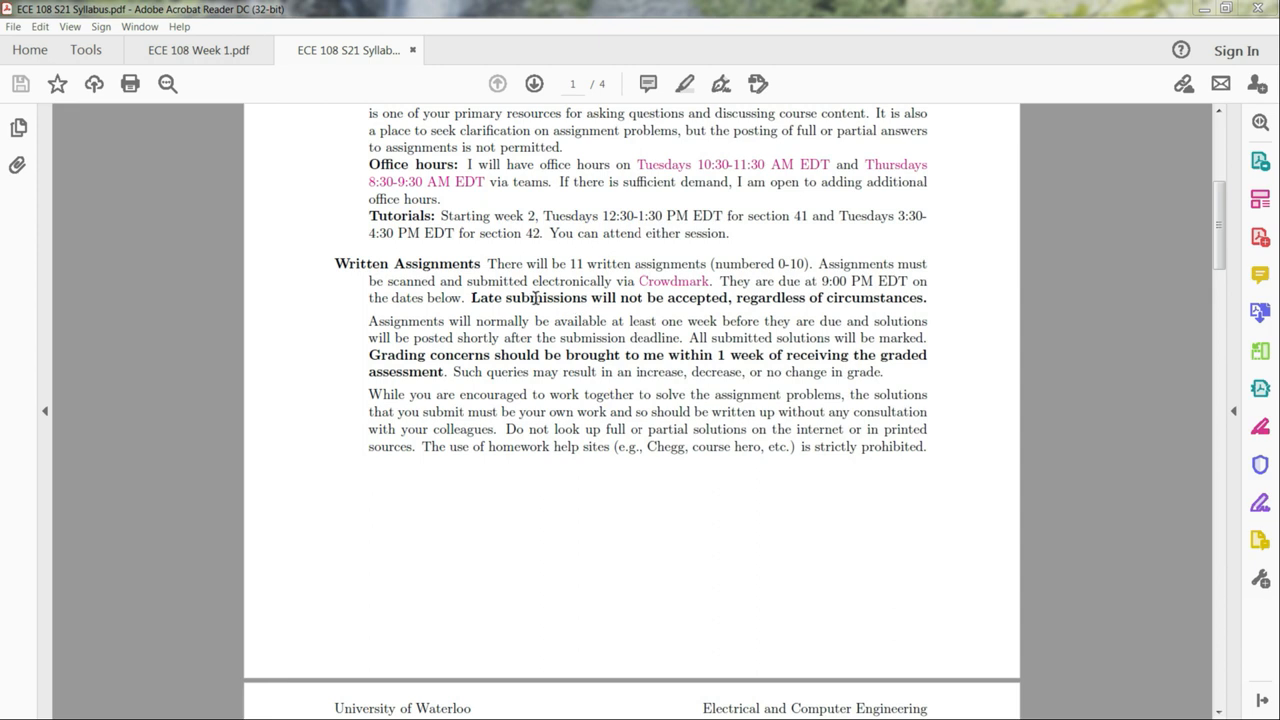
{"action": "left_click_drag", "start_coordinate": [508, 298], "coordinate": [928, 298]}
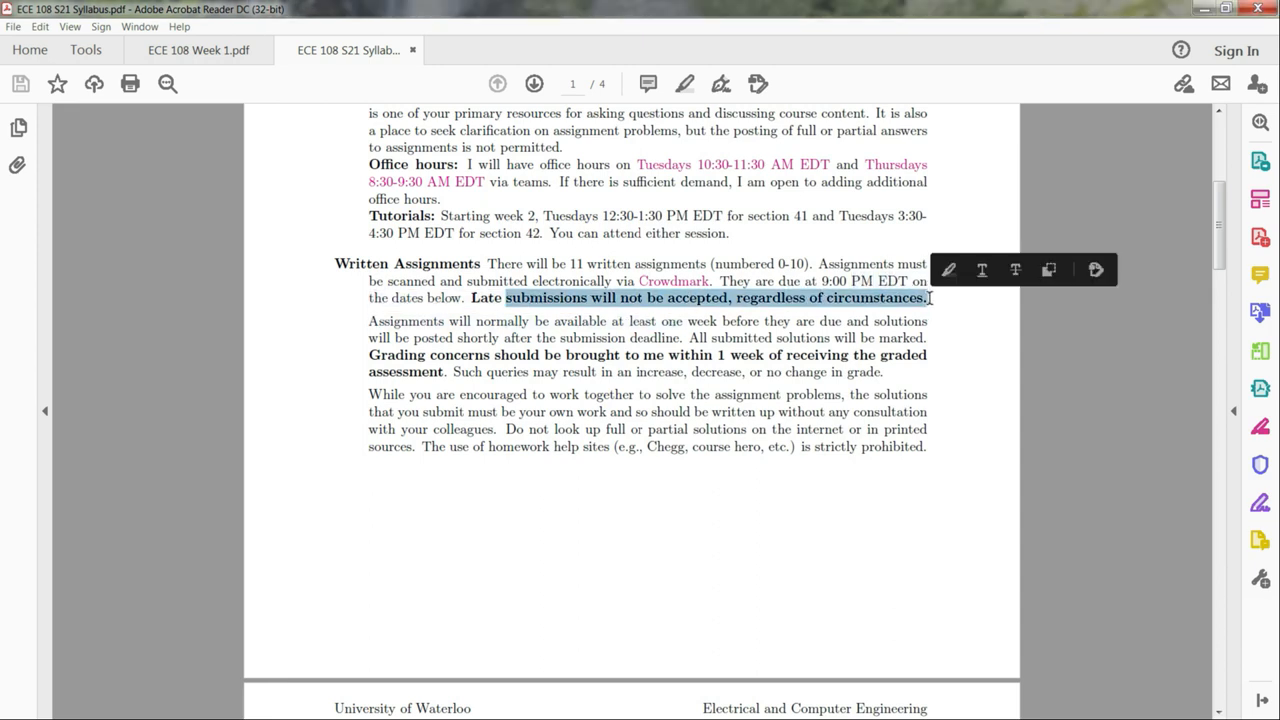
{"action": "scroll", "scroll_direction": "down", "scroll_amount": 3}
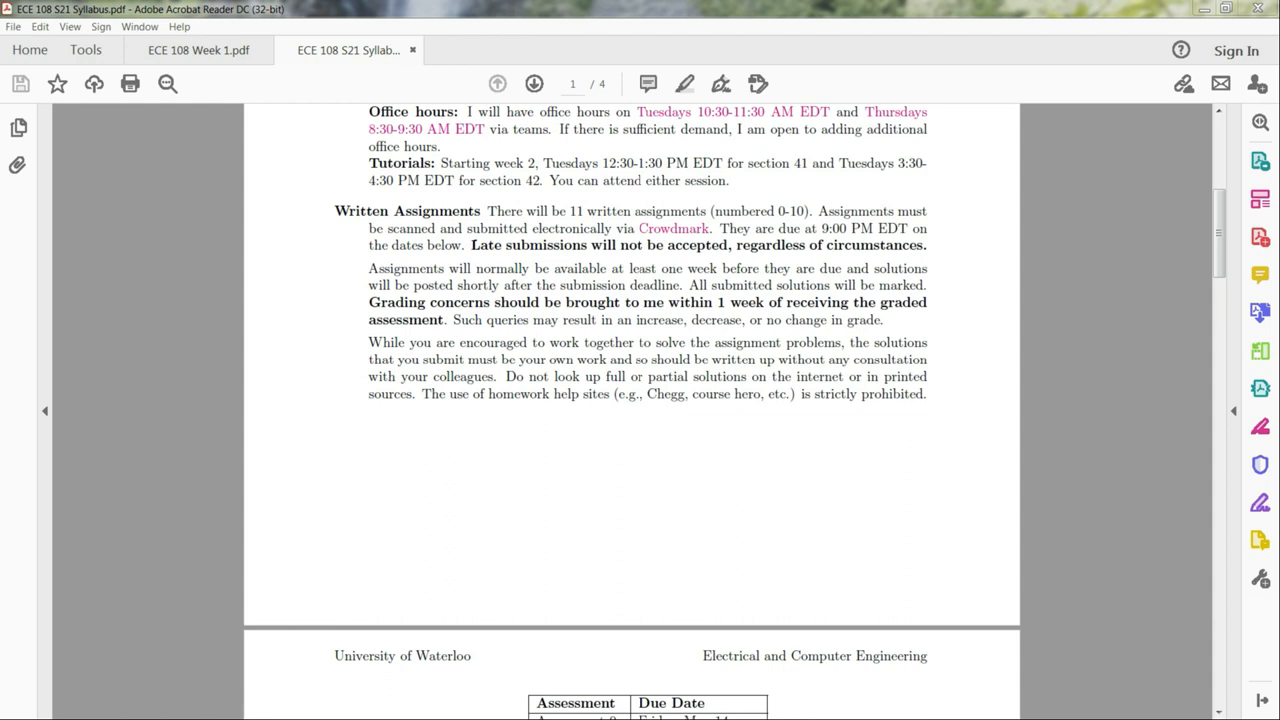
{"action": "mouse_move", "coordinate": [924, 468]}
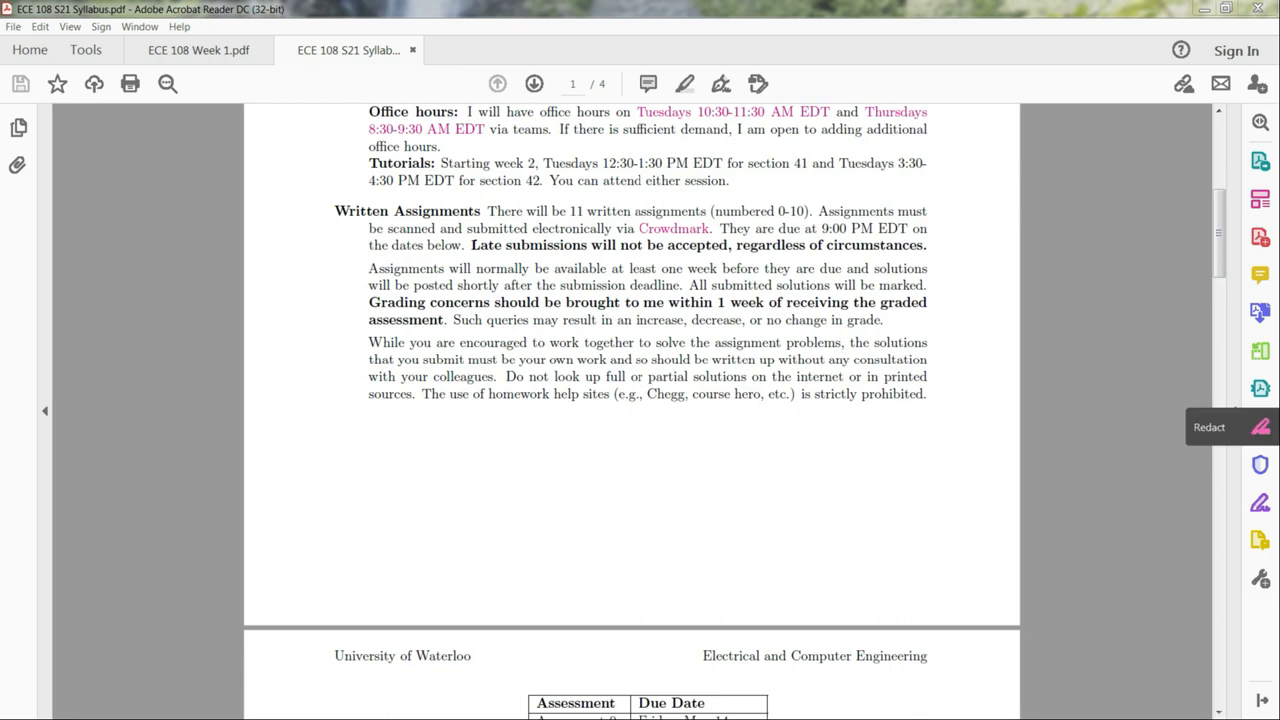
{"action": "mouse_move", "coordinate": [1260, 504]}
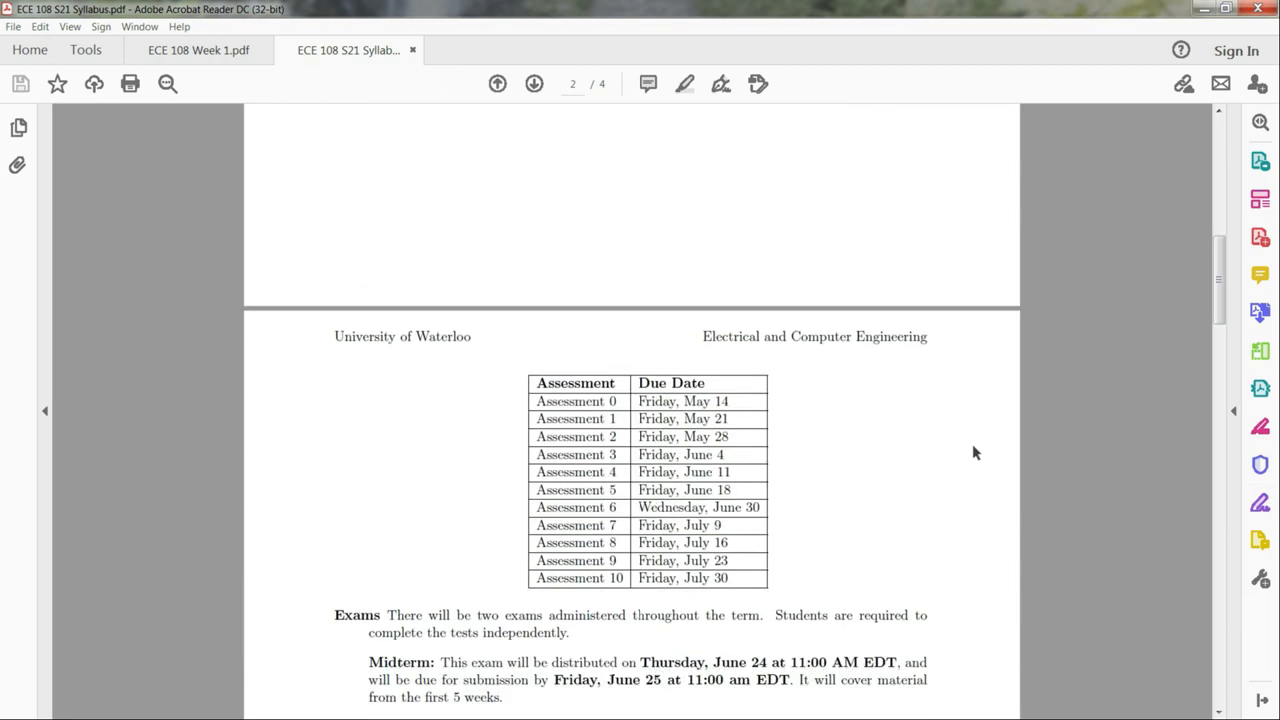
Scroll page 2 past Exams and Final grade calculation to the Missed Test and Grievance policies
{"action": "scroll", "scroll_direction": "down", "scroll_amount": 3}
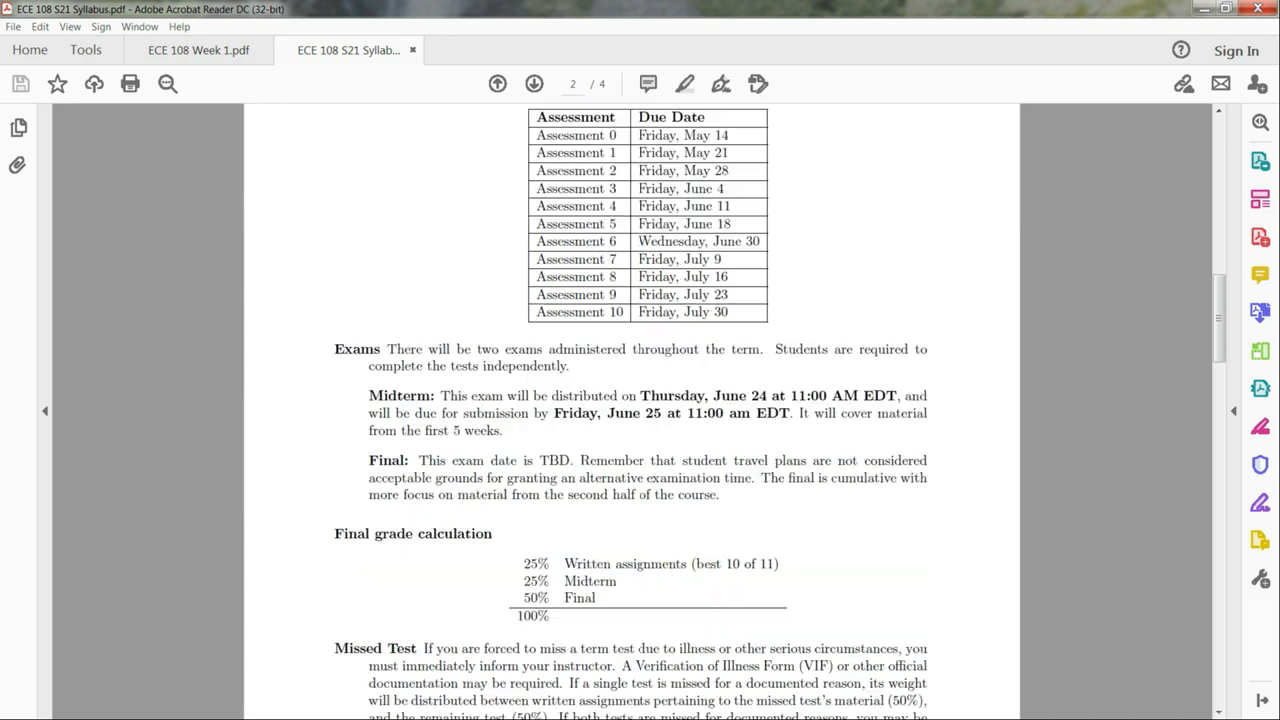
{"action": "scroll", "scroll_direction": "up", "scroll_amount": 3}
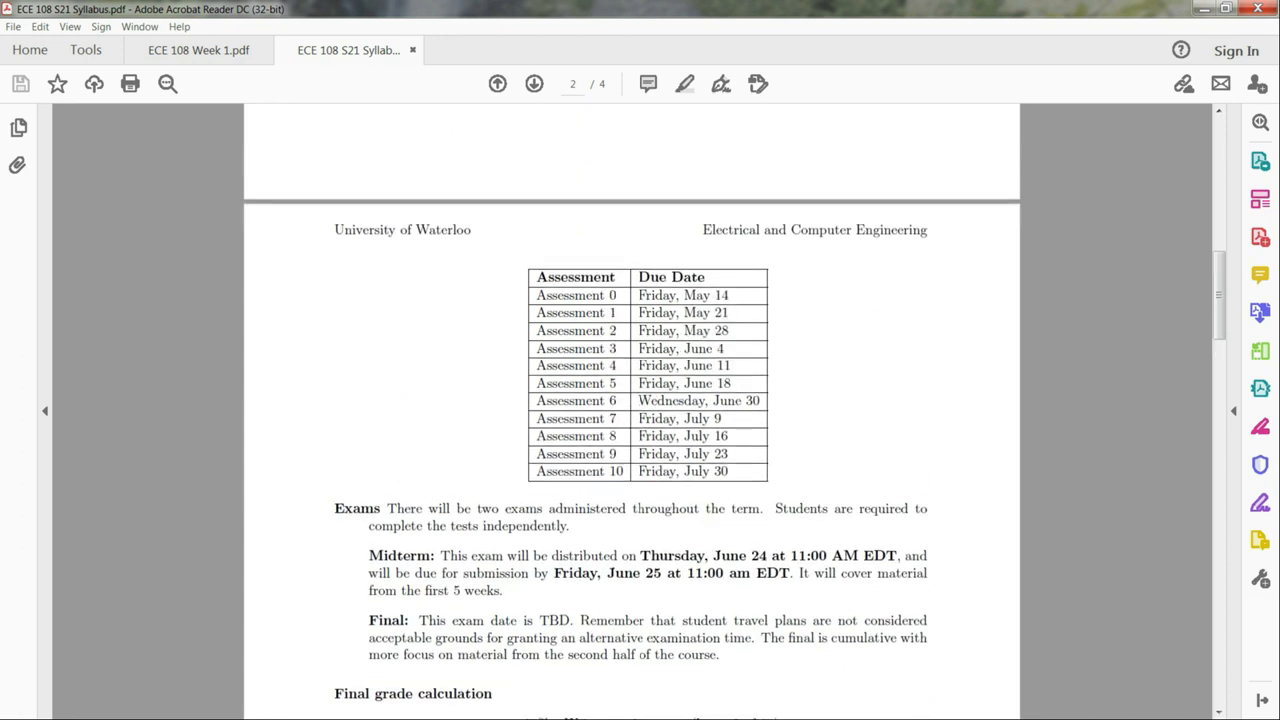
{"action": "scroll", "scroll_direction": "down", "scroll_amount": 3}
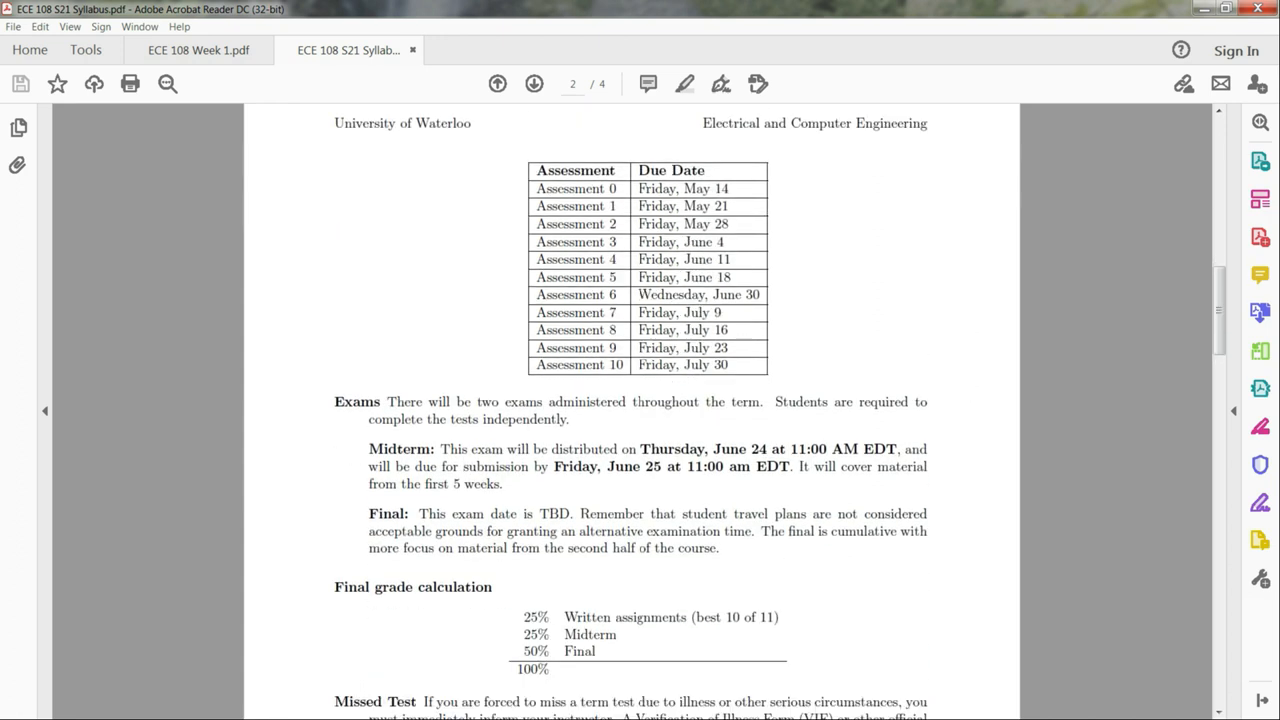
{"action": "mouse_move", "coordinate": [700, 448]}
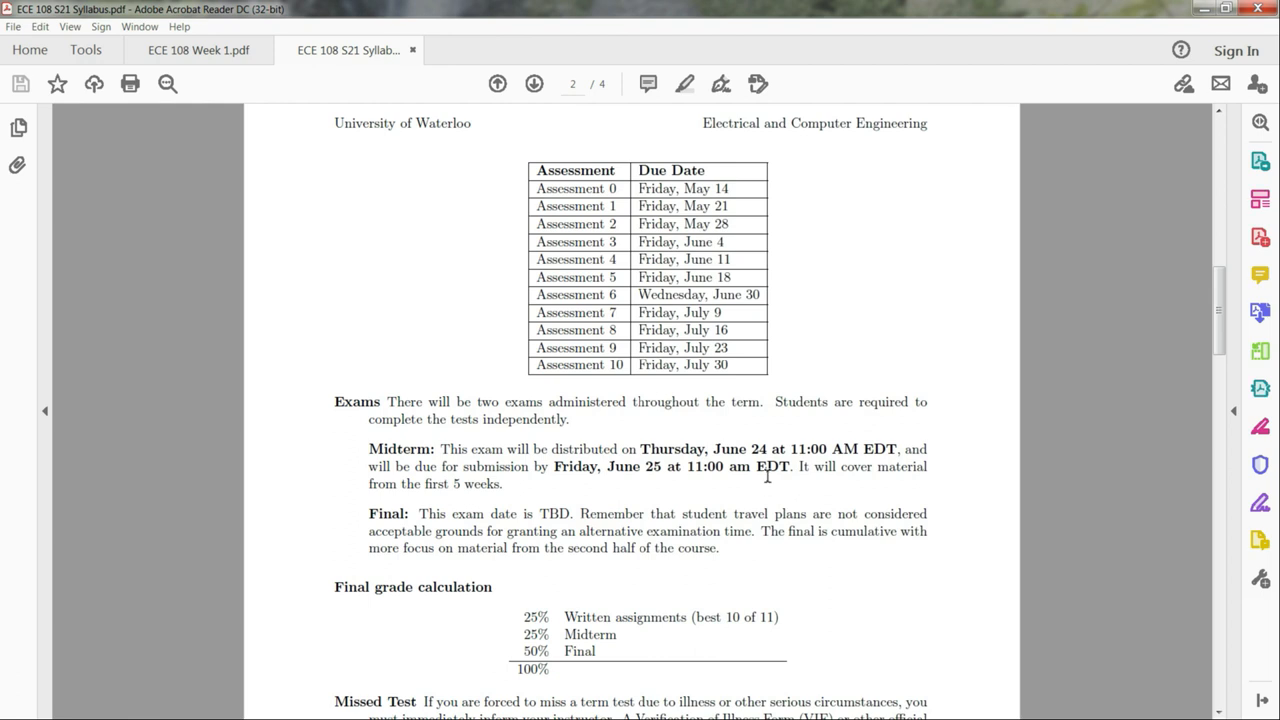
{"action": "mouse_move", "coordinate": [1260, 502]}
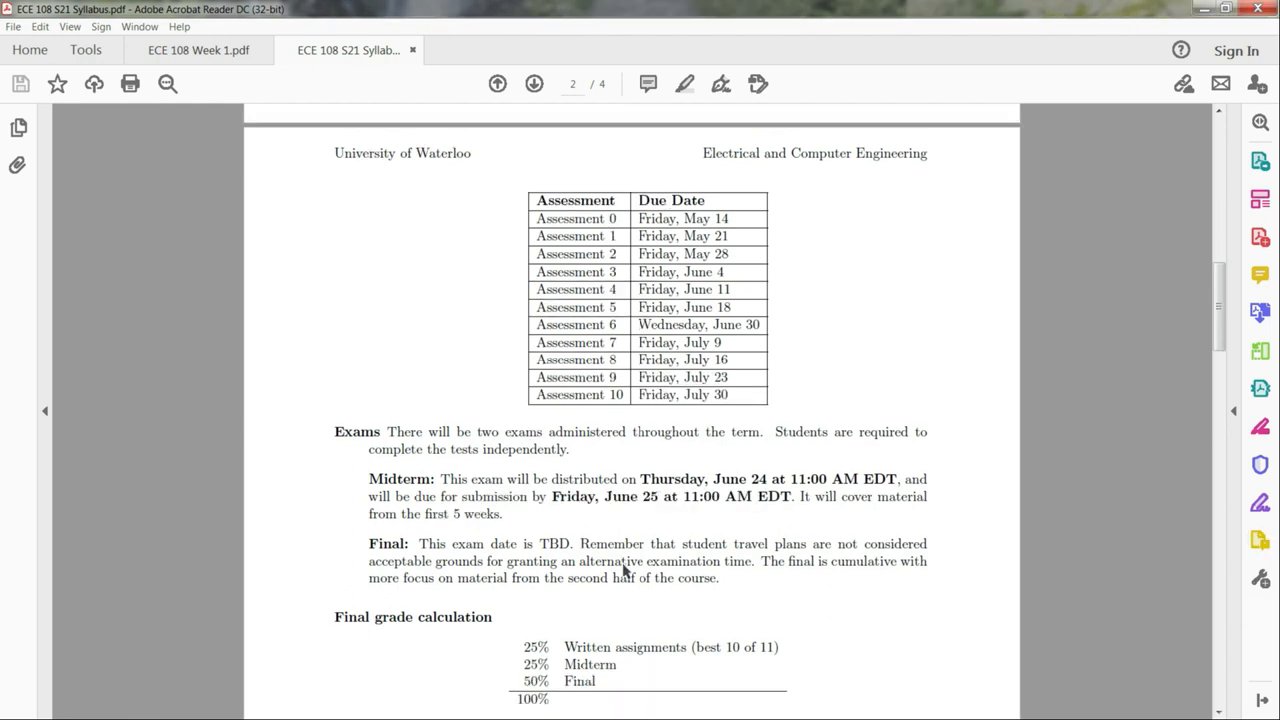
{"action": "scroll", "scroll_direction": "down", "scroll_amount": 3}
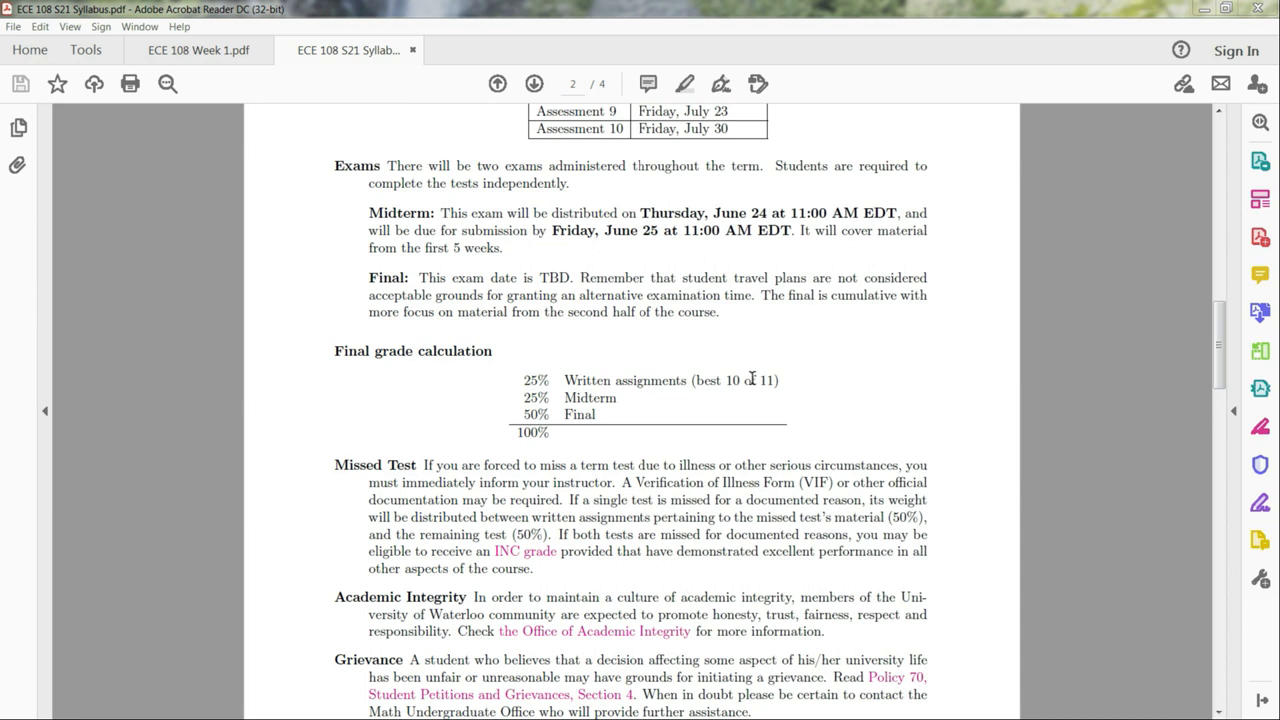
{"action": "mouse_move", "coordinate": [668, 414]}
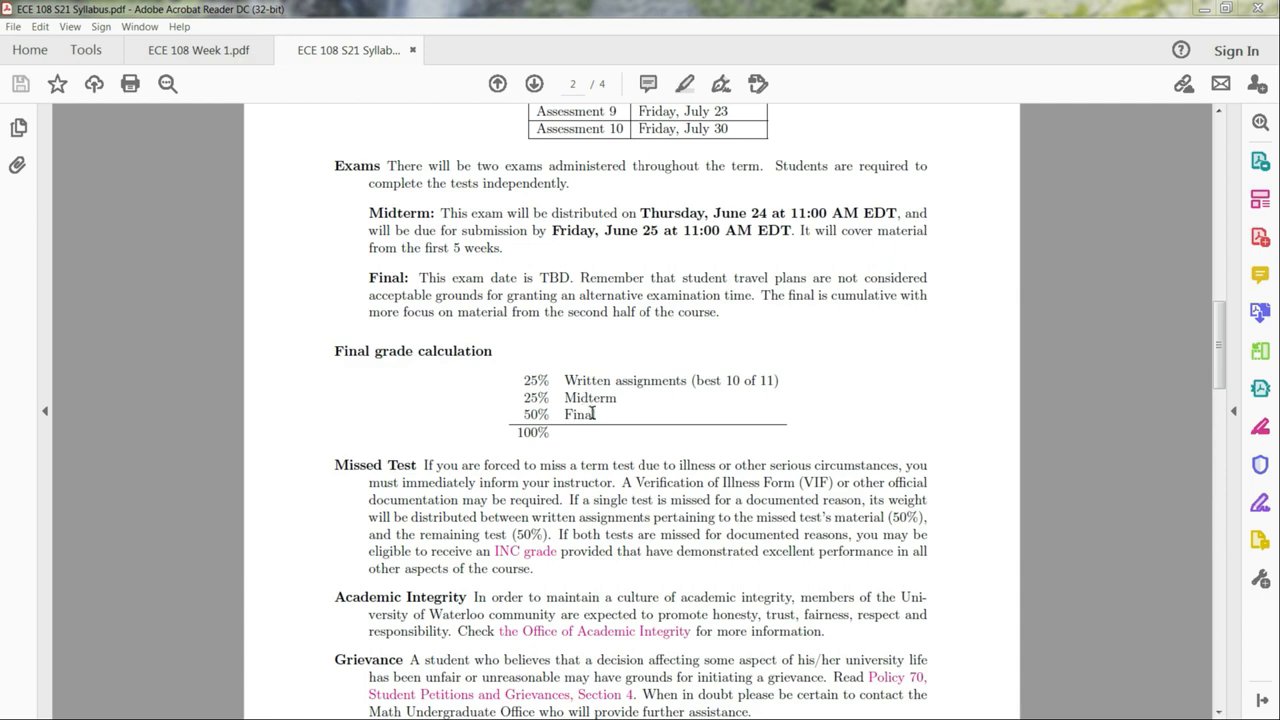
{"action": "scroll", "scroll_direction": "down", "scroll_amount": 3}
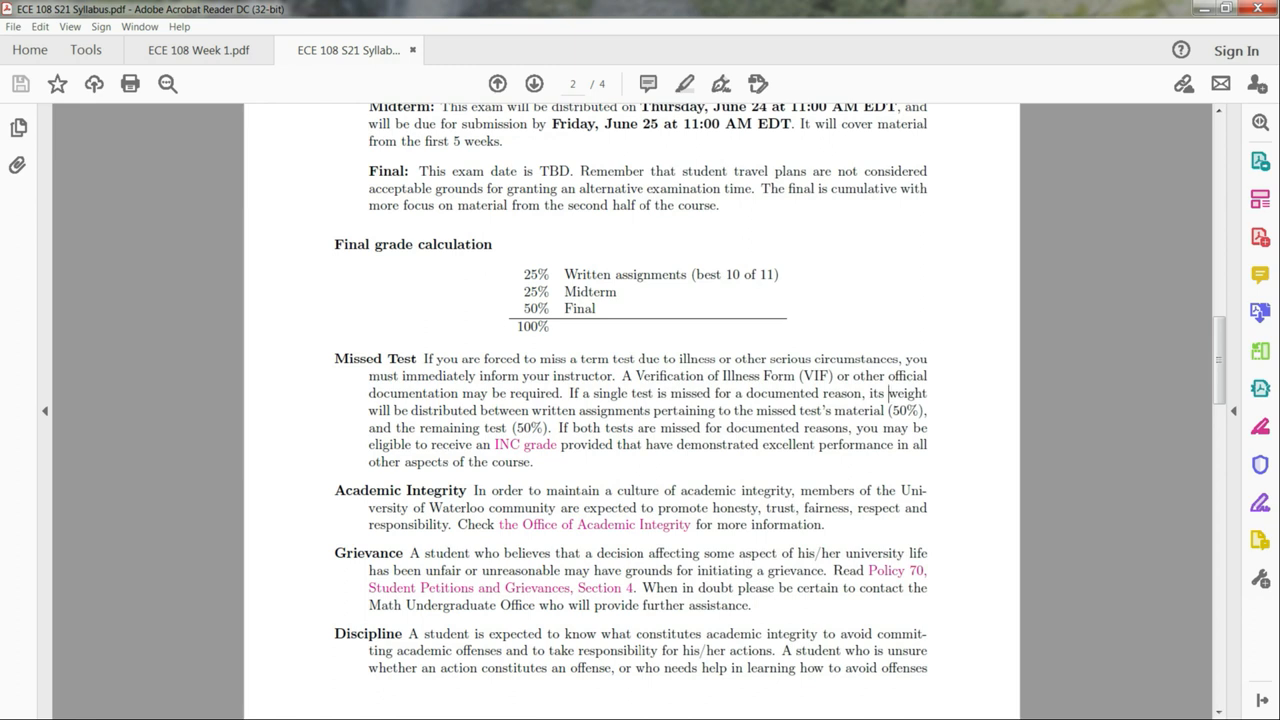
{"action": "mouse_move", "coordinate": [784, 480]}
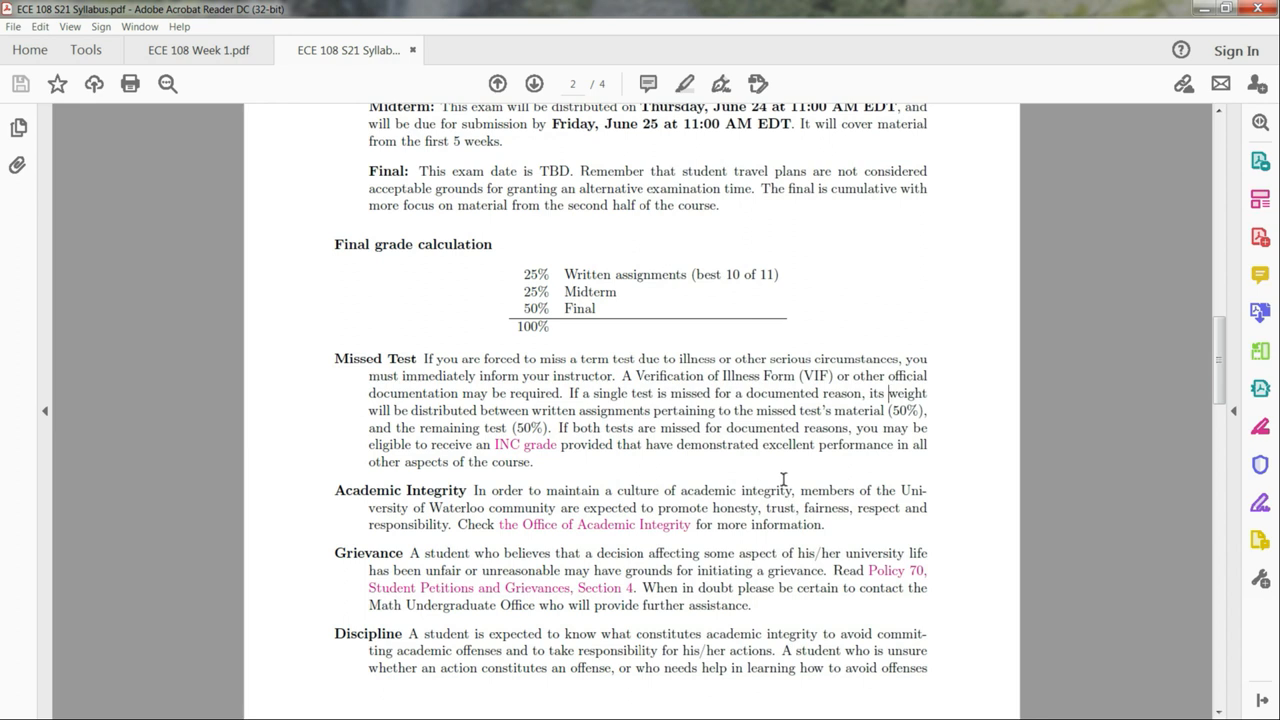
Scroll to page 3 and select the Mental health paragraph with its off-campus resources list
{"action": "scroll", "scroll_direction": "down", "scroll_amount": 3}
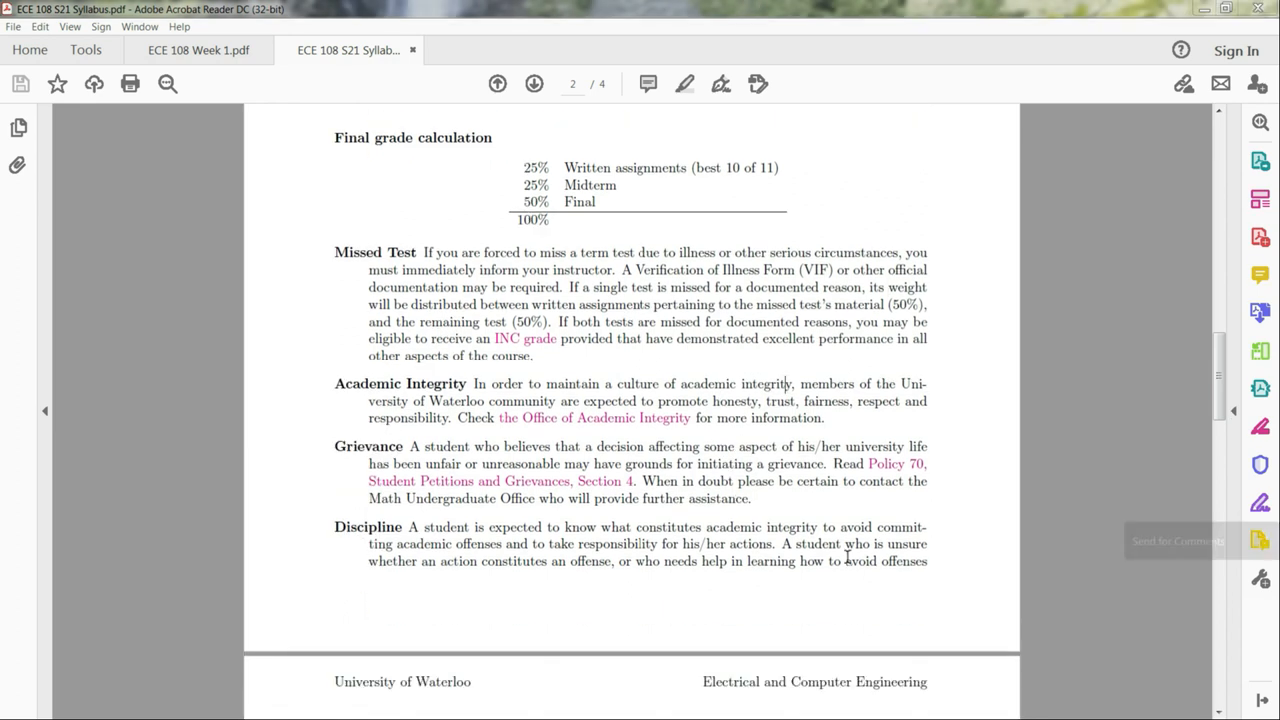
{"action": "scroll", "scroll_direction": "down", "scroll_amount": 3}
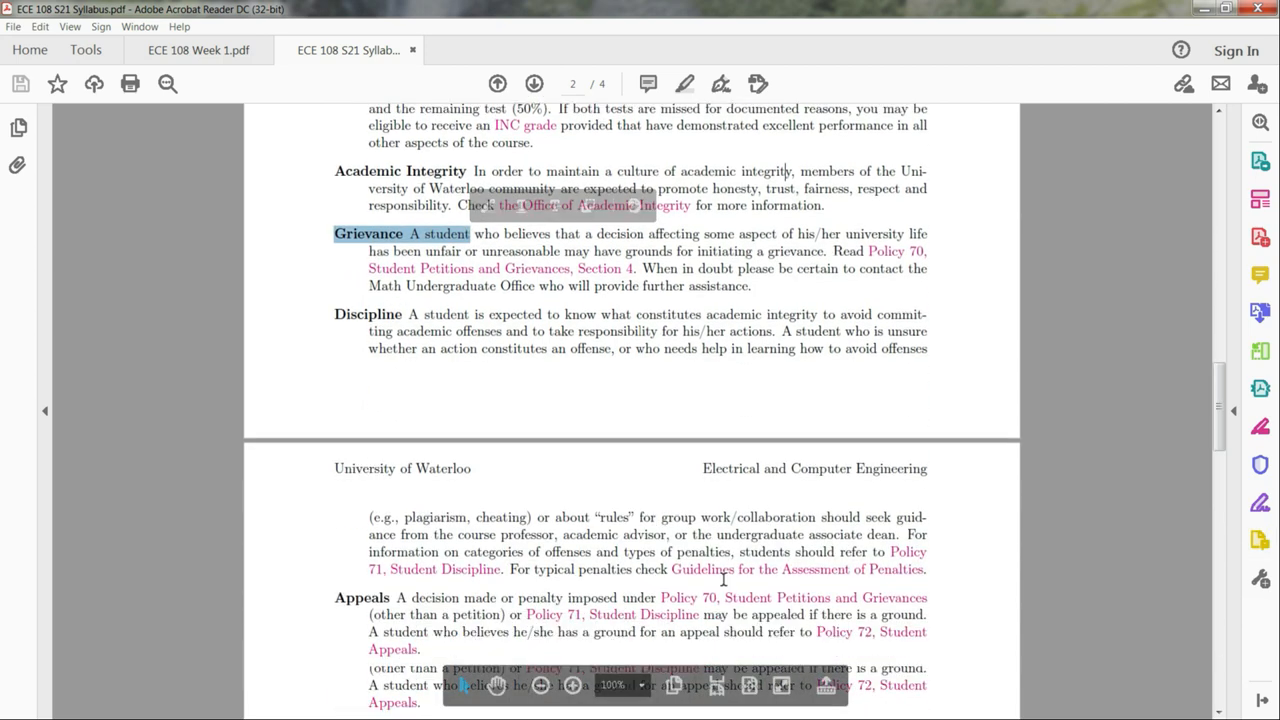
{"action": "scroll", "scroll_direction": "down", "scroll_amount": 3}
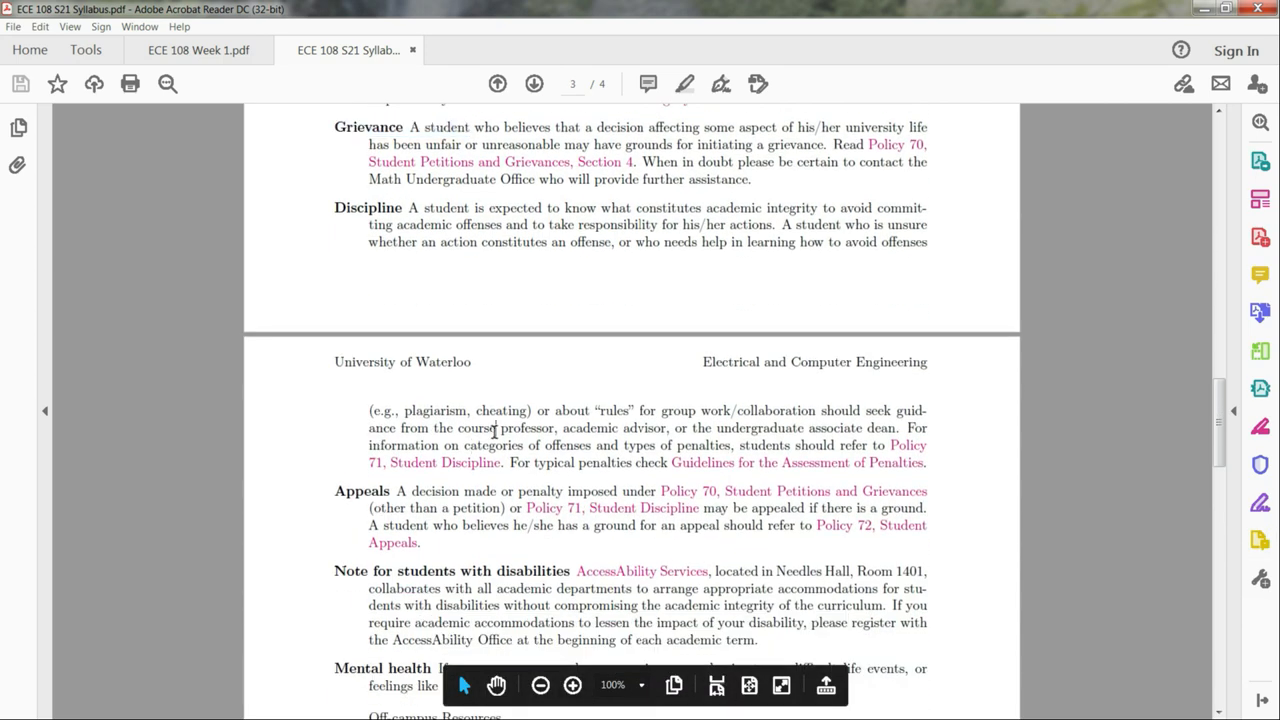
{"action": "scroll", "scroll_direction": "down", "scroll_amount": 3}
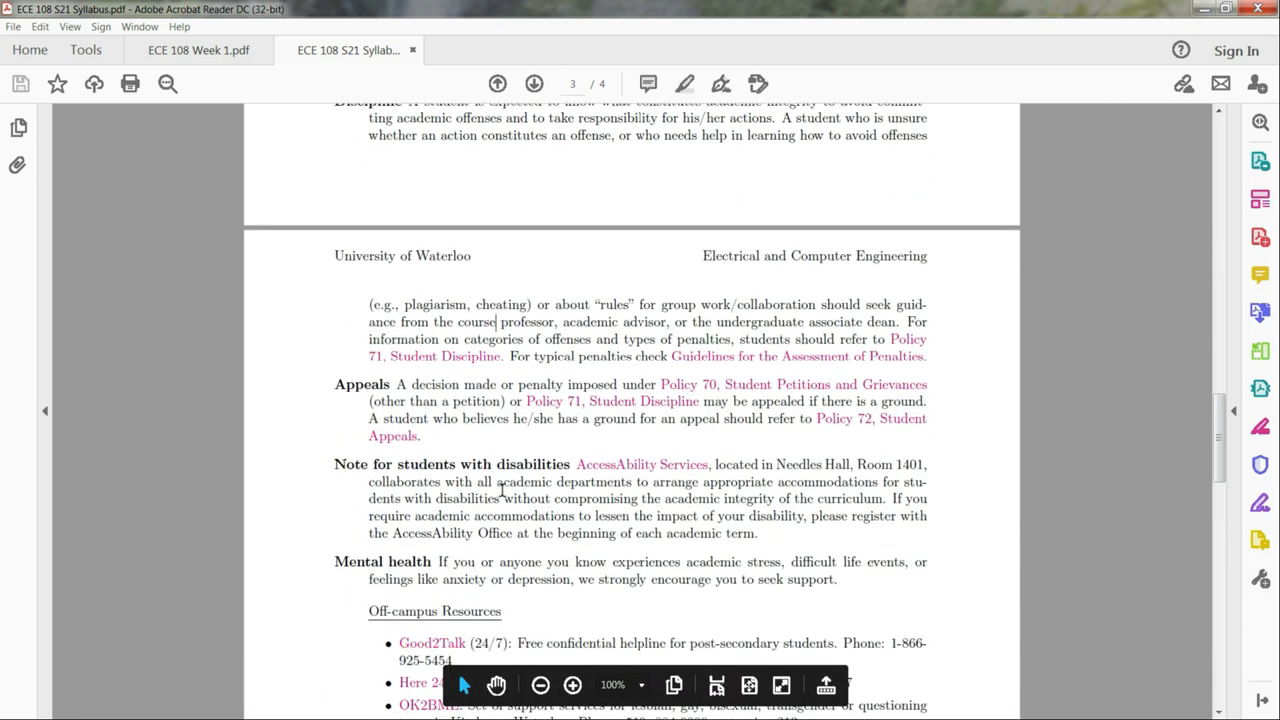
{"action": "scroll", "scroll_direction": "down", "scroll_amount": 3}
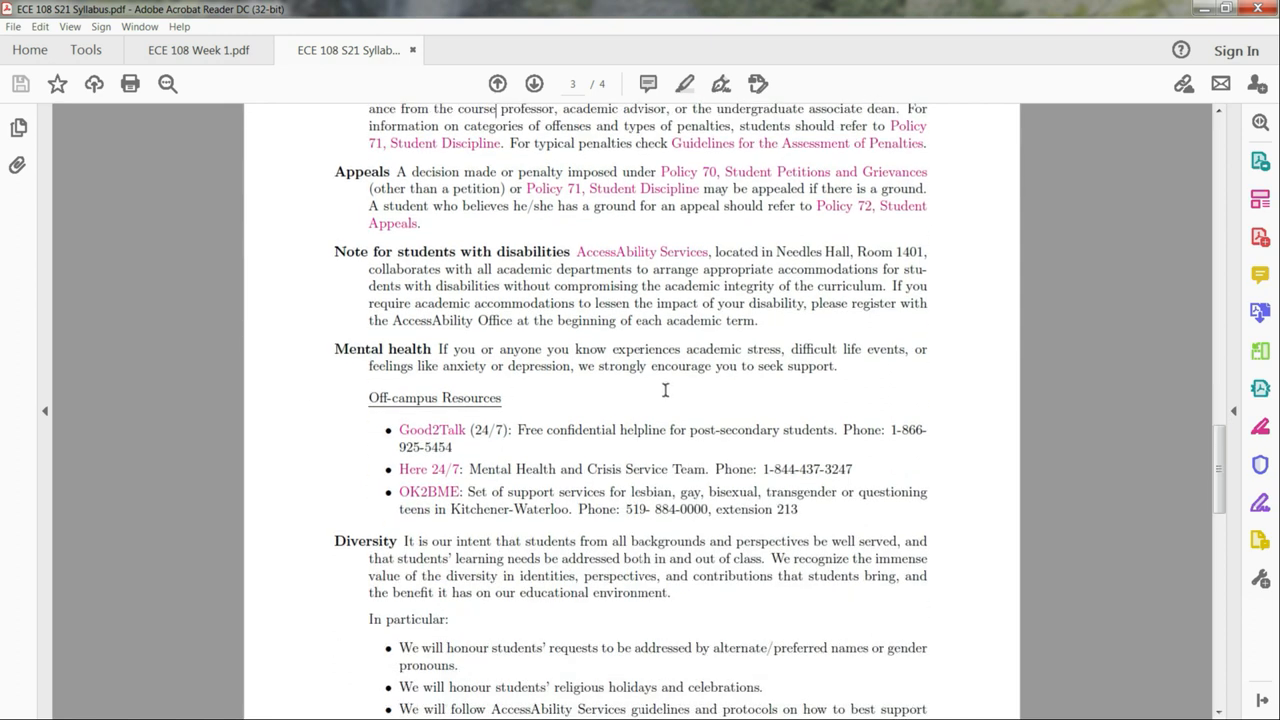
{"action": "left_click_drag", "start_coordinate": [334, 348], "coordinate": [710, 468]}
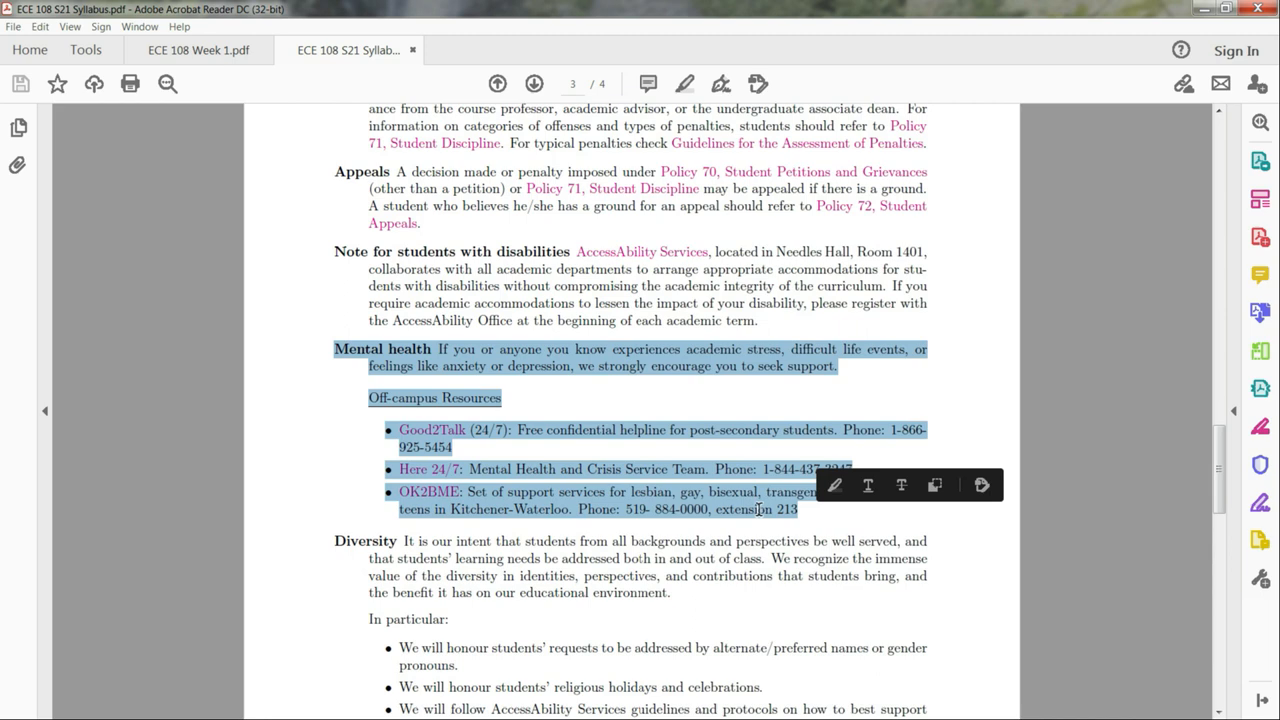
{"action": "scroll", "scroll_direction": "down", "scroll_amount": 3}
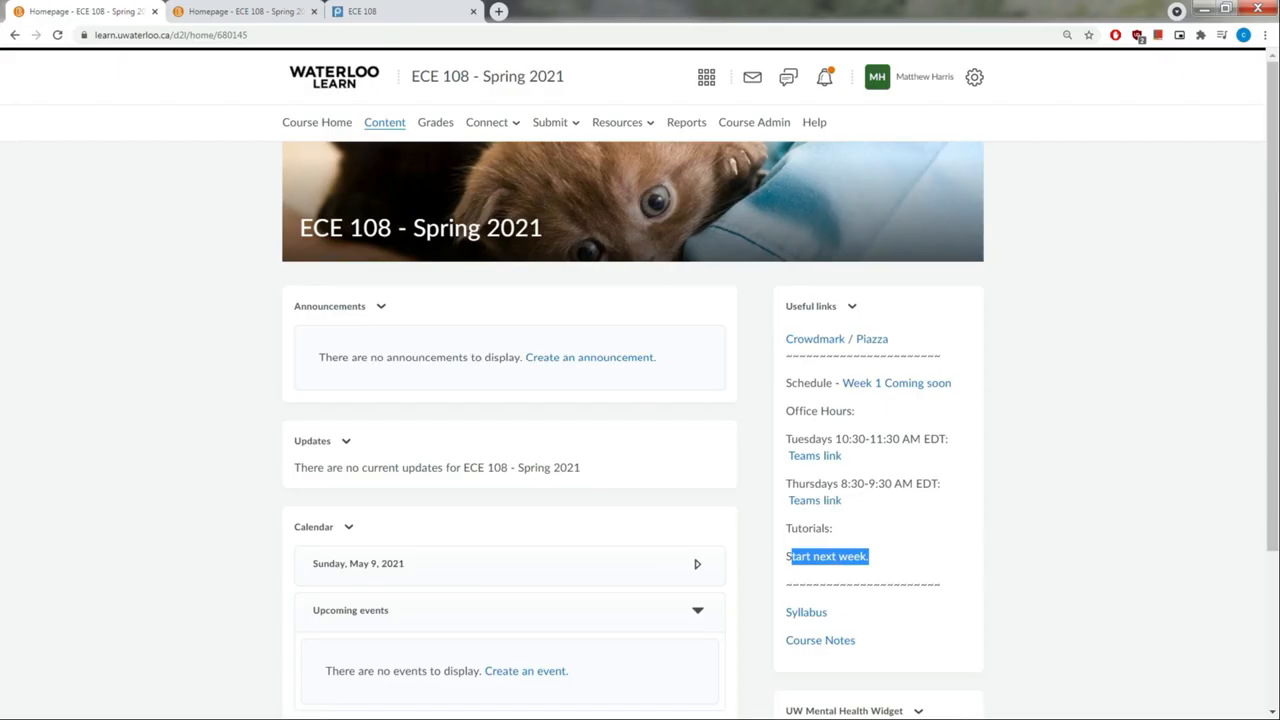
{"action": "mouse_move", "coordinate": [896, 384]}
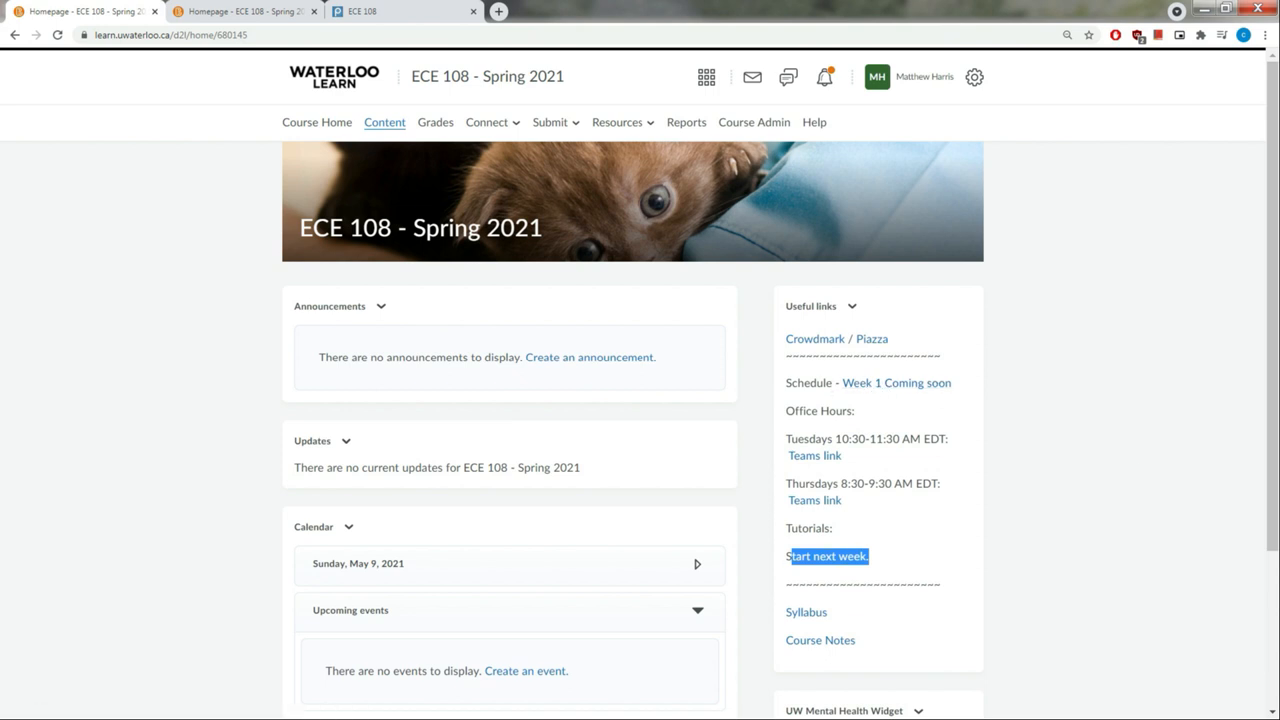
{"action": "mouse_move", "coordinate": [876, 388]}
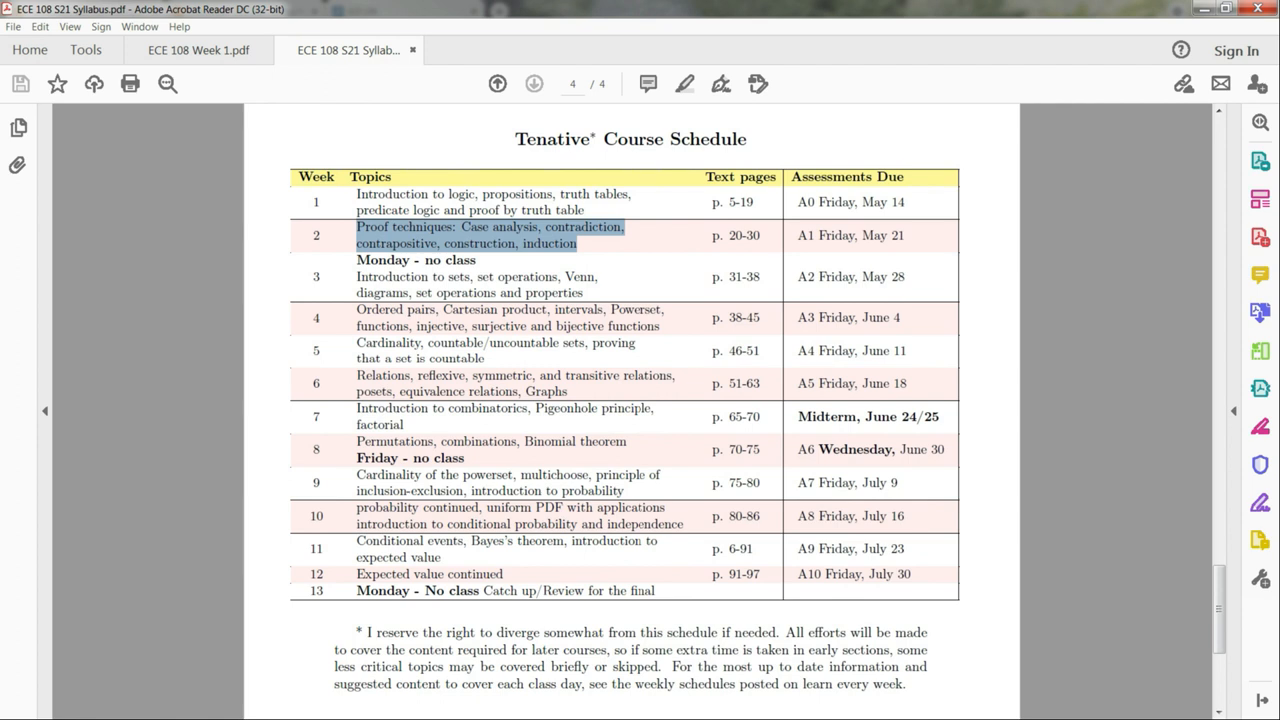
{"action": "mouse_move", "coordinate": [866, 214]}
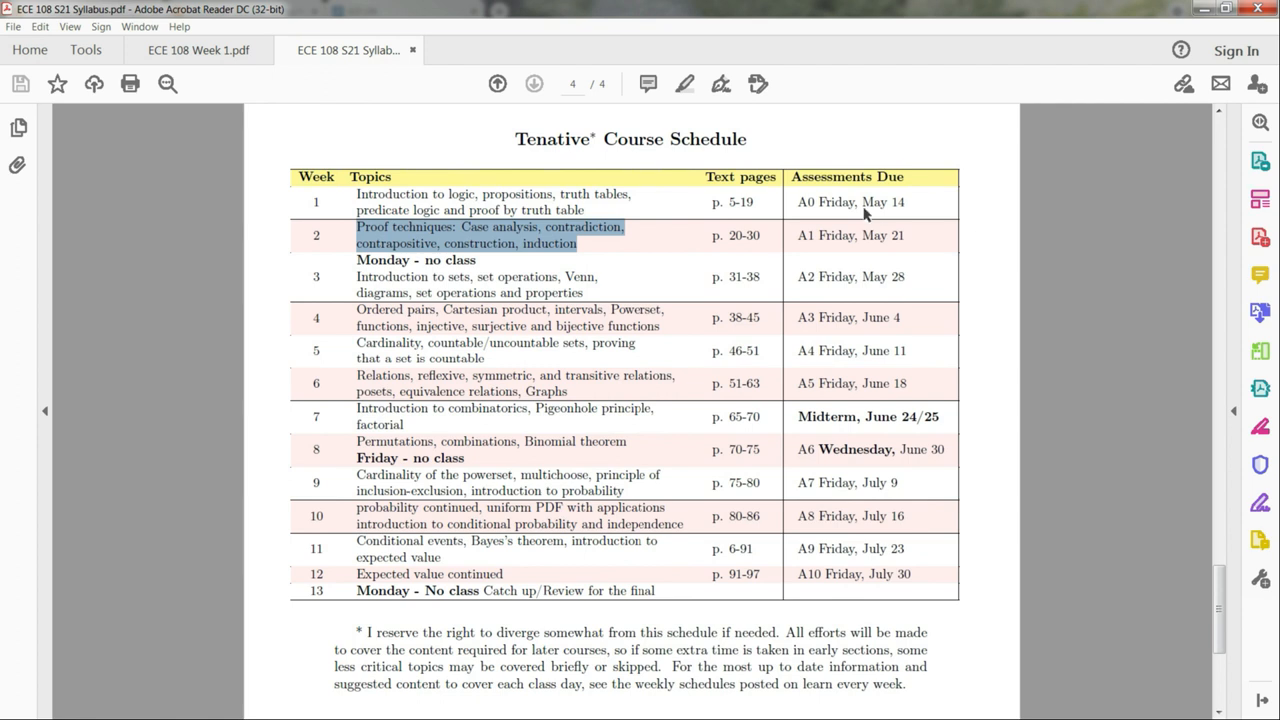
{"action": "mouse_move", "coordinate": [1260, 464]}
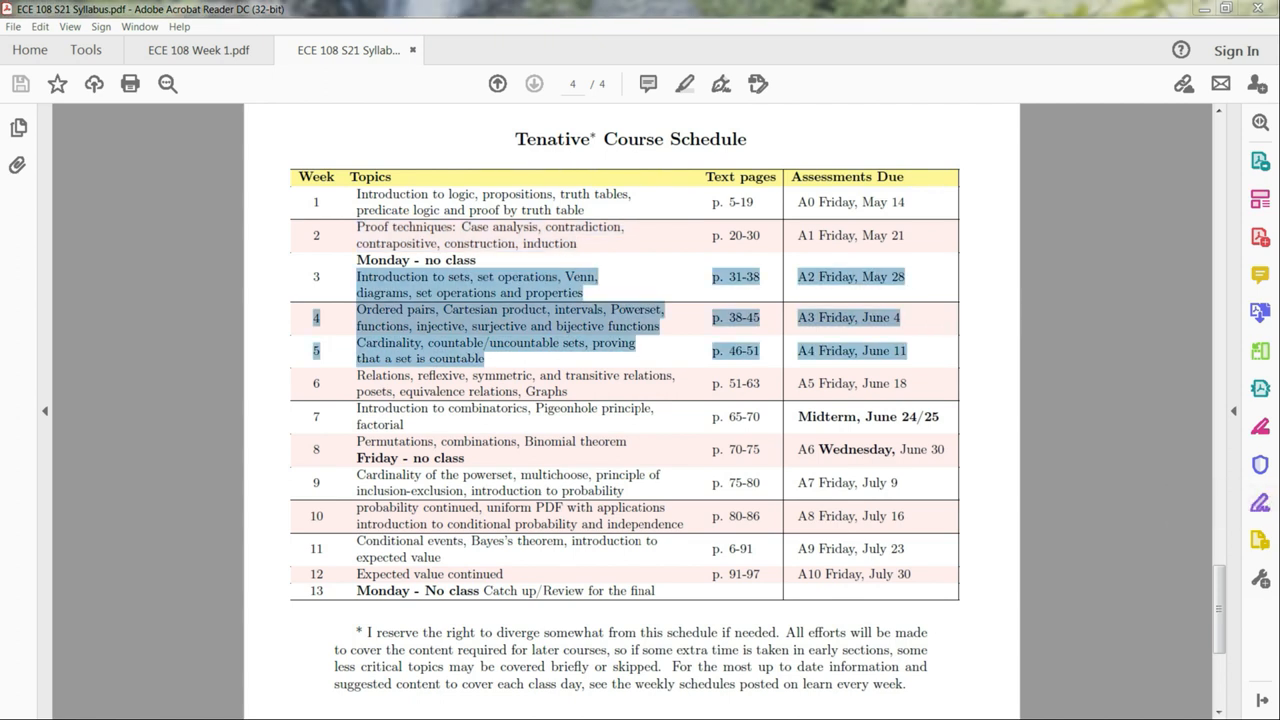
{"action": "mouse_move", "coordinate": [1260, 464]}
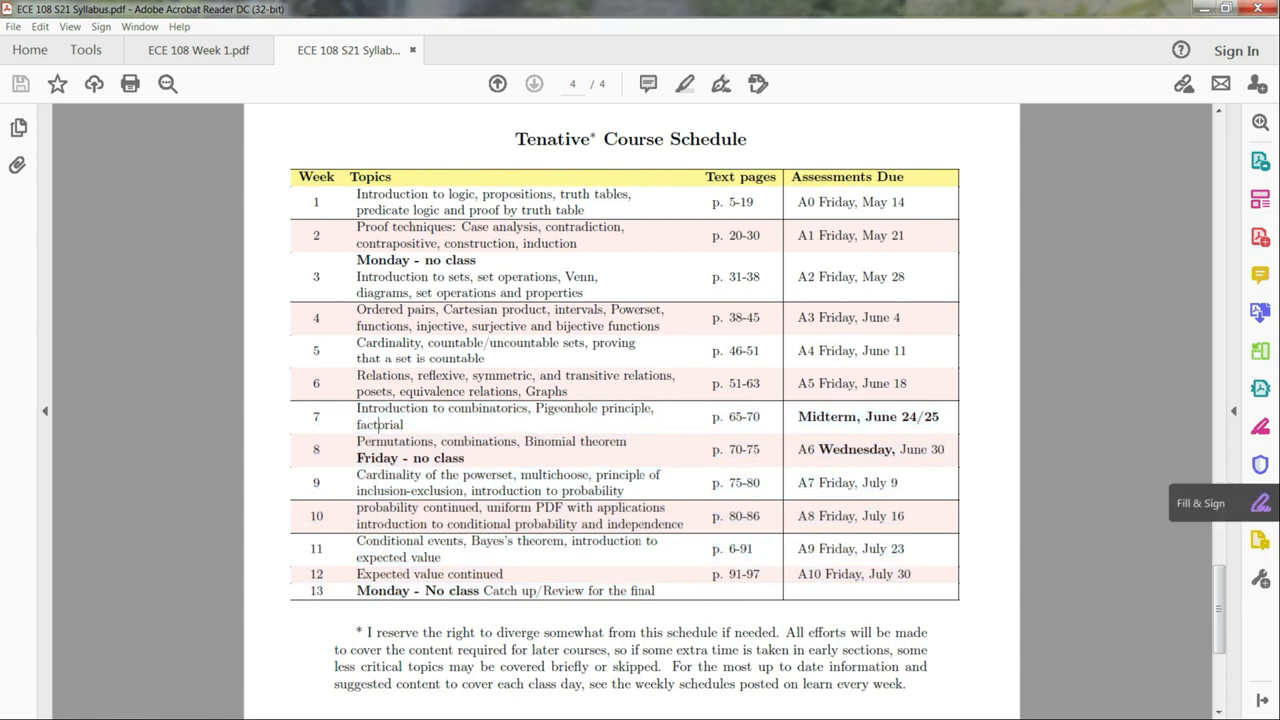
Select the week 7 and 8 schedule rows including the June 24/25 midterm
{"action": "left_click_drag", "start_coordinate": [354, 408], "coordinate": [948, 456]}
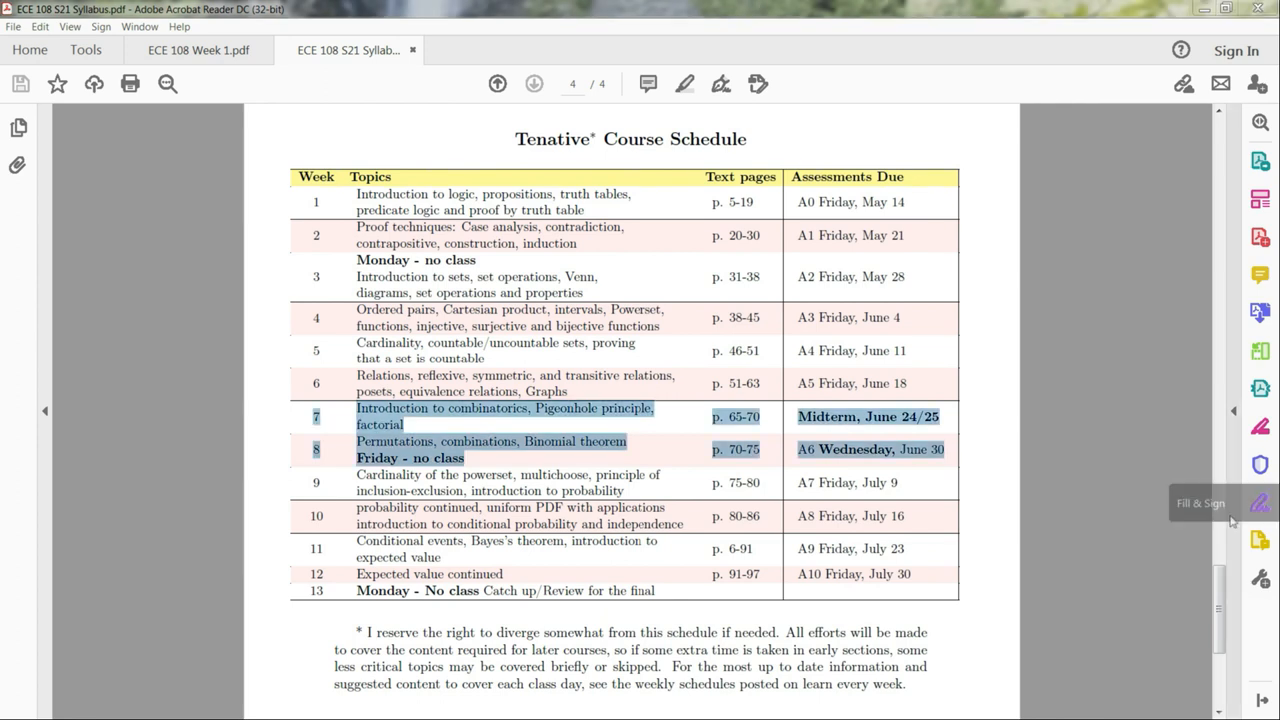
{"action": "mouse_move", "coordinate": [1232, 490]}
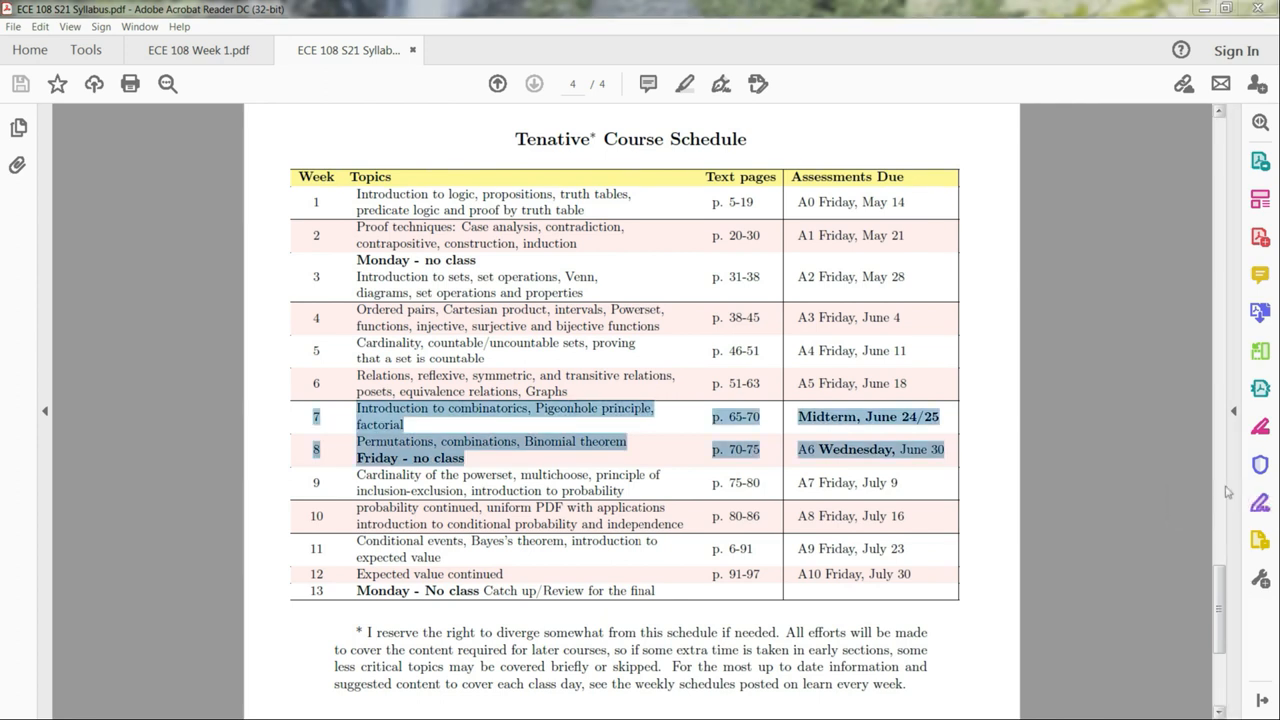
{"action": "mouse_move", "coordinate": [1228, 492]}
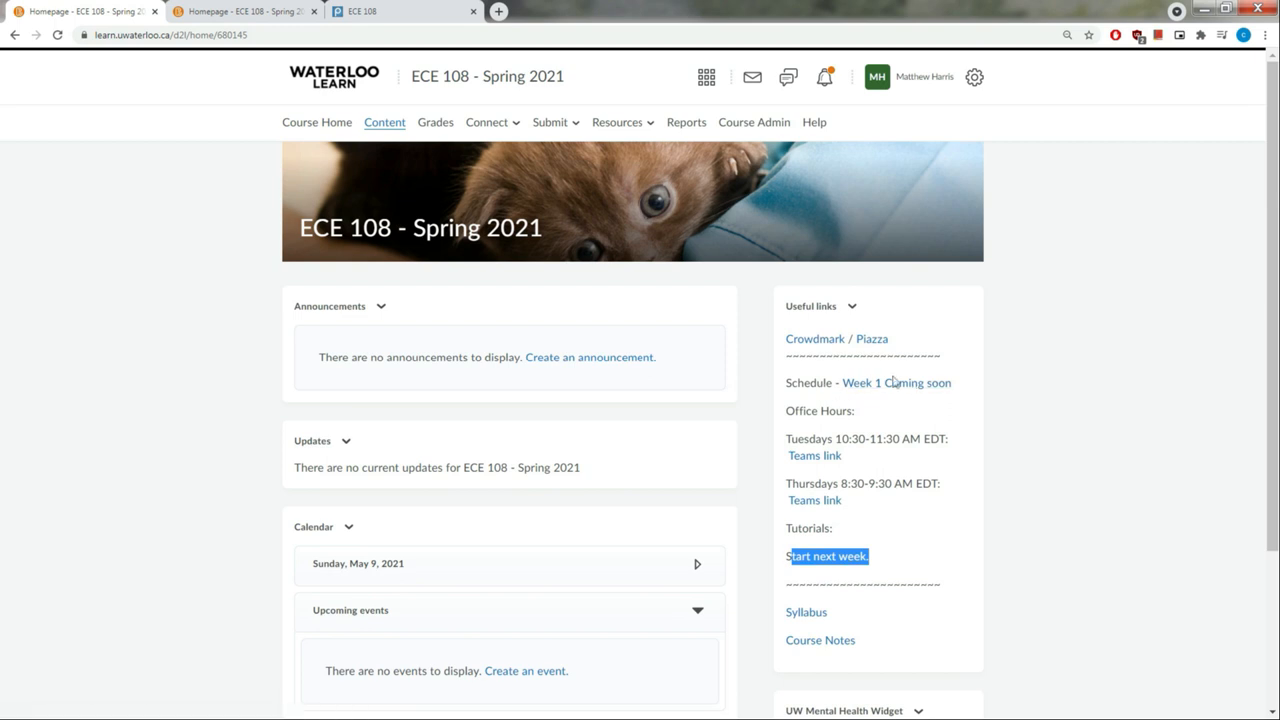
{"action": "mouse_move", "coordinate": [892, 382]}
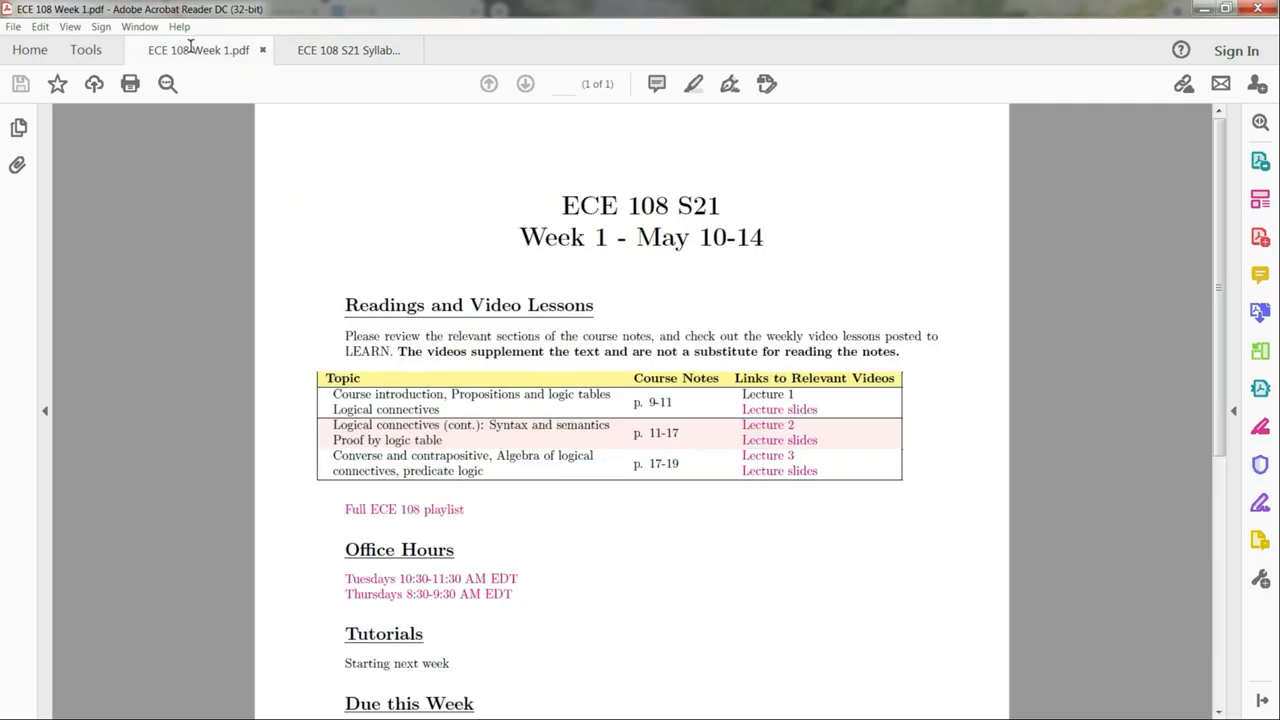
{"action": "mouse_move", "coordinate": [580, 248]}
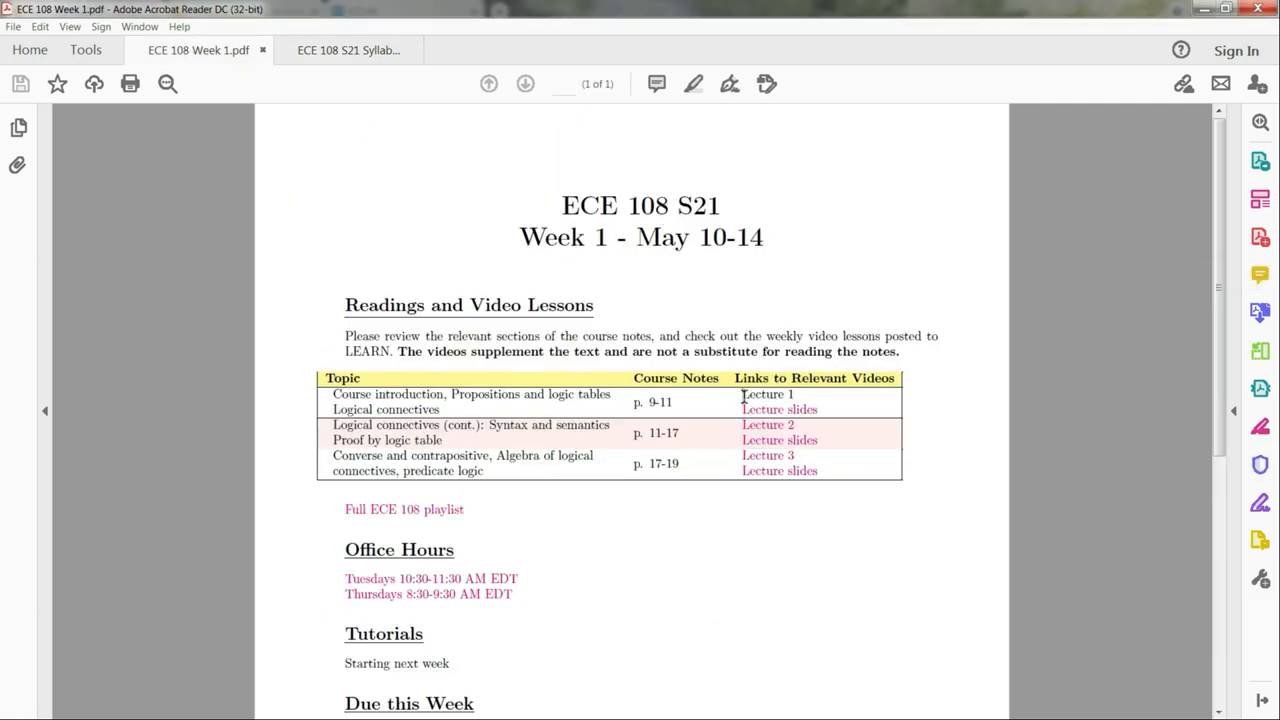
{"action": "mouse_move", "coordinate": [764, 338]}
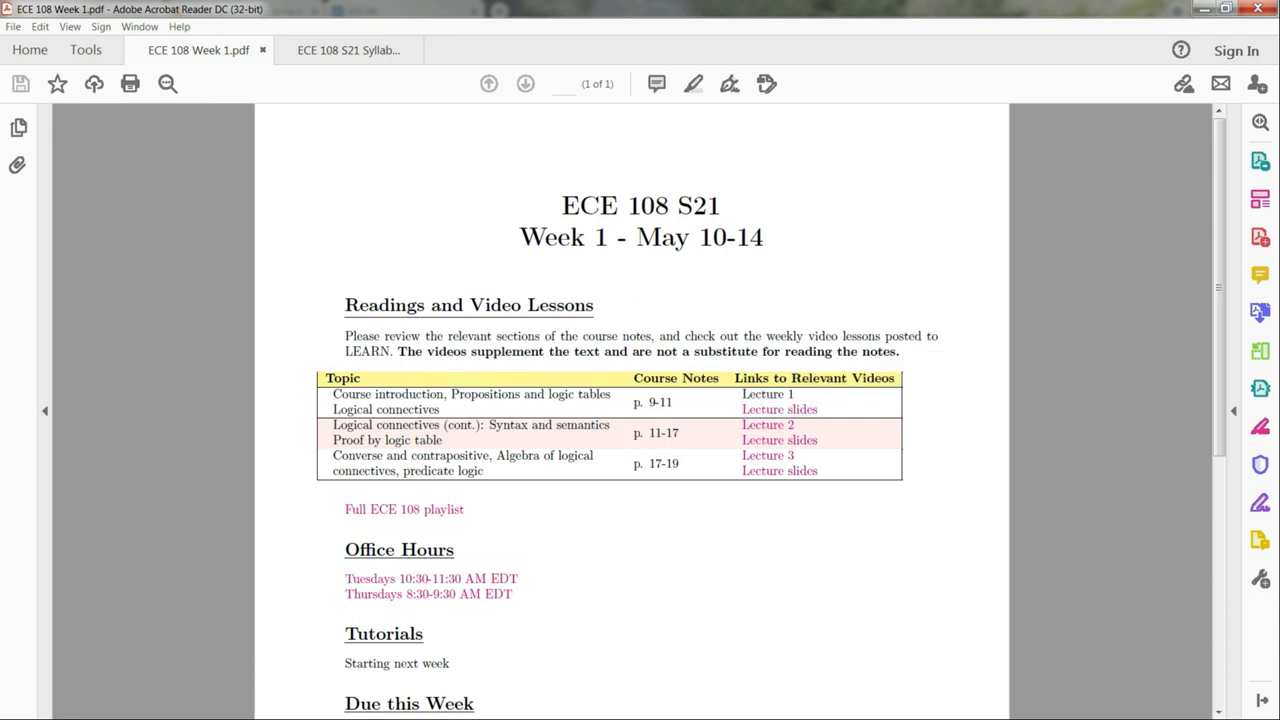
Scroll the Week 1 PDF to its readings, office hours and due assignment
{"action": "scroll", "scroll_direction": "down", "scroll_amount": 3}
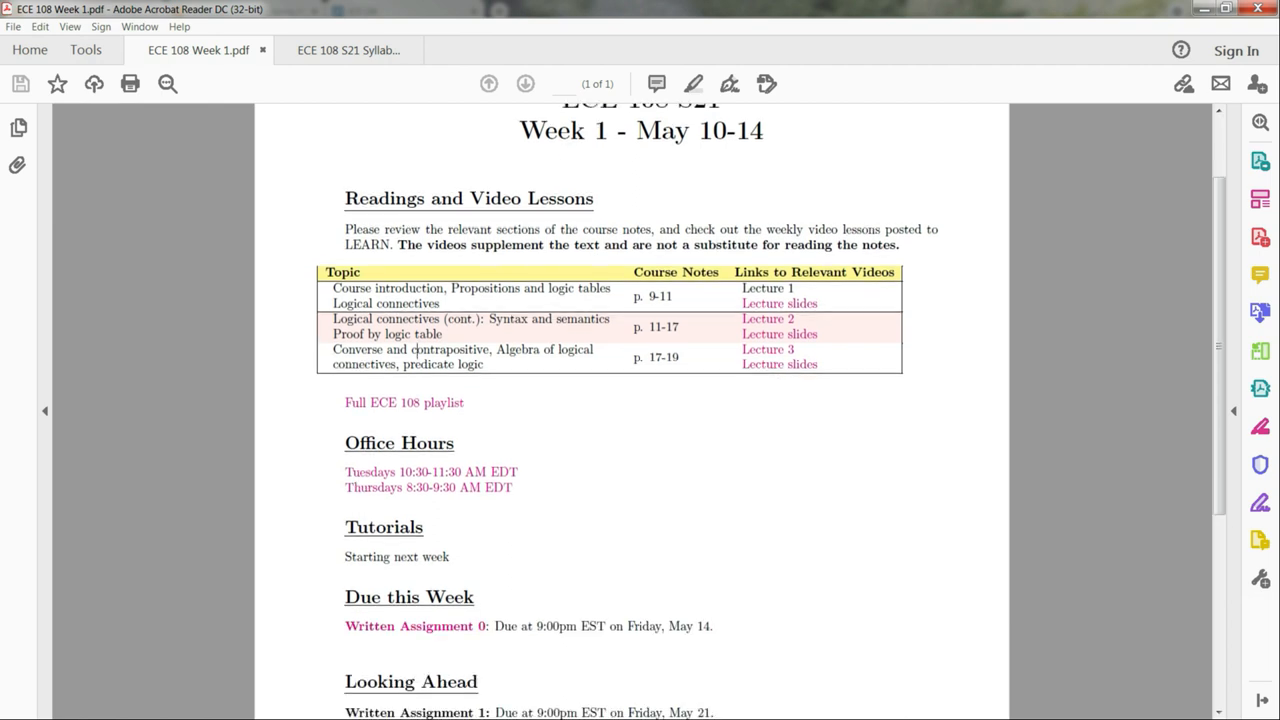
{"action": "mouse_move", "coordinate": [344, 308]}
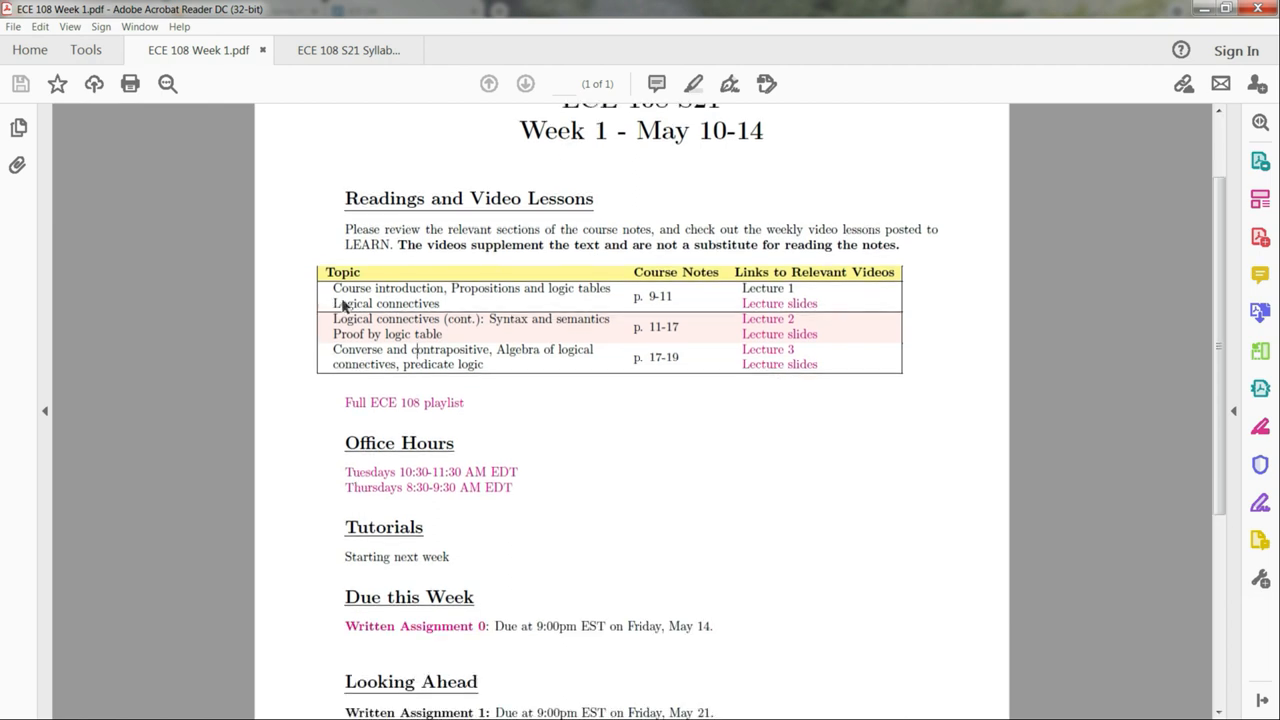
{"action": "mouse_move", "coordinate": [776, 384]}
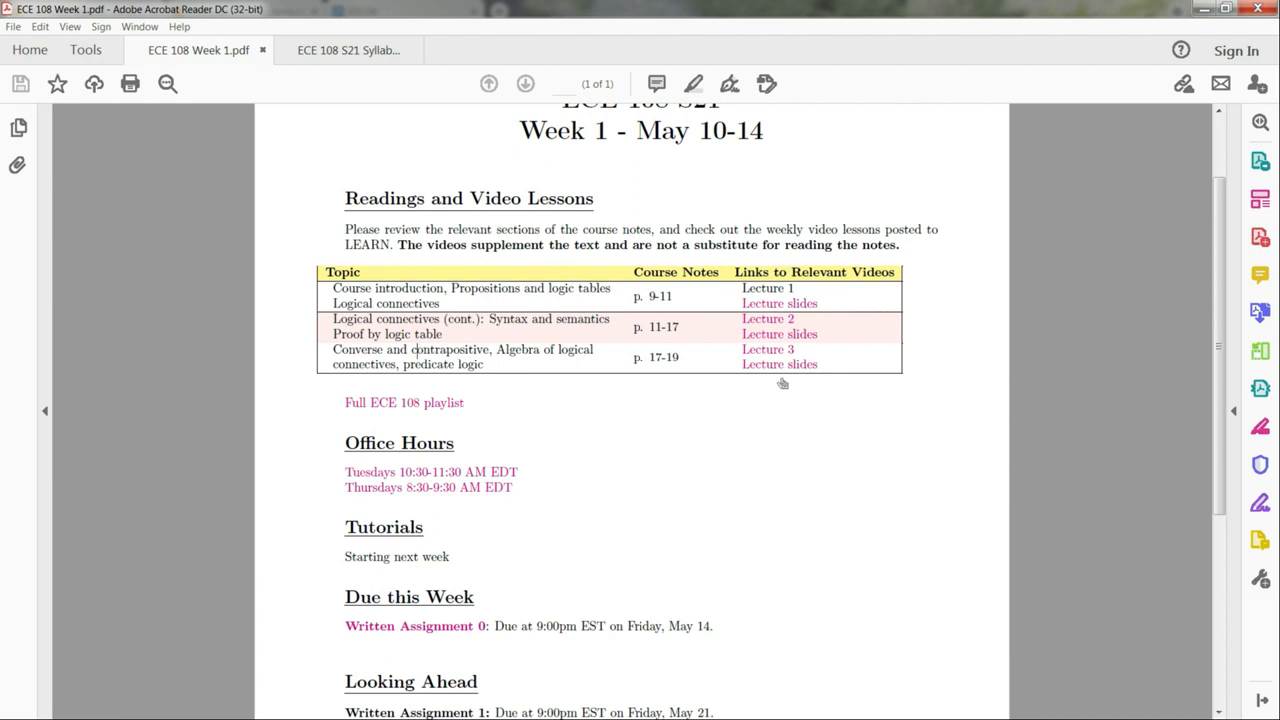
{"action": "mouse_move", "coordinate": [842, 364]}
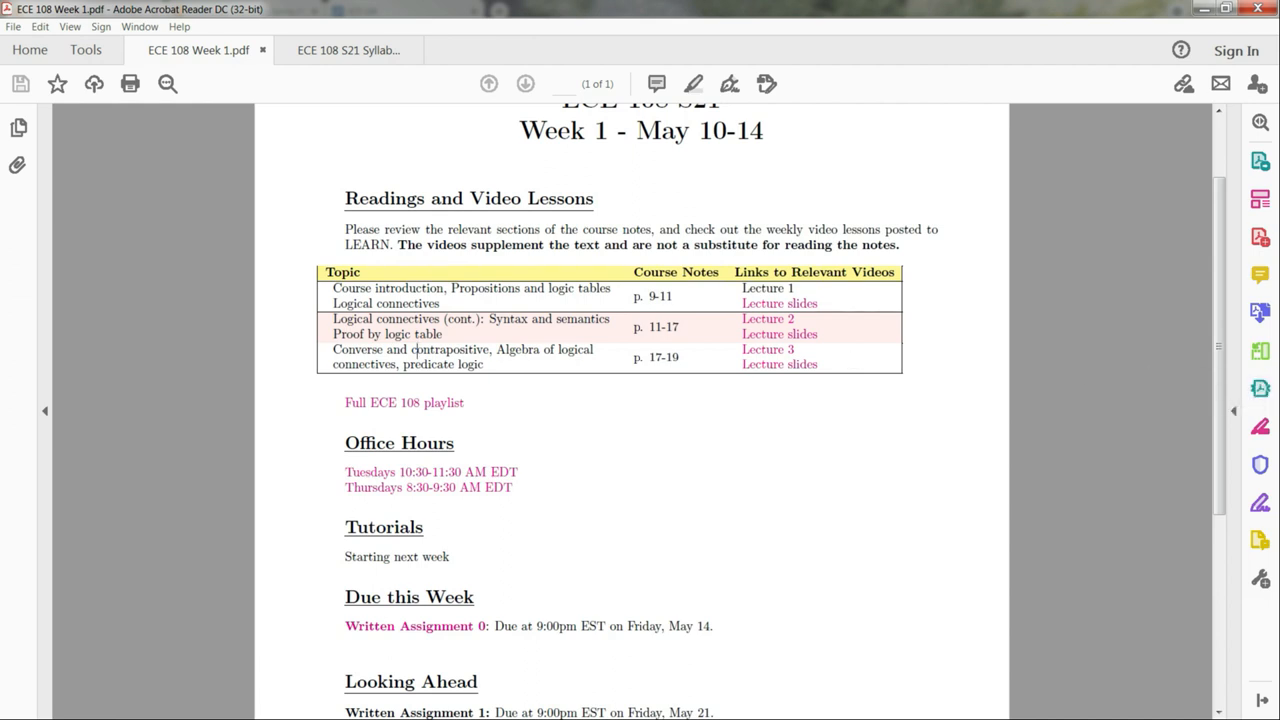
{"action": "mouse_move", "coordinate": [556, 296]}
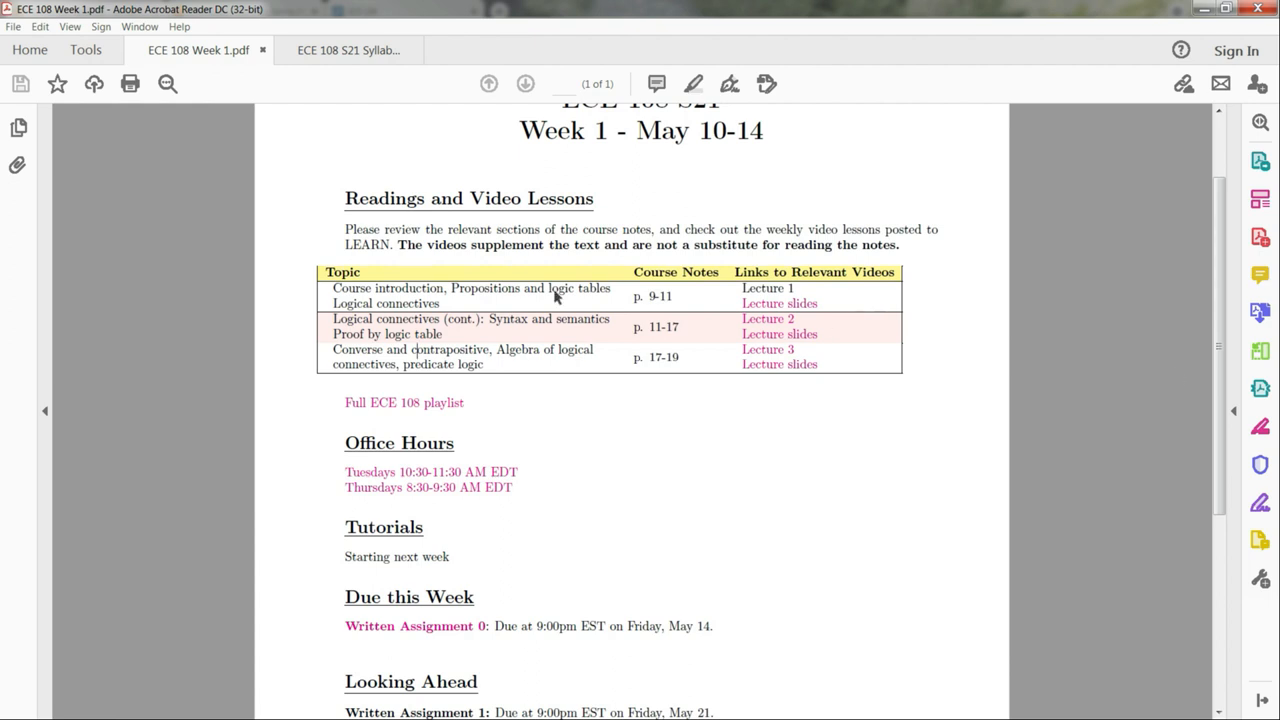
{"action": "mouse_move", "coordinate": [724, 392]}
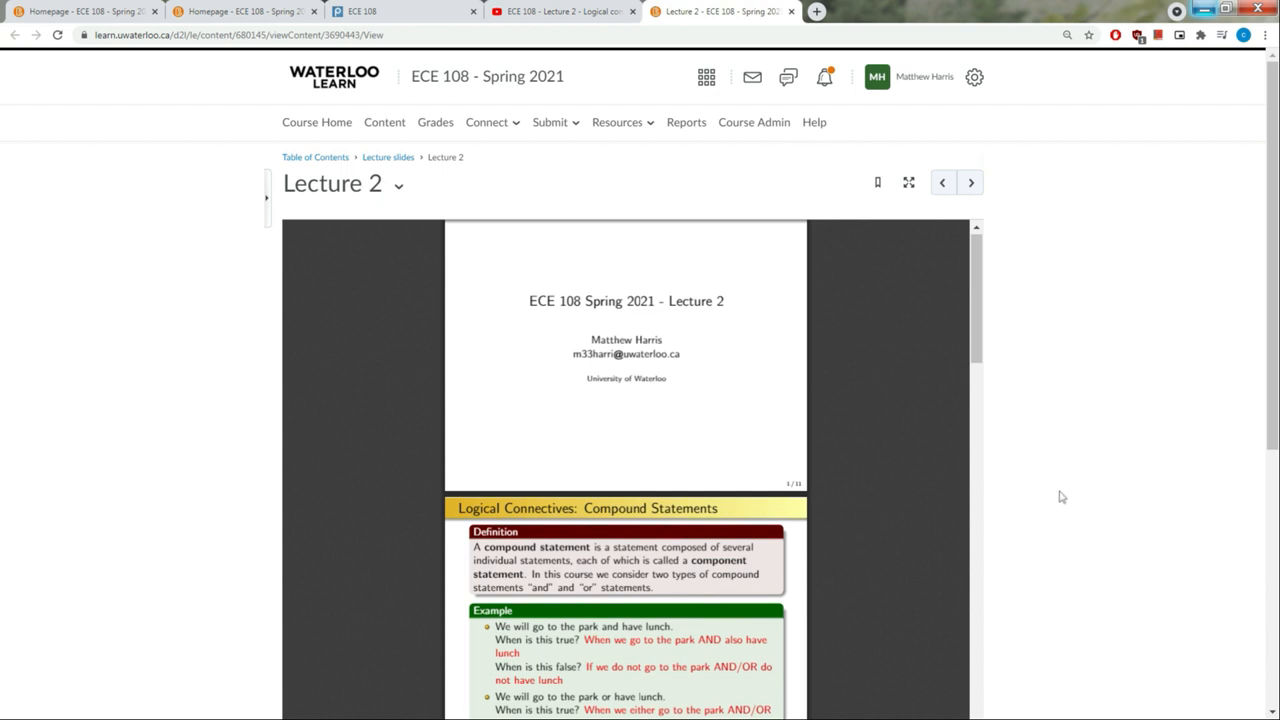
{"action": "mouse_move", "coordinate": [746, 490]}
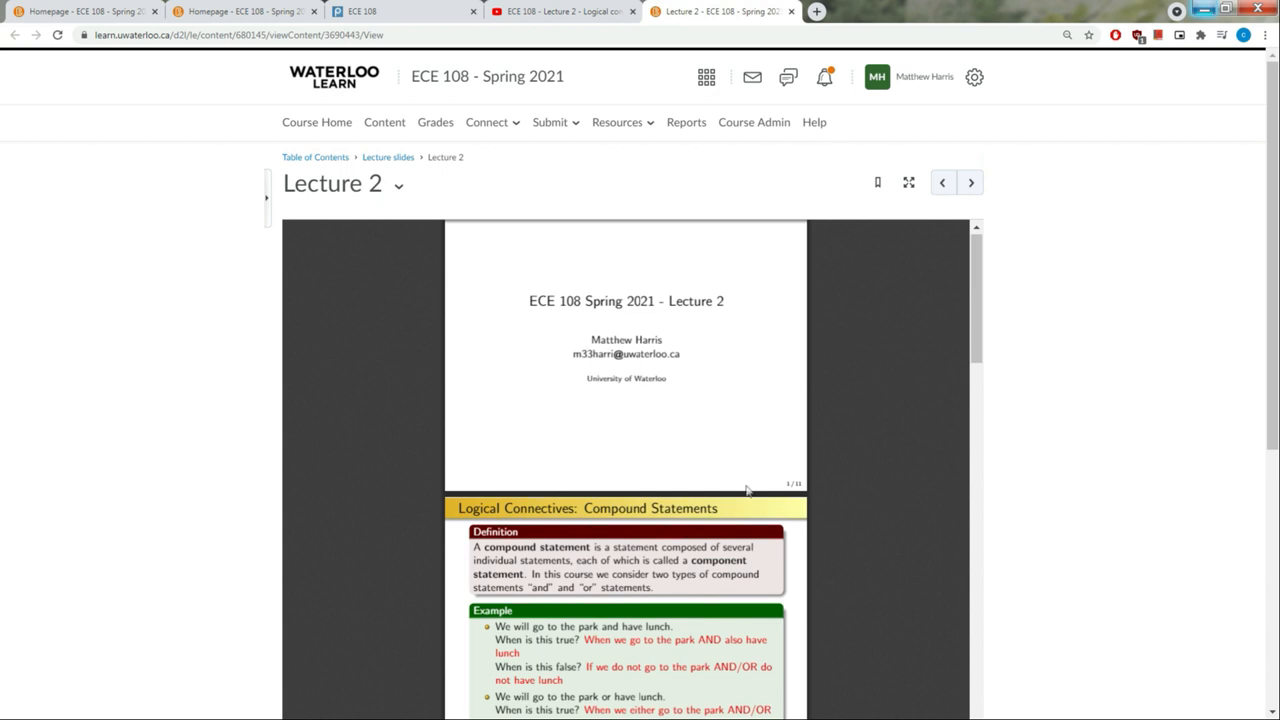
Scroll the Lecture 2 slides down to the truth-table proofs of compound statements
{"action": "scroll", "scroll_direction": "down", "scroll_amount": 3}
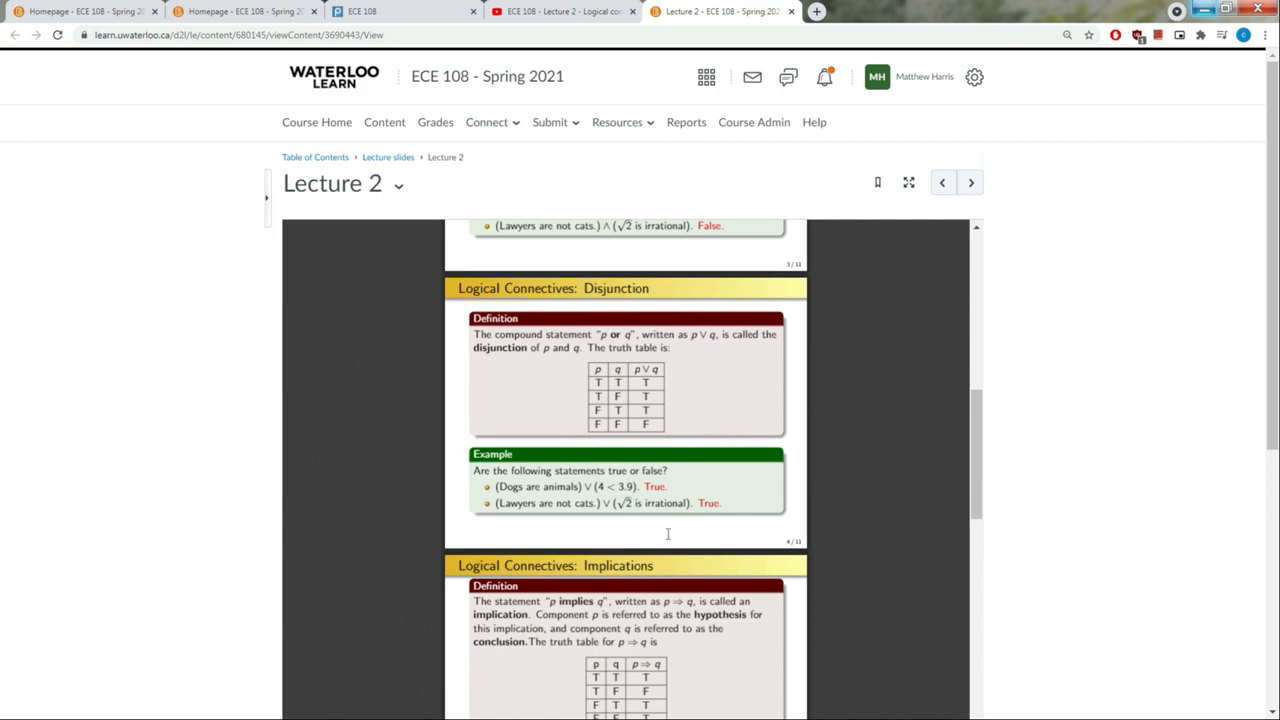
{"action": "scroll", "scroll_direction": "down", "scroll_amount": 3}
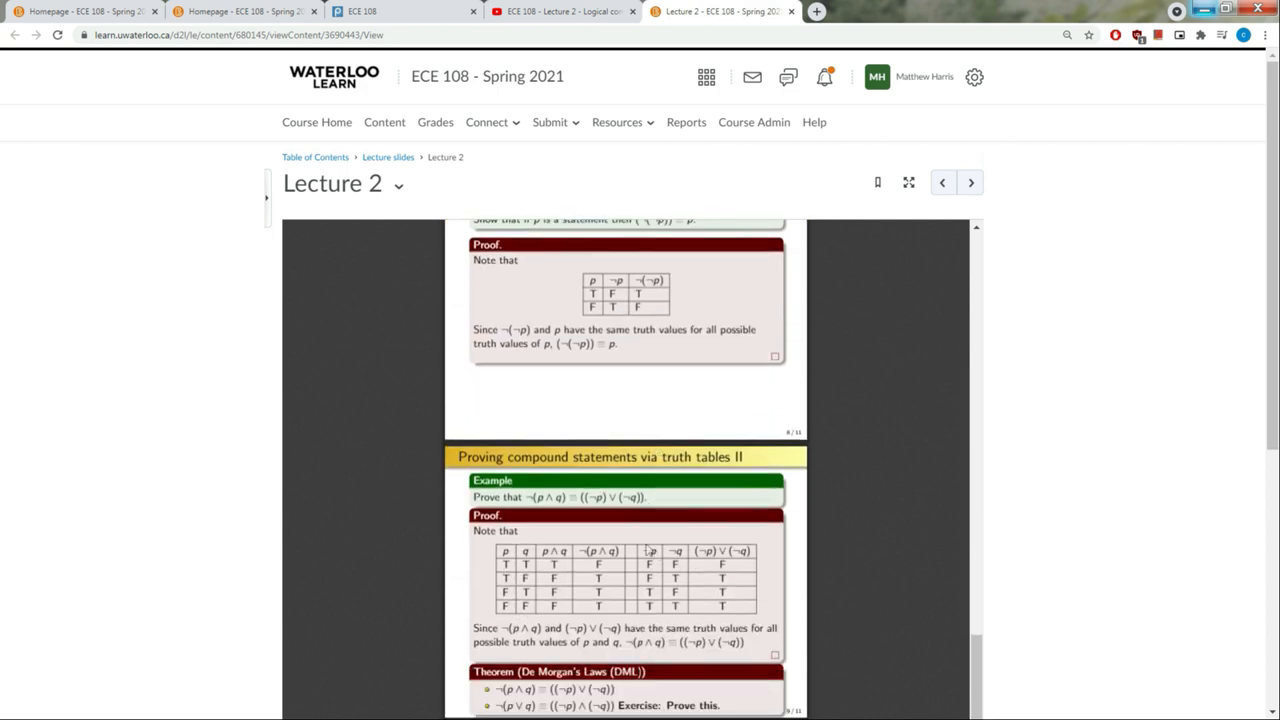
{"action": "scroll", "scroll_direction": "down", "scroll_amount": 3}
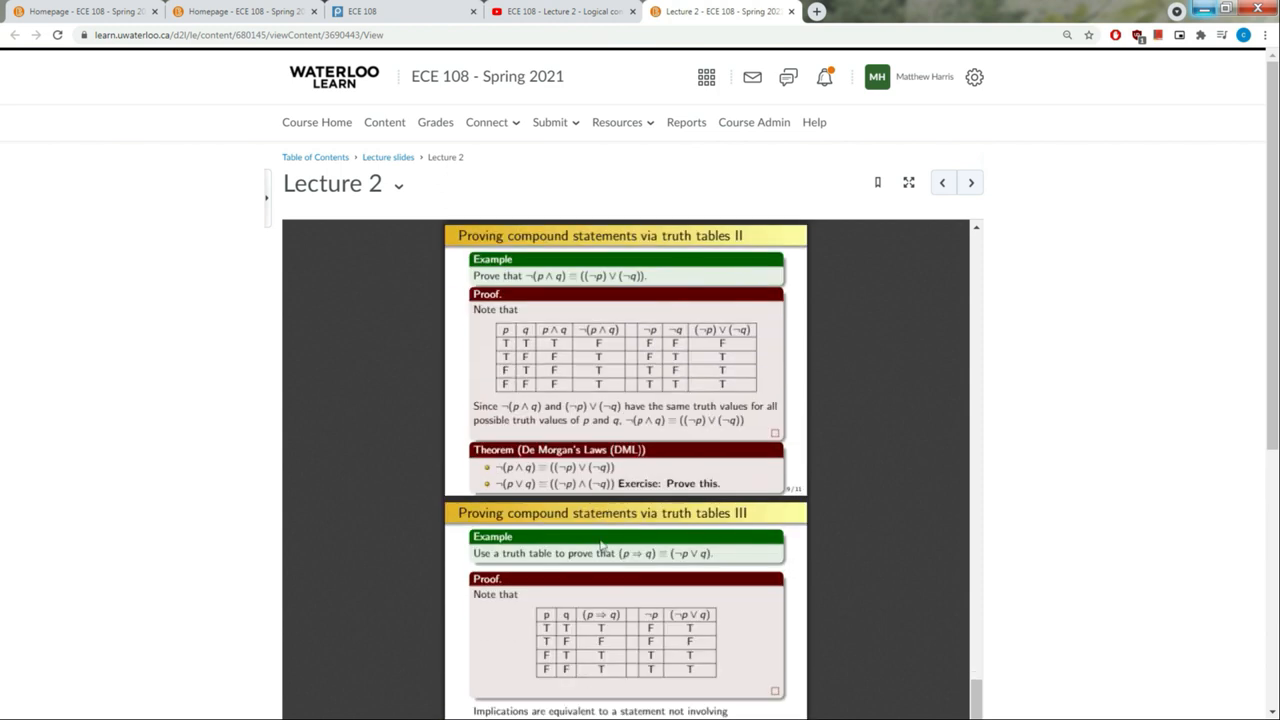
{"action": "mouse_move", "coordinate": [640, 496]}
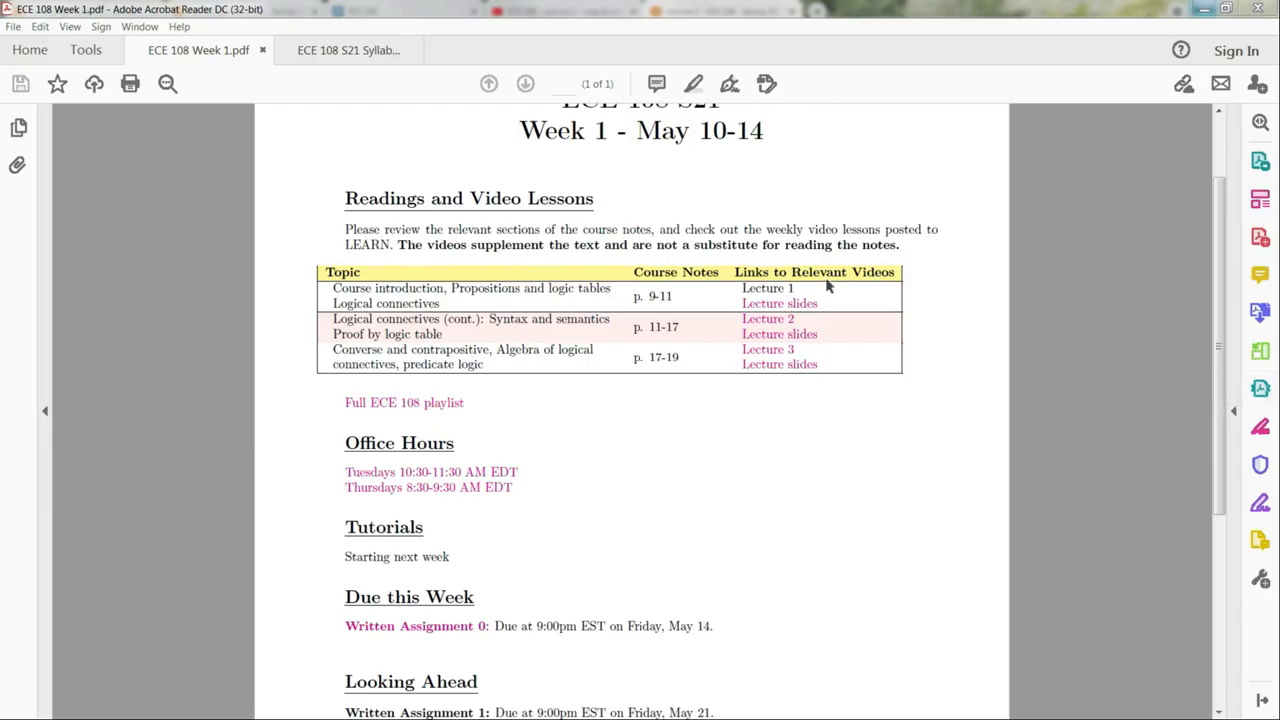
{"action": "mouse_move", "coordinate": [788, 396]}
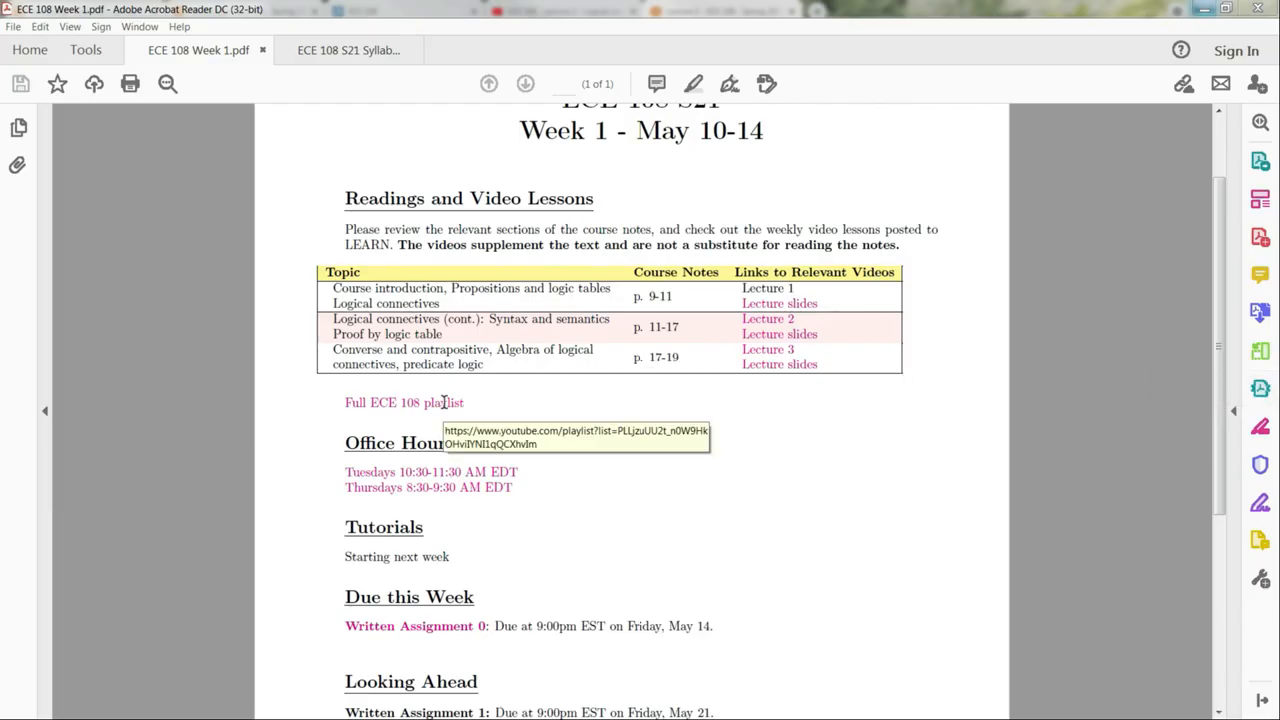
Read down to Looking Ahead and select the Written Assignment 1 due-date line
{"action": "left_click", "coordinate": [404, 402]}
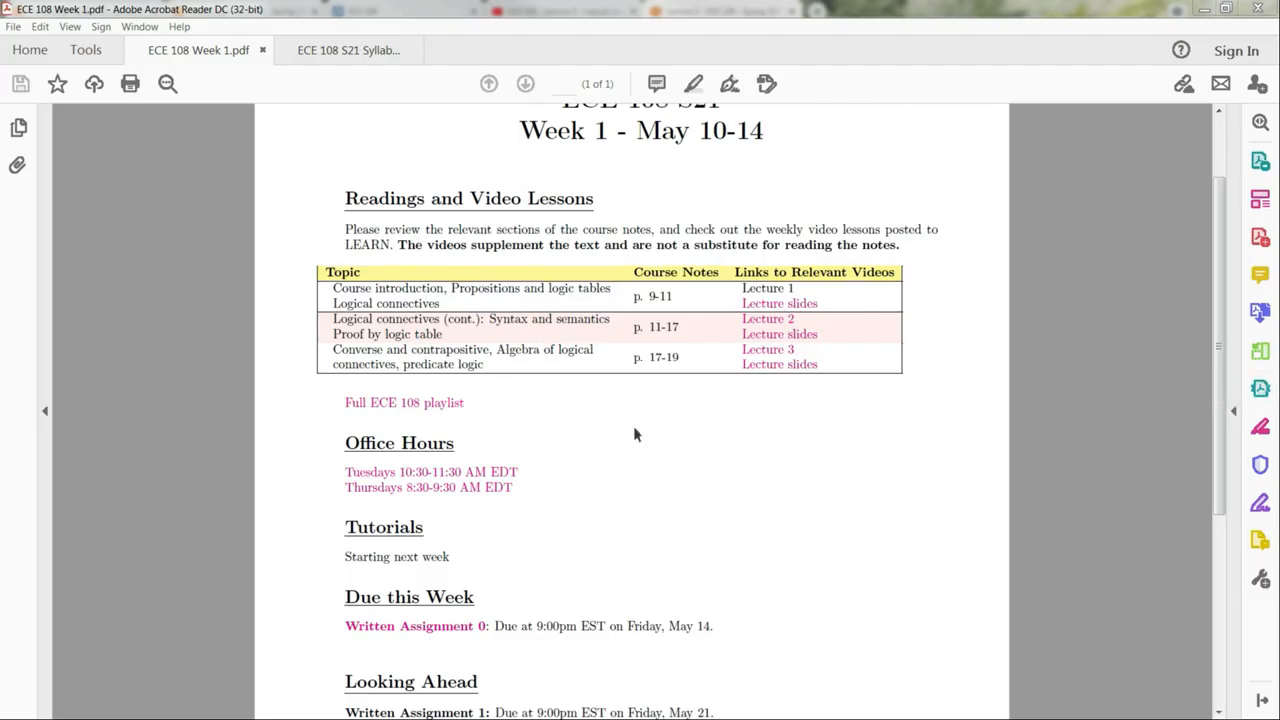
{"action": "mouse_move", "coordinate": [684, 300]}
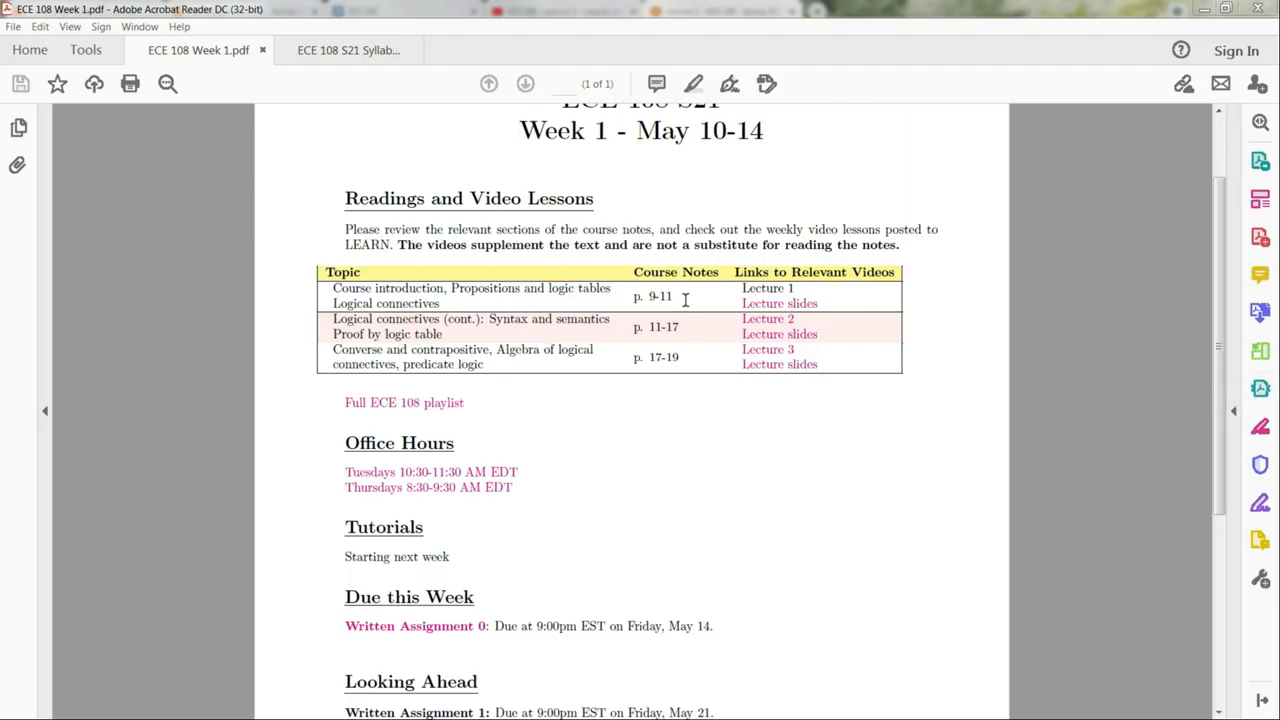
{"action": "scroll", "scroll_direction": "down", "scroll_amount": 3}
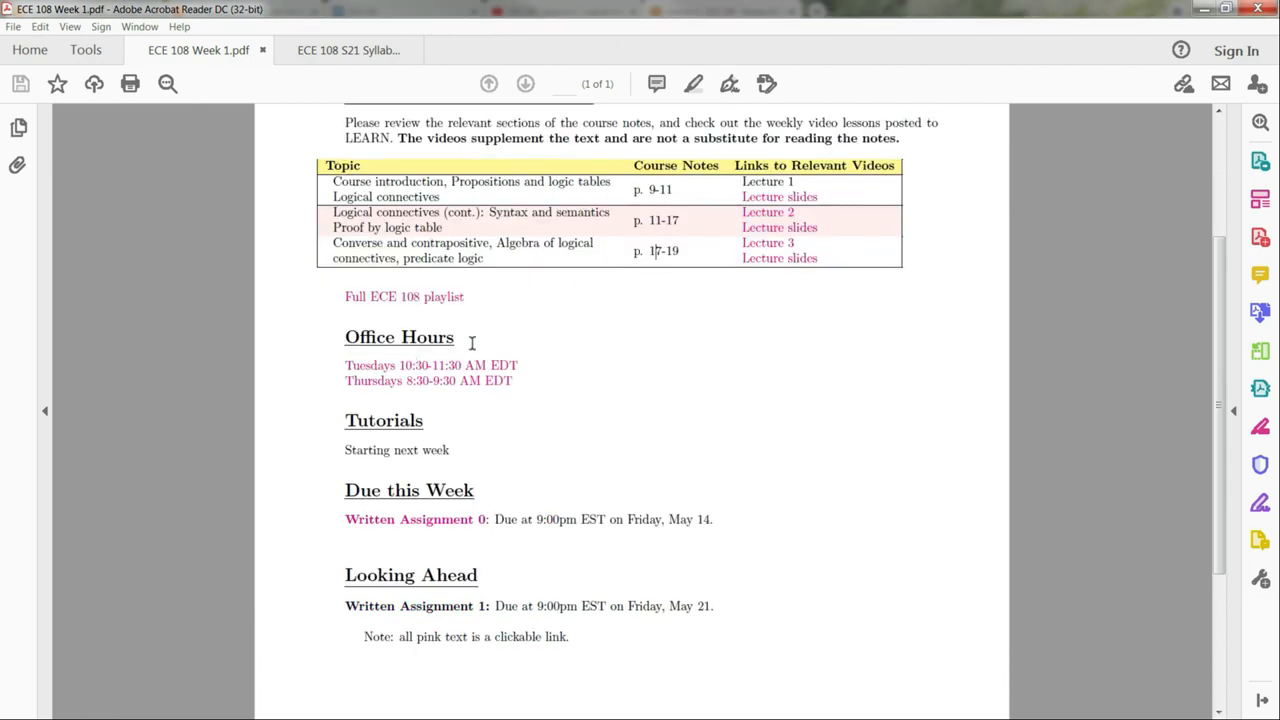
{"action": "mouse_move", "coordinate": [340, 458]}
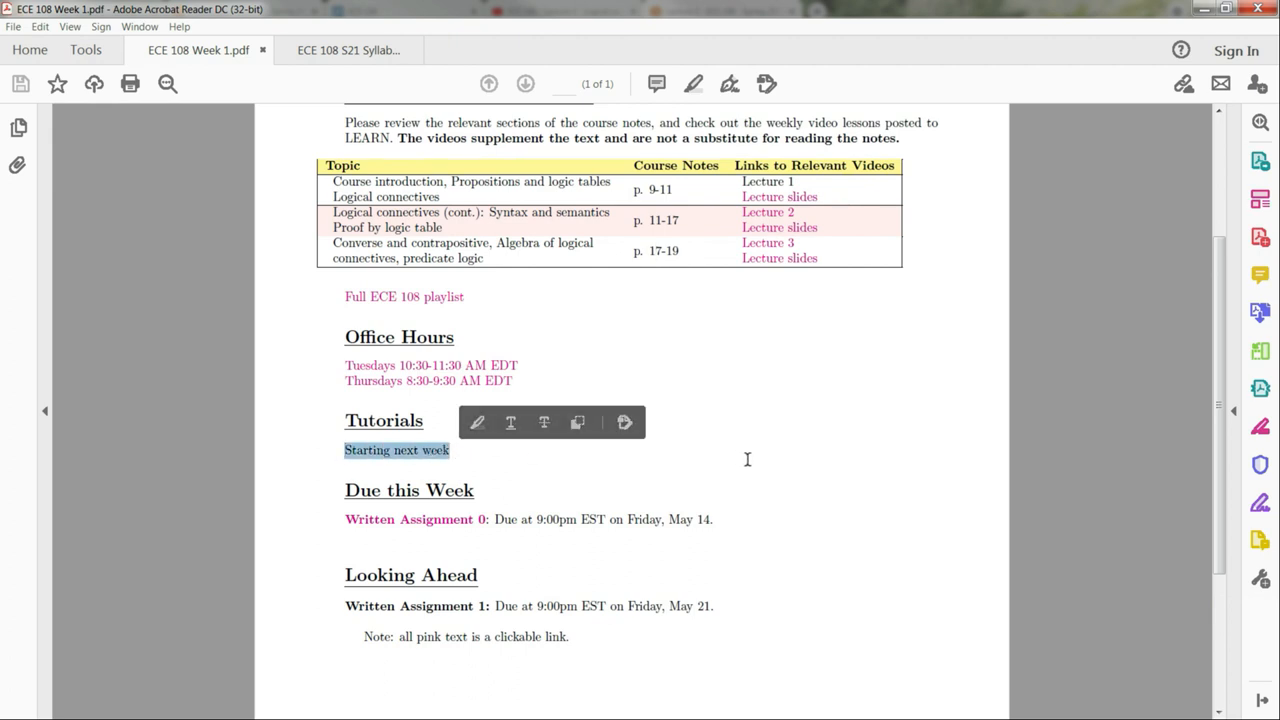
{"action": "scroll", "scroll_direction": "down", "scroll_amount": 3}
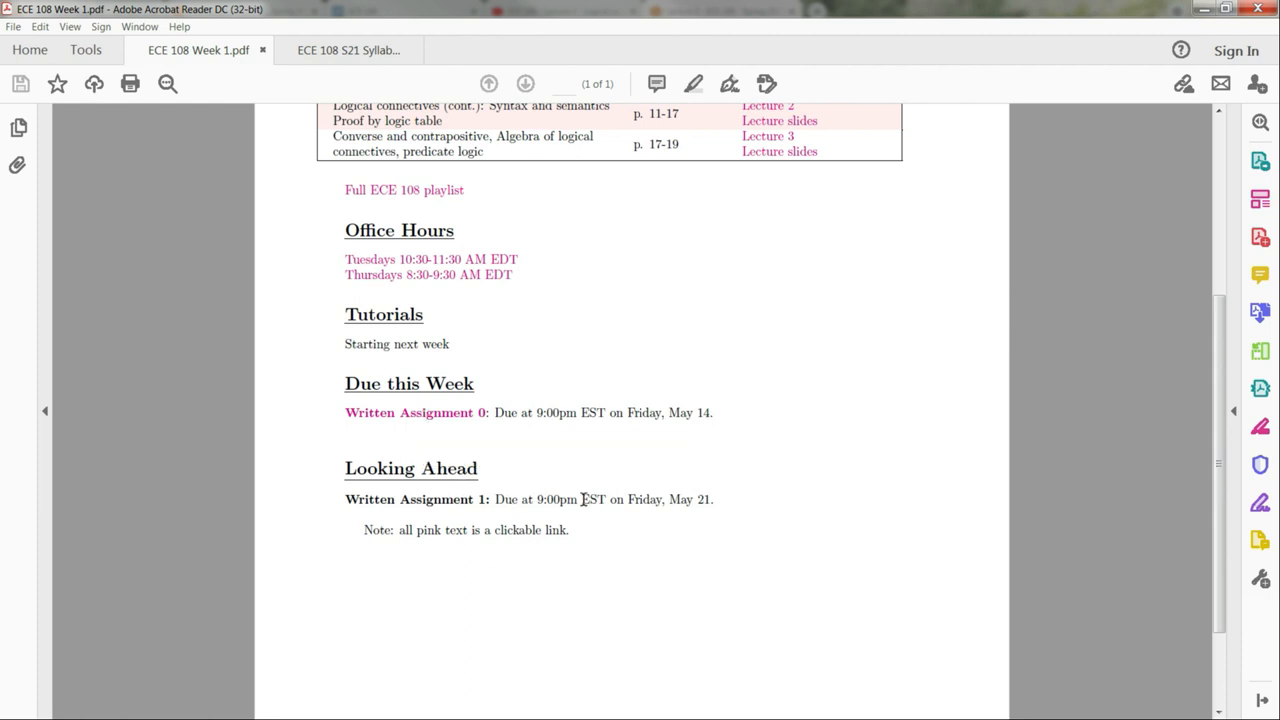
{"action": "mouse_move", "coordinate": [426, 558]}
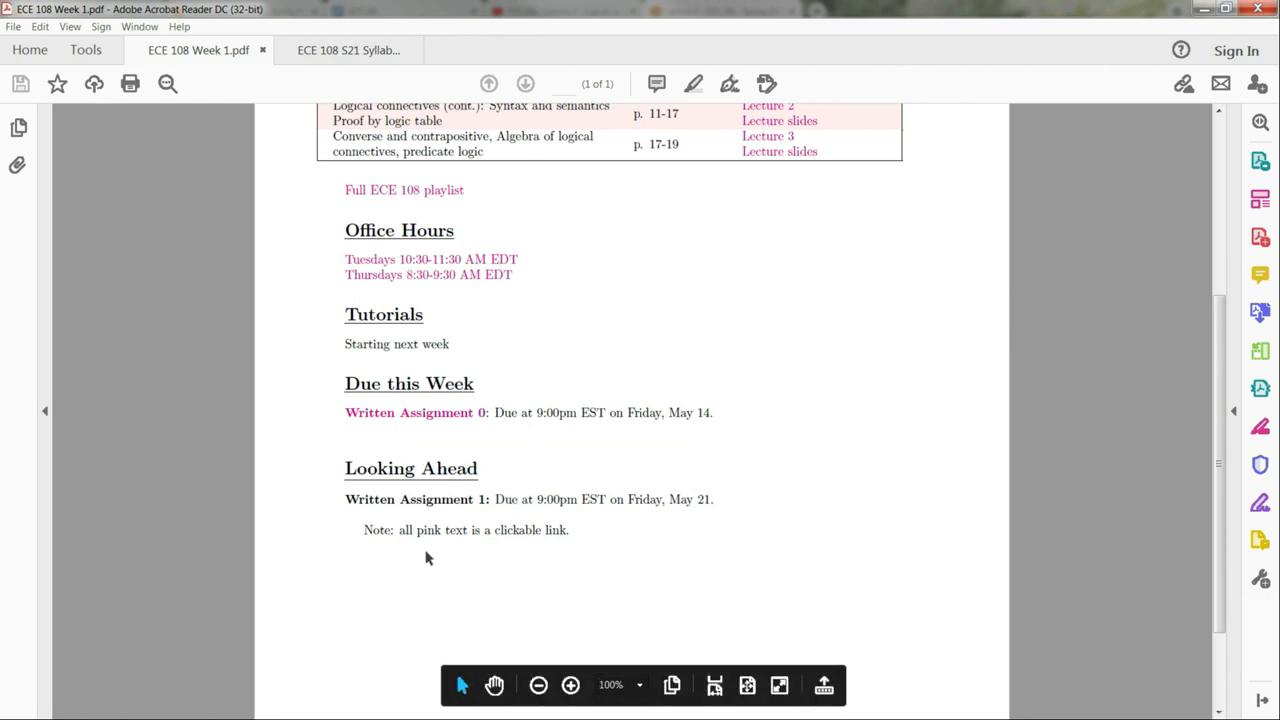
{"action": "left_click_drag", "start_coordinate": [344, 500], "coordinate": [710, 500]}
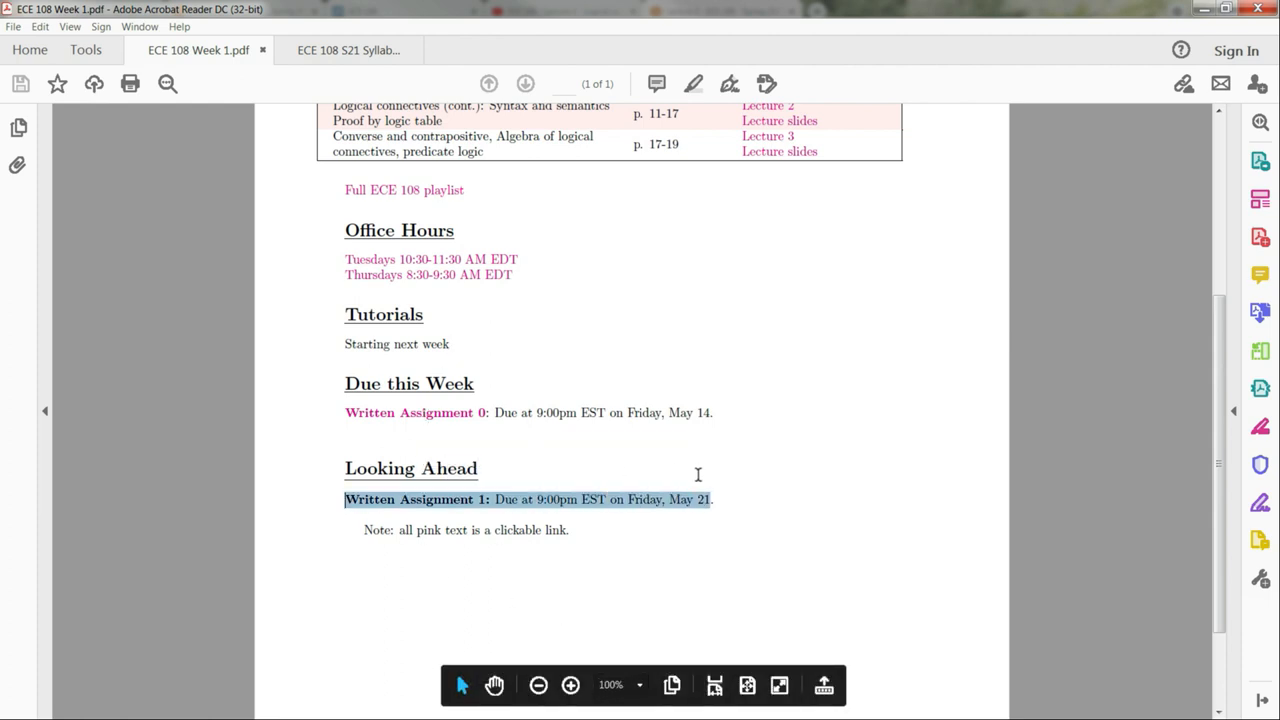
{"action": "left_click", "coordinate": [880, 12]}
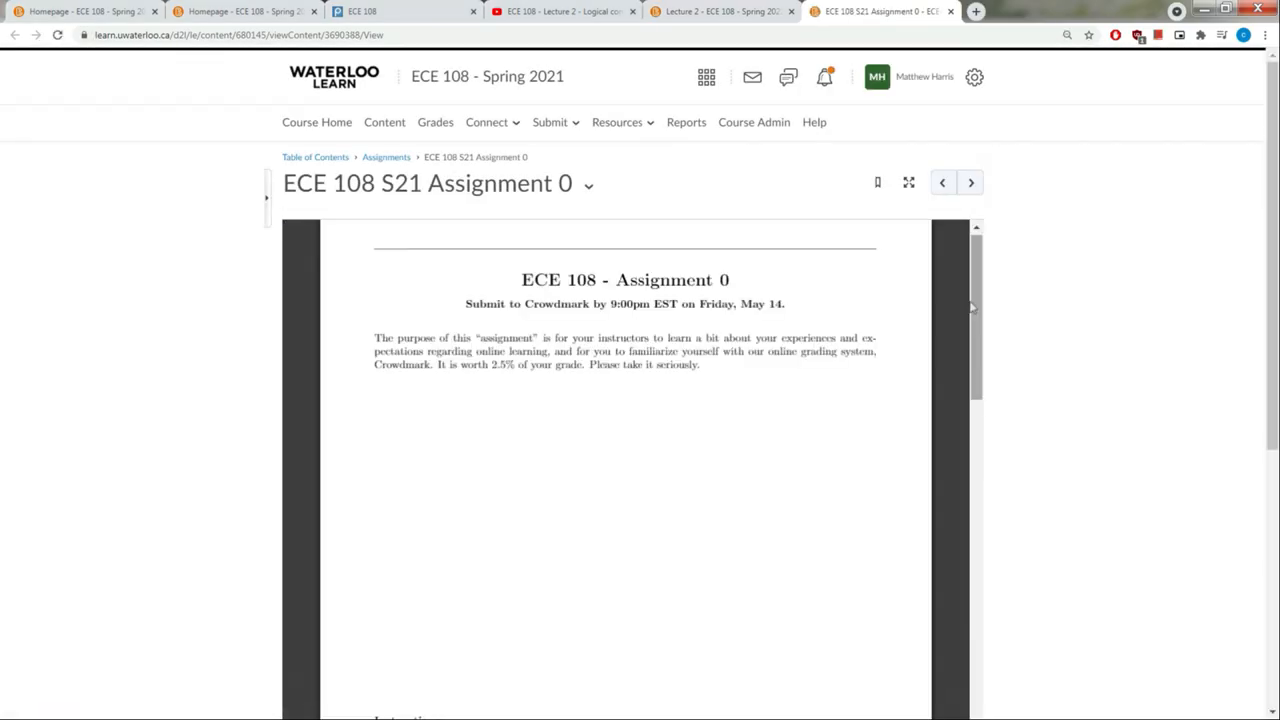
Scroll Assignment 0 down to question 3 about details from the course outline
{"action": "scroll", "scroll_direction": "down", "scroll_amount": 3}
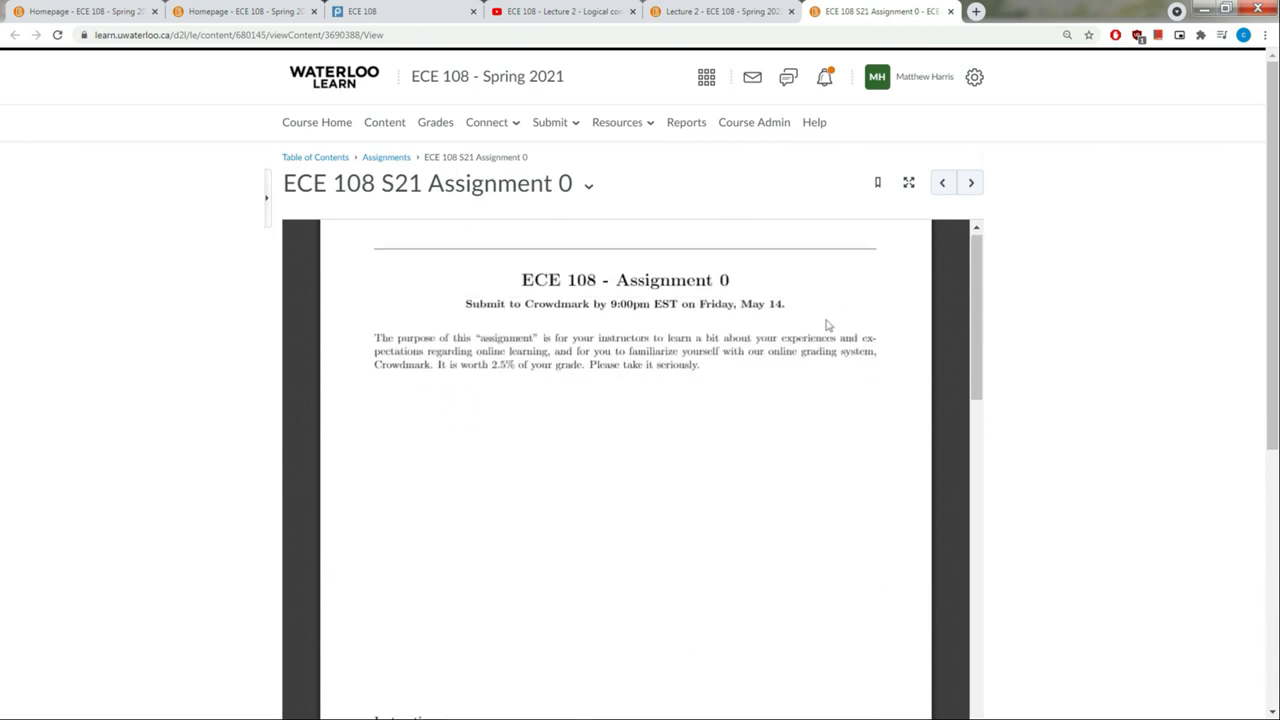
{"action": "mouse_move", "coordinate": [780, 332]}
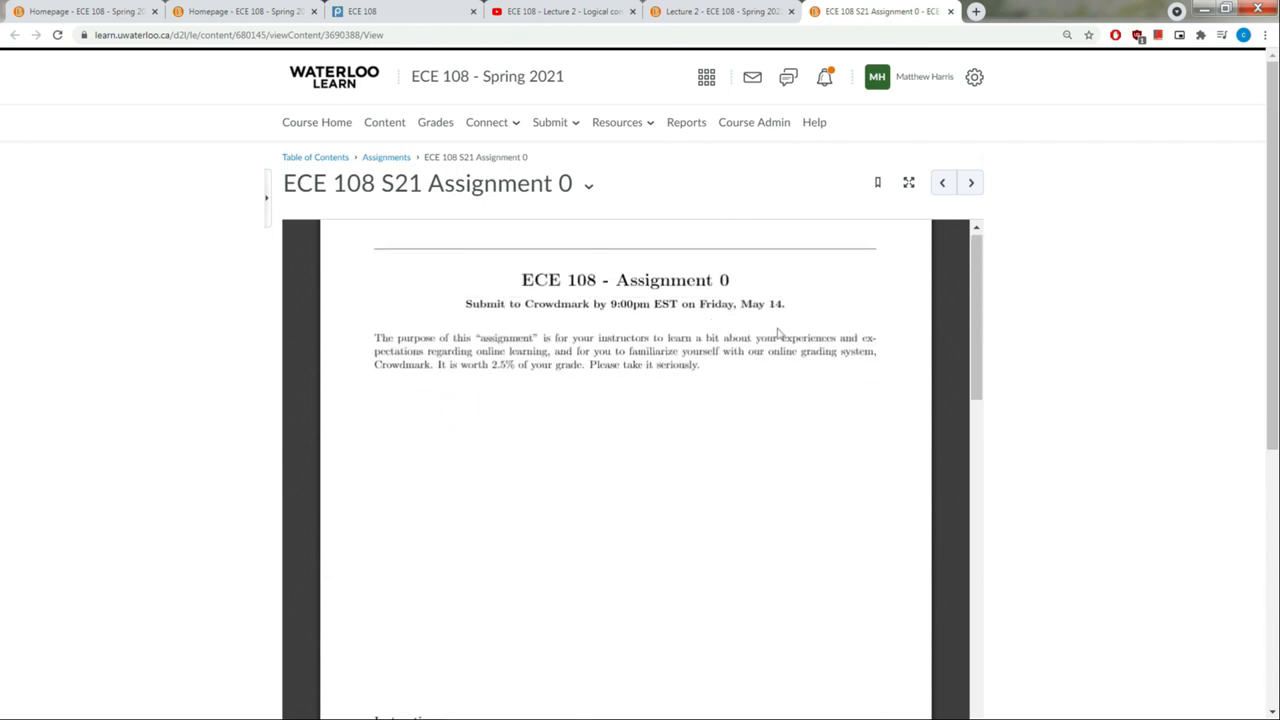
{"action": "scroll", "scroll_direction": "down", "scroll_amount": 3}
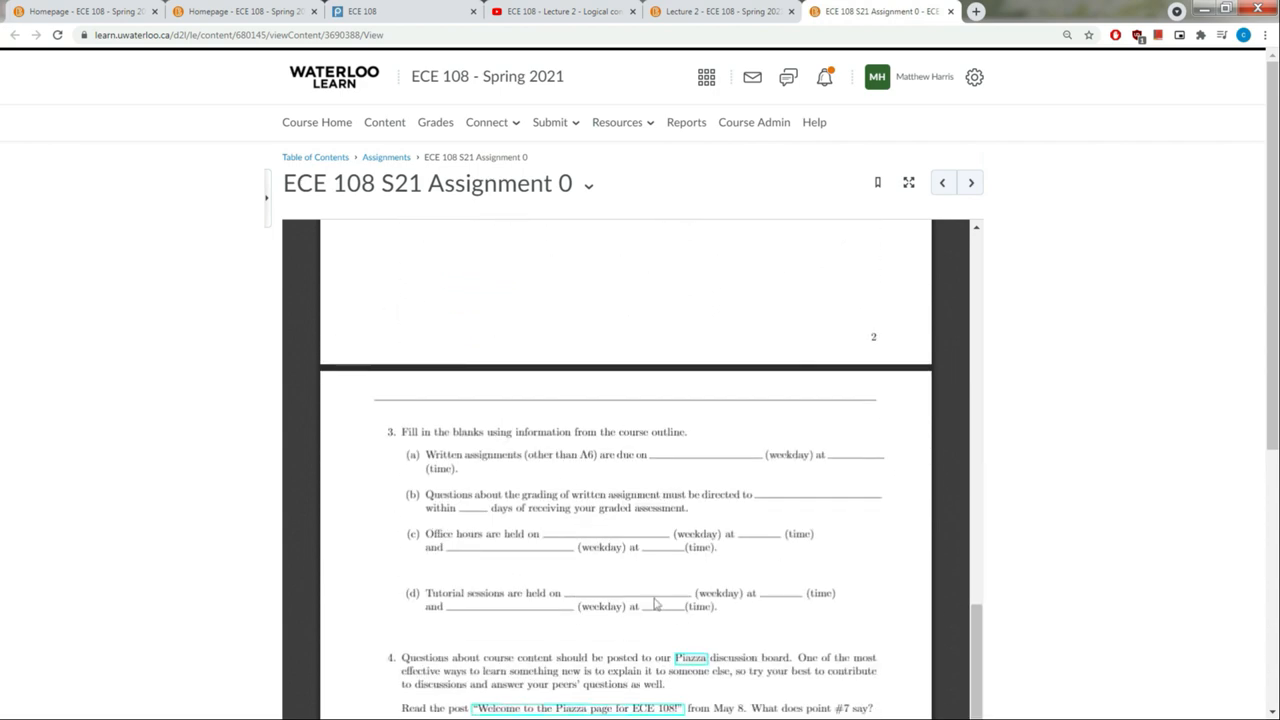
{"action": "scroll", "scroll_direction": "down", "scroll_amount": 3}
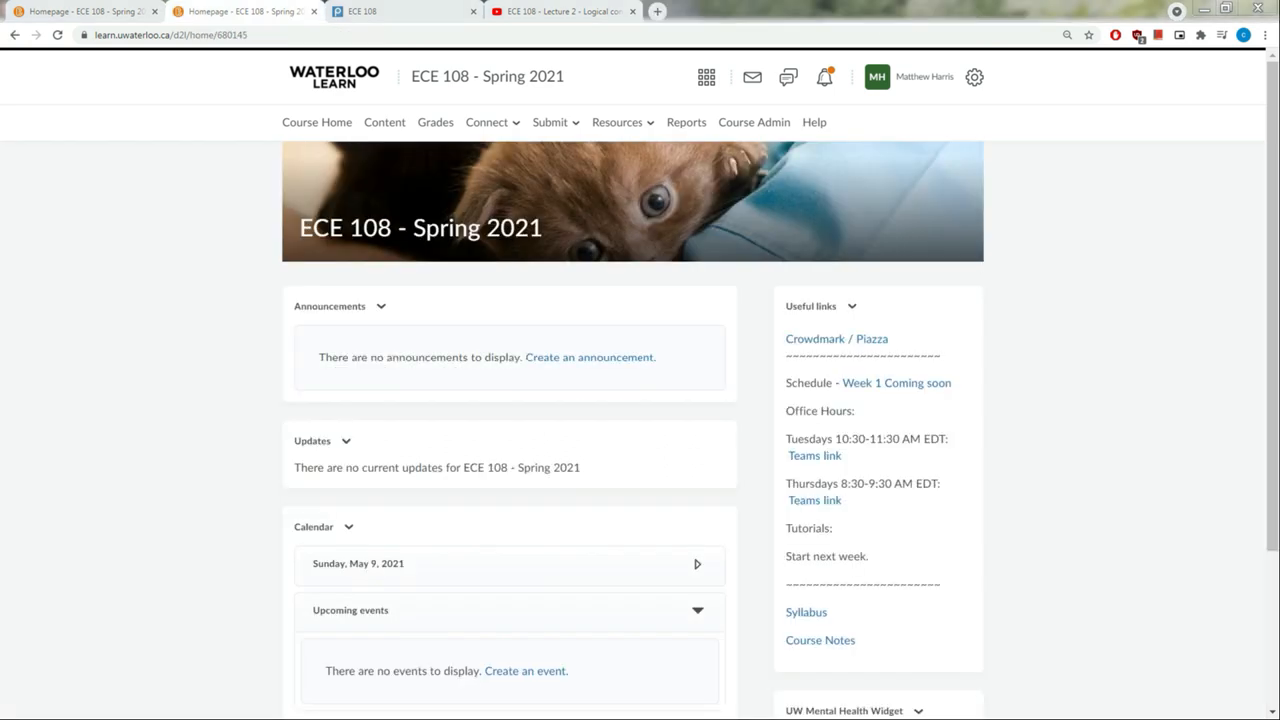
{"action": "mouse_move", "coordinate": [818, 564]}
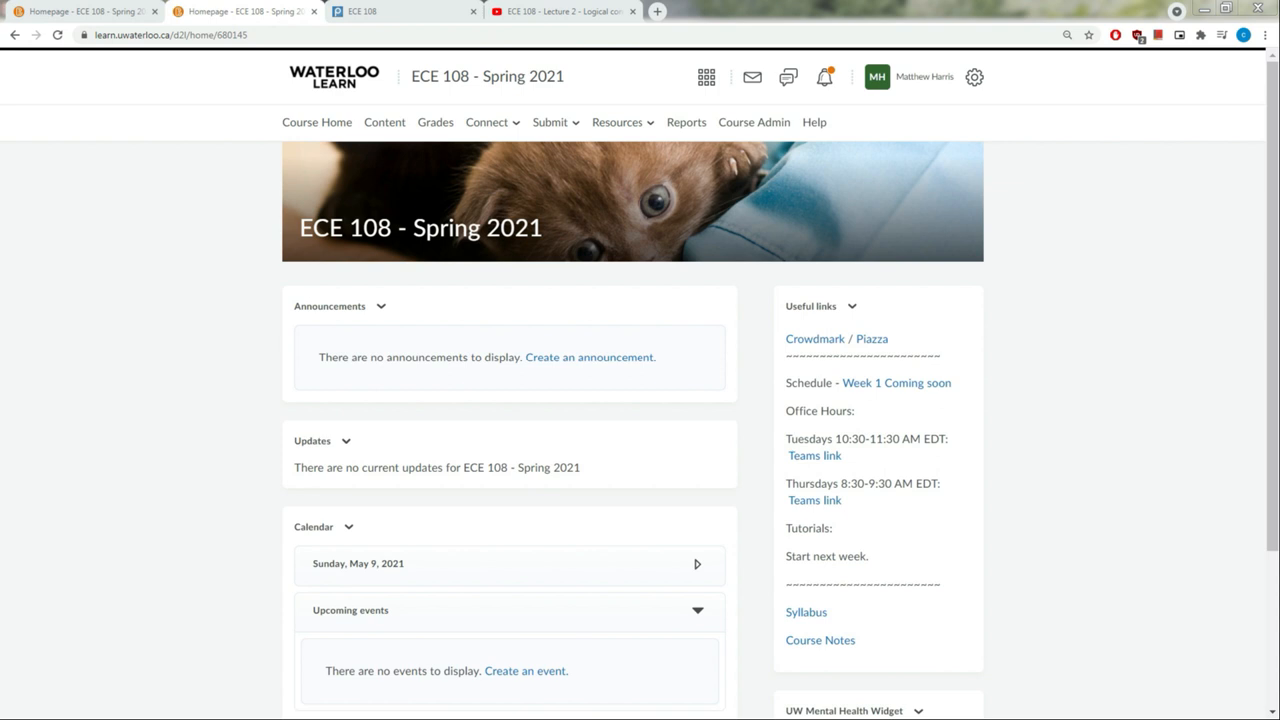
{"action": "mouse_move", "coordinate": [882, 252]}
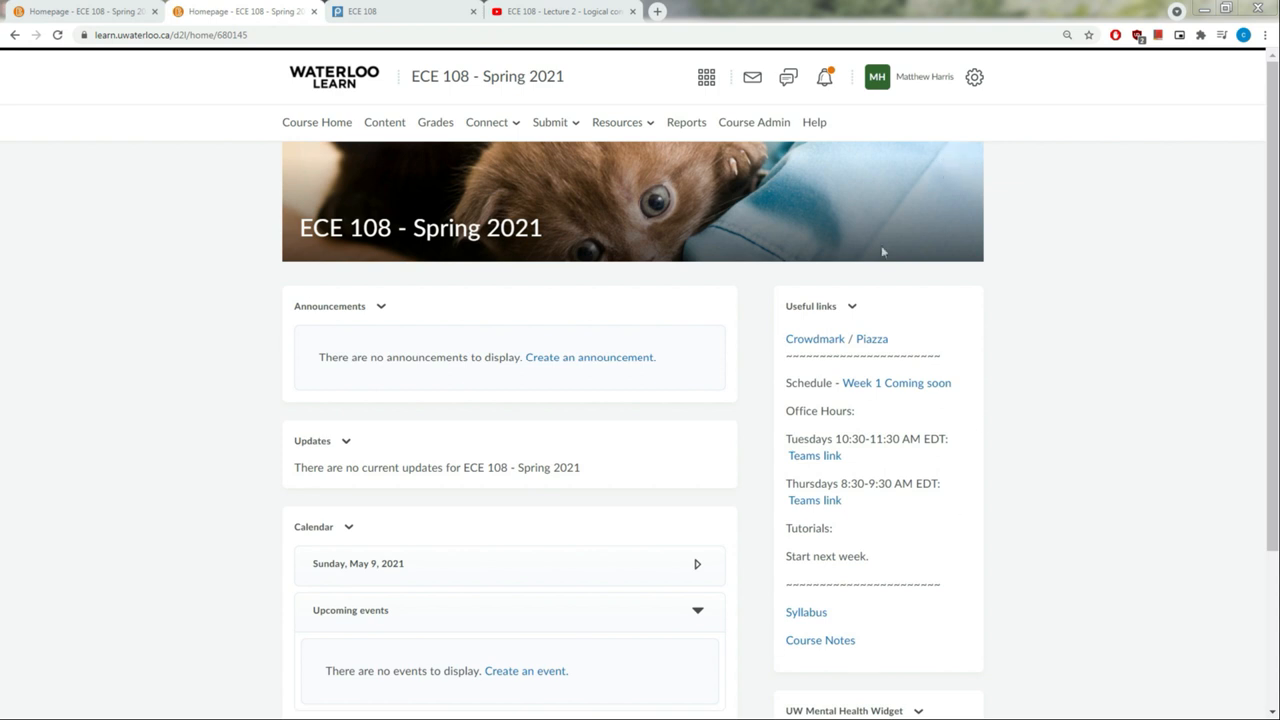
{"action": "mouse_move", "coordinate": [960, 392]}
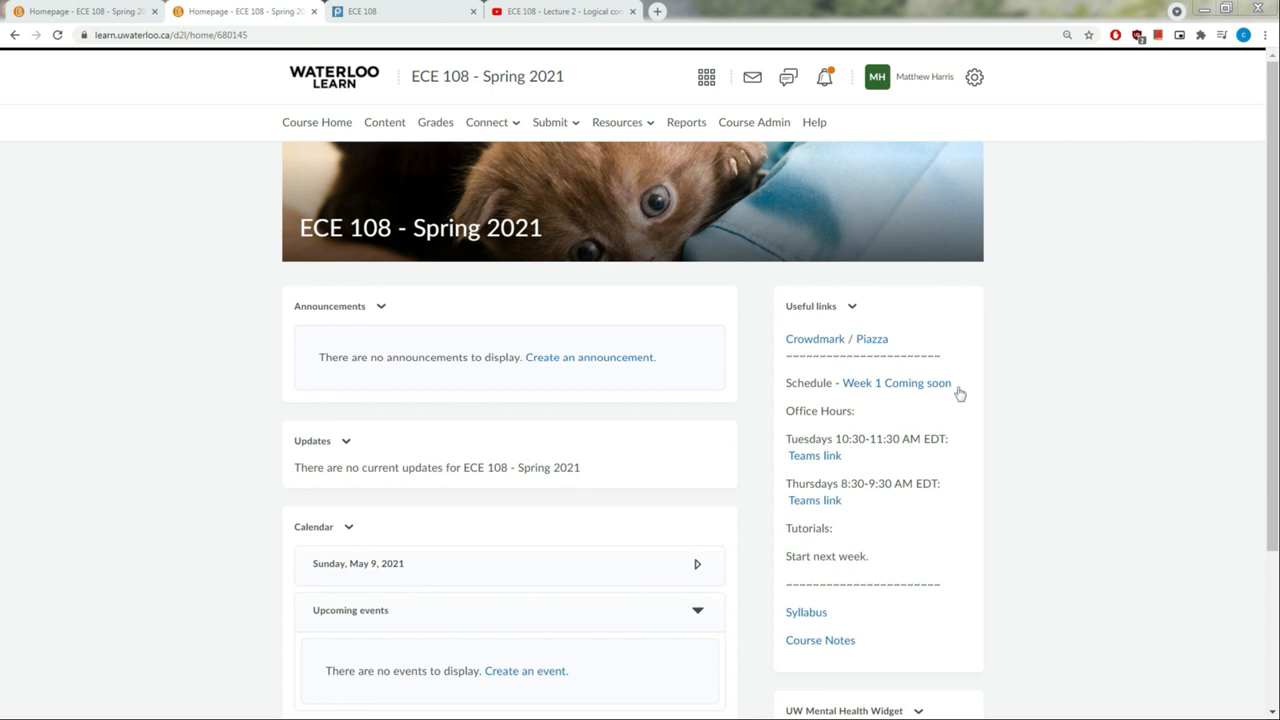
{"action": "mouse_move", "coordinate": [958, 392]}
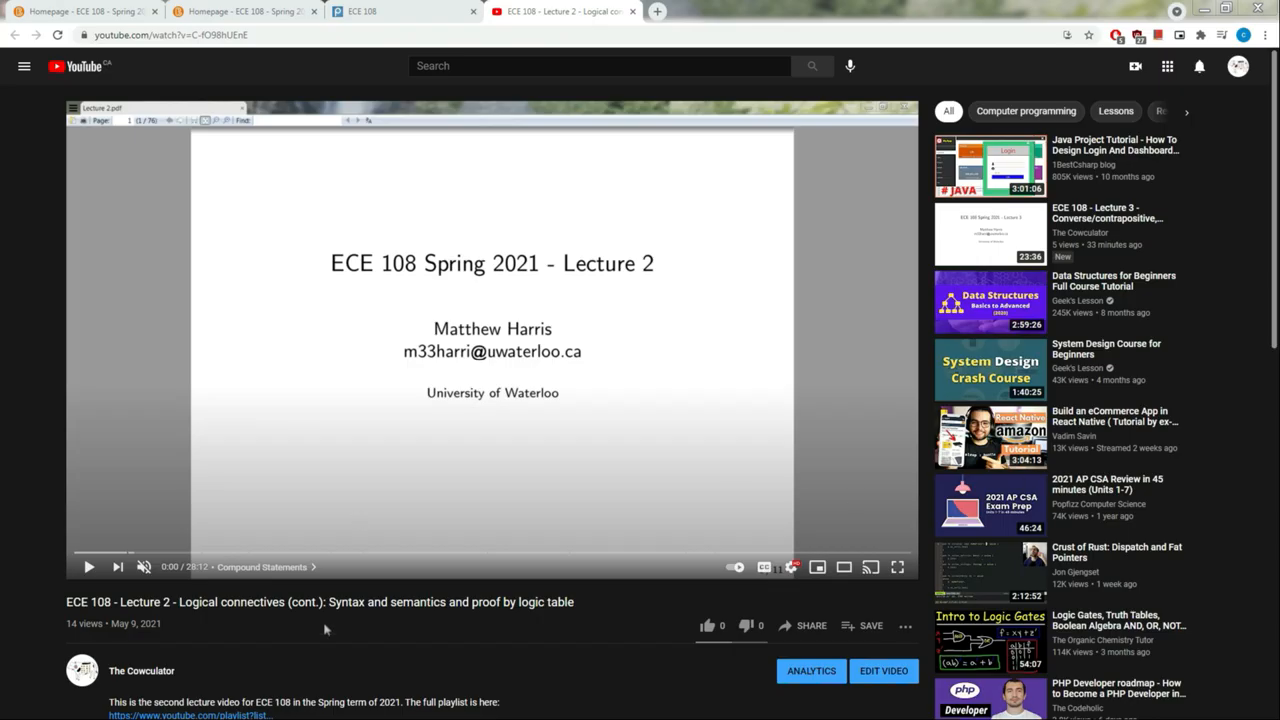
{"action": "mouse_move", "coordinate": [684, 436]}
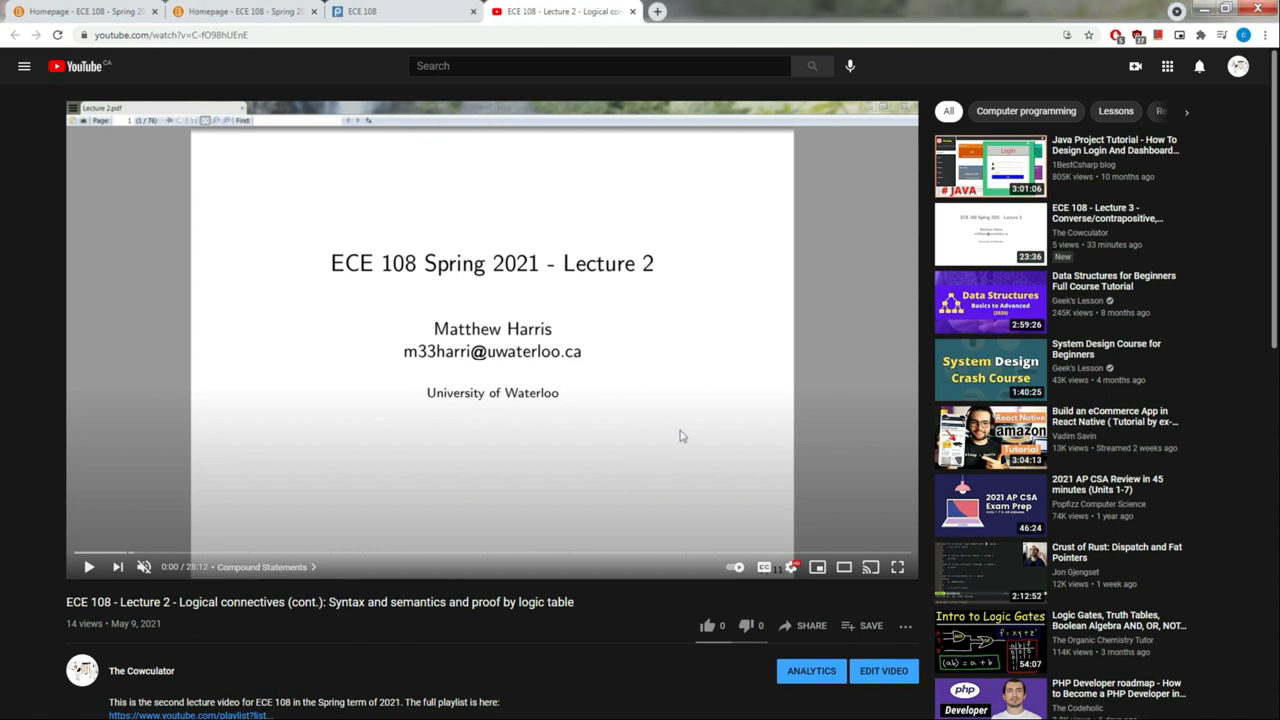
{"action": "mouse_move", "coordinate": [520, 598]}
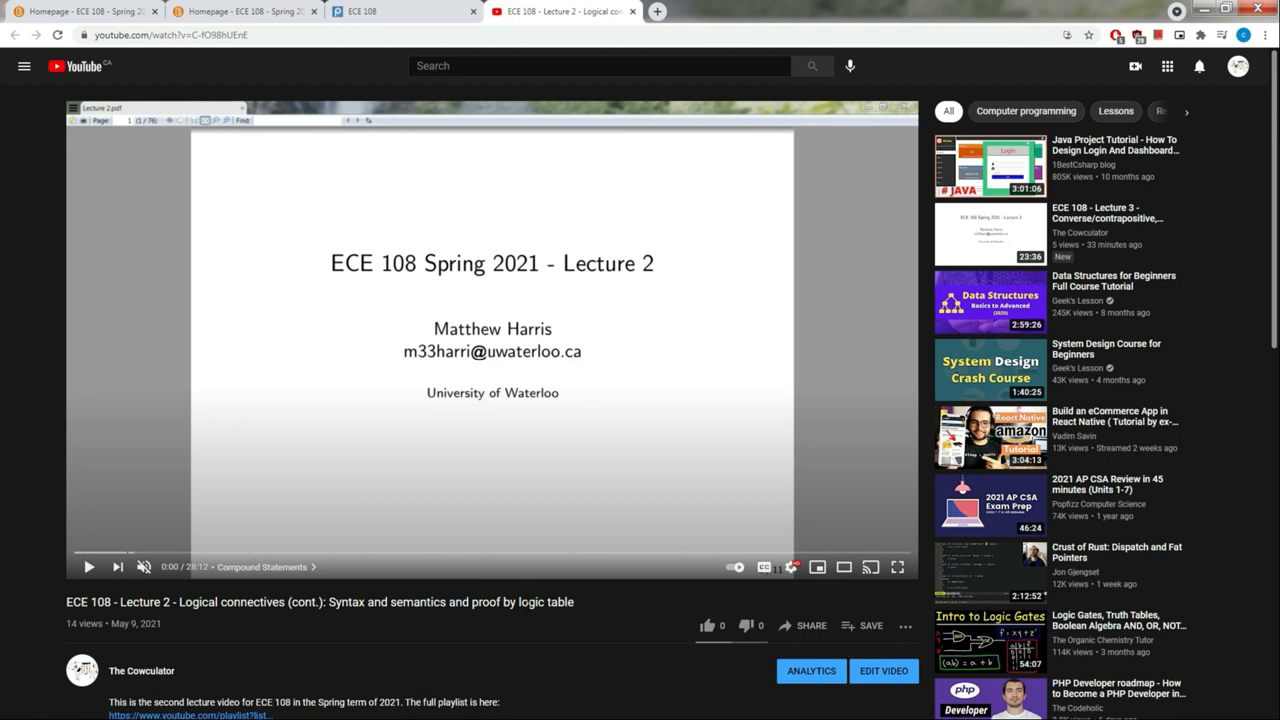
{"action": "mouse_move", "coordinate": [628, 622]}
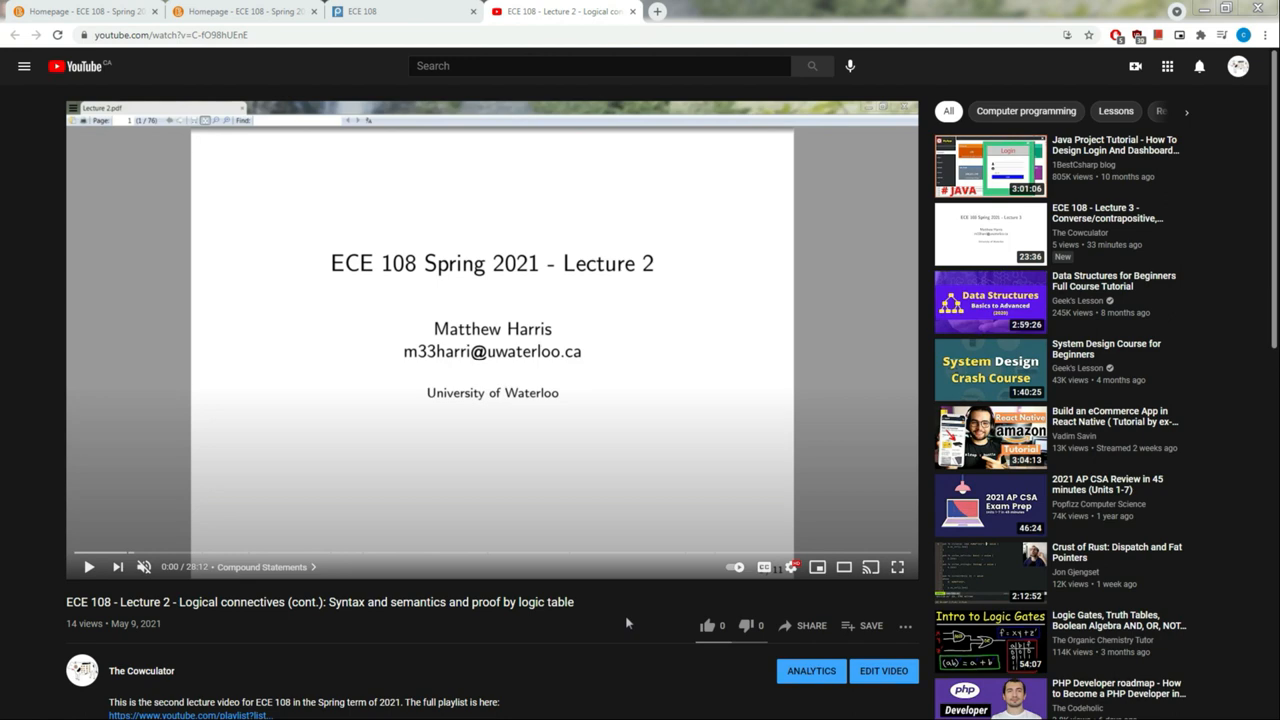
{"action": "scroll", "scroll_direction": "down", "scroll_amount": 3}
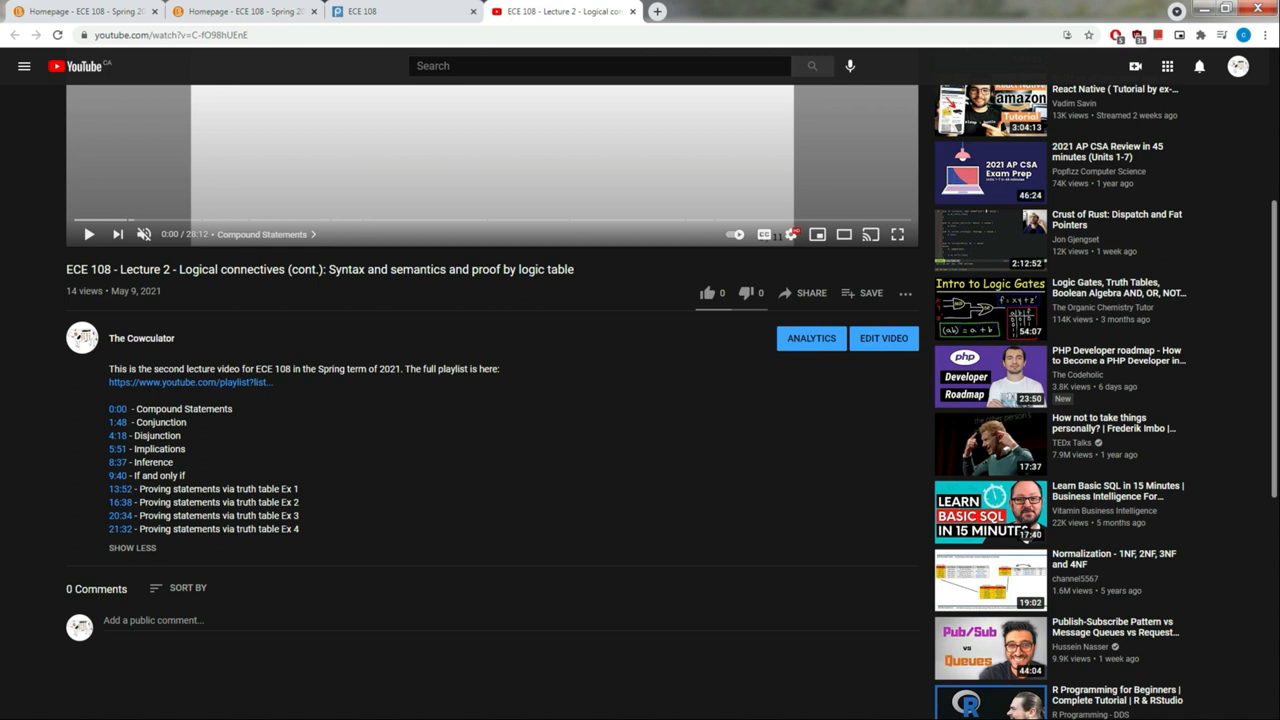
{"action": "mouse_move", "coordinate": [448, 516]}
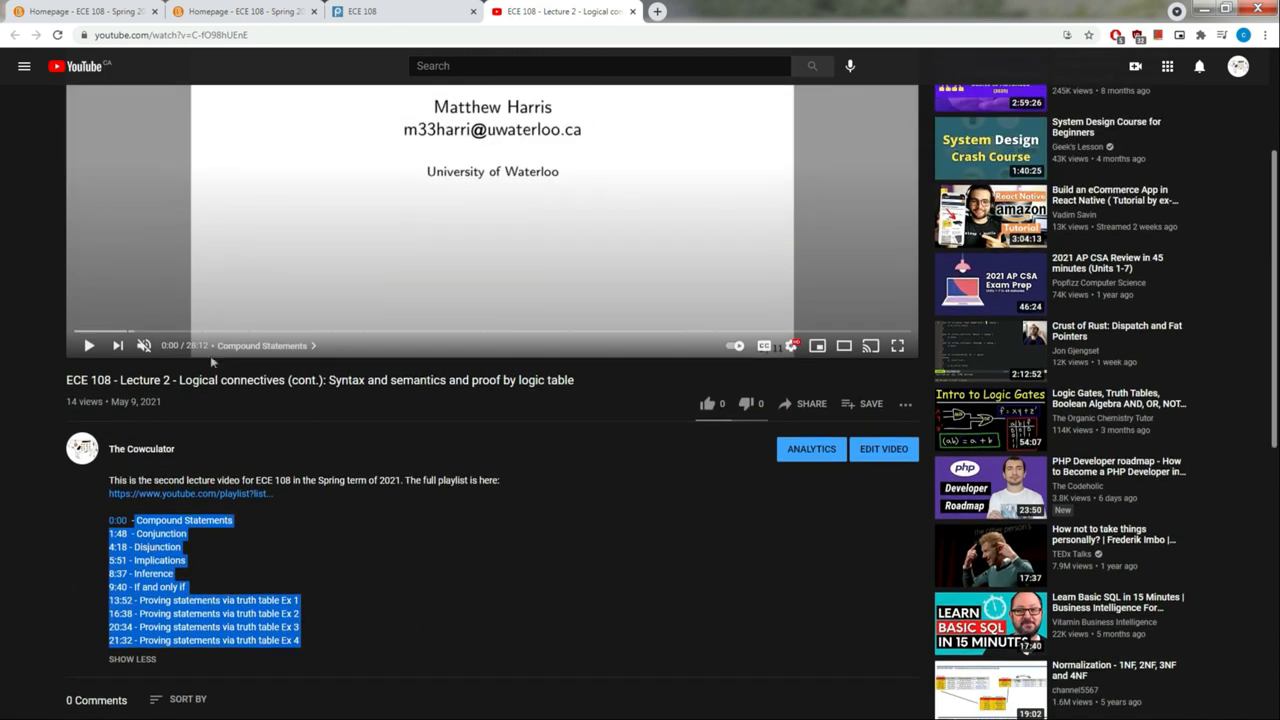
{"action": "mouse_move", "coordinate": [272, 332]}
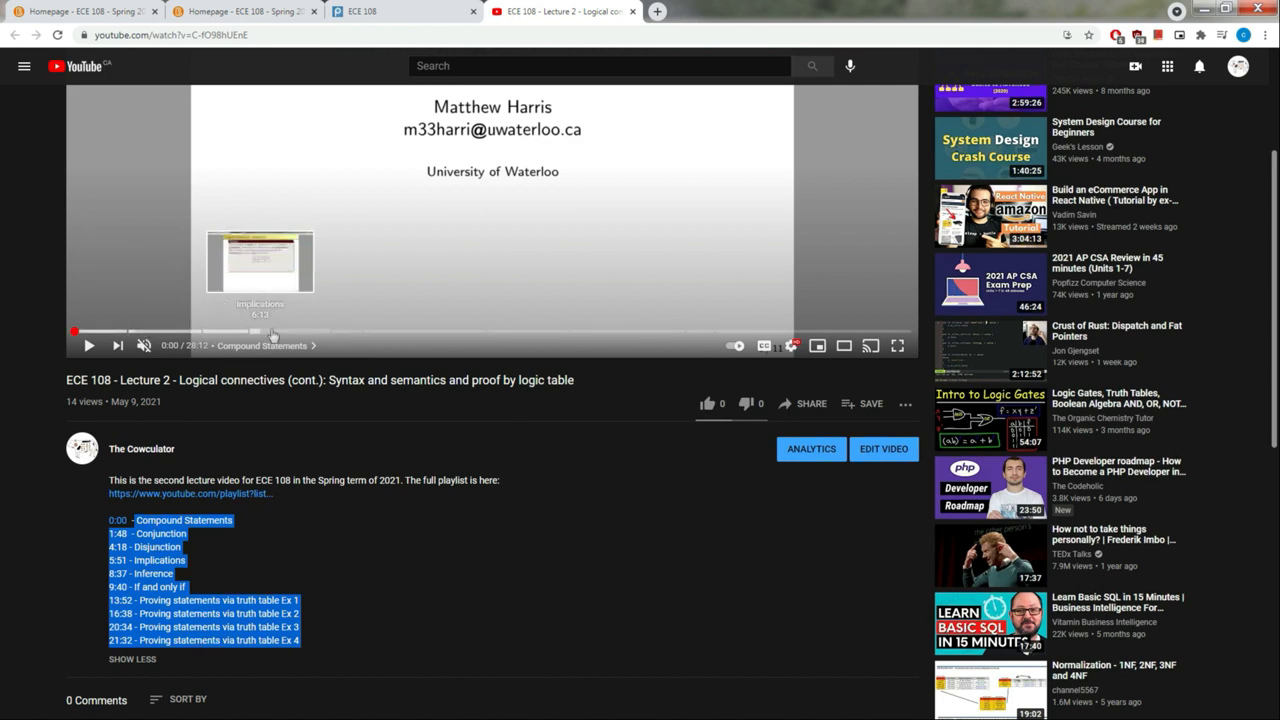
{"action": "mouse_move", "coordinate": [864, 332]}
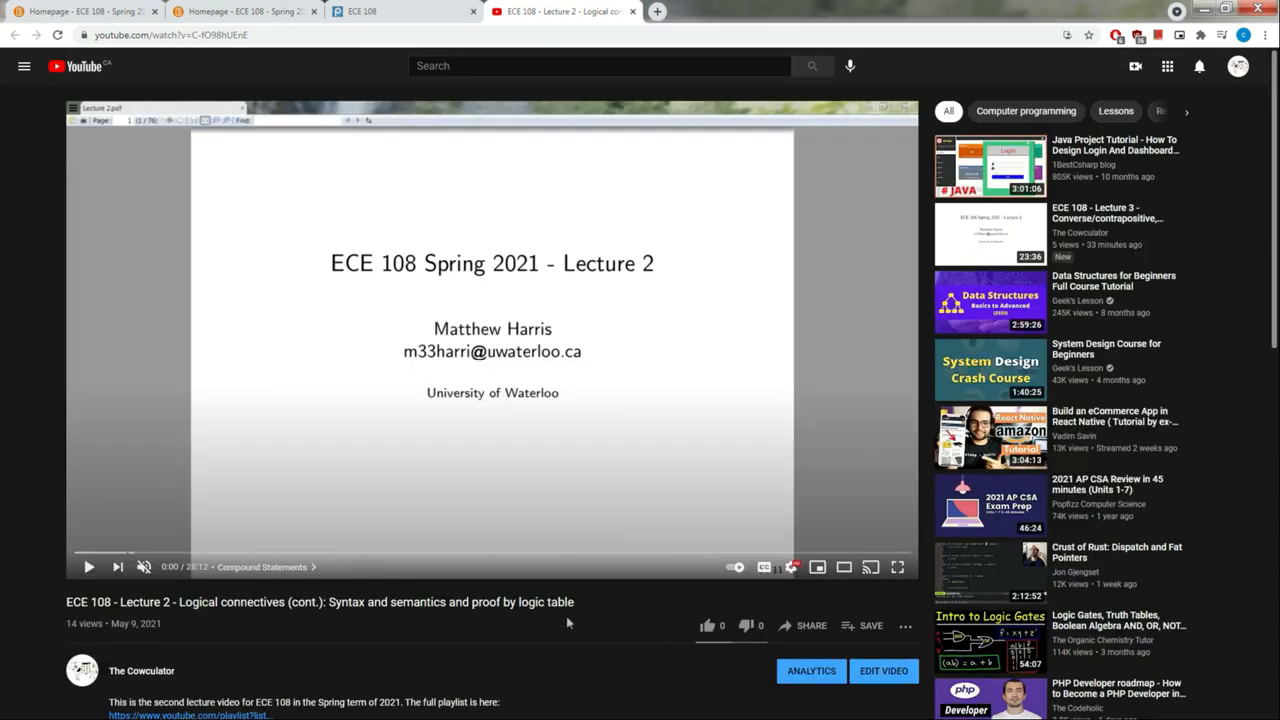
{"action": "mouse_move", "coordinate": [764, 568]}
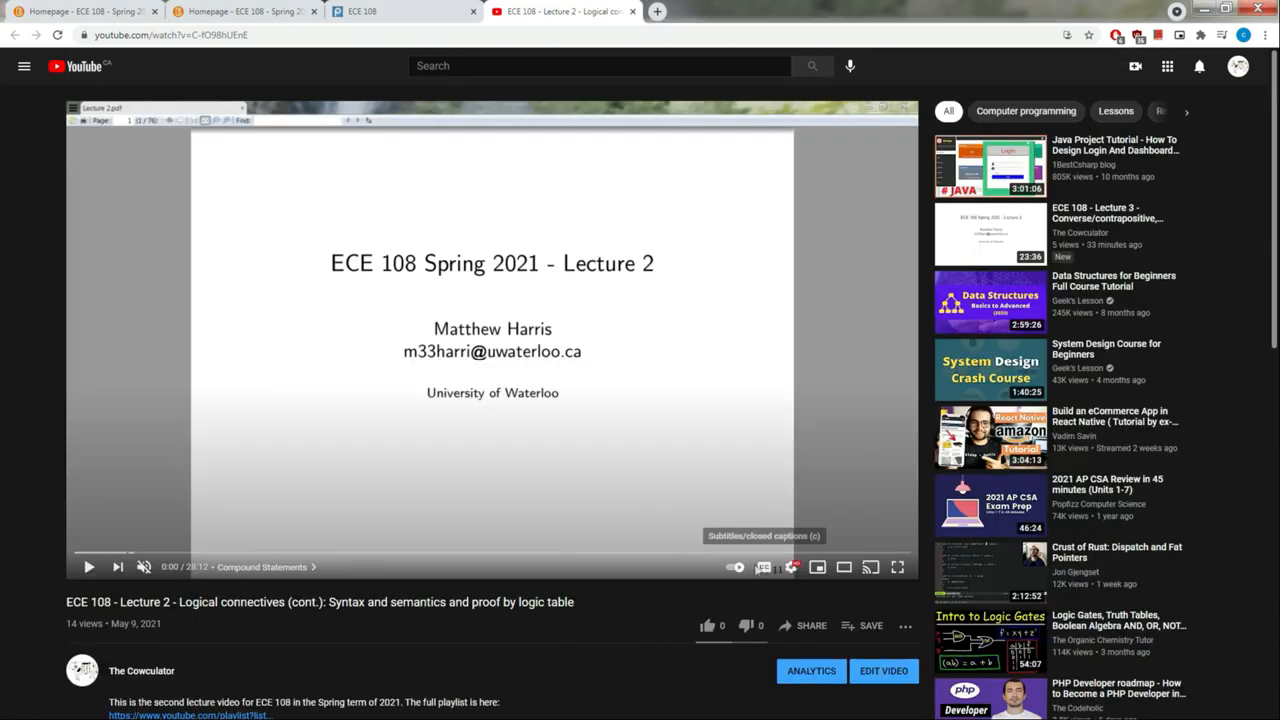
{"action": "left_click", "coordinate": [764, 568]}
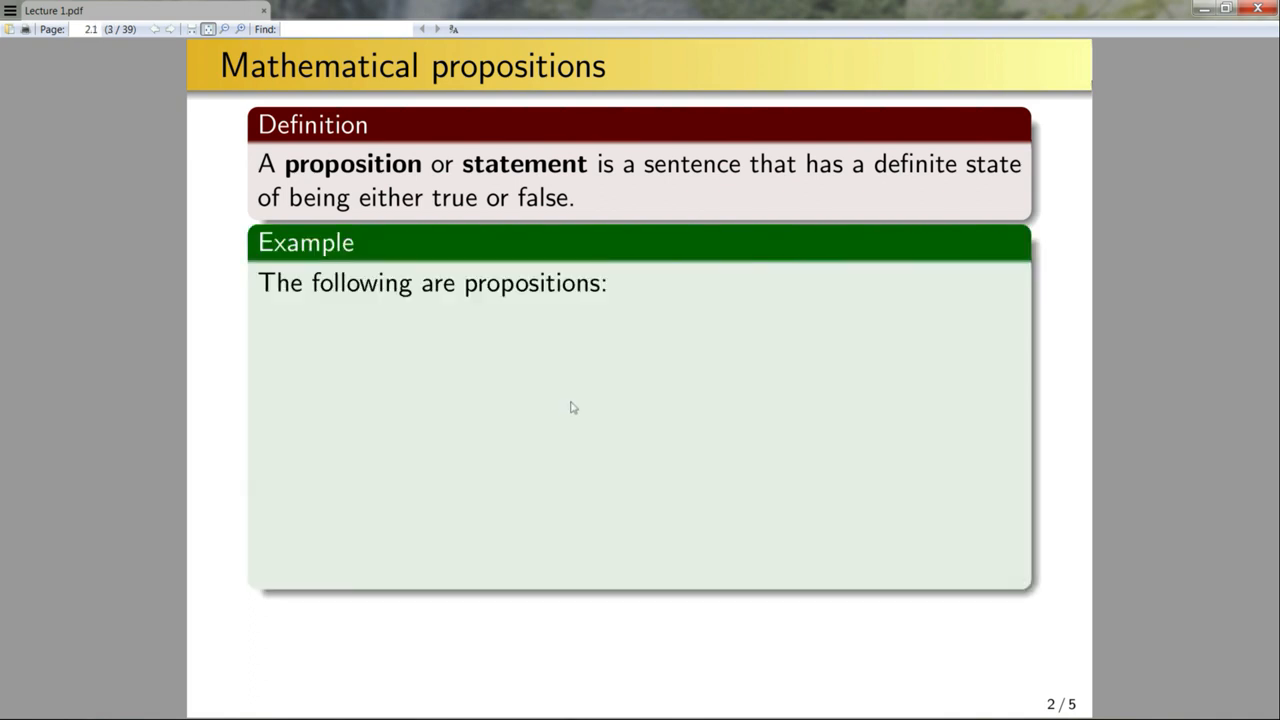
Reveal the three example propositions and the start of the non-propositions list (x² − x ≥ 0)
{"action": "key", "text": "right"}
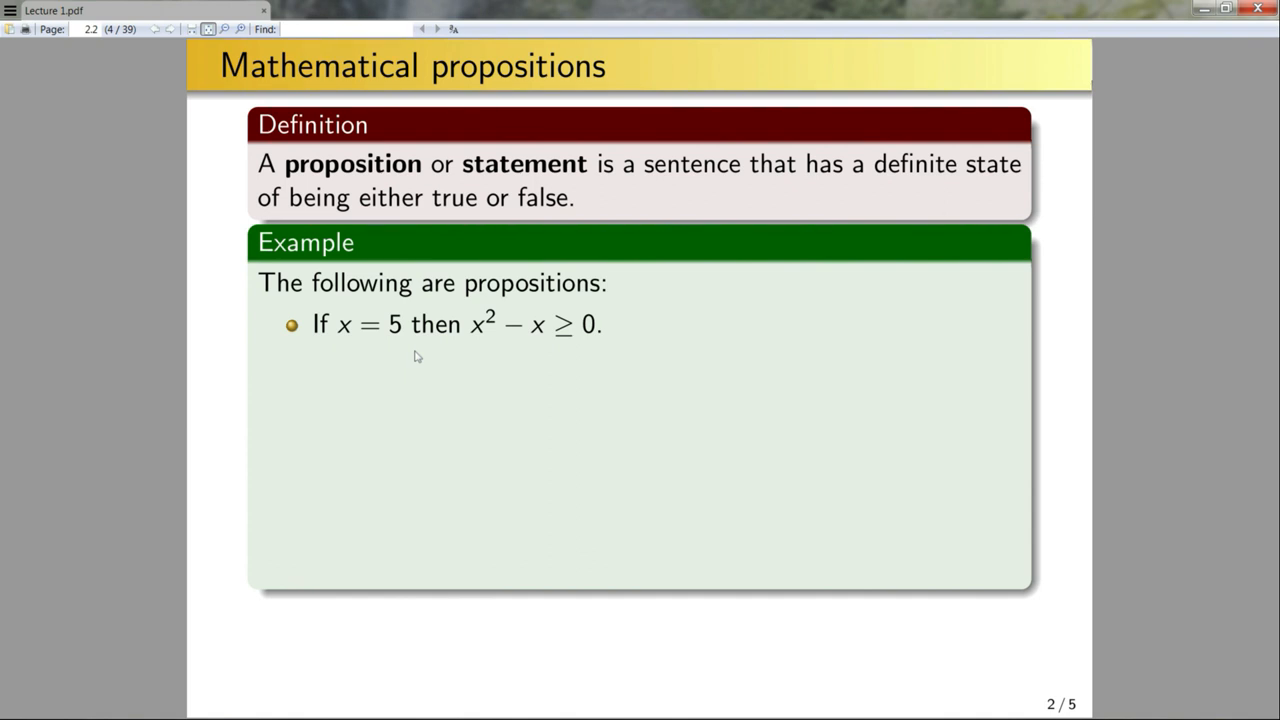
{"action": "mouse_move", "coordinate": [528, 342]}
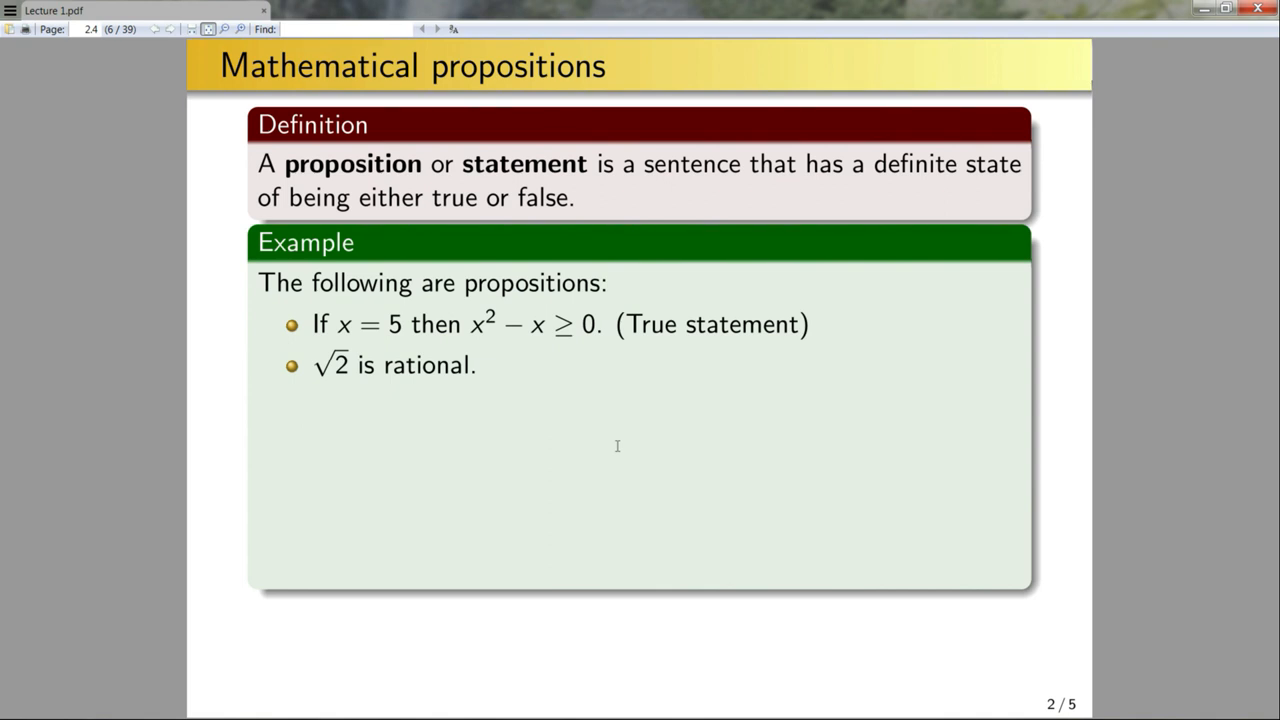
{"action": "key", "text": "Right"}
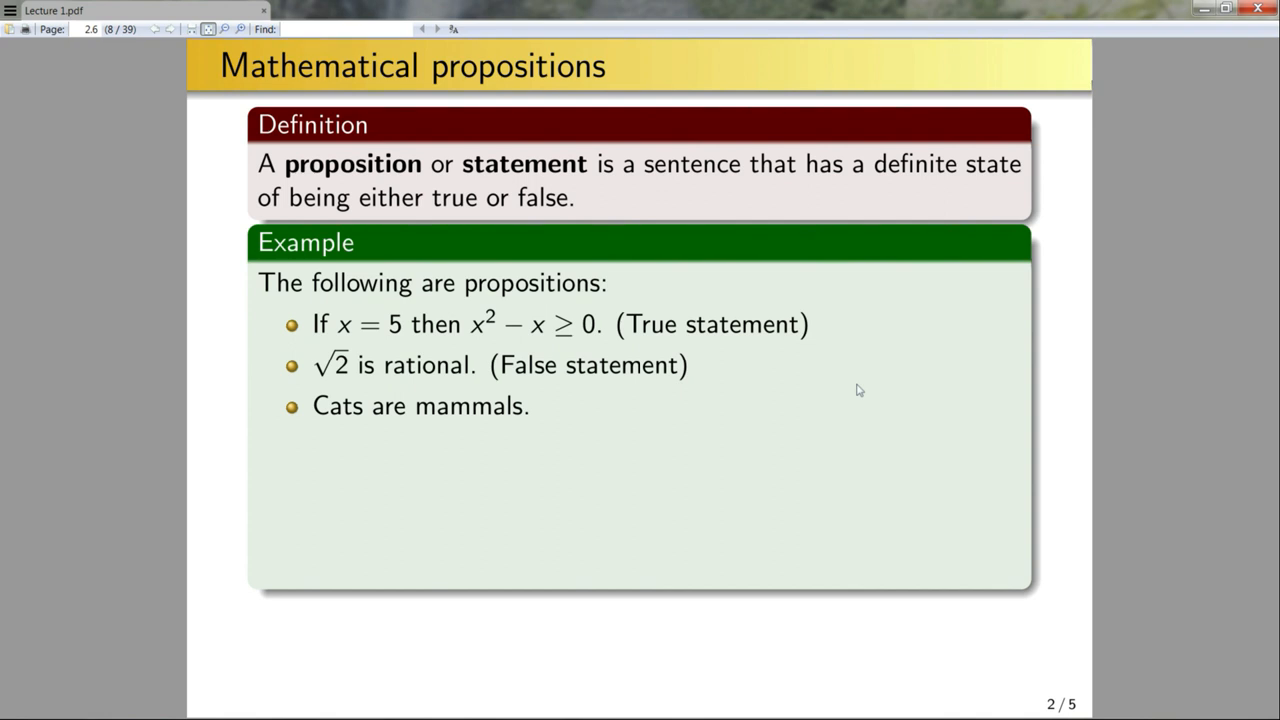
{"action": "key", "text": "Right"}
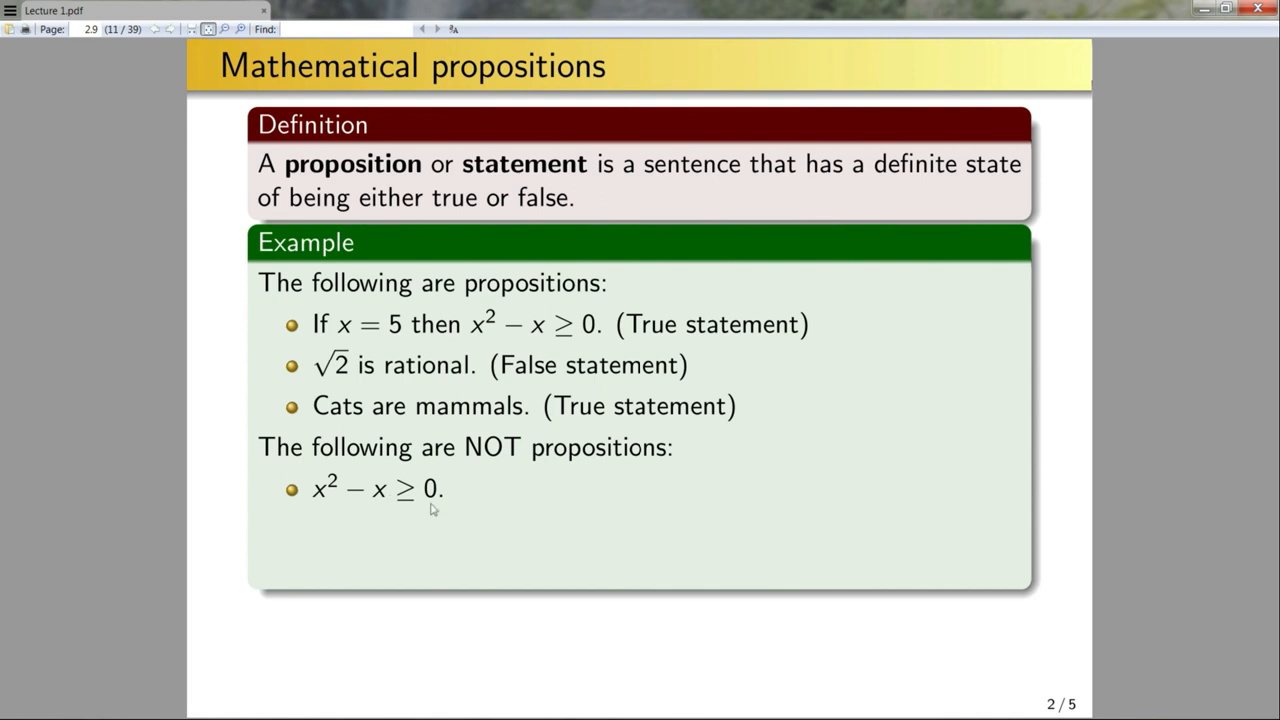
{"action": "mouse_move", "coordinate": [392, 576]}
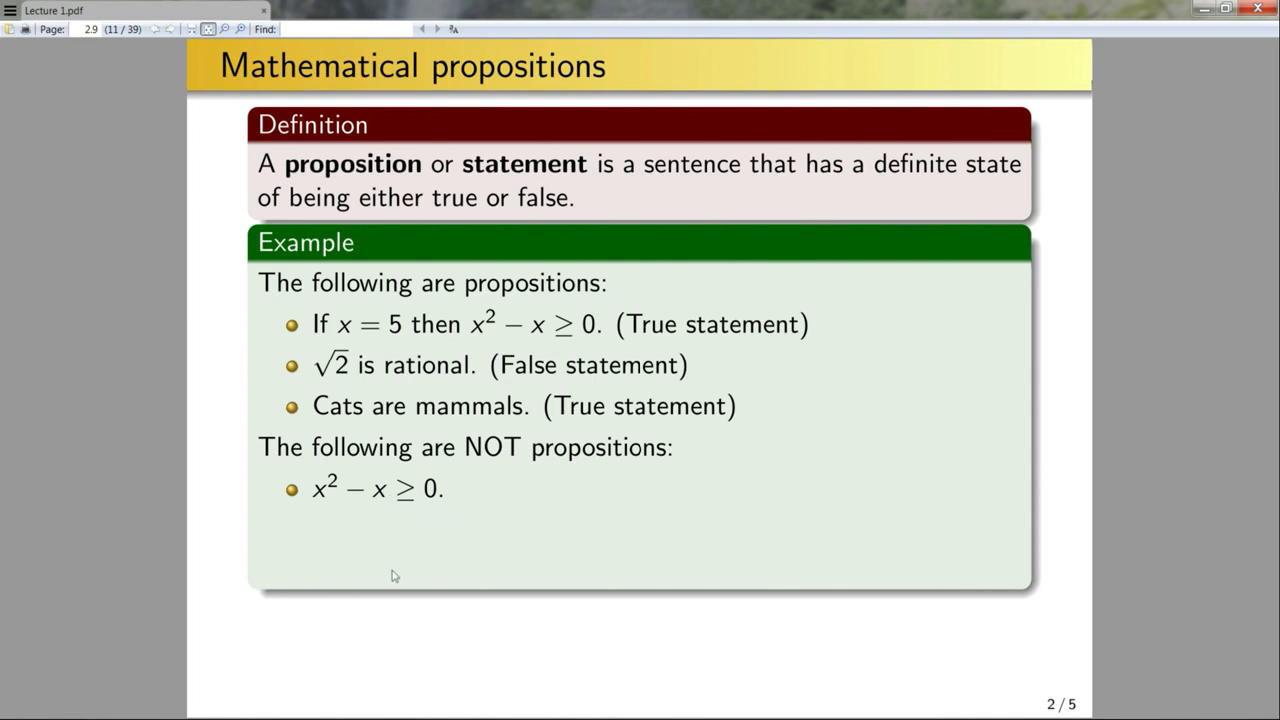
{"action": "mouse_move", "coordinate": [448, 548]}
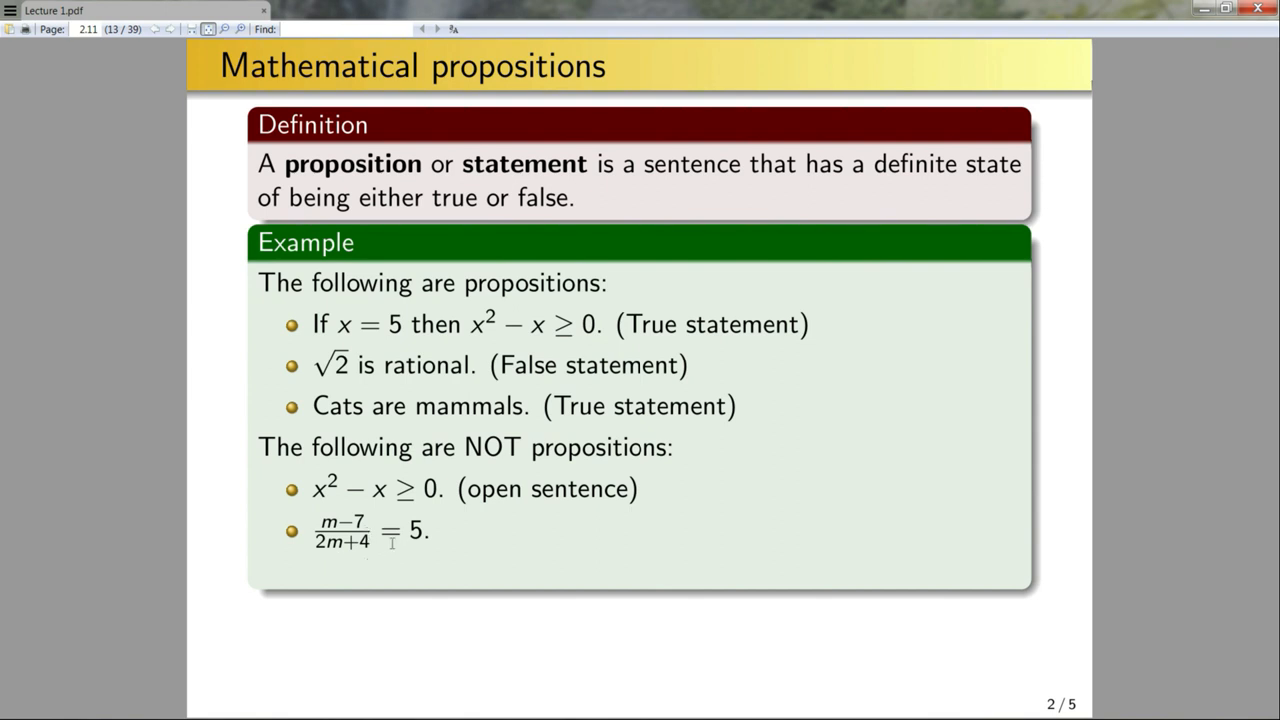
{"action": "mouse_move", "coordinate": [476, 544]}
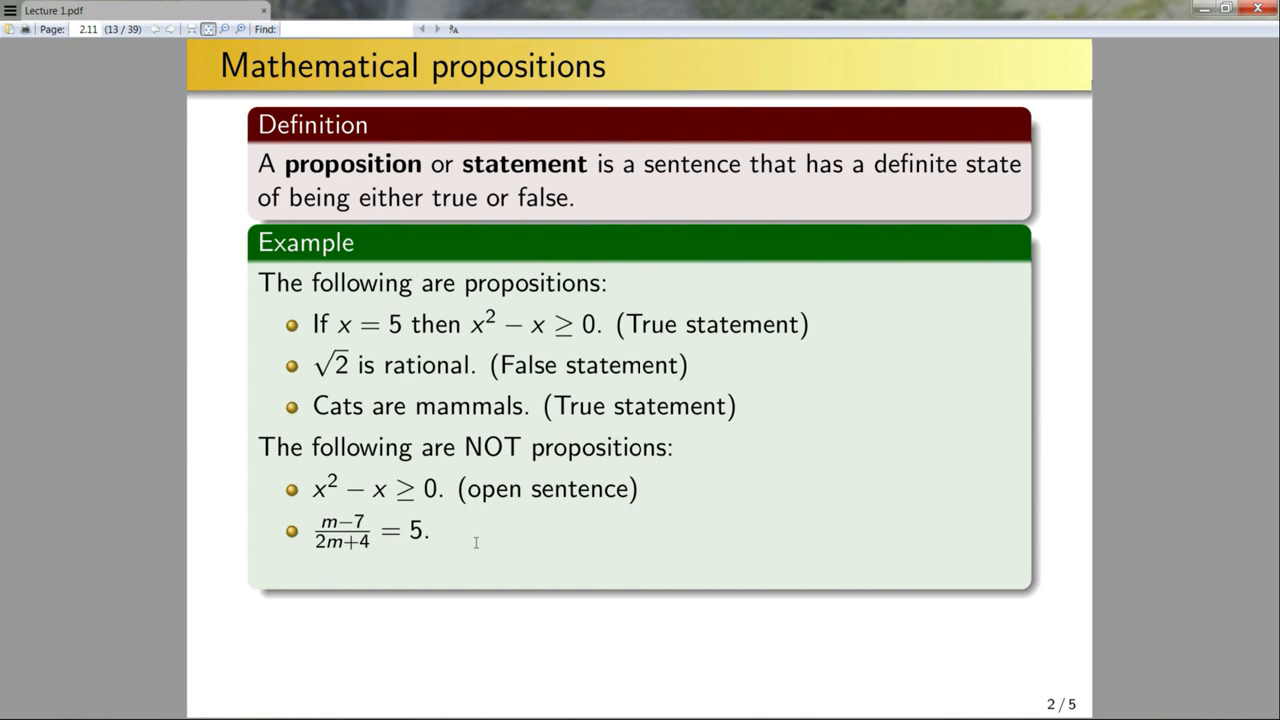
{"action": "mouse_move", "coordinate": [320, 552]}
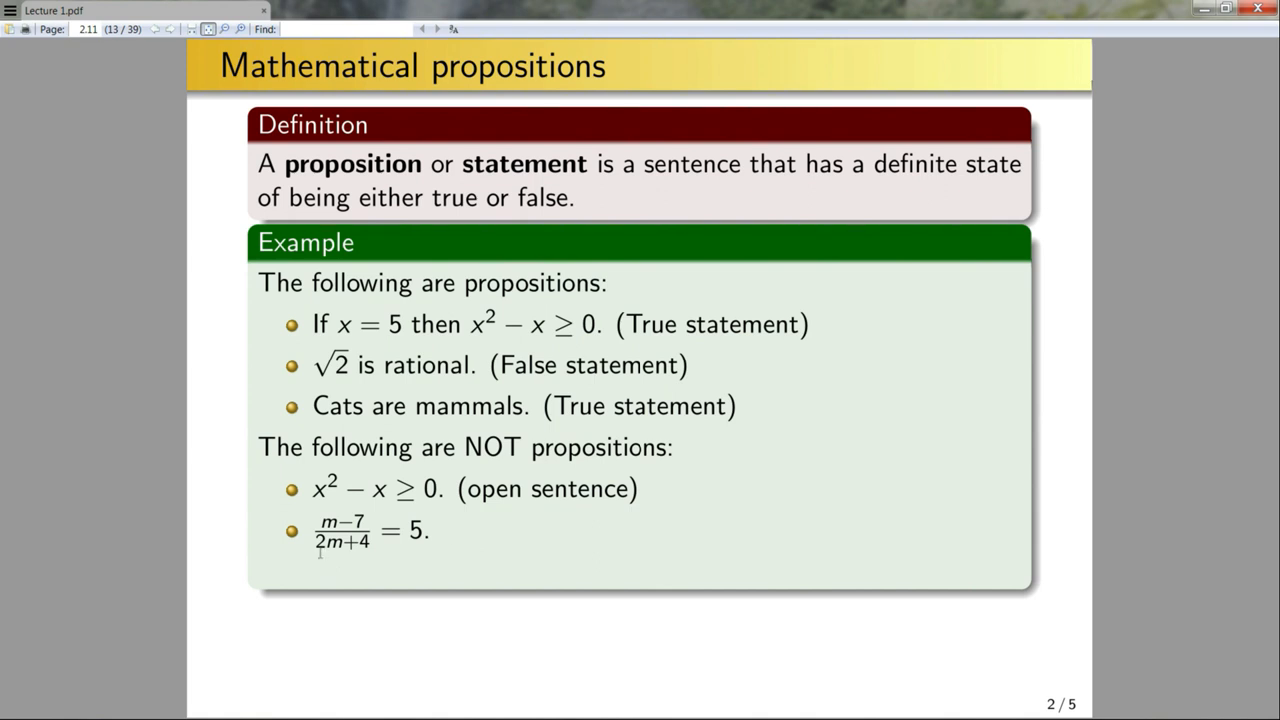
{"action": "mouse_move", "coordinate": [444, 574]}
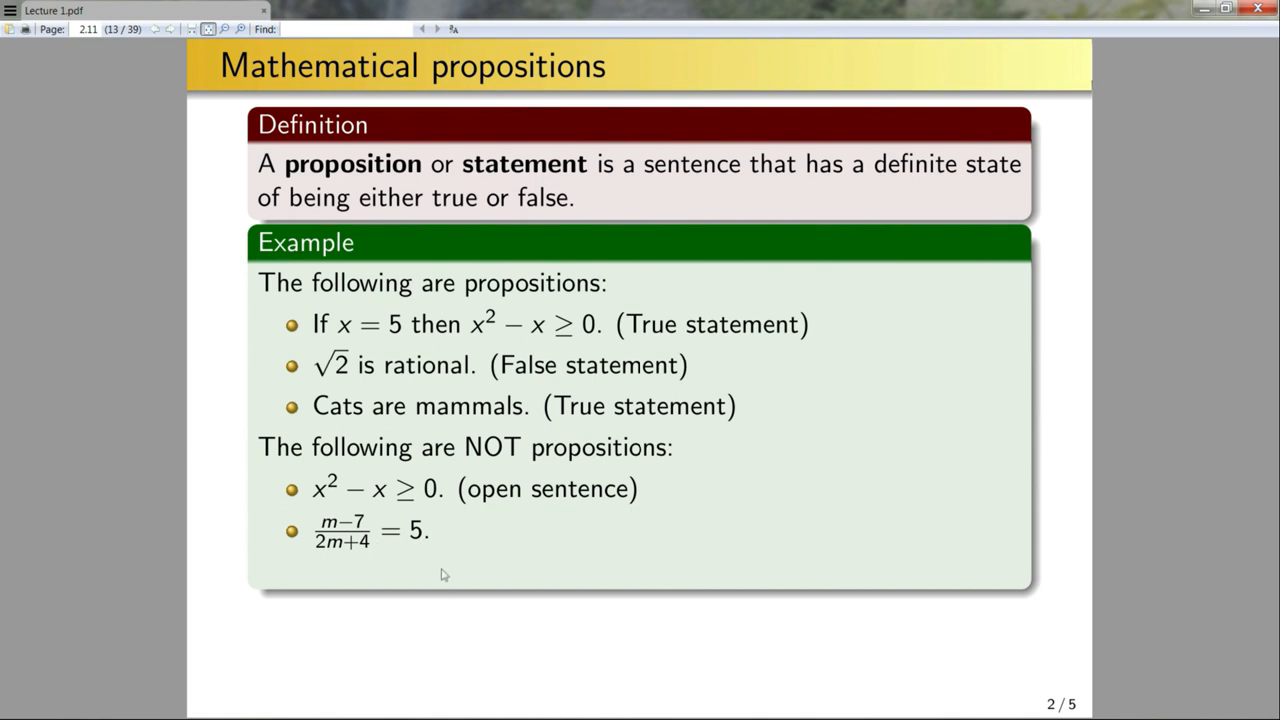
{"action": "mouse_move", "coordinate": [324, 548]}
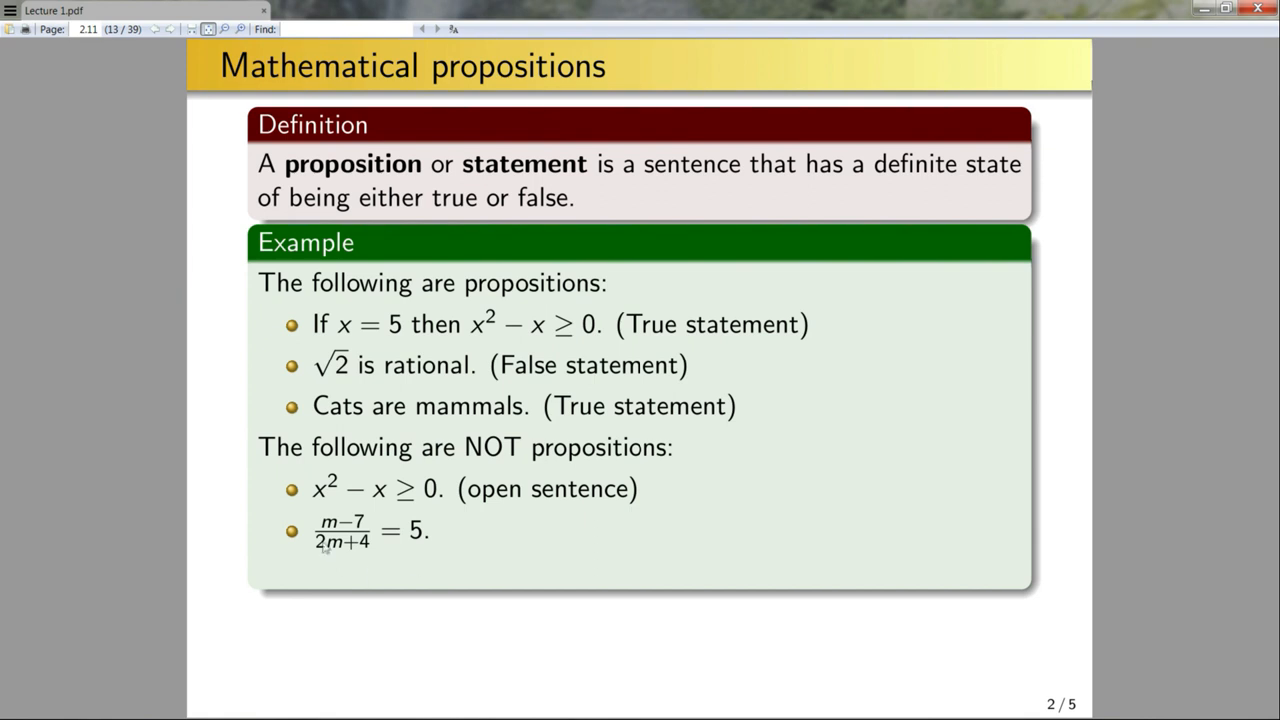
{"action": "mouse_move", "coordinate": [530, 536]}
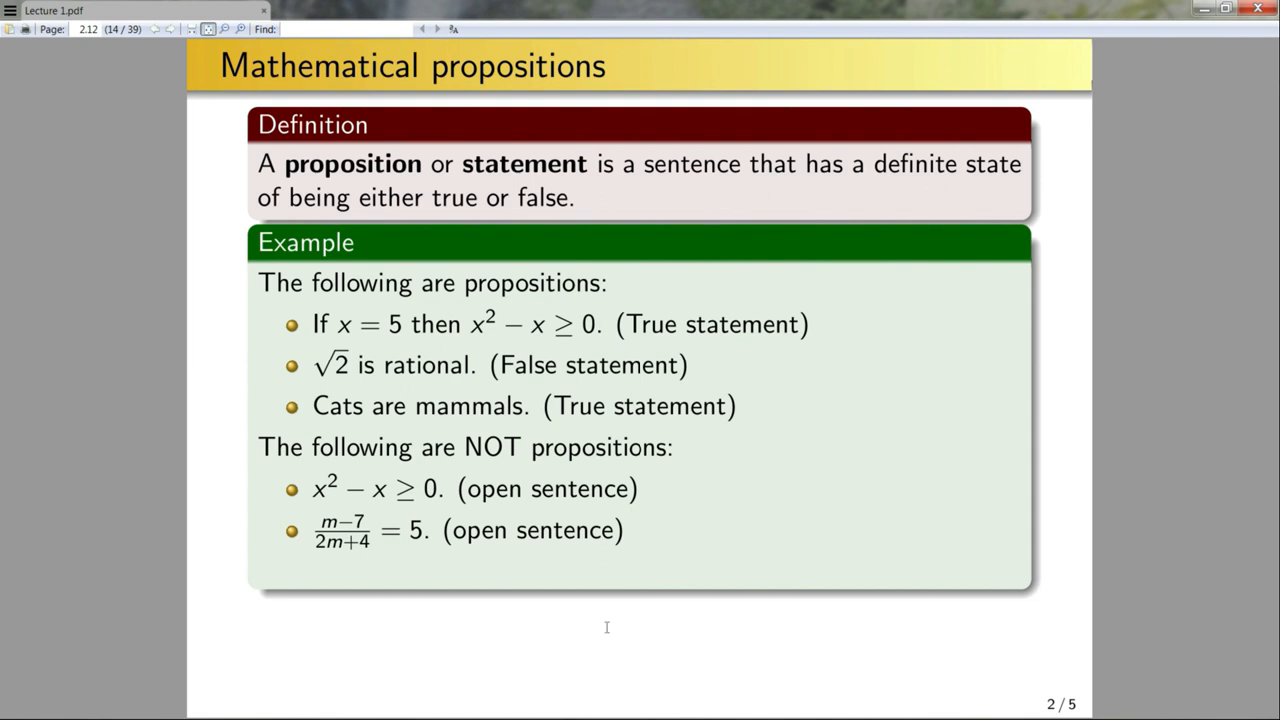
Reveal the next non-proposition example, Let x ∈ ℕ
{"action": "key", "text": "right"}
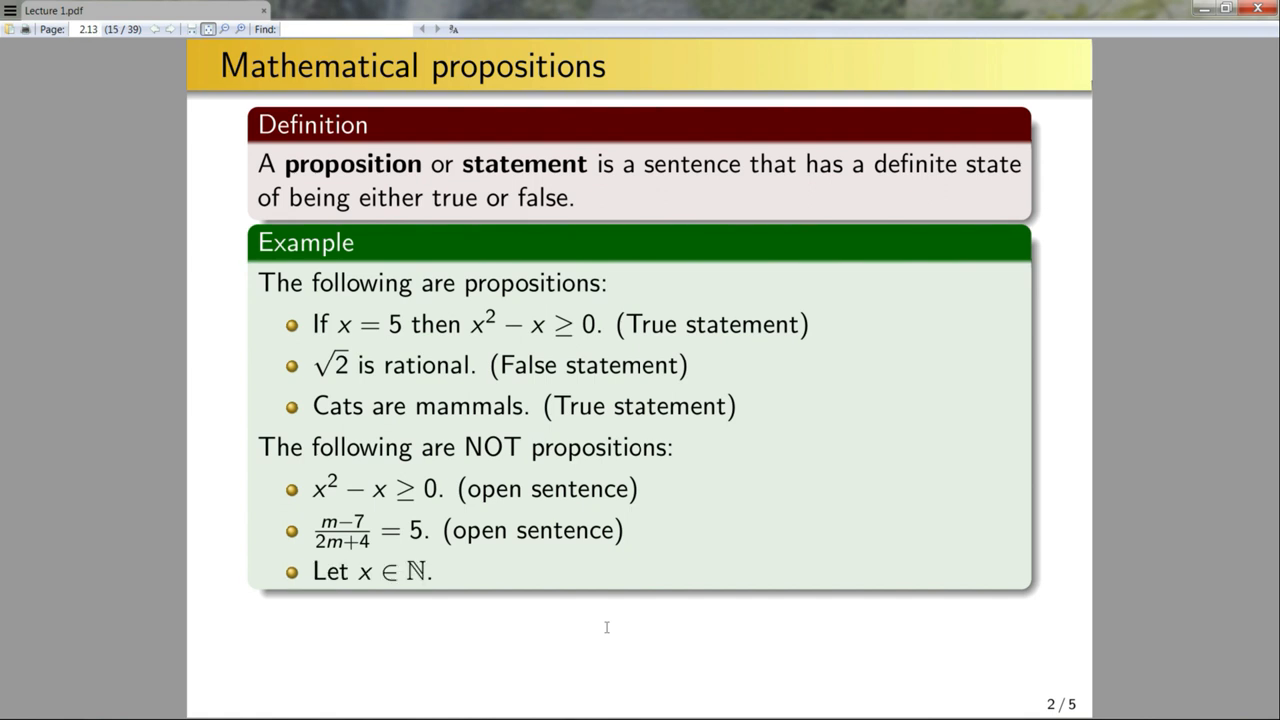
{"action": "mouse_move", "coordinate": [418, 628]}
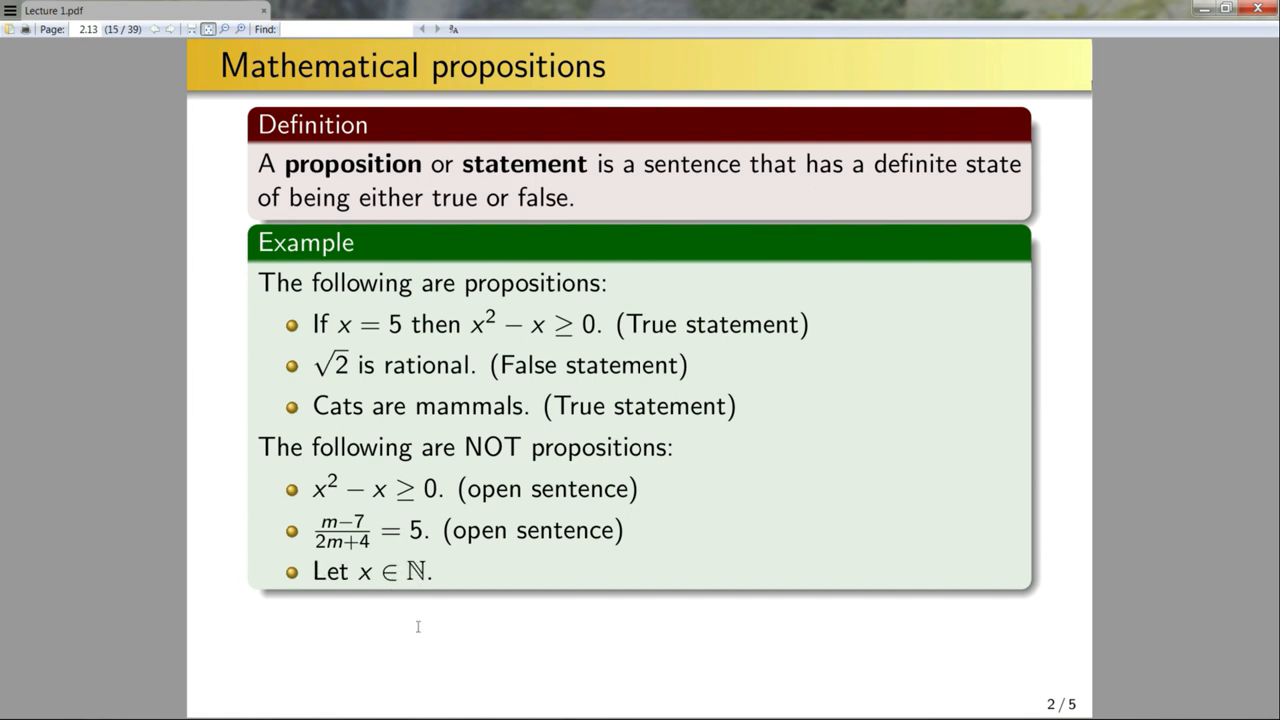
{"action": "mouse_move", "coordinate": [416, 616]}
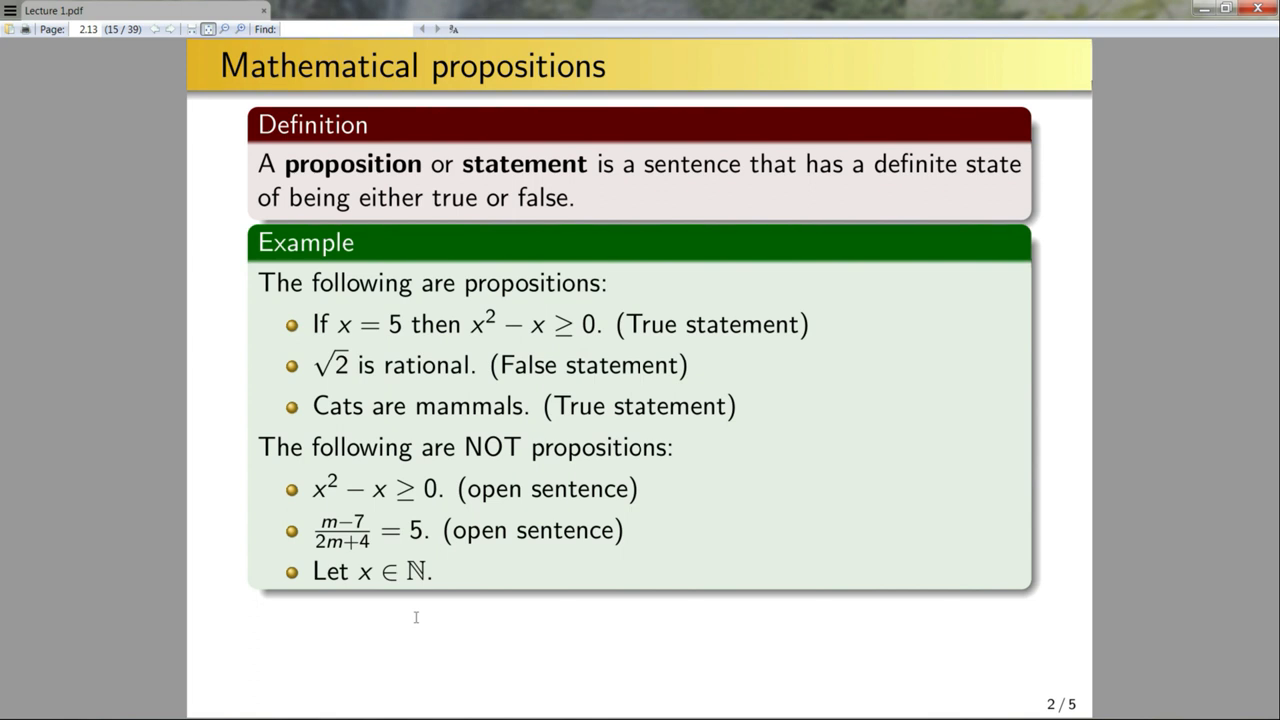
{"action": "mouse_move", "coordinate": [476, 604]}
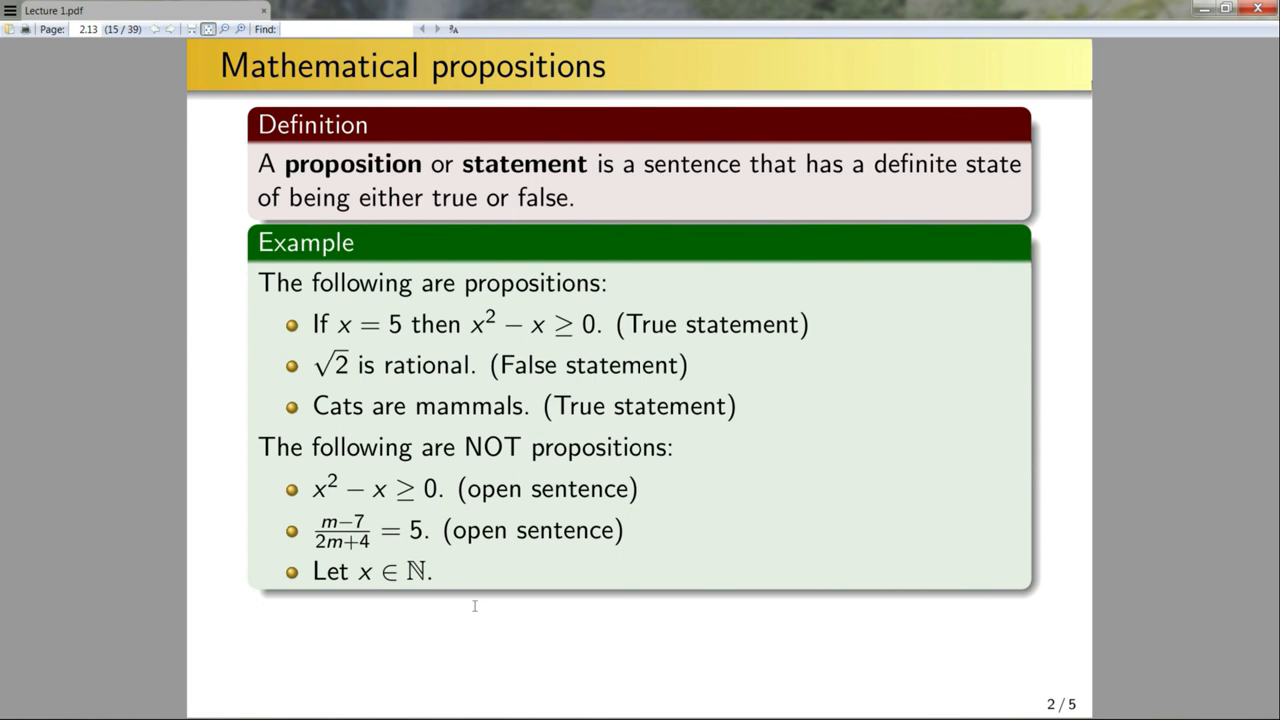
{"action": "mouse_move", "coordinate": [514, 616]}
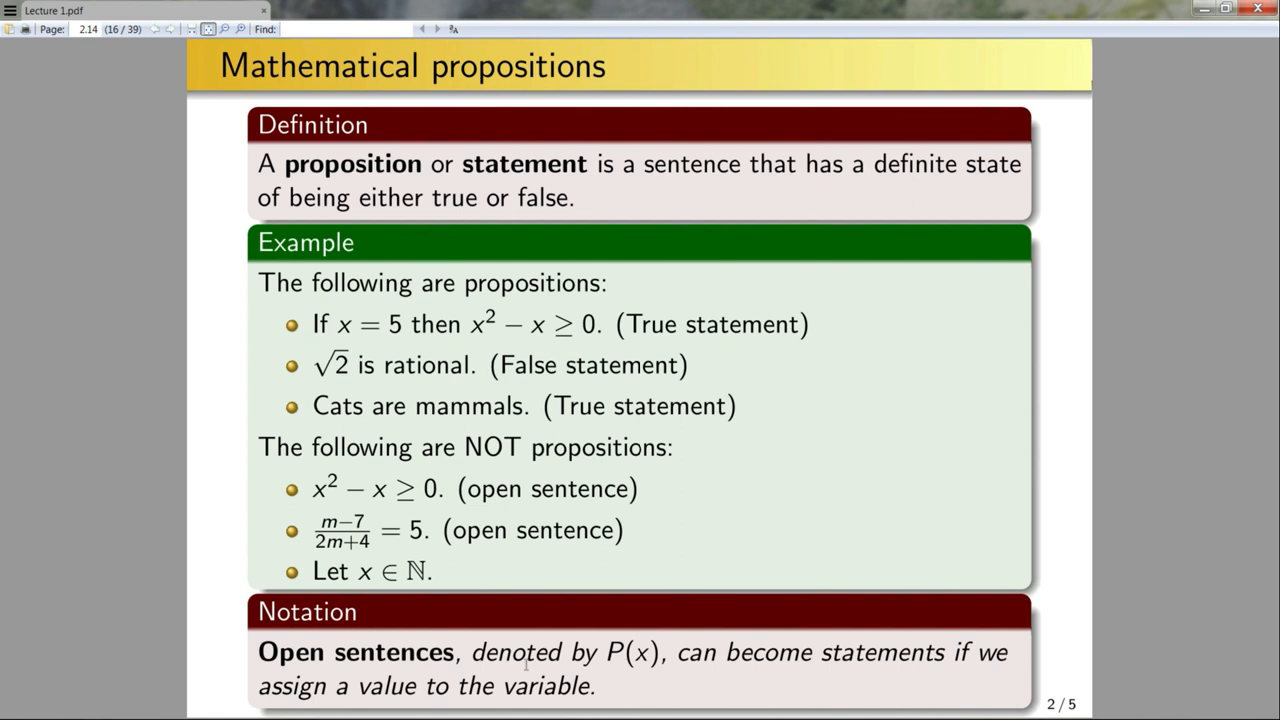
{"action": "mouse_move", "coordinate": [640, 684]}
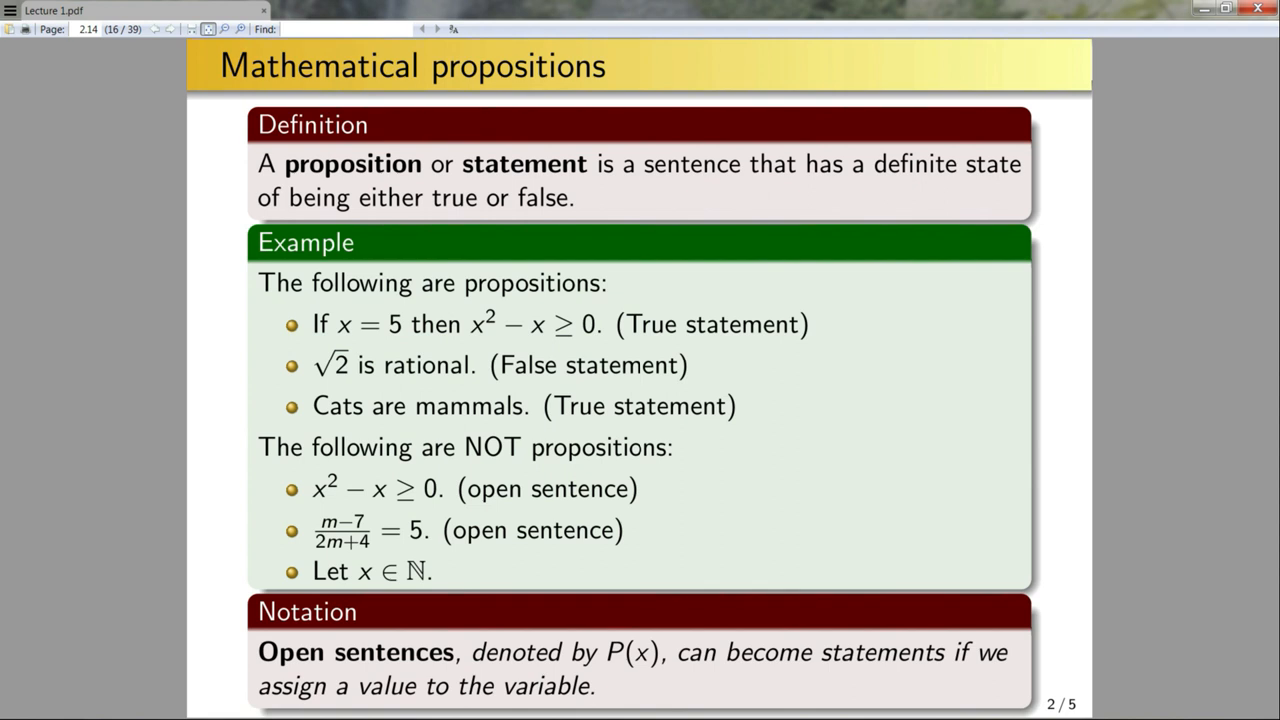
{"action": "mouse_move", "coordinate": [546, 600]}
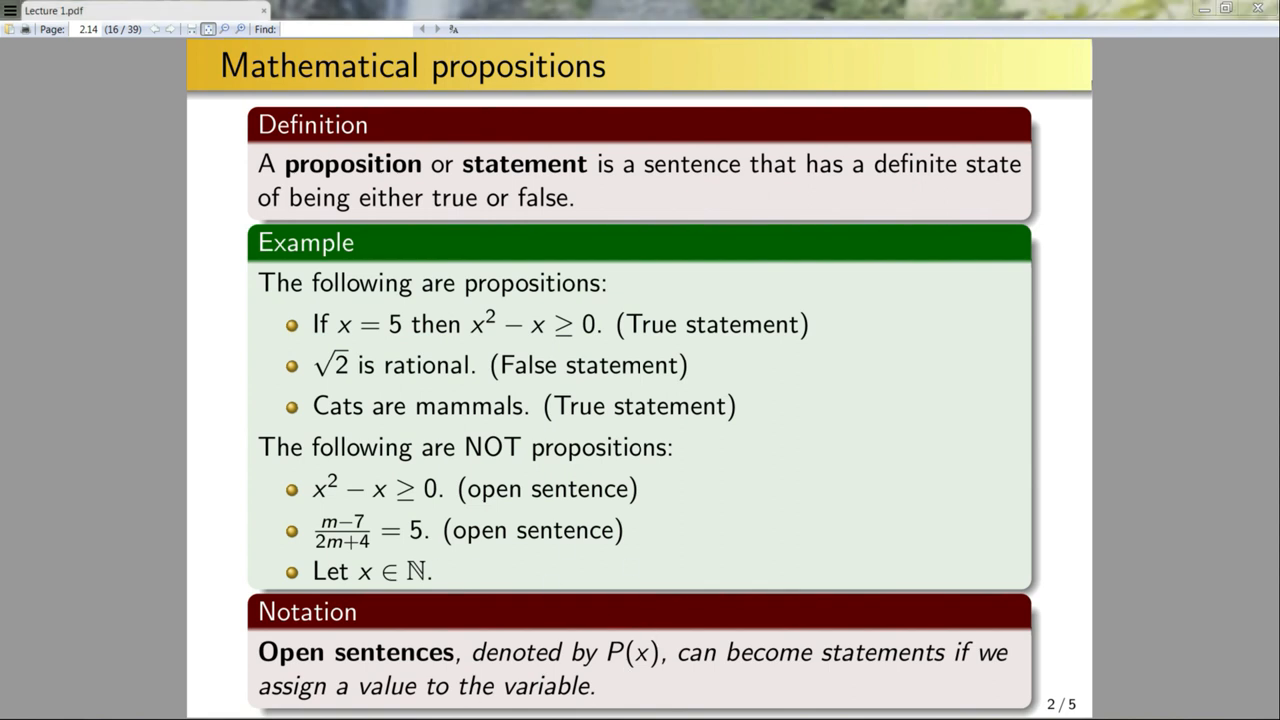
{"action": "mouse_move", "coordinate": [1104, 424]}
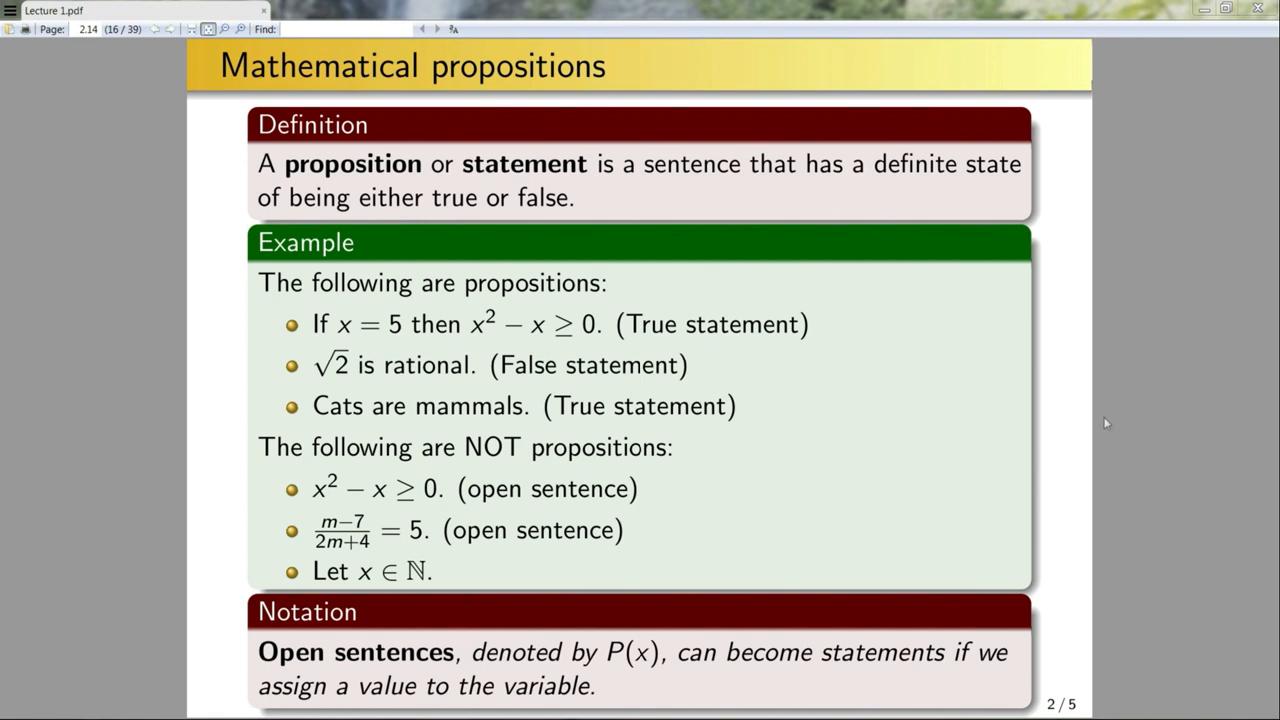
{"action": "mouse_move", "coordinate": [1136, 520]}
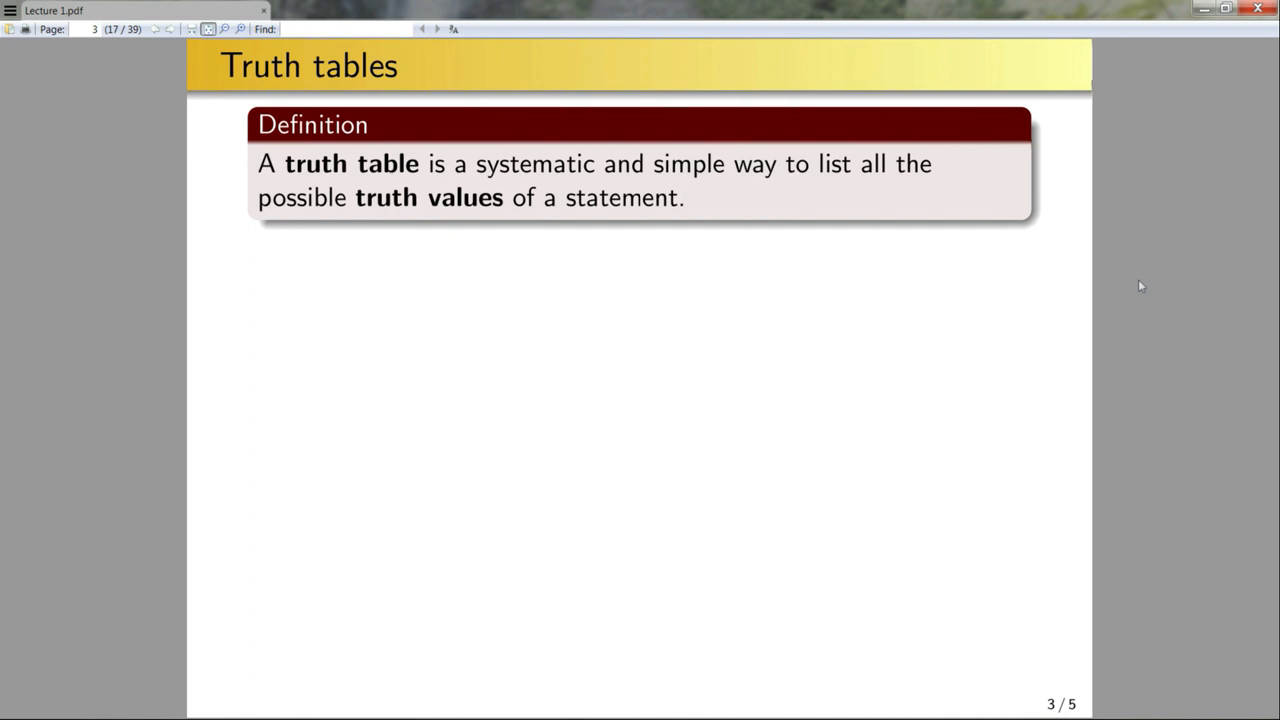
{"action": "mouse_move", "coordinate": [1204, 340]}
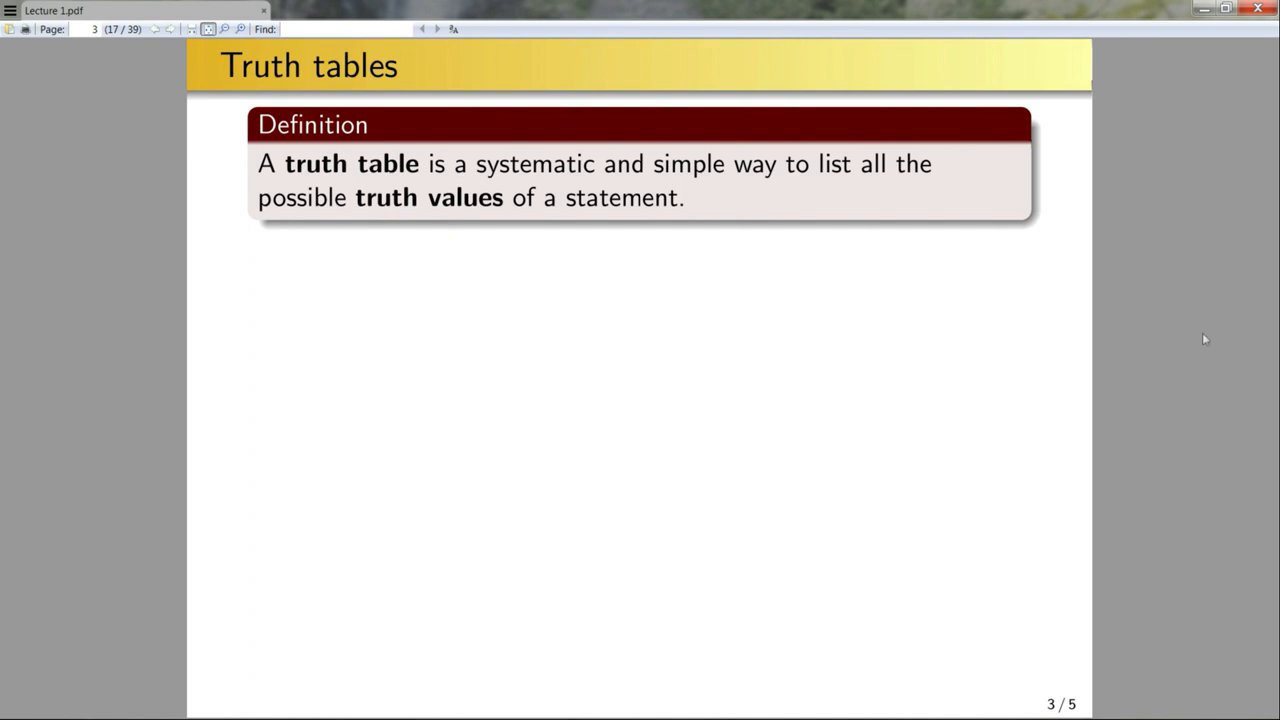
{"action": "mouse_move", "coordinate": [1200, 324]}
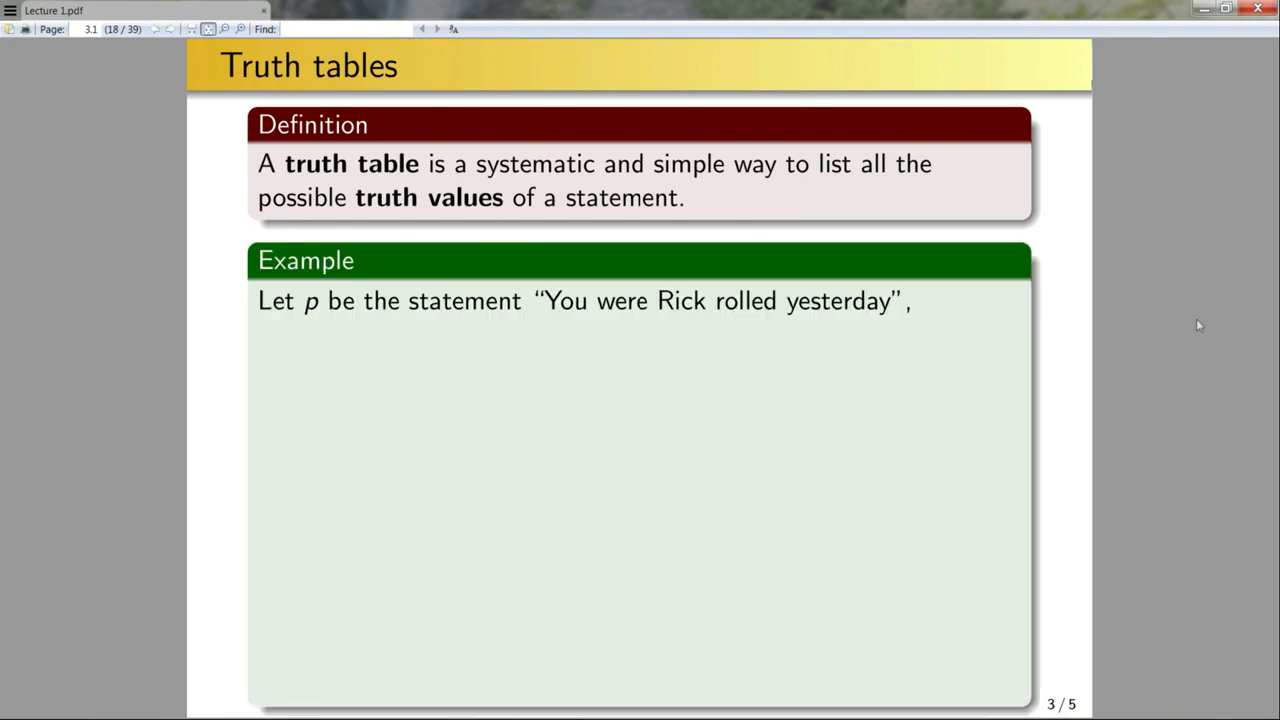
{"action": "mouse_move", "coordinate": [372, 324]}
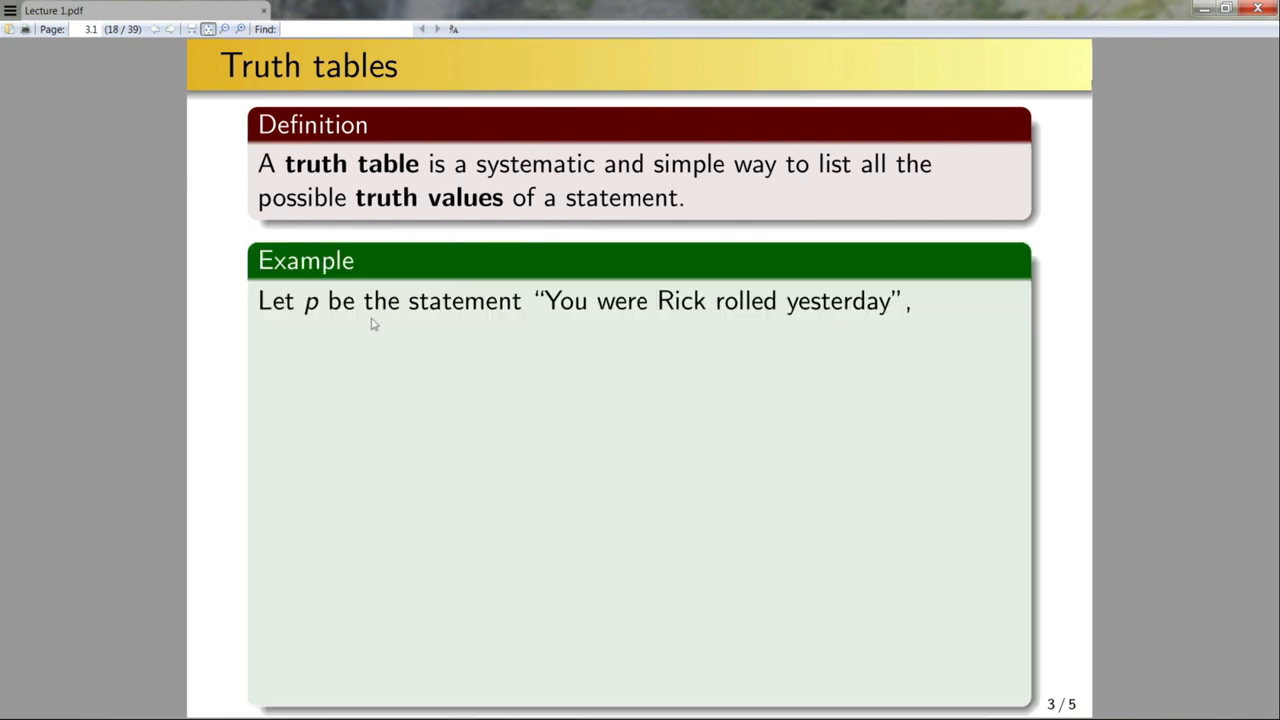
{"action": "mouse_move", "coordinate": [488, 344]}
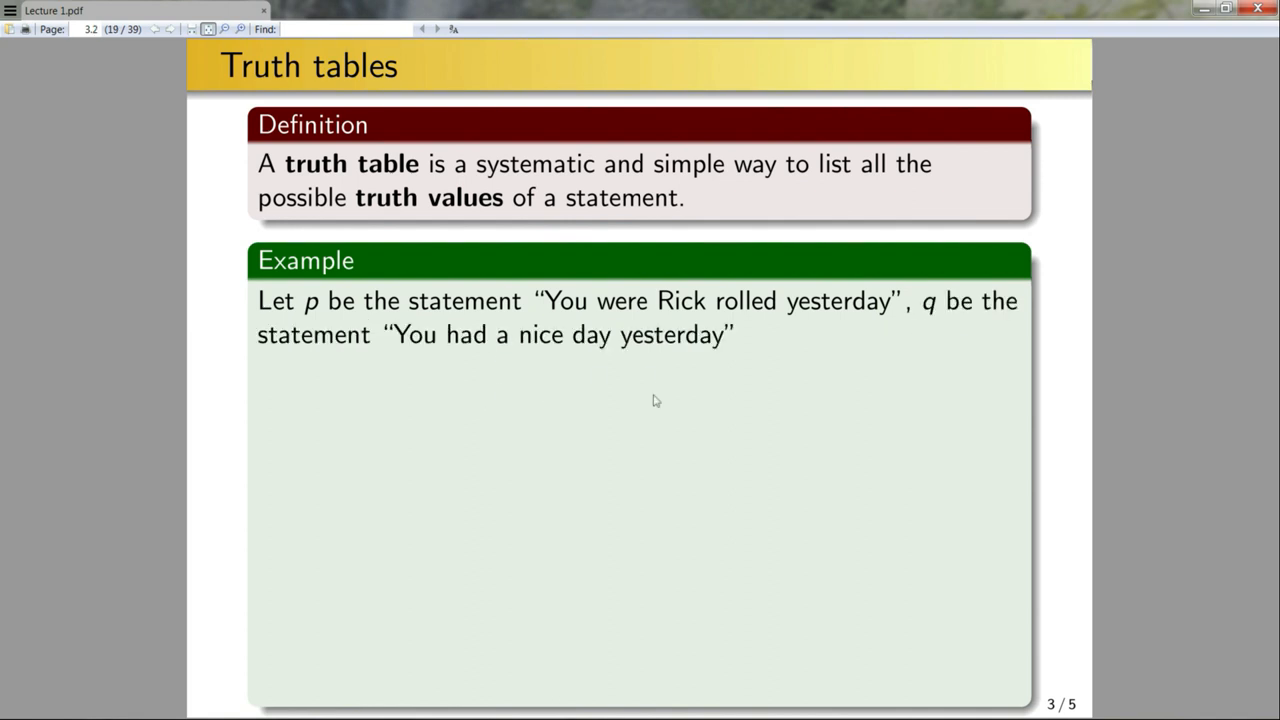
{"action": "mouse_move", "coordinate": [644, 414]}
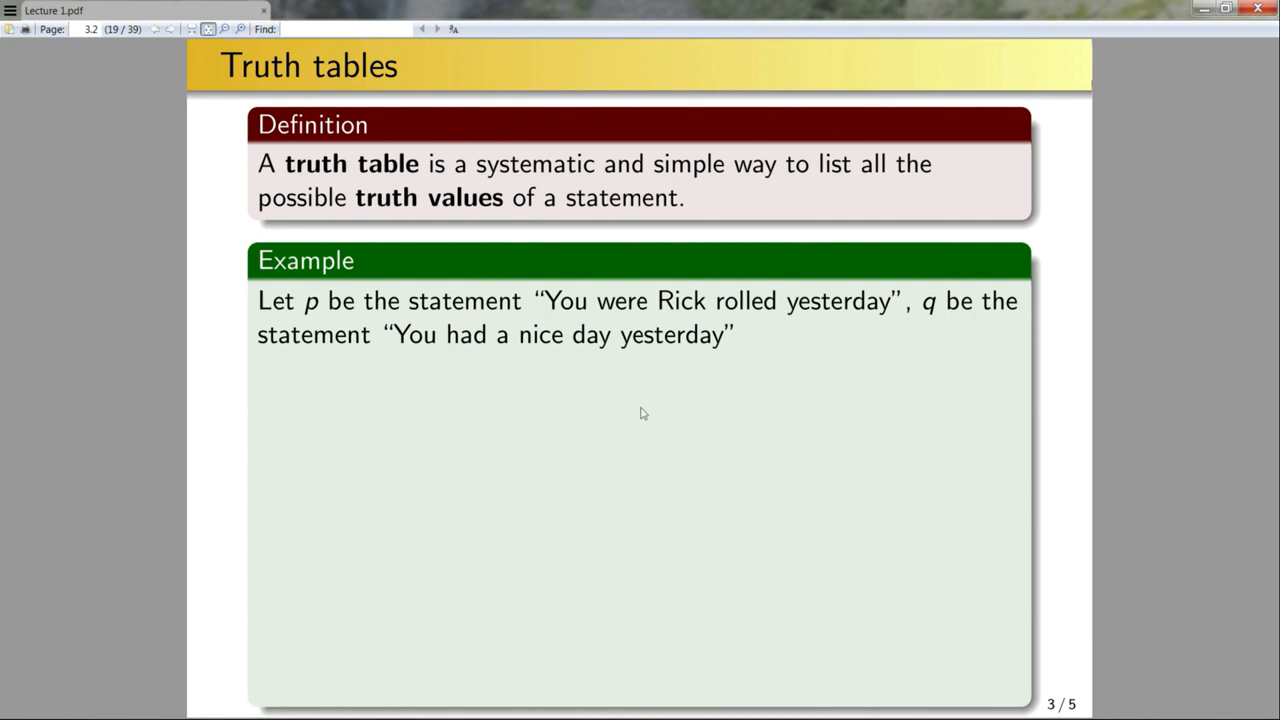
{"action": "mouse_move", "coordinate": [828, 448]}
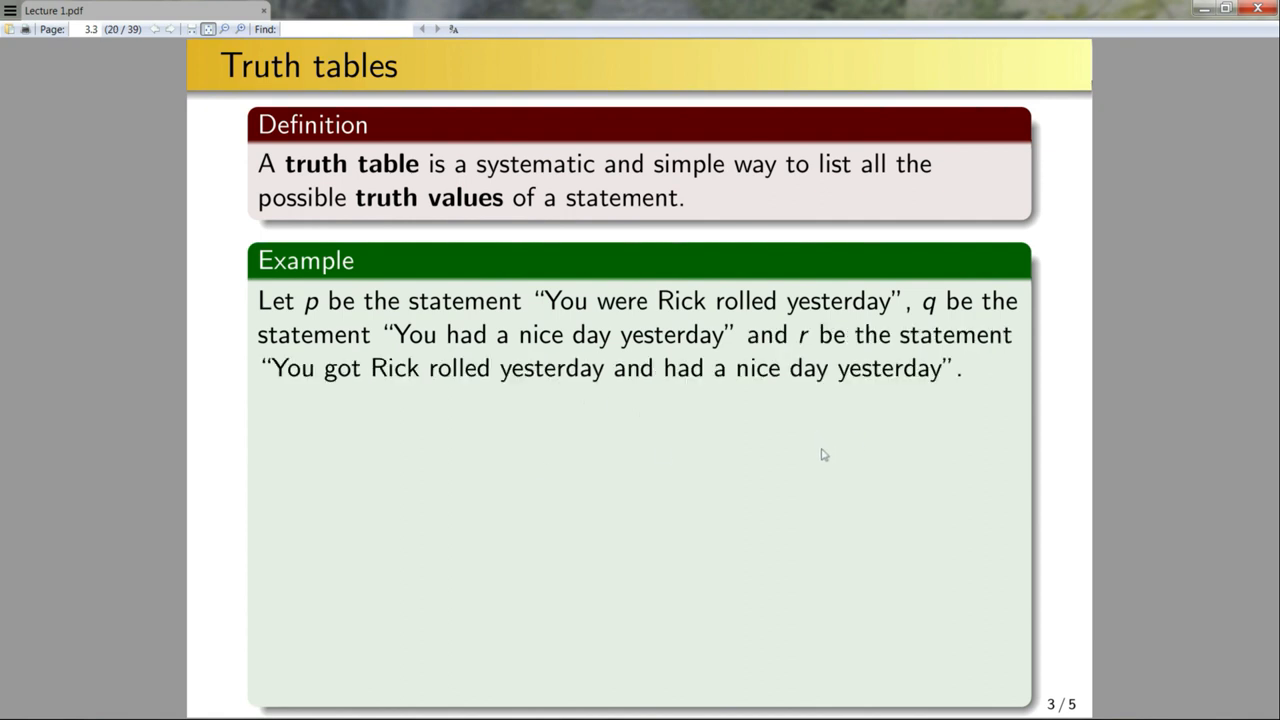
{"action": "mouse_move", "coordinate": [854, 536]}
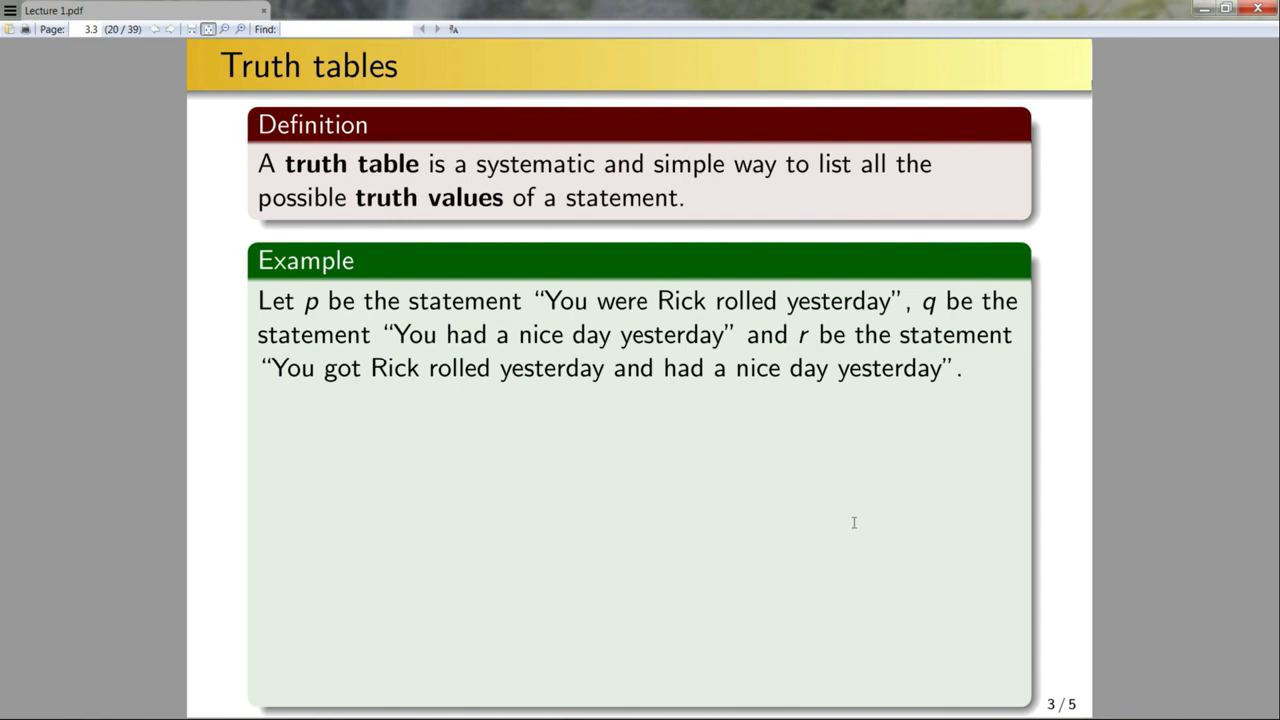
Reveal the note that r means p and q on the Truth tables example
{"action": "key", "text": "right"}
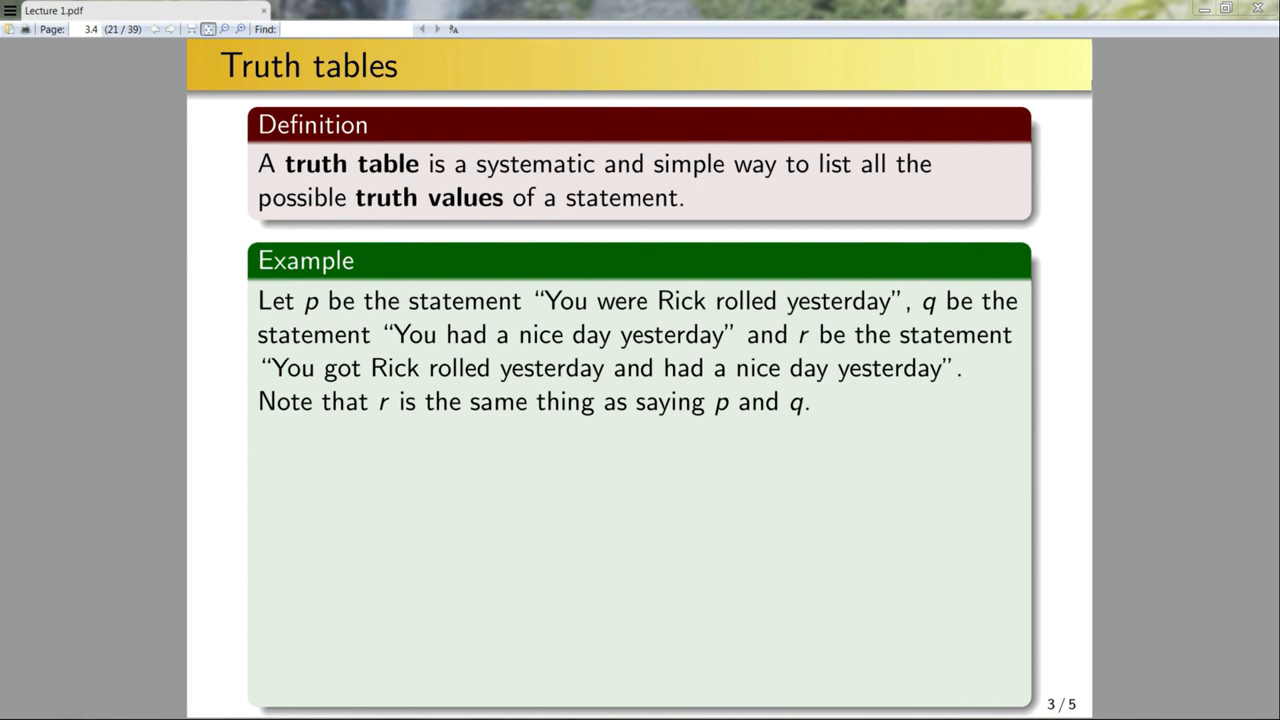
{"action": "mouse_move", "coordinate": [754, 332]}
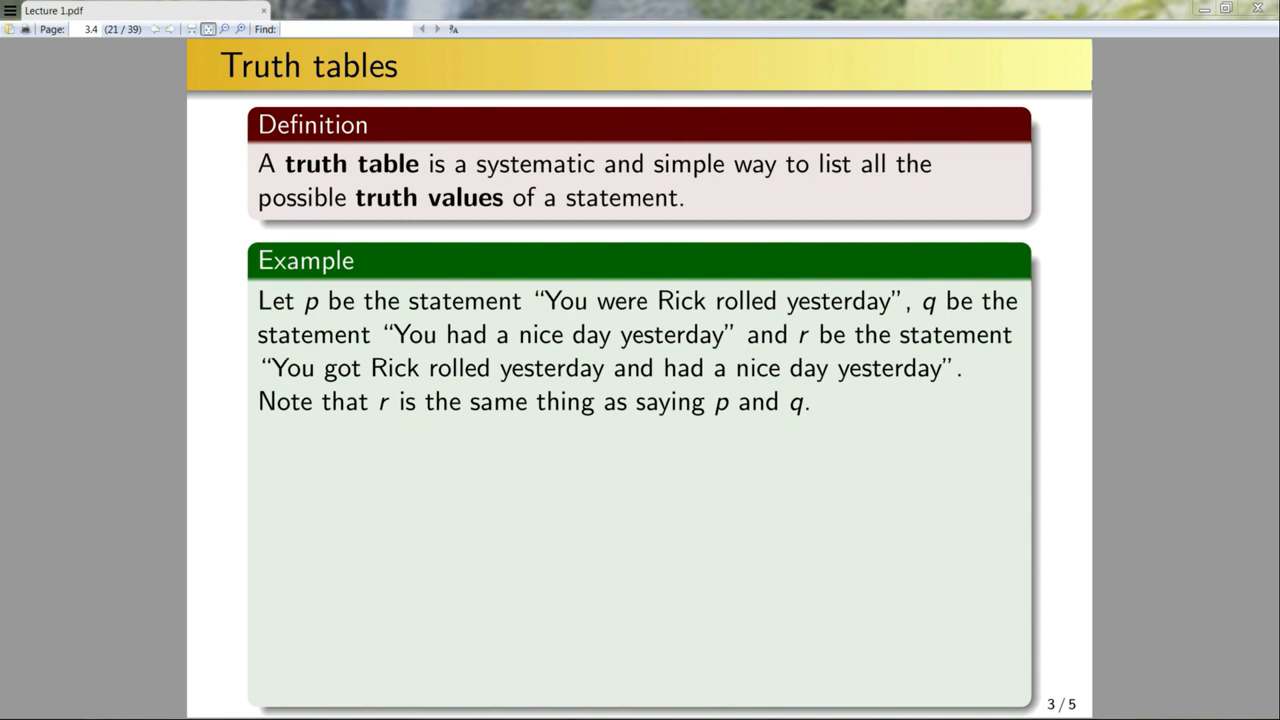
{"action": "mouse_move", "coordinate": [1126, 490]}
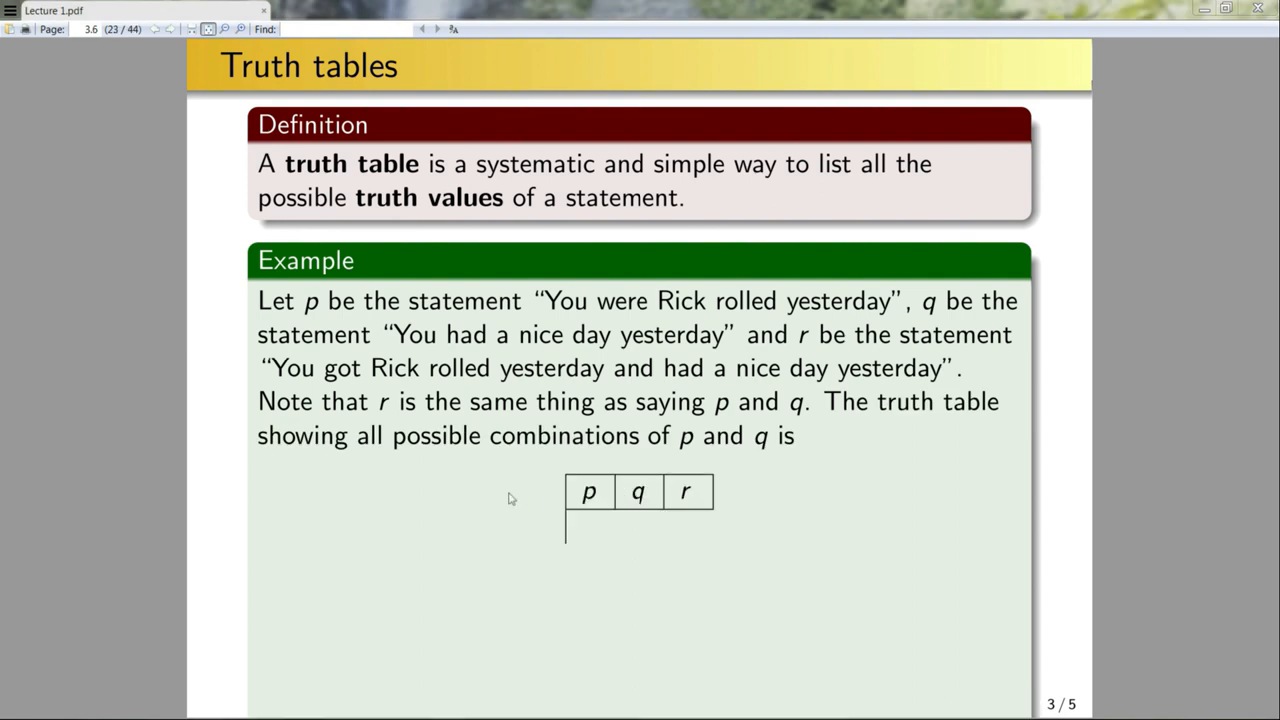
{"action": "mouse_move", "coordinate": [700, 514]}
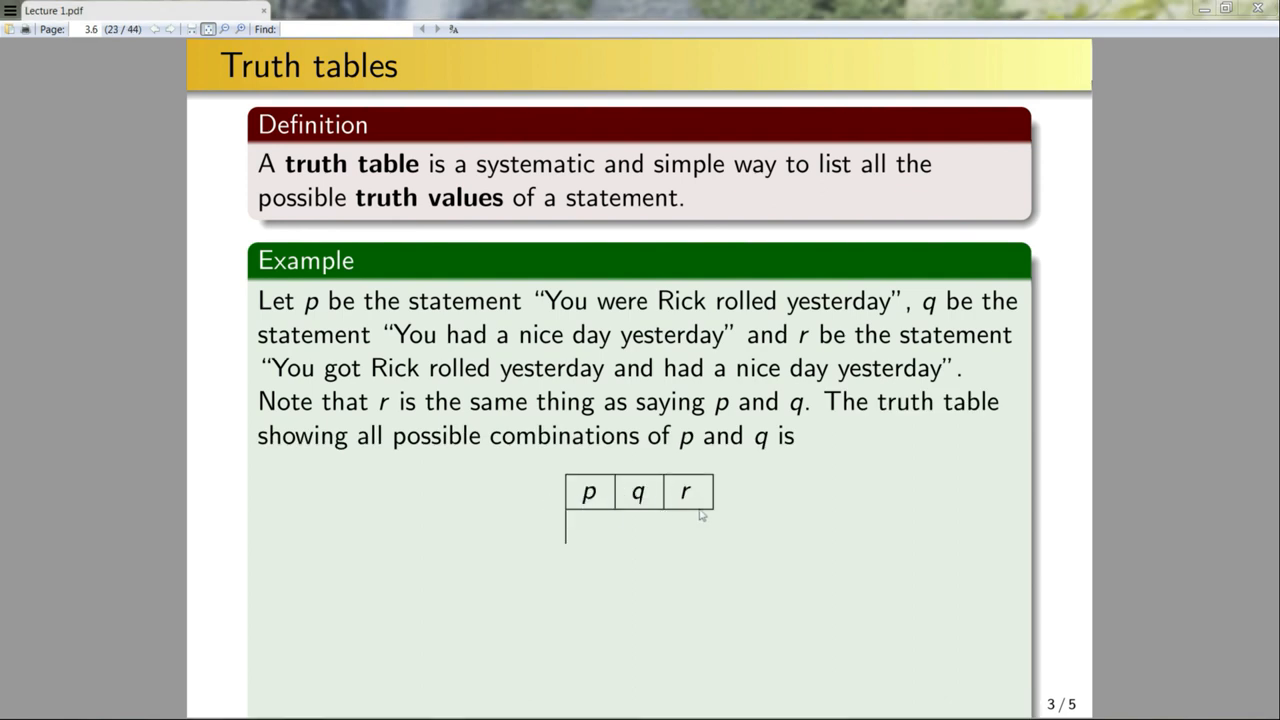
{"action": "mouse_move", "coordinate": [592, 508]}
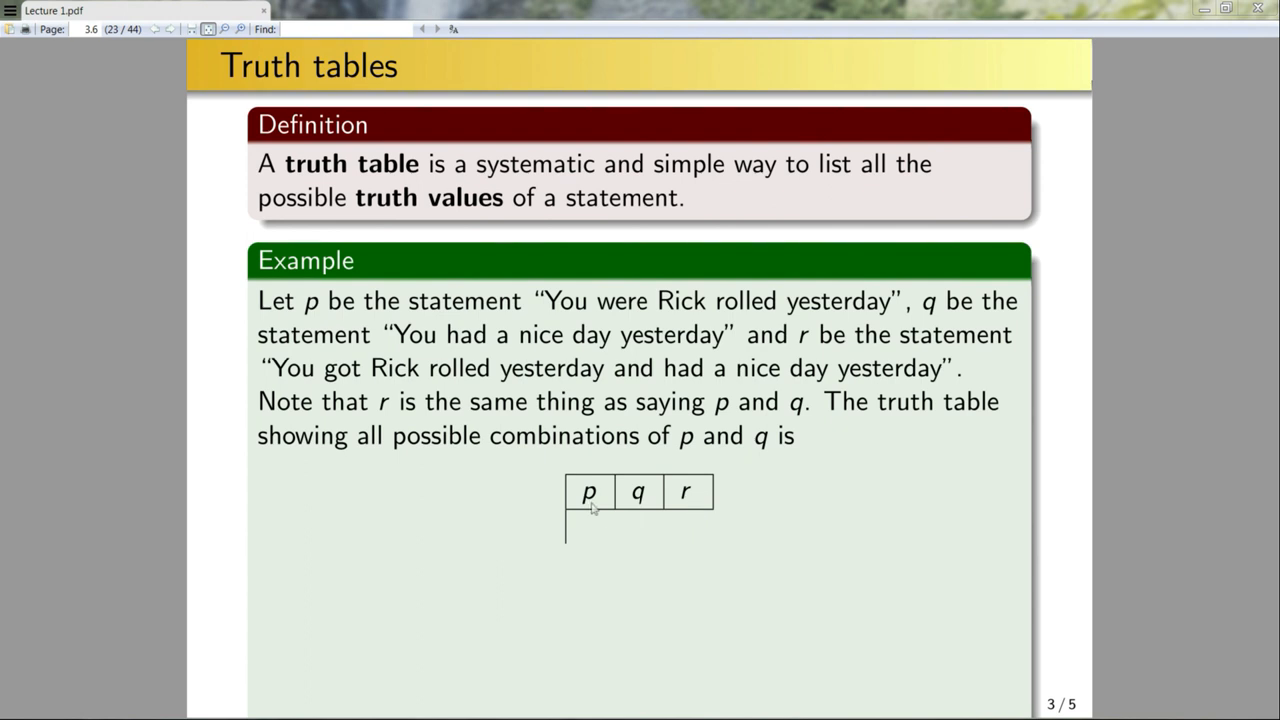
{"action": "mouse_move", "coordinate": [644, 644]}
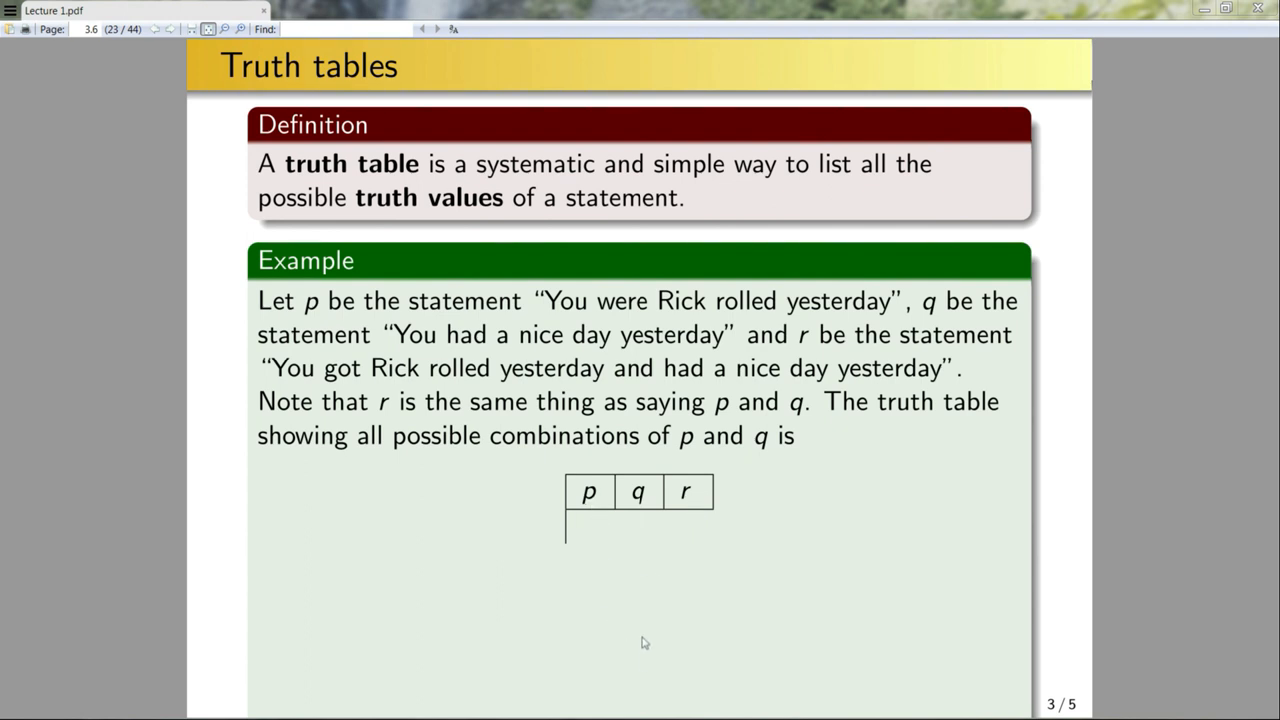
{"action": "mouse_move", "coordinate": [688, 532]}
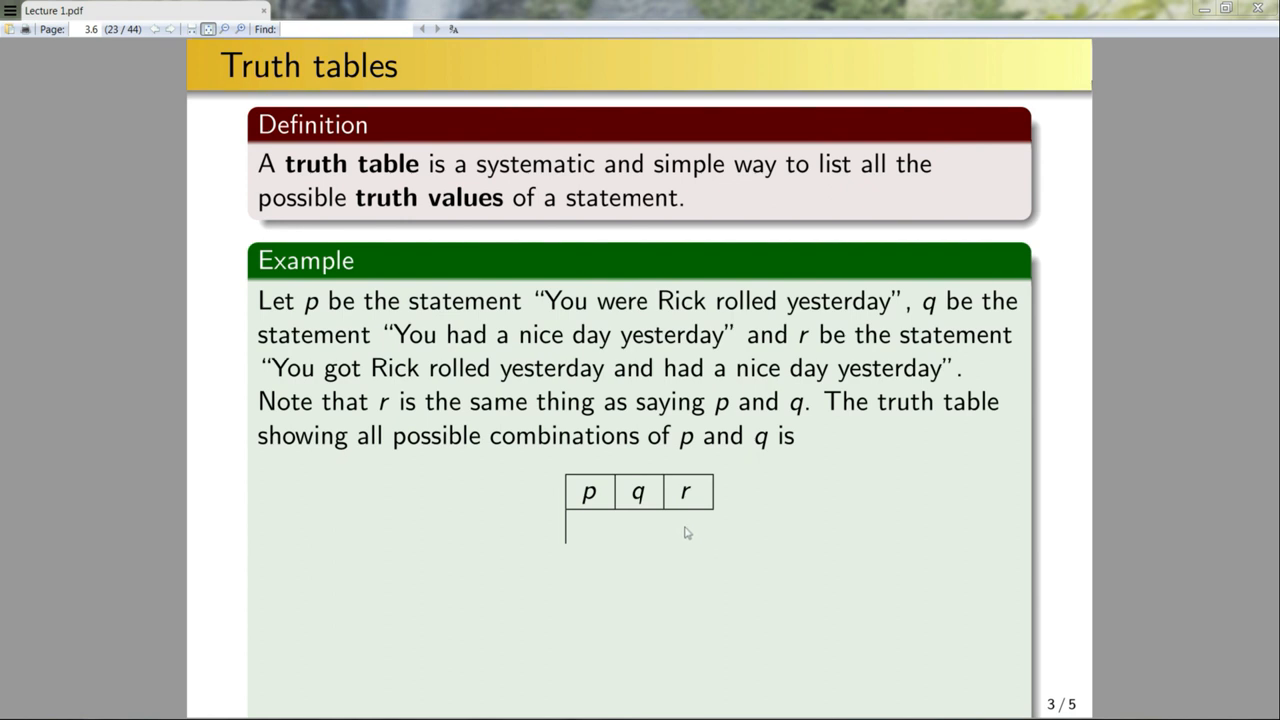
{"action": "mouse_move", "coordinate": [696, 656]}
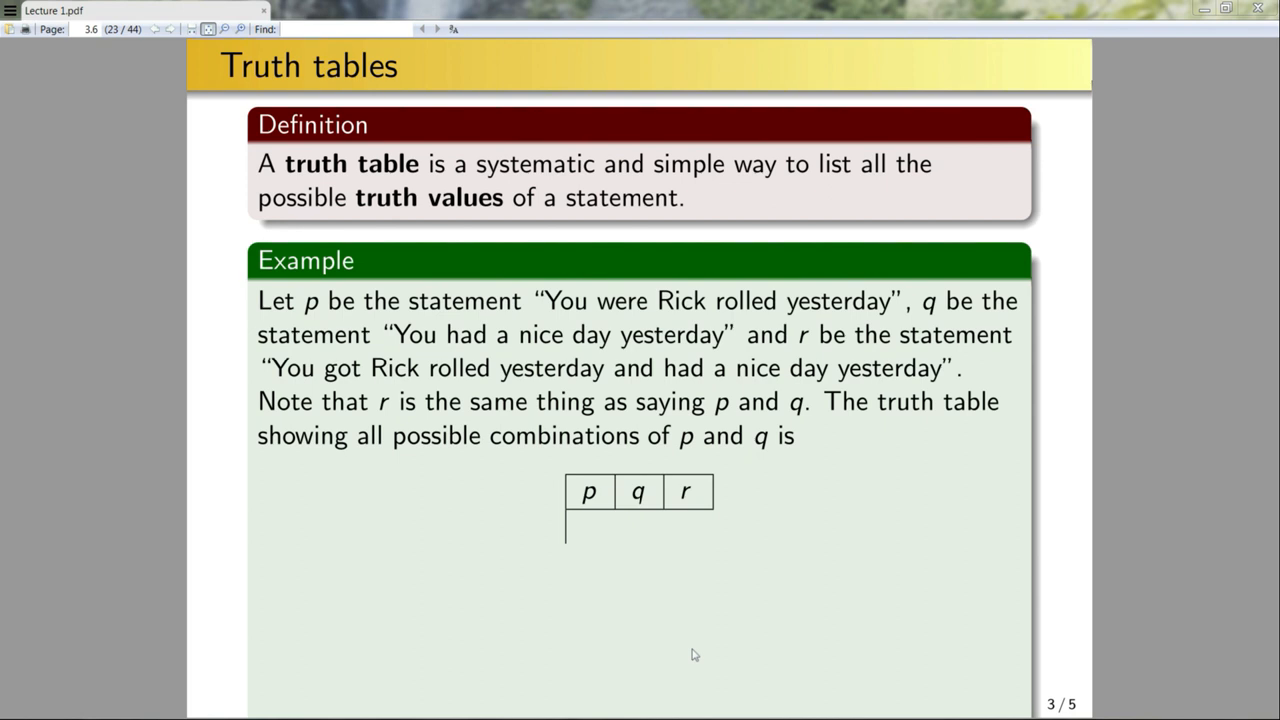
{"action": "mouse_move", "coordinate": [652, 600]}
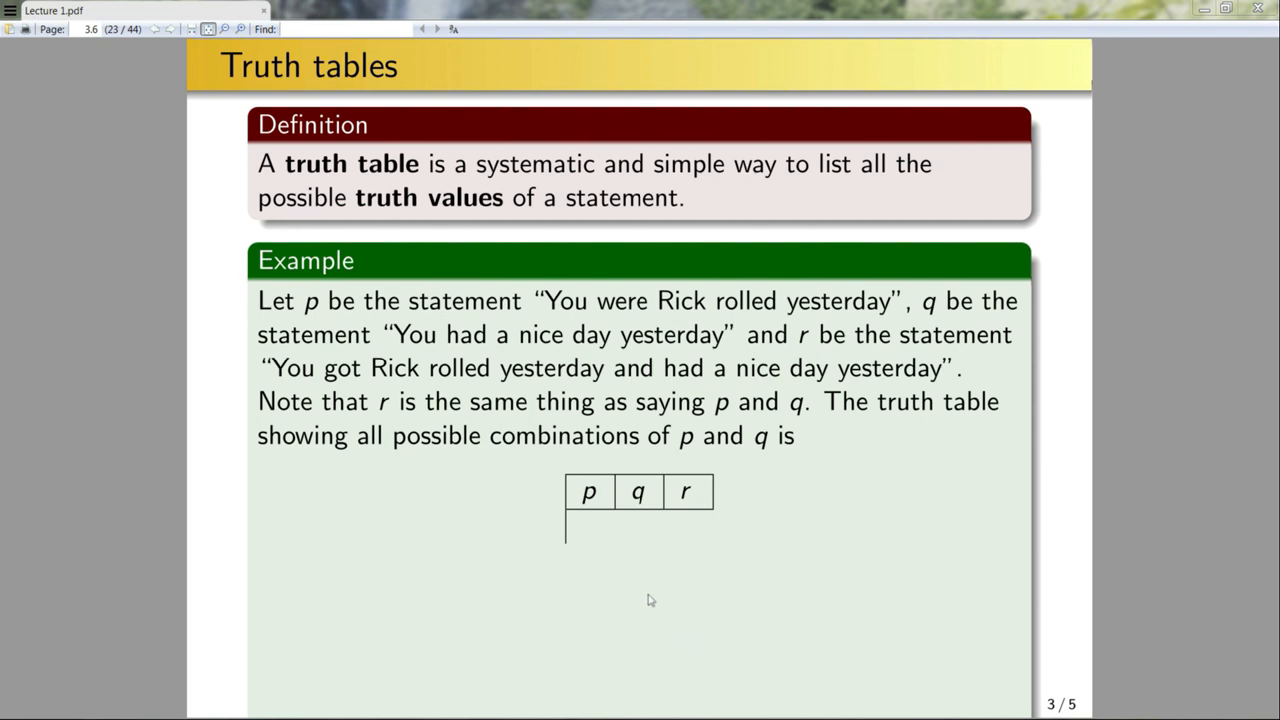
{"action": "mouse_move", "coordinate": [592, 556]}
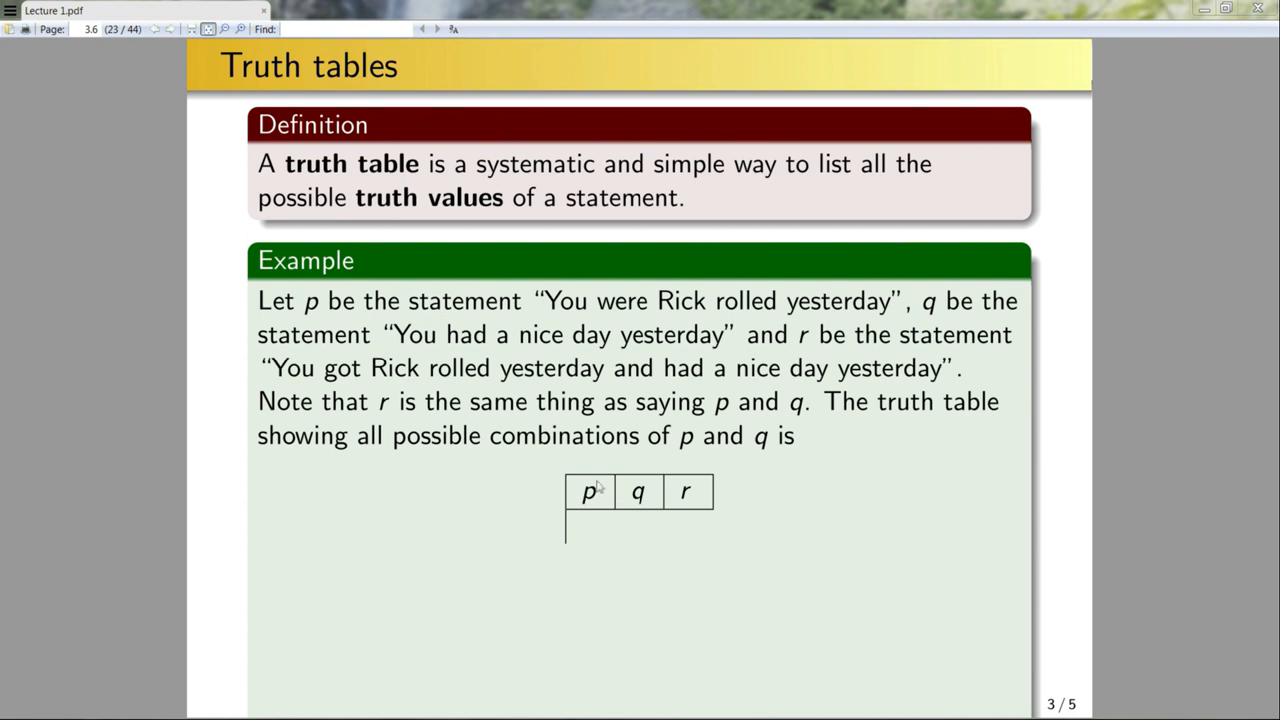
{"action": "mouse_move", "coordinate": [600, 448]}
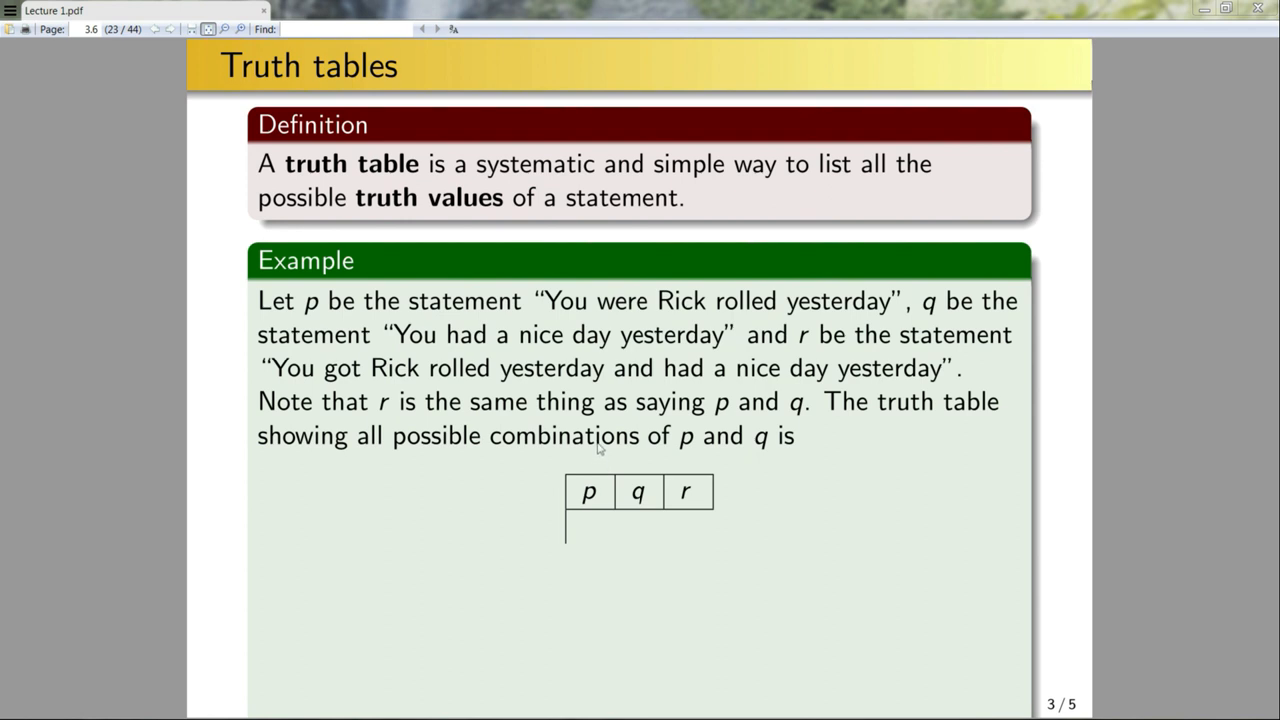
{"action": "mouse_move", "coordinate": [648, 512]}
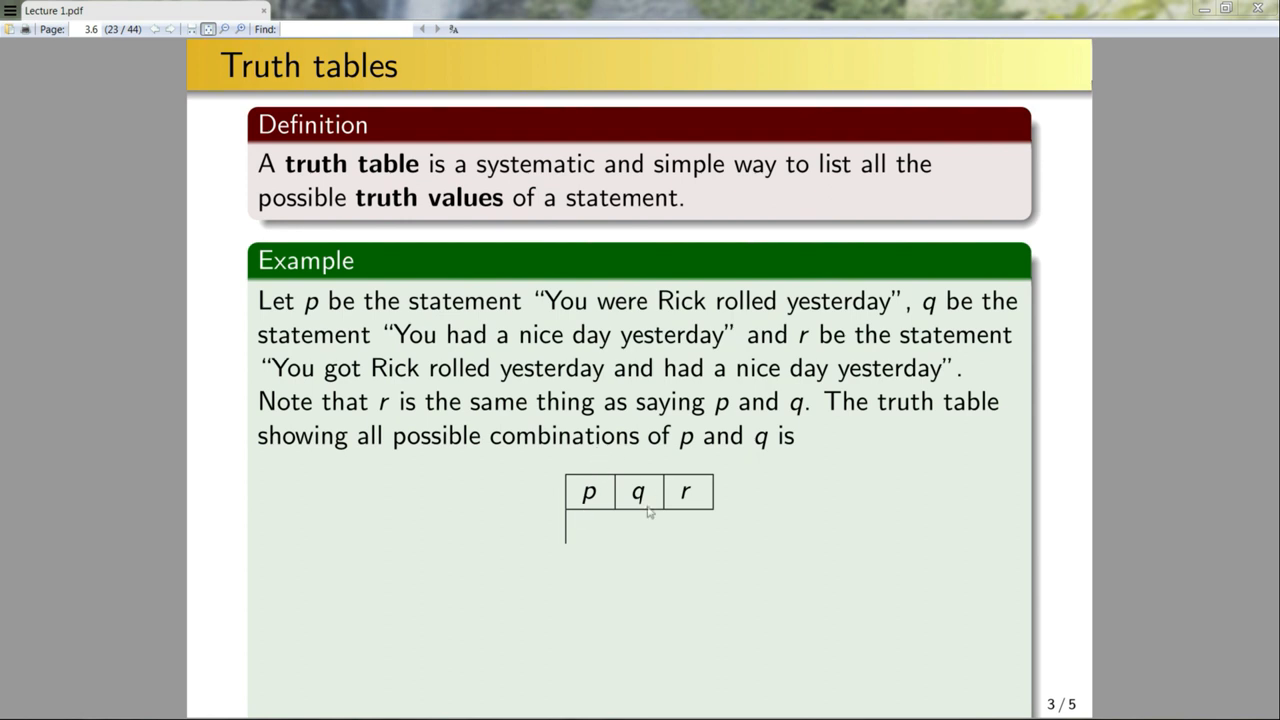
{"action": "mouse_move", "coordinate": [590, 514]}
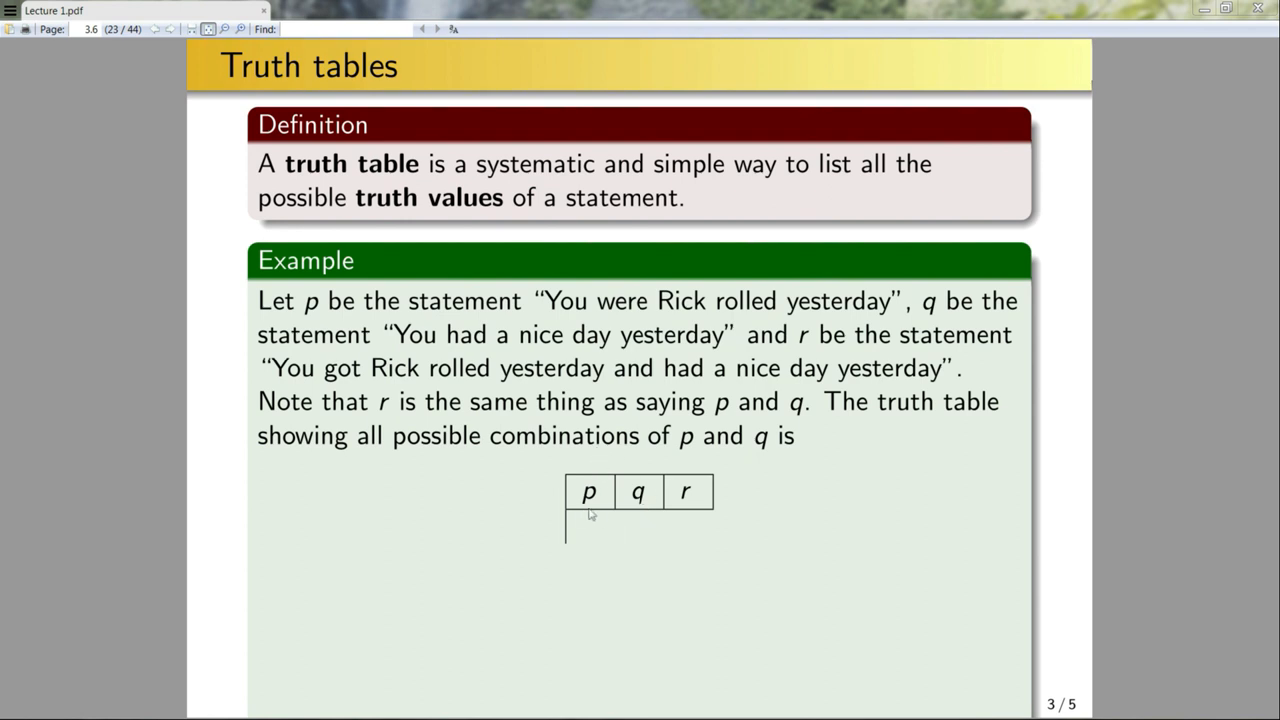
{"action": "mouse_move", "coordinate": [572, 688]}
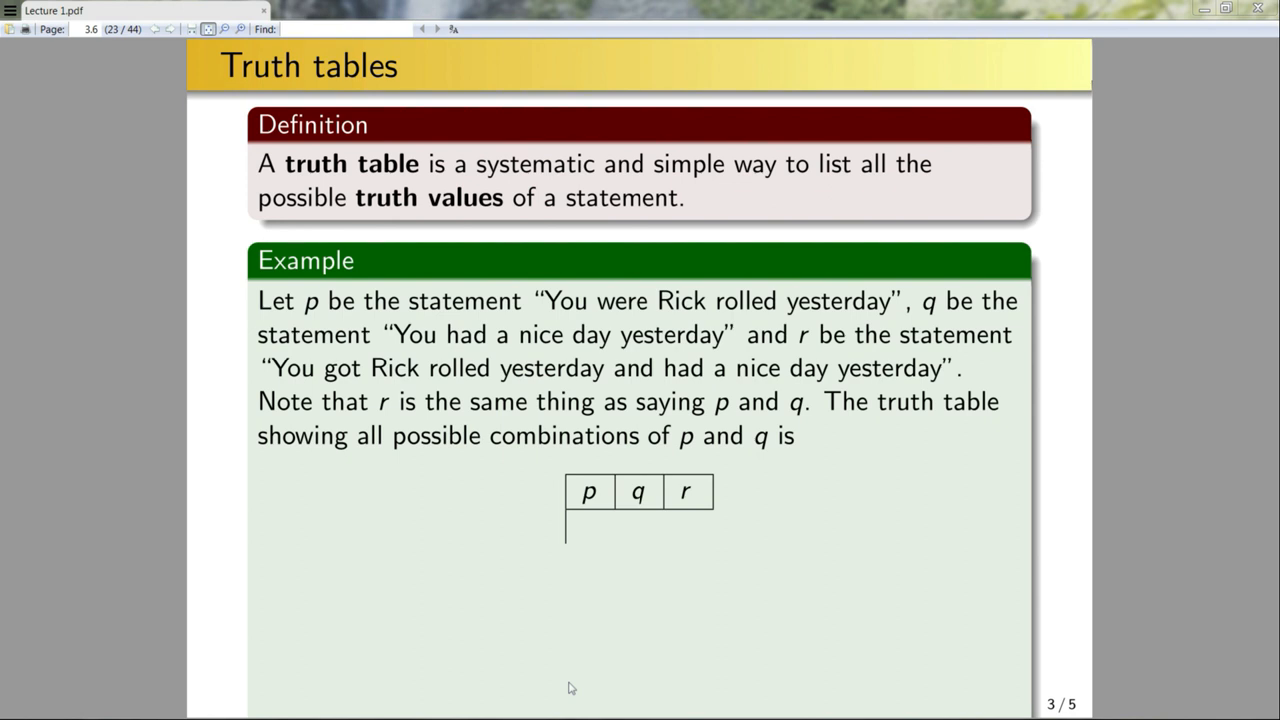
{"action": "mouse_move", "coordinate": [772, 600]}
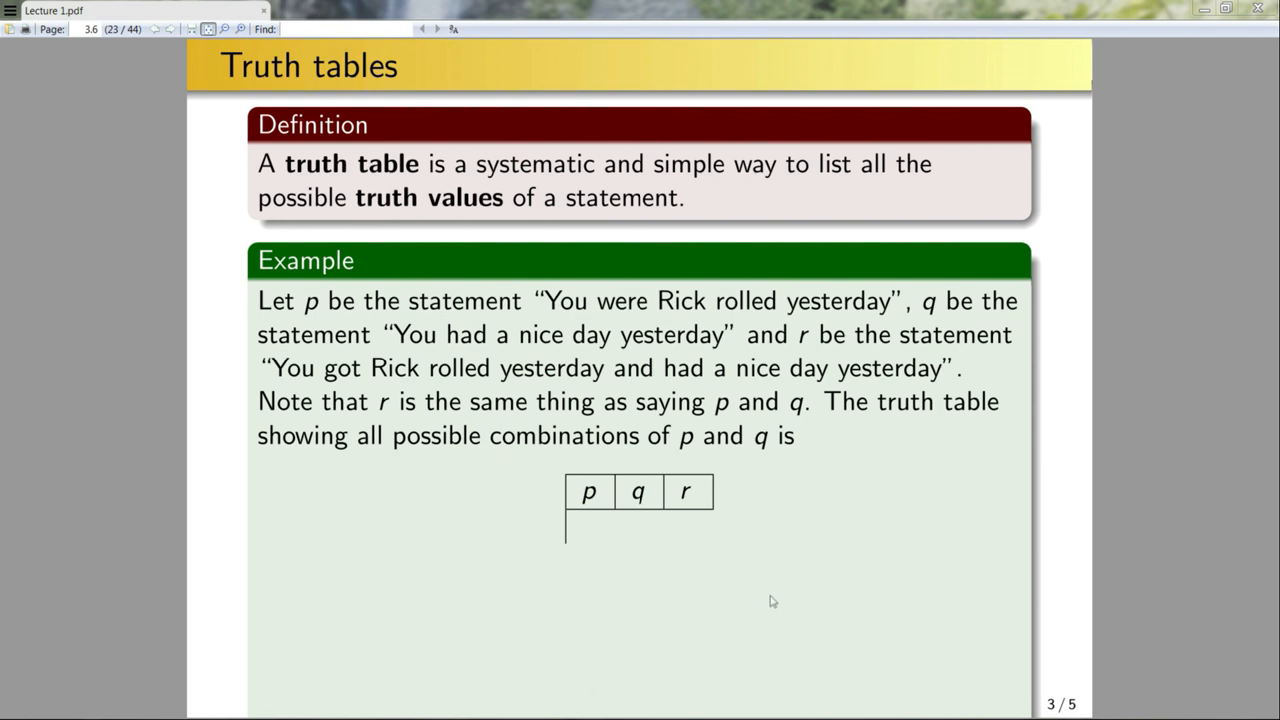
{"action": "mouse_move", "coordinate": [584, 544]}
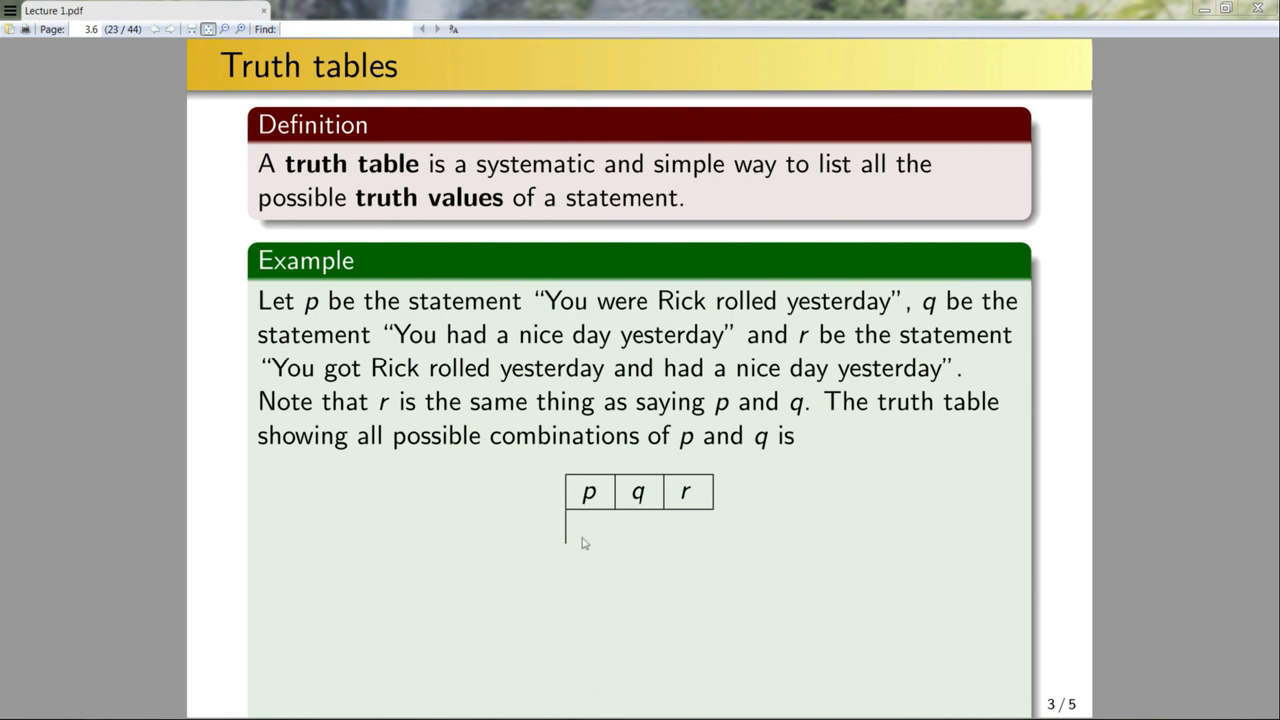
{"action": "mouse_move", "coordinate": [716, 528]}
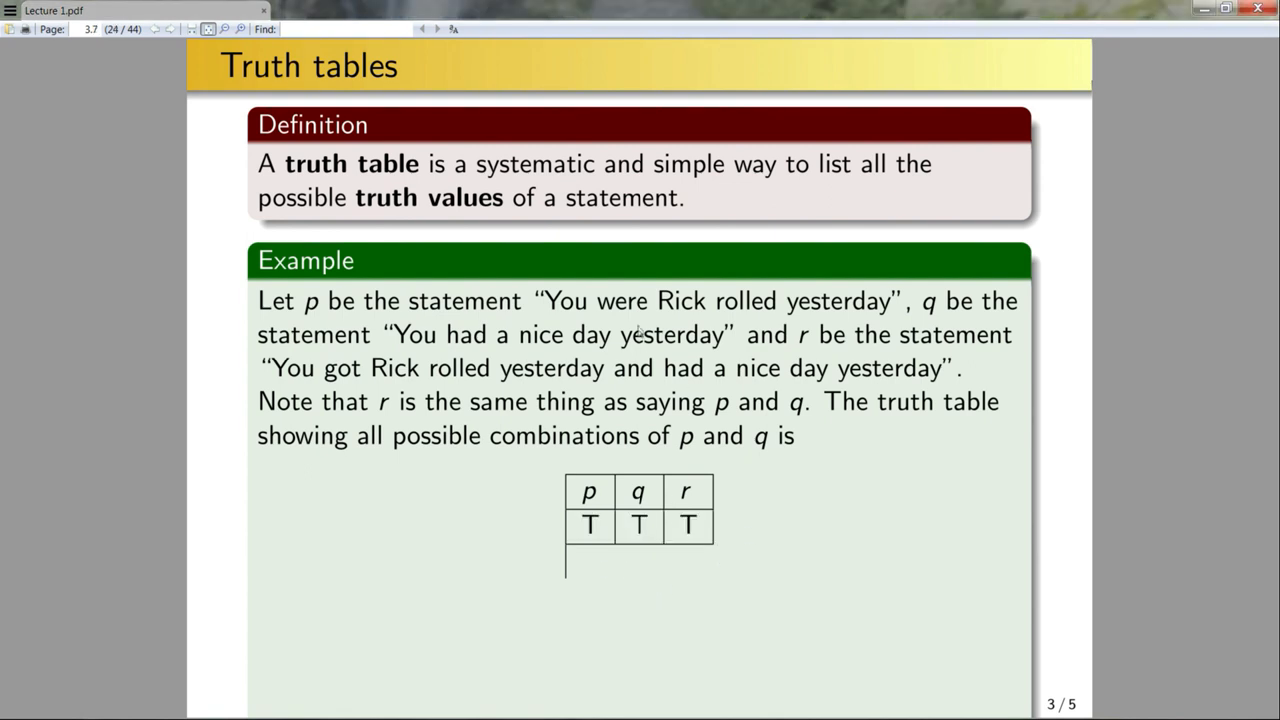
{"action": "mouse_move", "coordinate": [530, 350]}
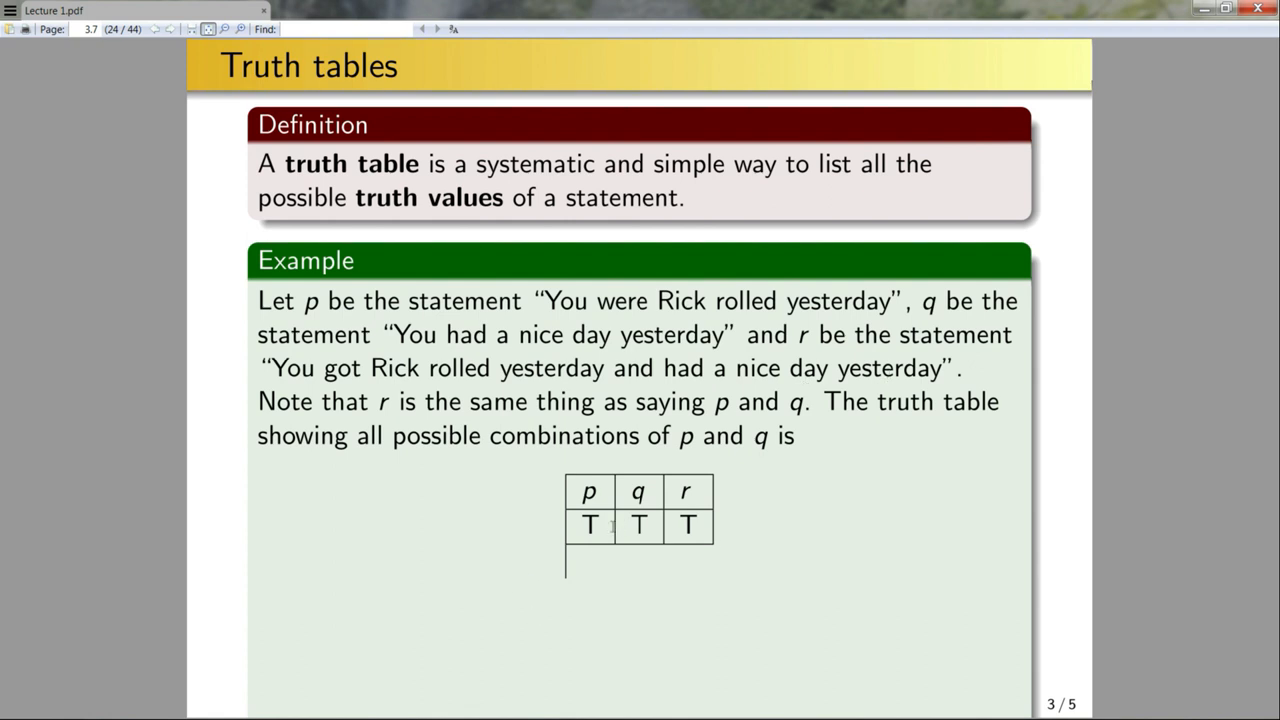
{"action": "mouse_move", "coordinate": [644, 532]}
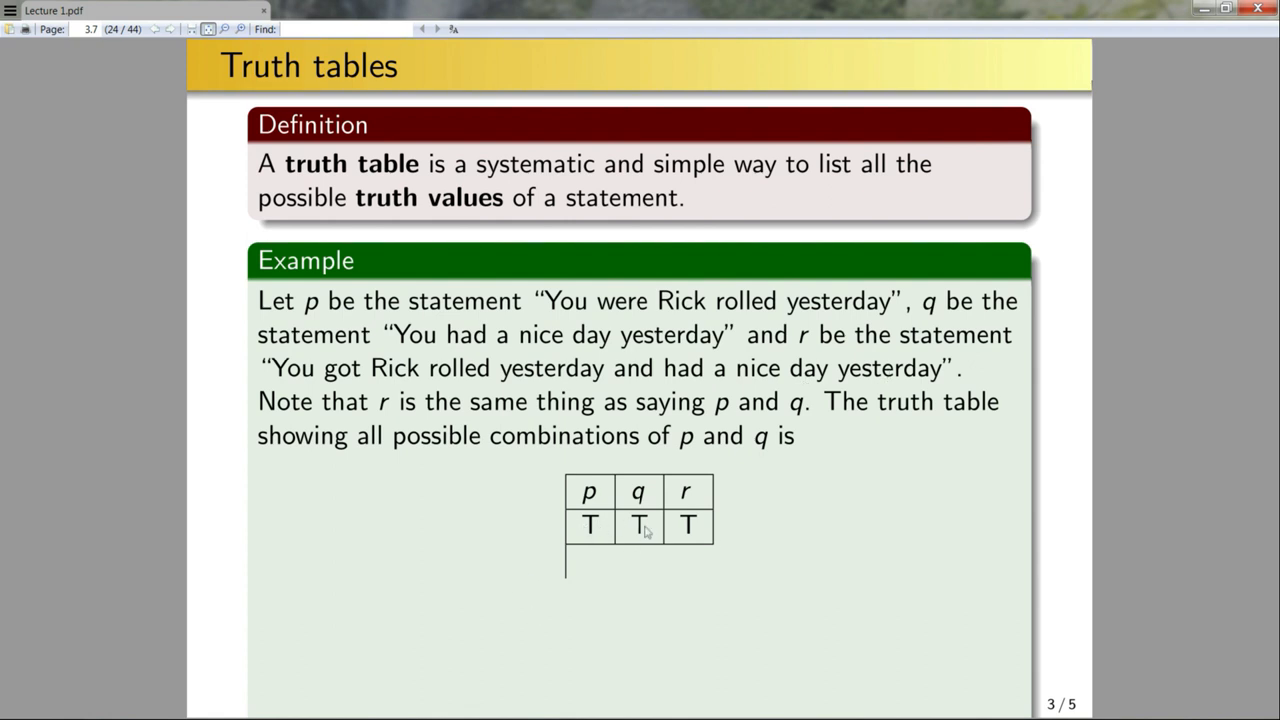
{"action": "mouse_move", "coordinate": [762, 548]}
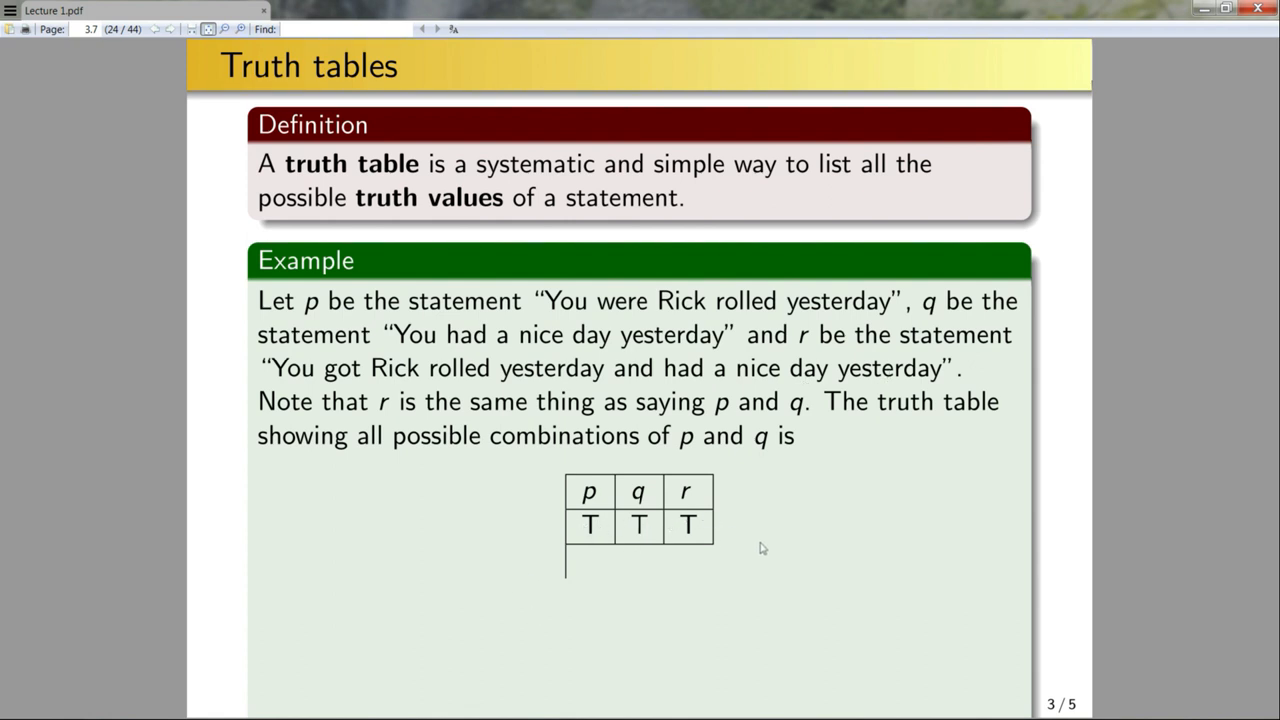
{"action": "mouse_move", "coordinate": [596, 568]}
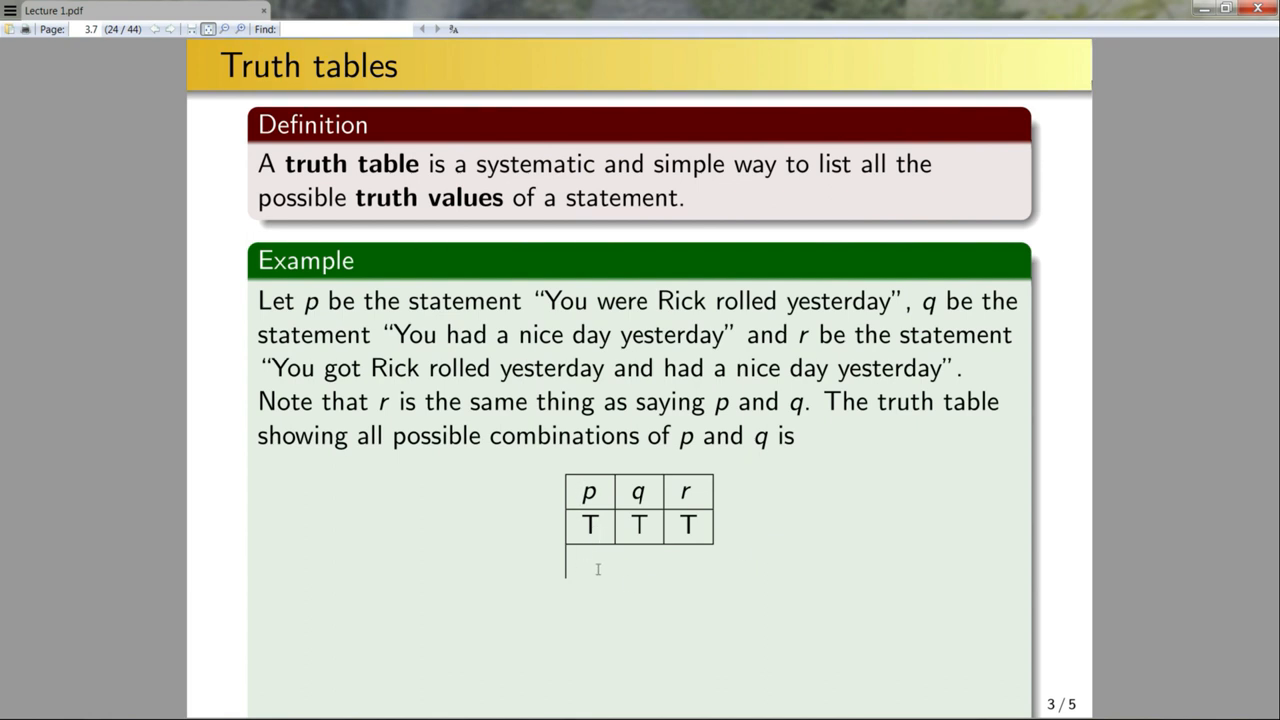
{"action": "mouse_move", "coordinate": [636, 592]}
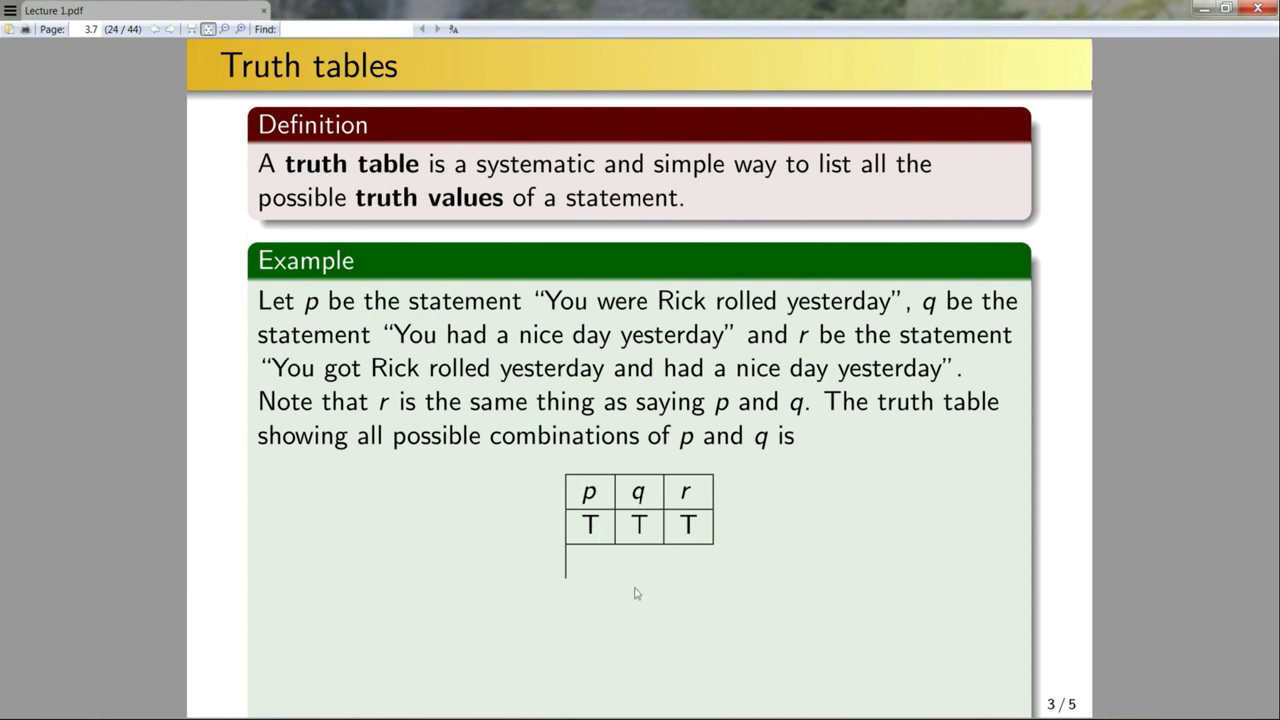
{"action": "mouse_move", "coordinate": [640, 584]}
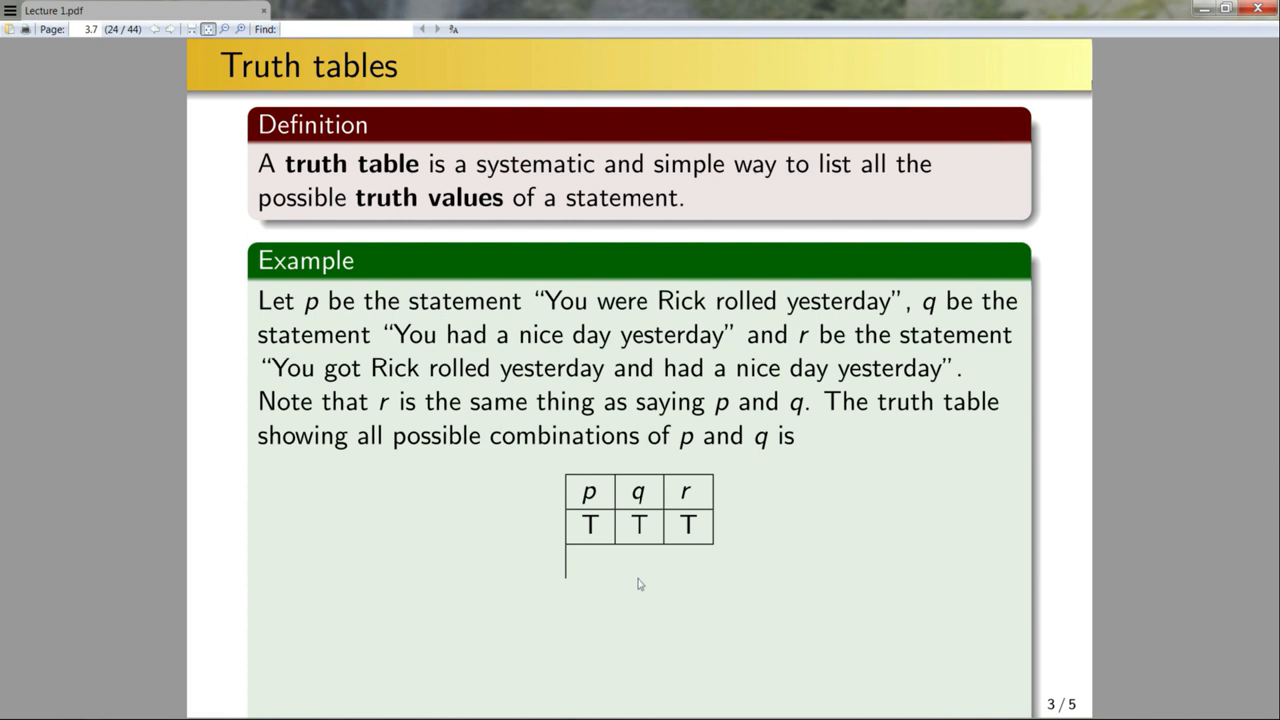
{"action": "mouse_move", "coordinate": [664, 560]}
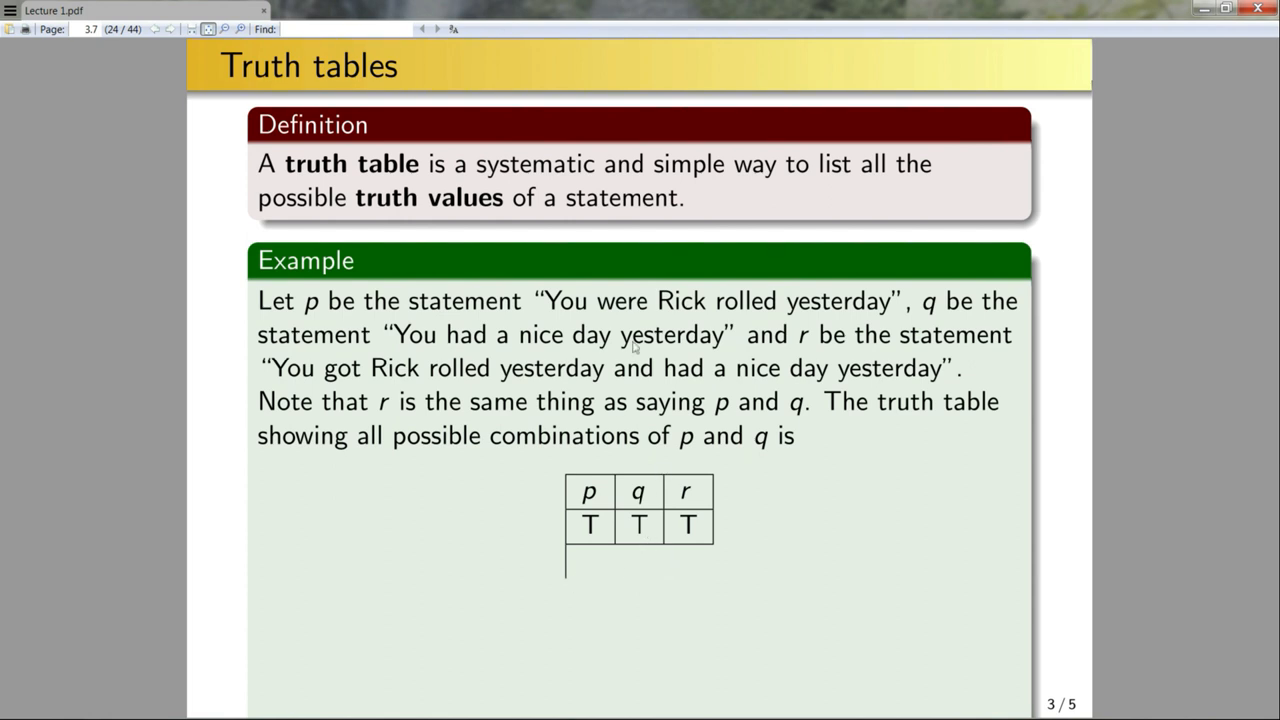
{"action": "mouse_move", "coordinate": [576, 376]}
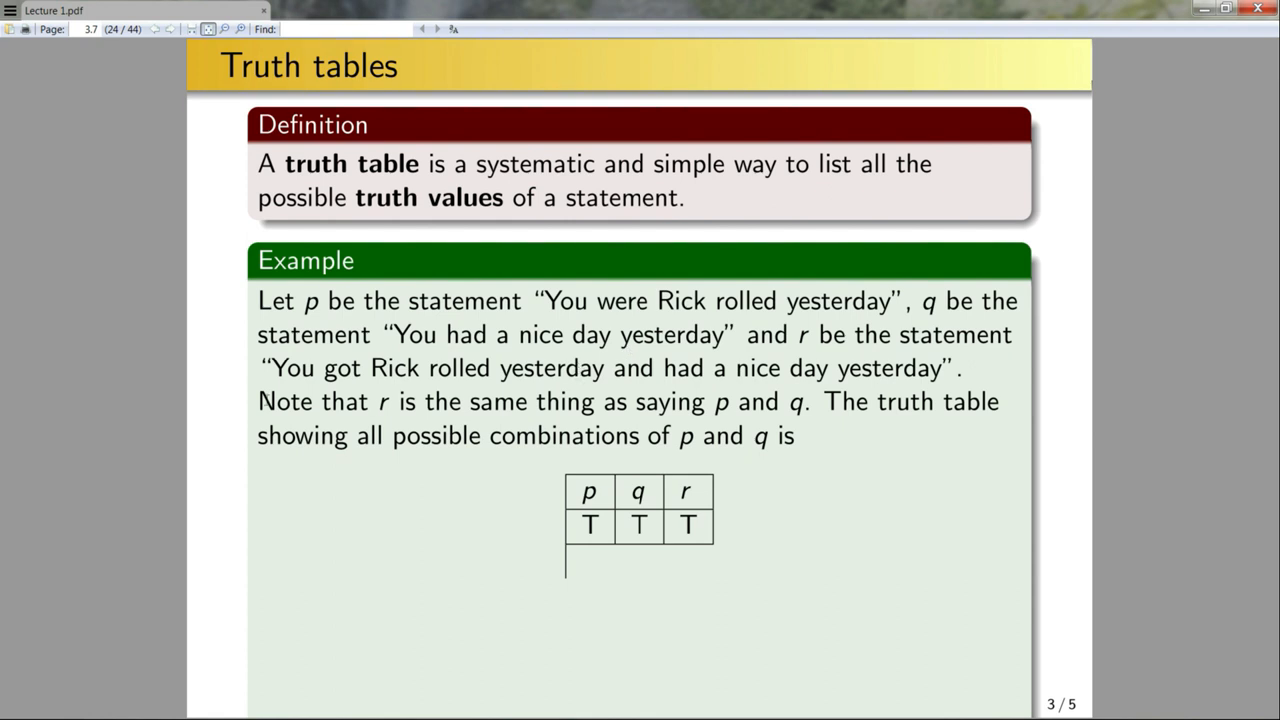
Reveal the second truth table row T, F, F below the all-true row
{"action": "key", "text": "right"}
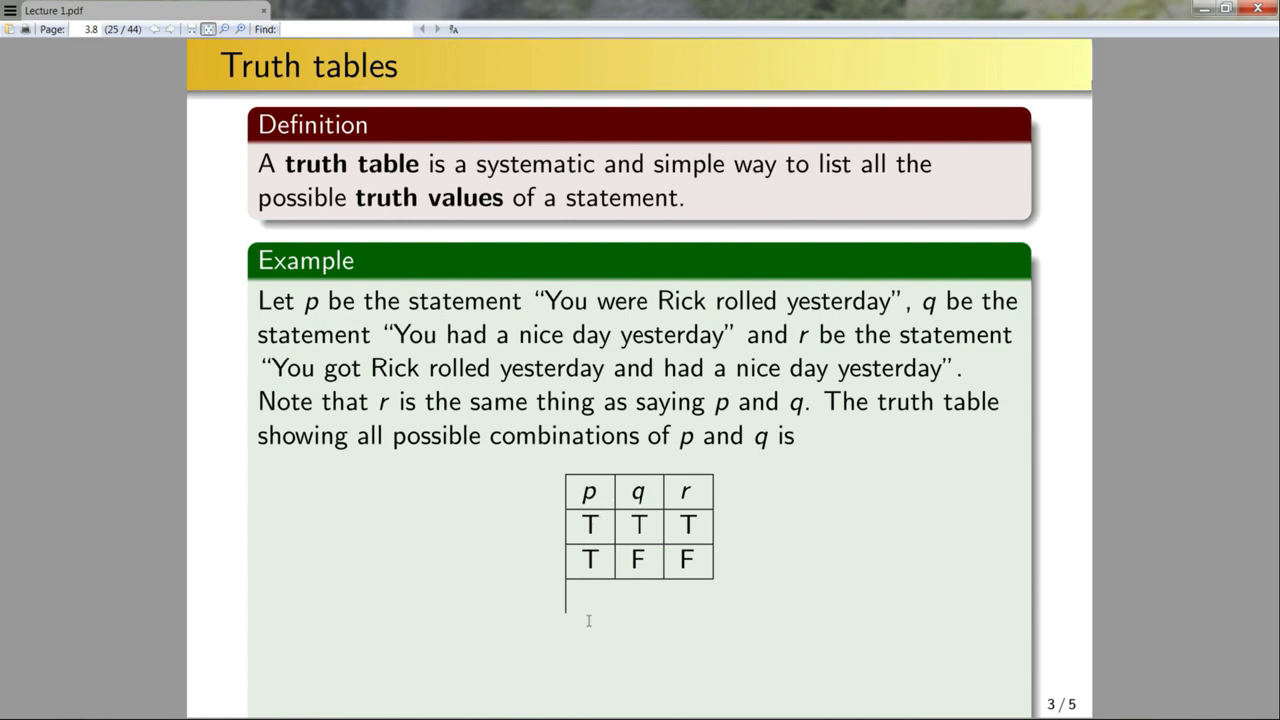
{"action": "mouse_move", "coordinate": [616, 496]}
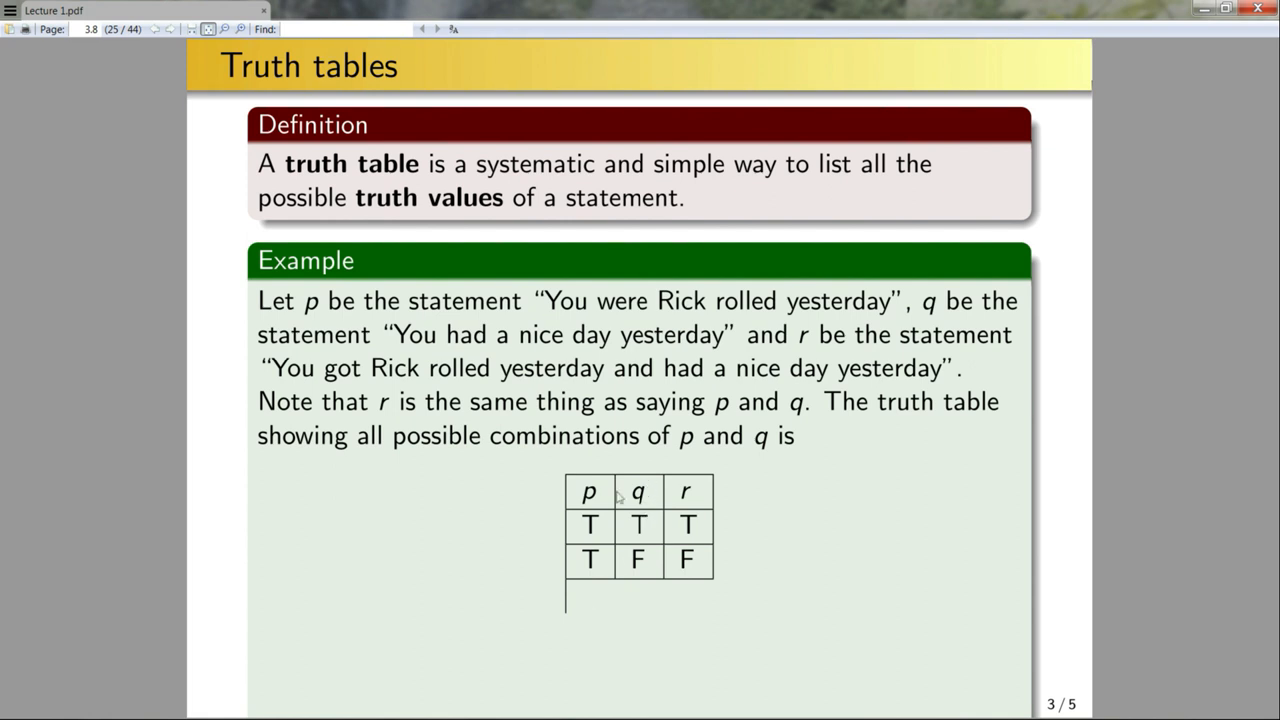
{"action": "mouse_move", "coordinate": [640, 648]}
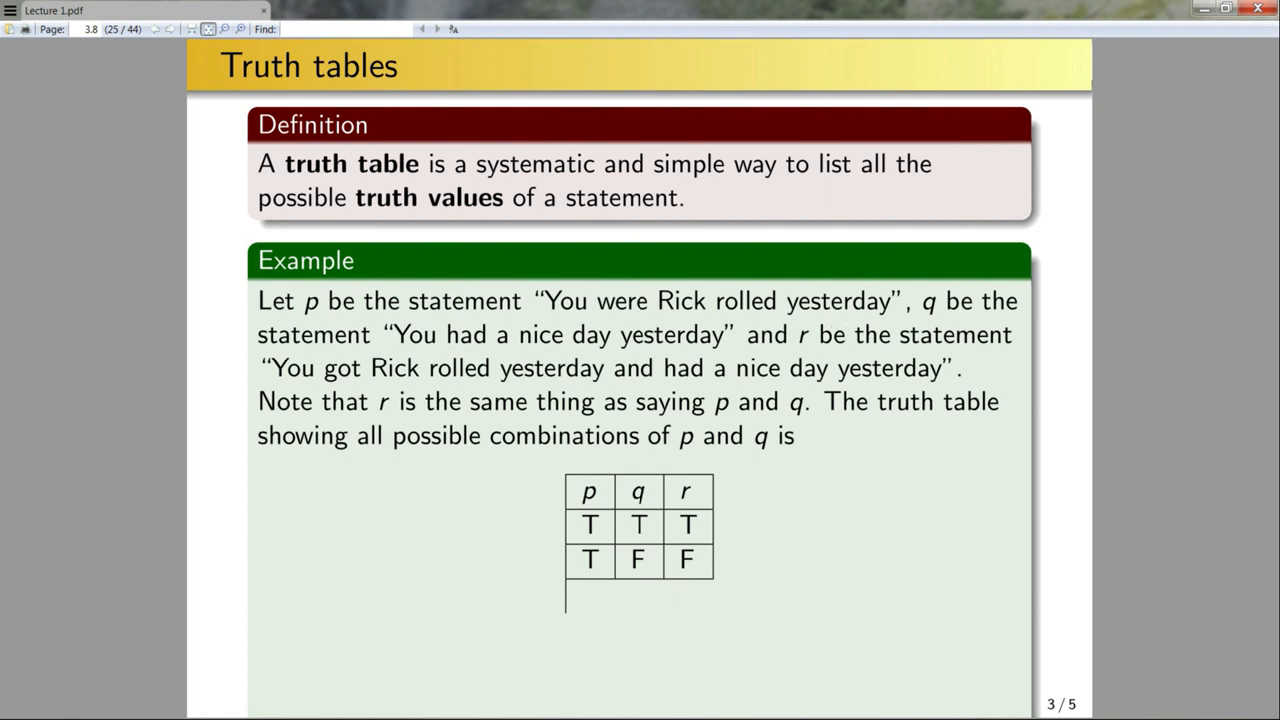
{"action": "mouse_move", "coordinate": [810, 536]}
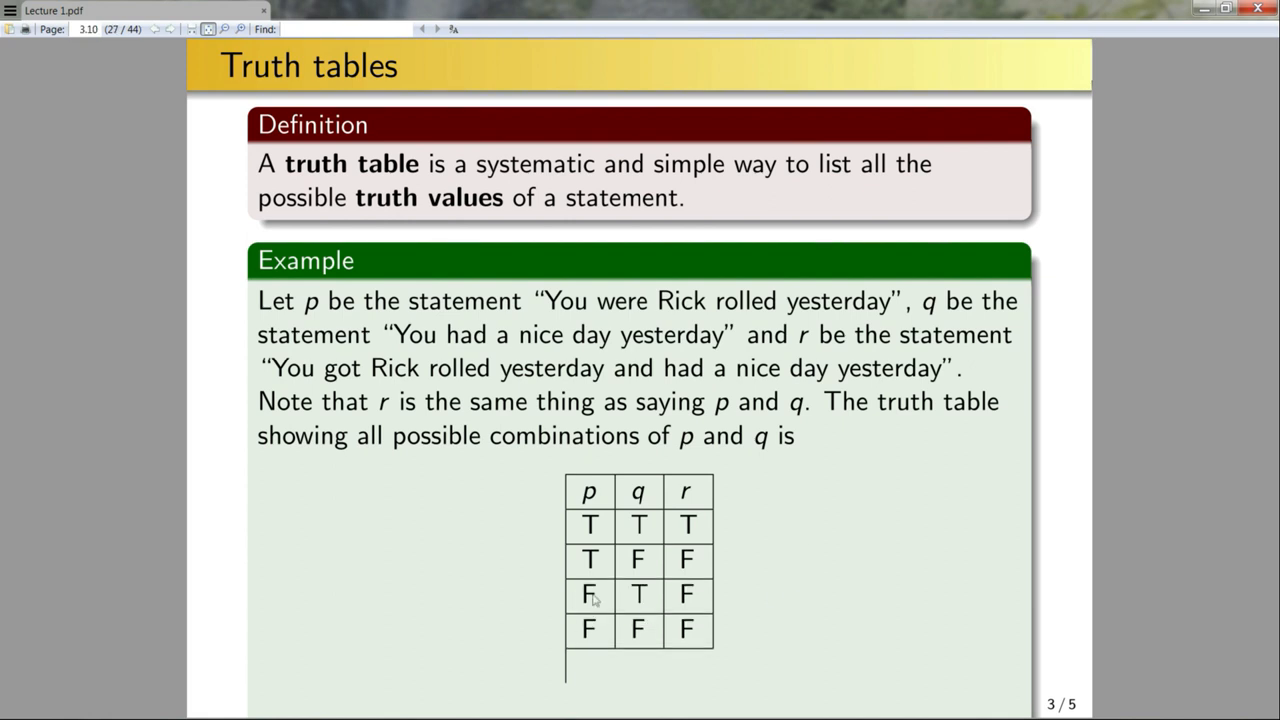
{"action": "mouse_move", "coordinate": [592, 636]}
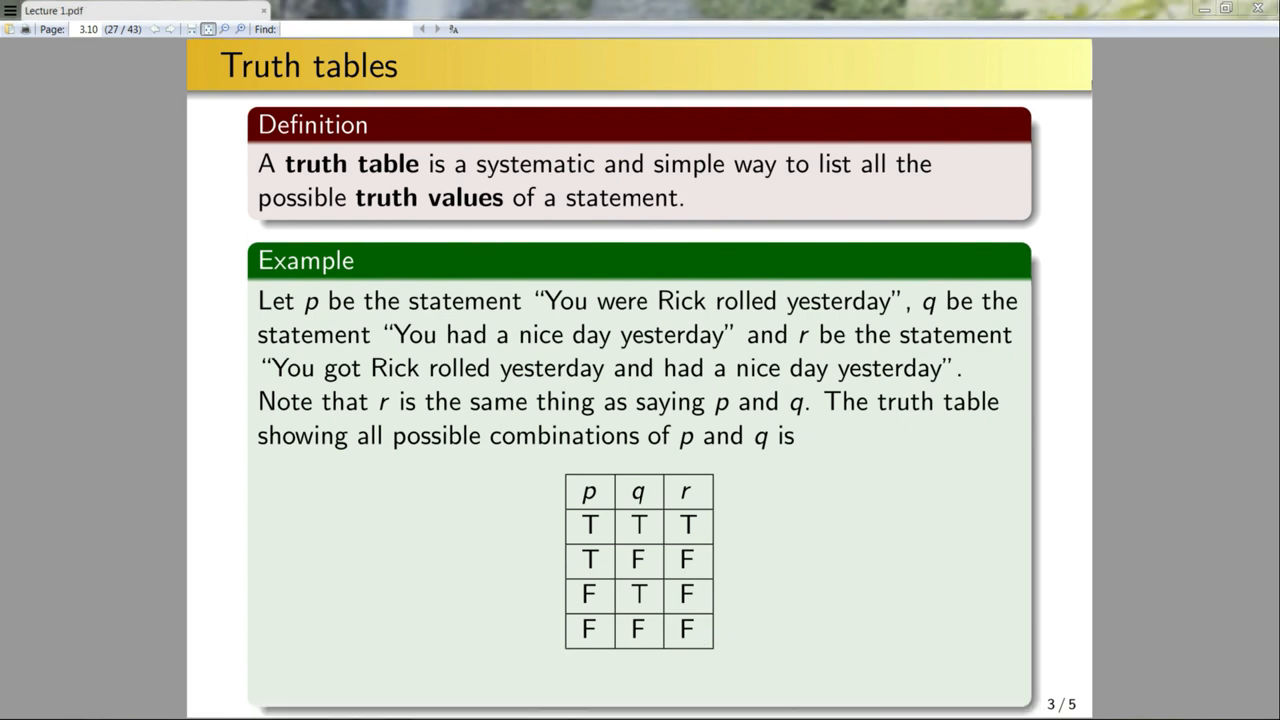
{"action": "mouse_move", "coordinate": [572, 512]}
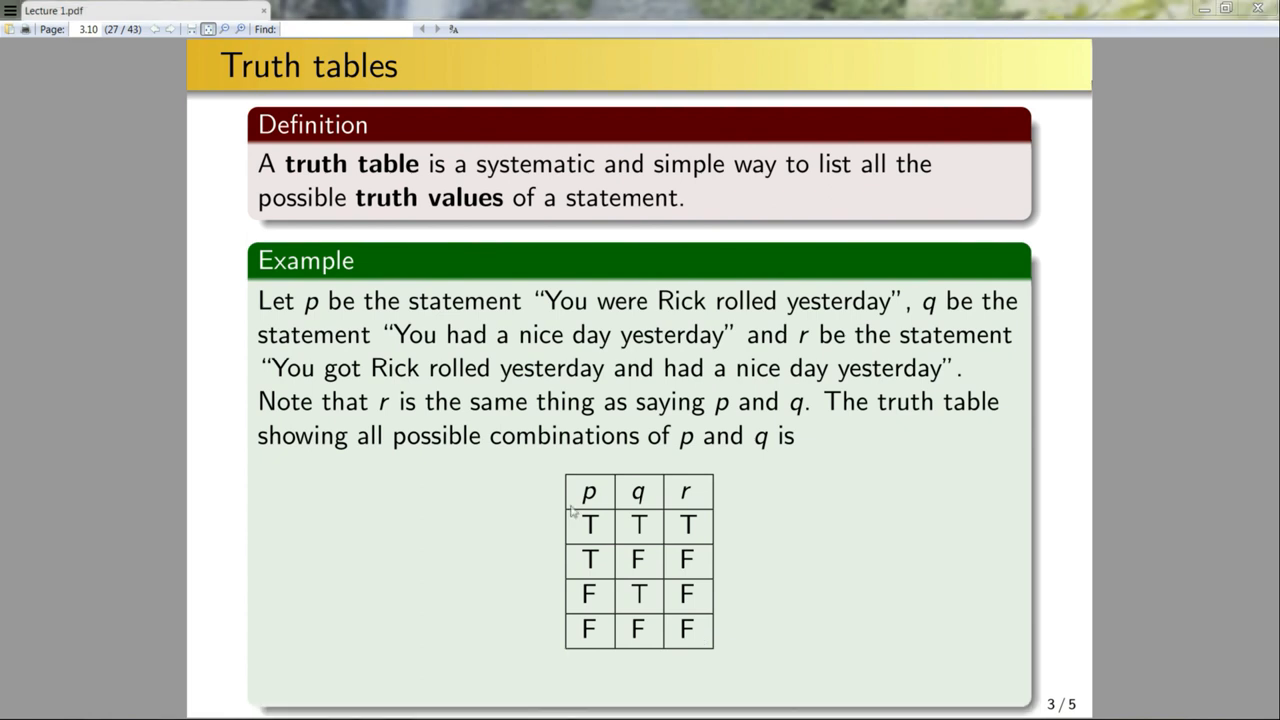
{"action": "mouse_move", "coordinate": [616, 688]}
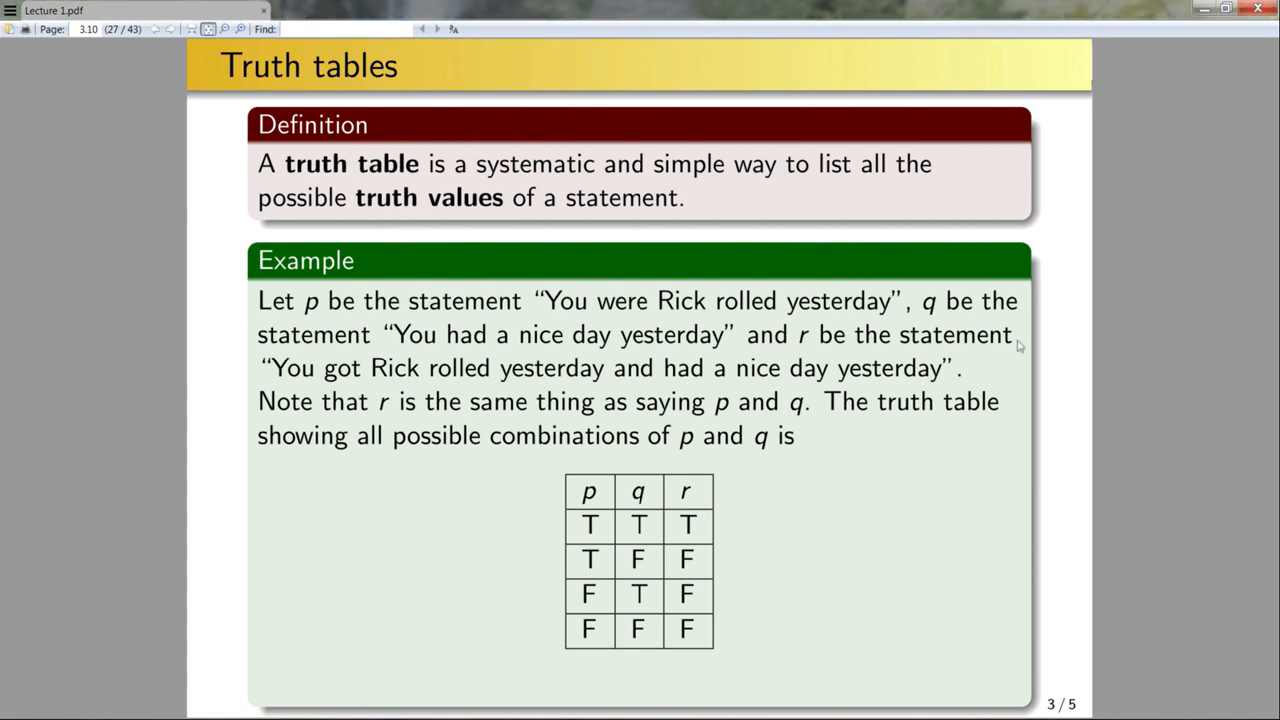
{"action": "mouse_move", "coordinate": [770, 532]}
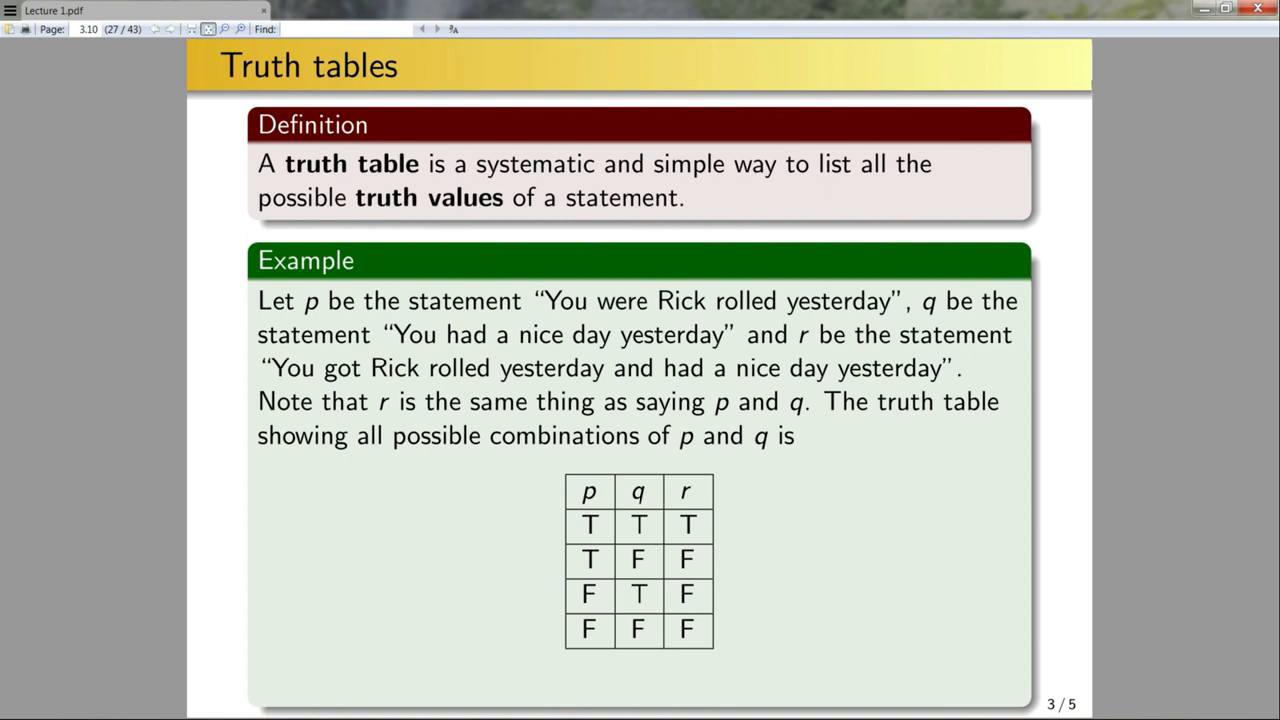
{"action": "mouse_move", "coordinate": [740, 606]}
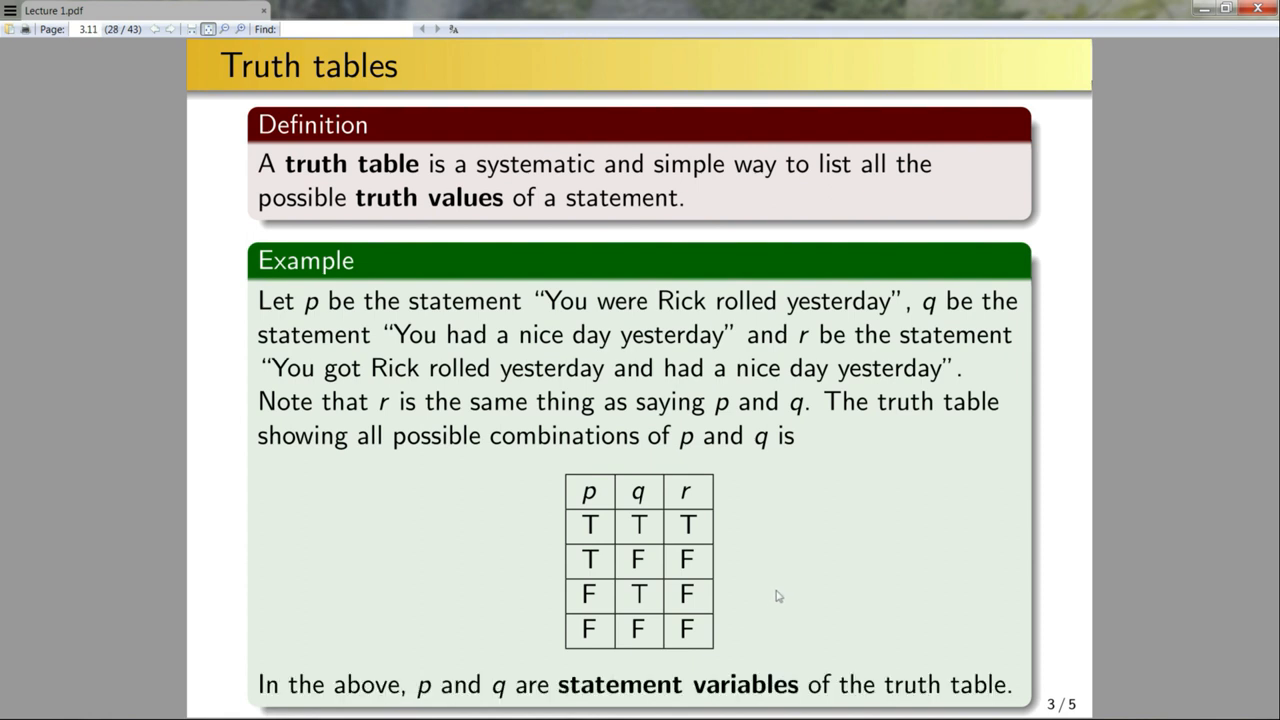
{"action": "mouse_move", "coordinate": [500, 606]}
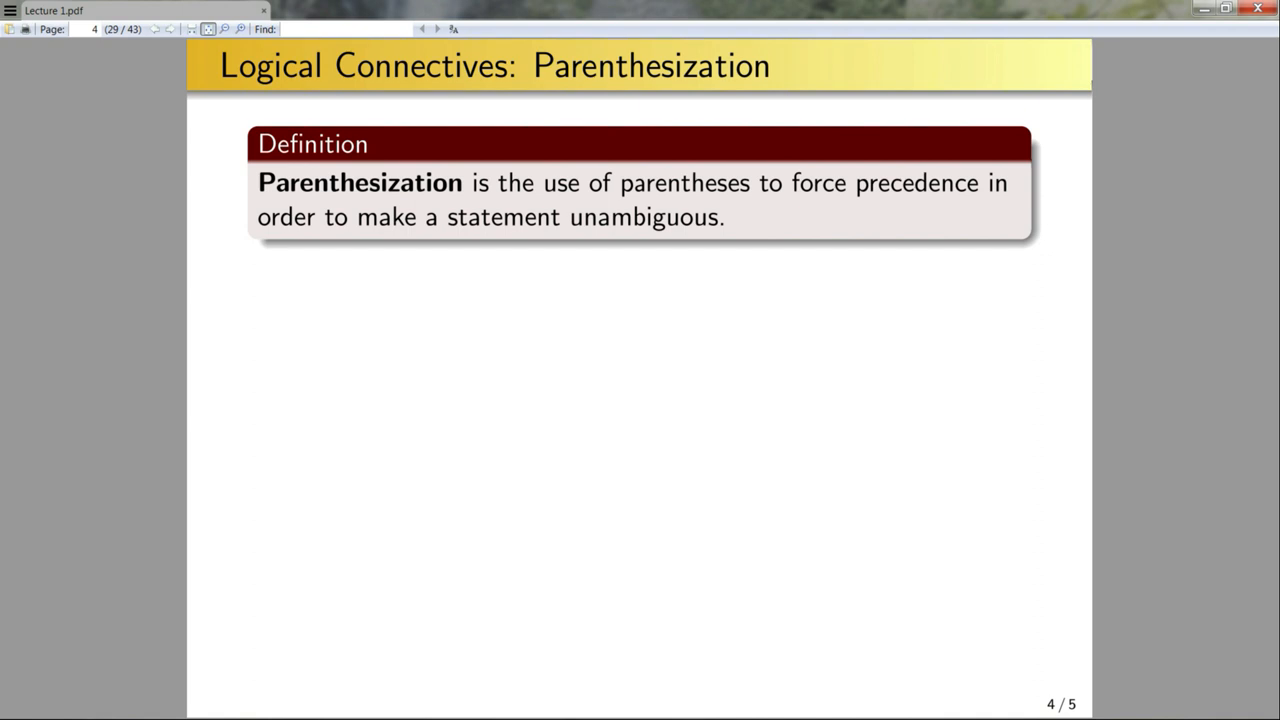
{"action": "mouse_move", "coordinate": [838, 372]}
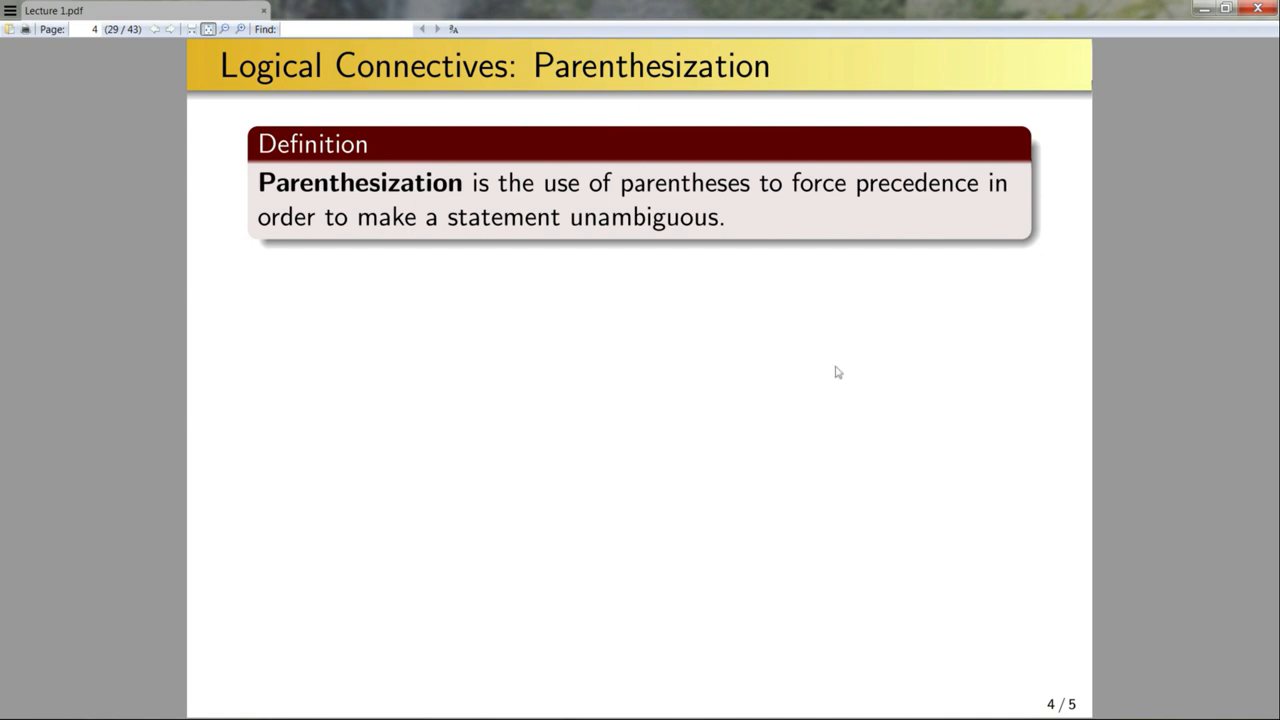
Reveal the PEMDAS example and the parentheses truth table rows T,T and F,F
{"action": "key", "text": "right"}
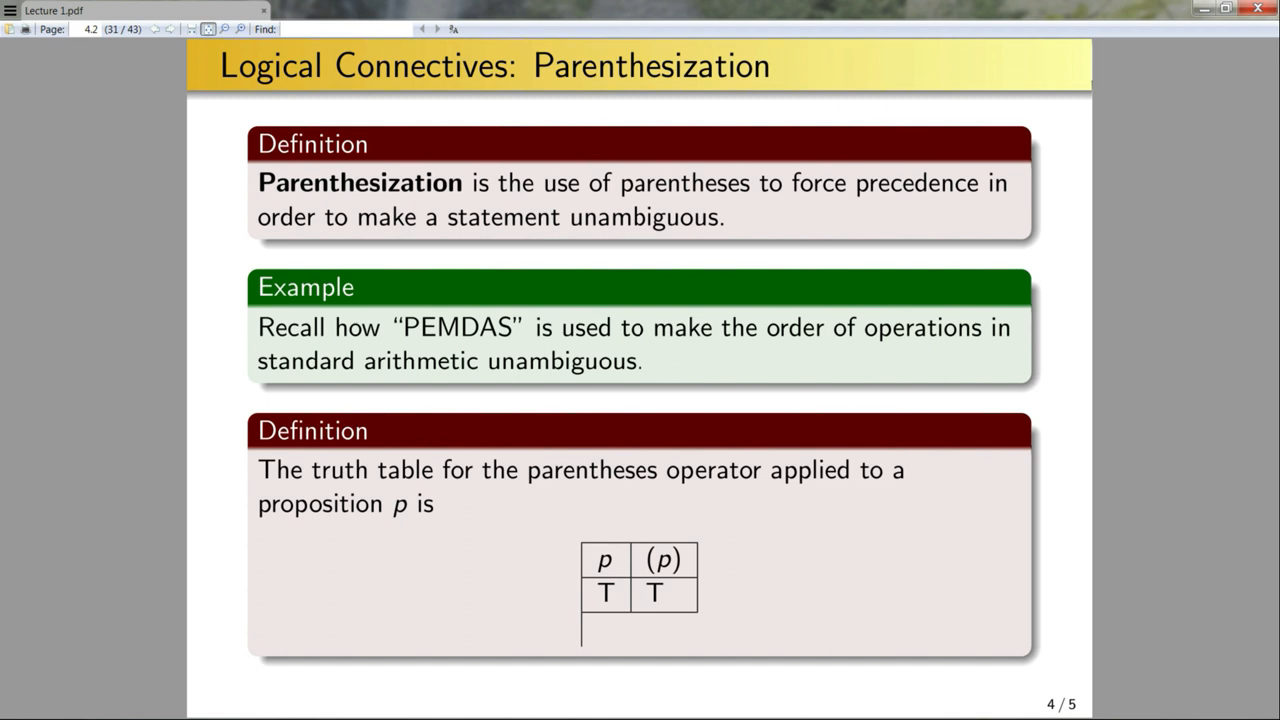
{"action": "key", "text": "Right"}
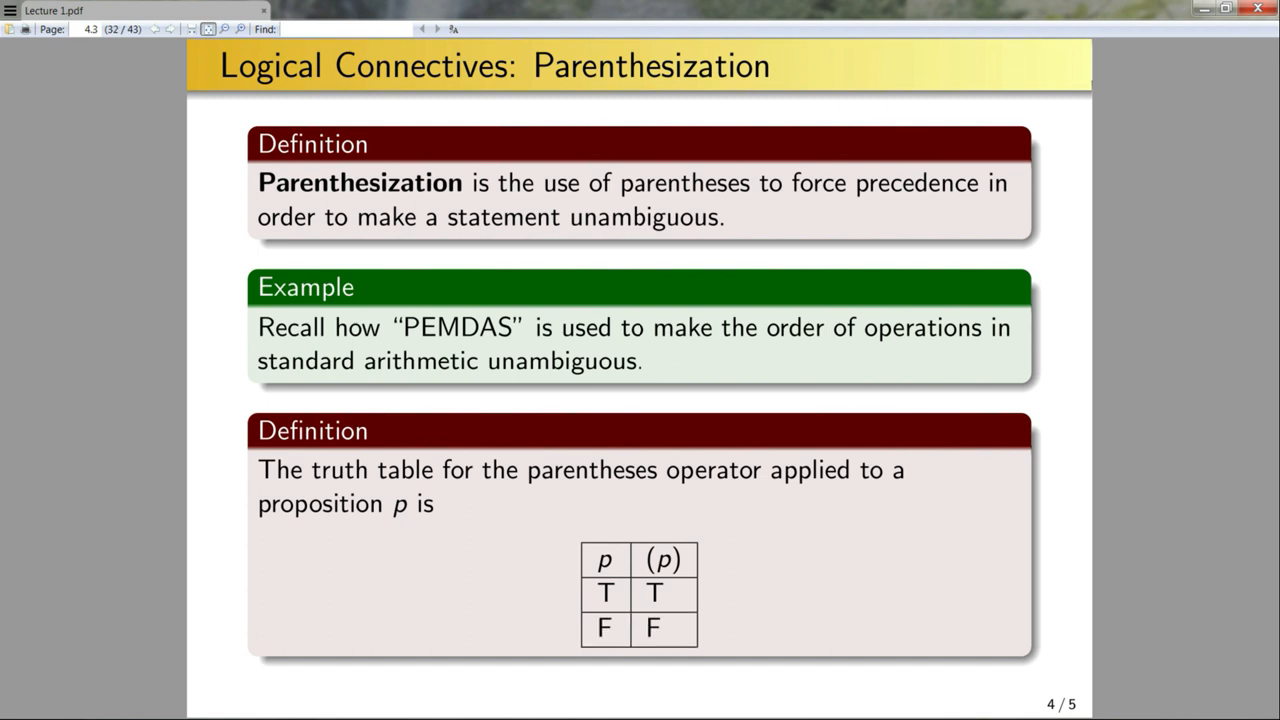
{"action": "mouse_move", "coordinate": [770, 586]}
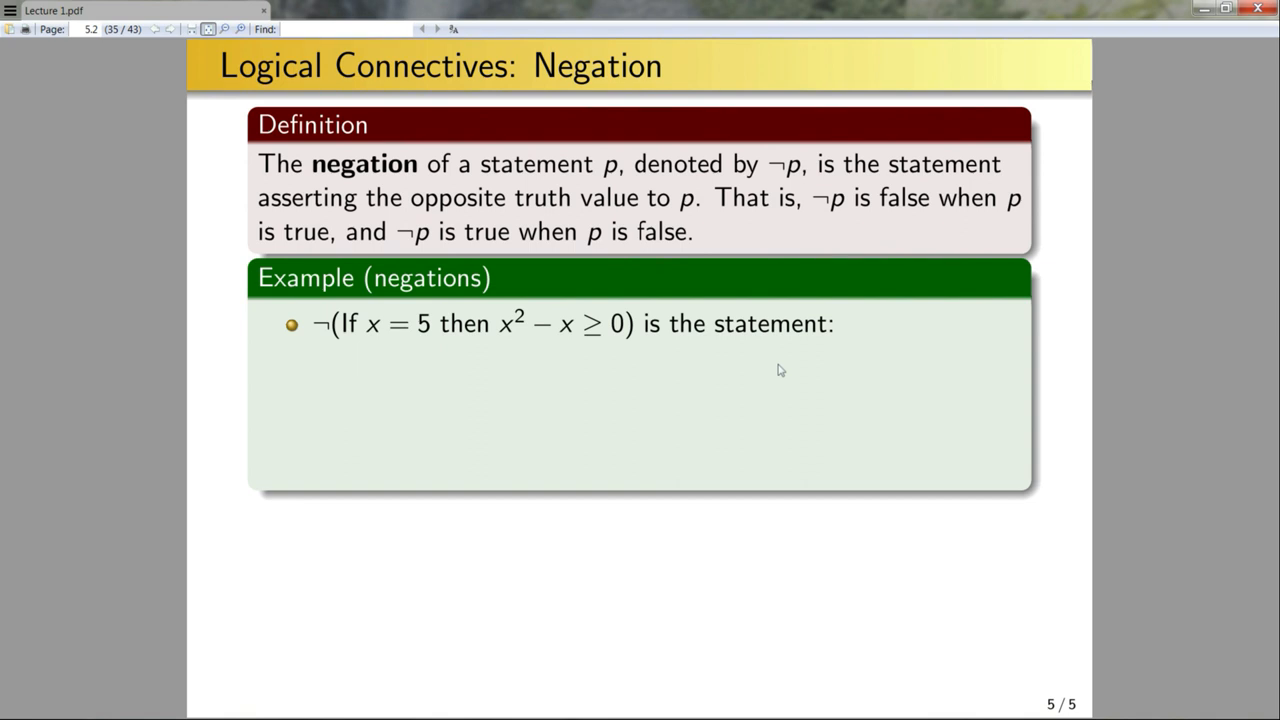
{"action": "mouse_move", "coordinate": [330, 328]}
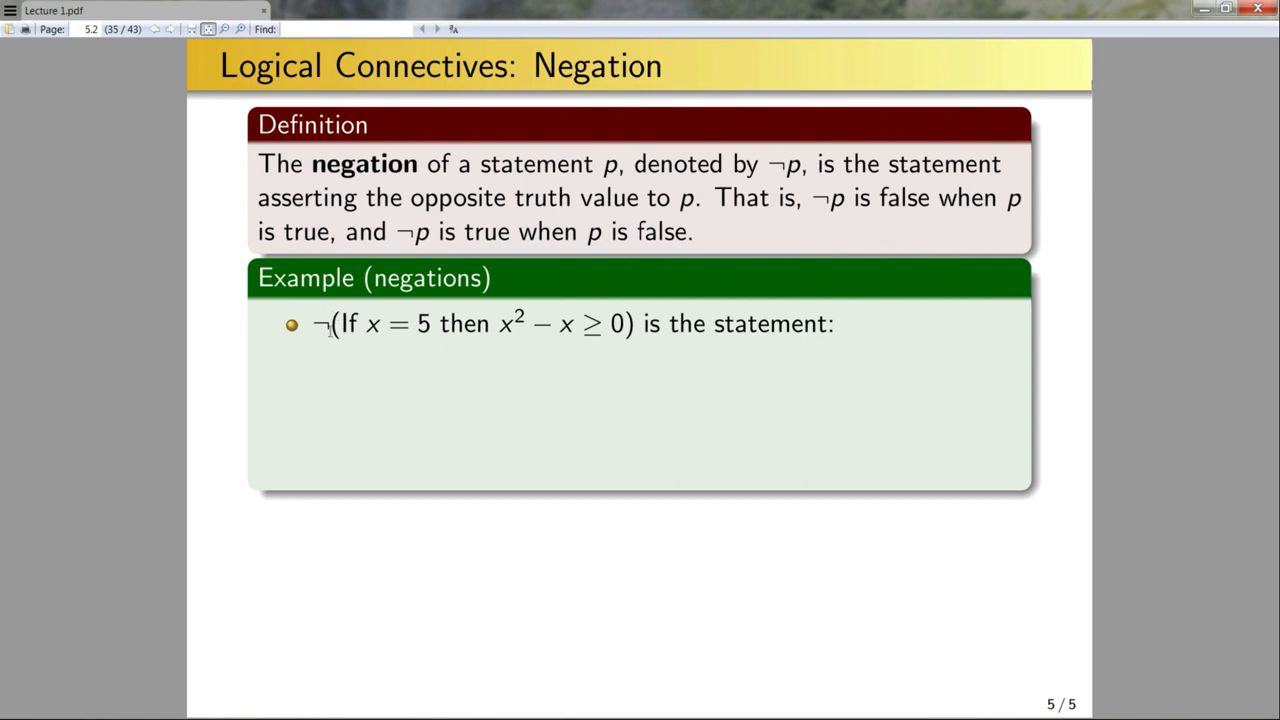
{"action": "mouse_move", "coordinate": [436, 356]}
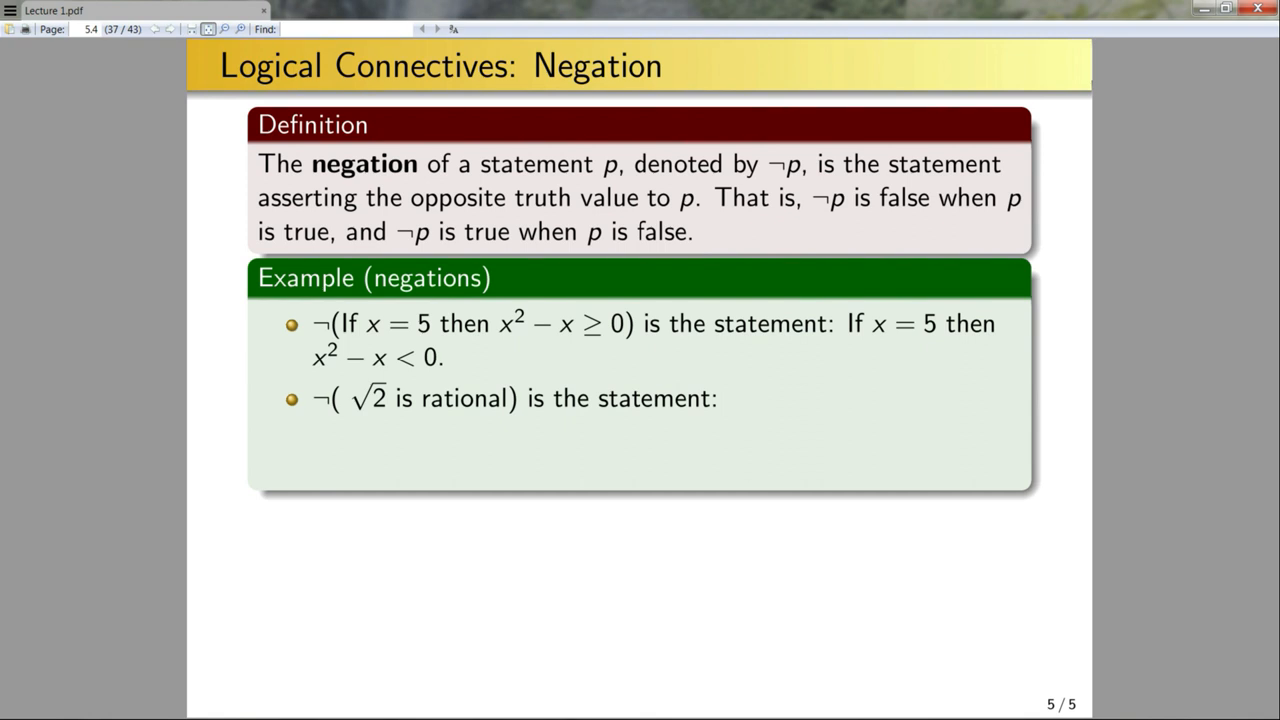
{"action": "mouse_move", "coordinate": [542, 456]}
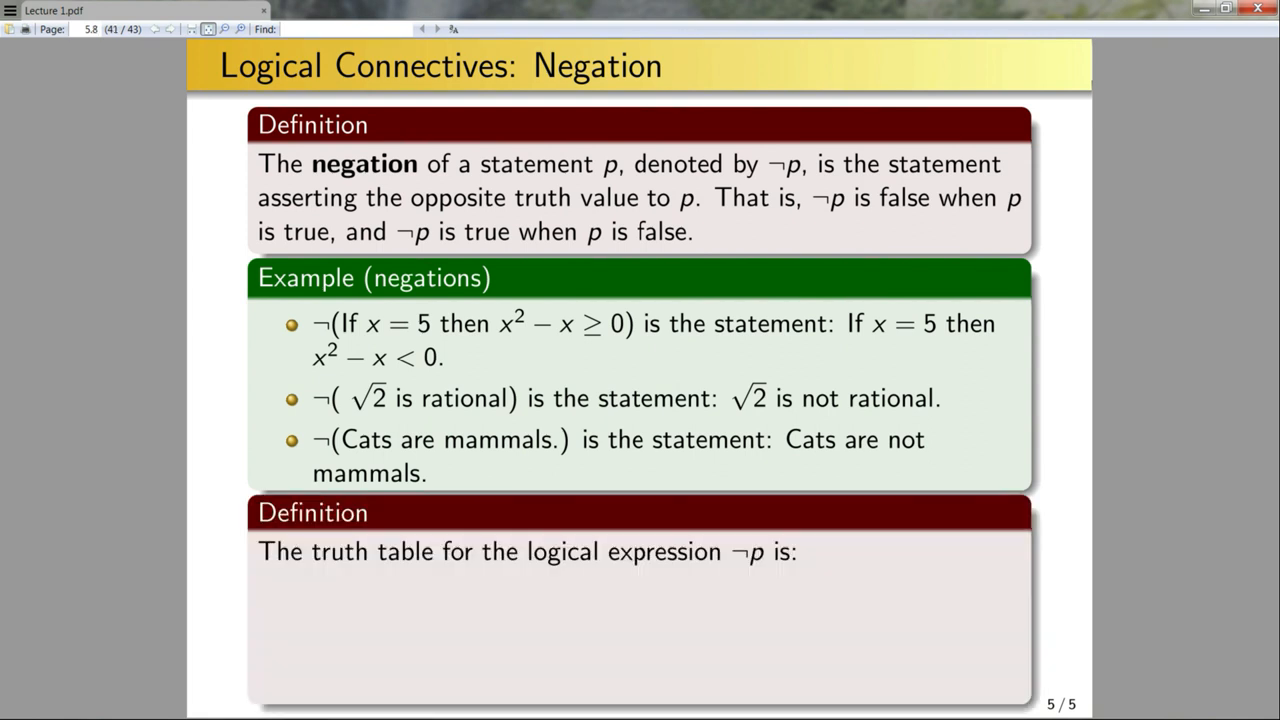
Reveal the first row T, F of the ¬p truth table
{"action": "key", "text": "right"}
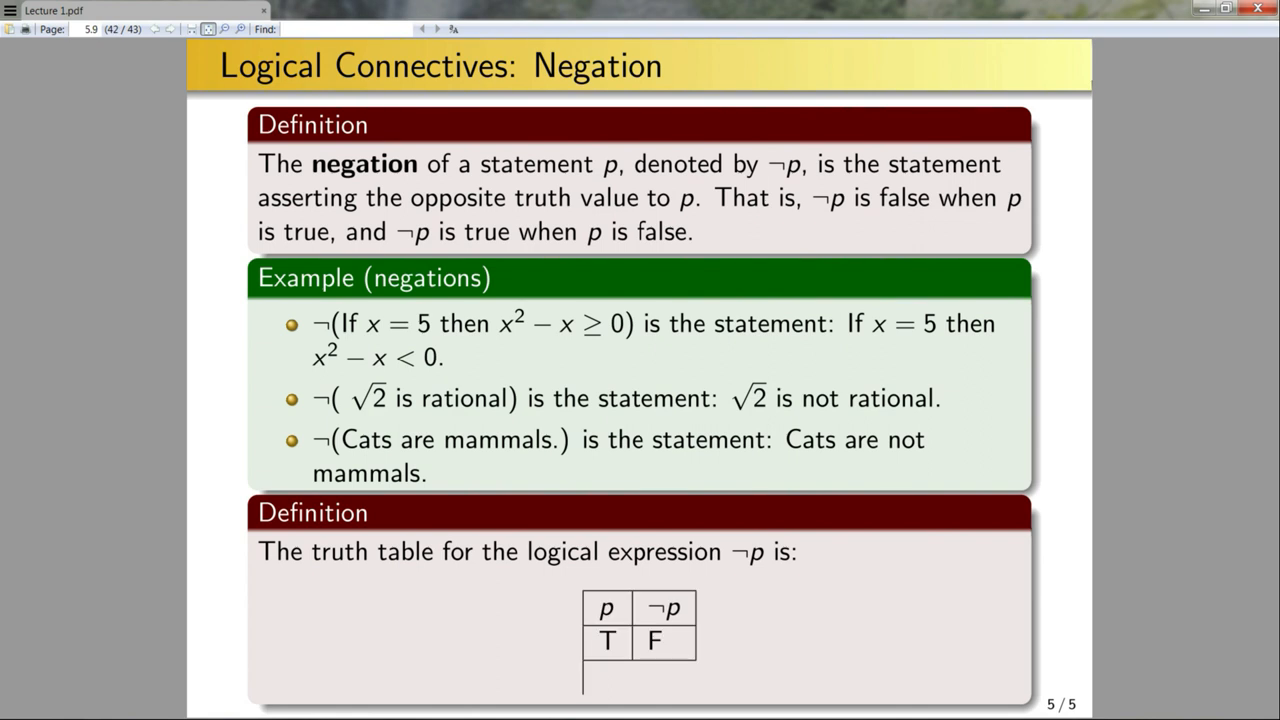